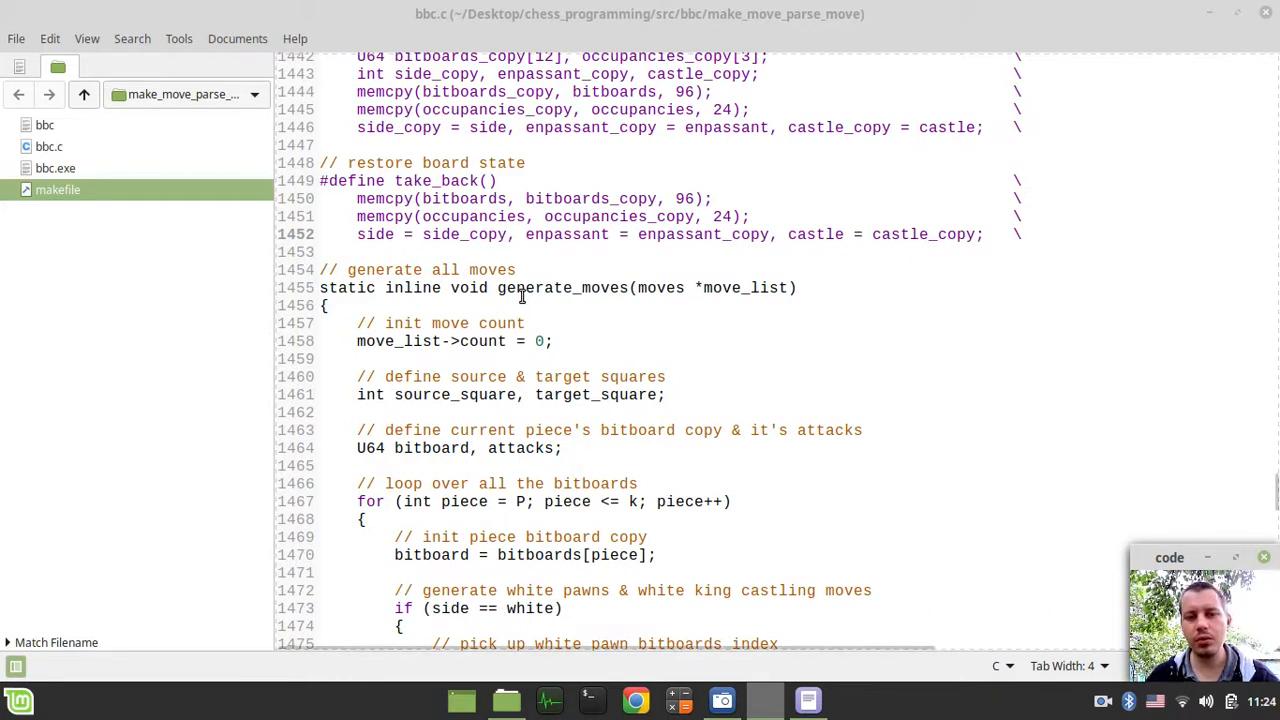
- Check generate_moves, then insert blank lines after take_back, above the generate all moves comment
double_click(560, 288)
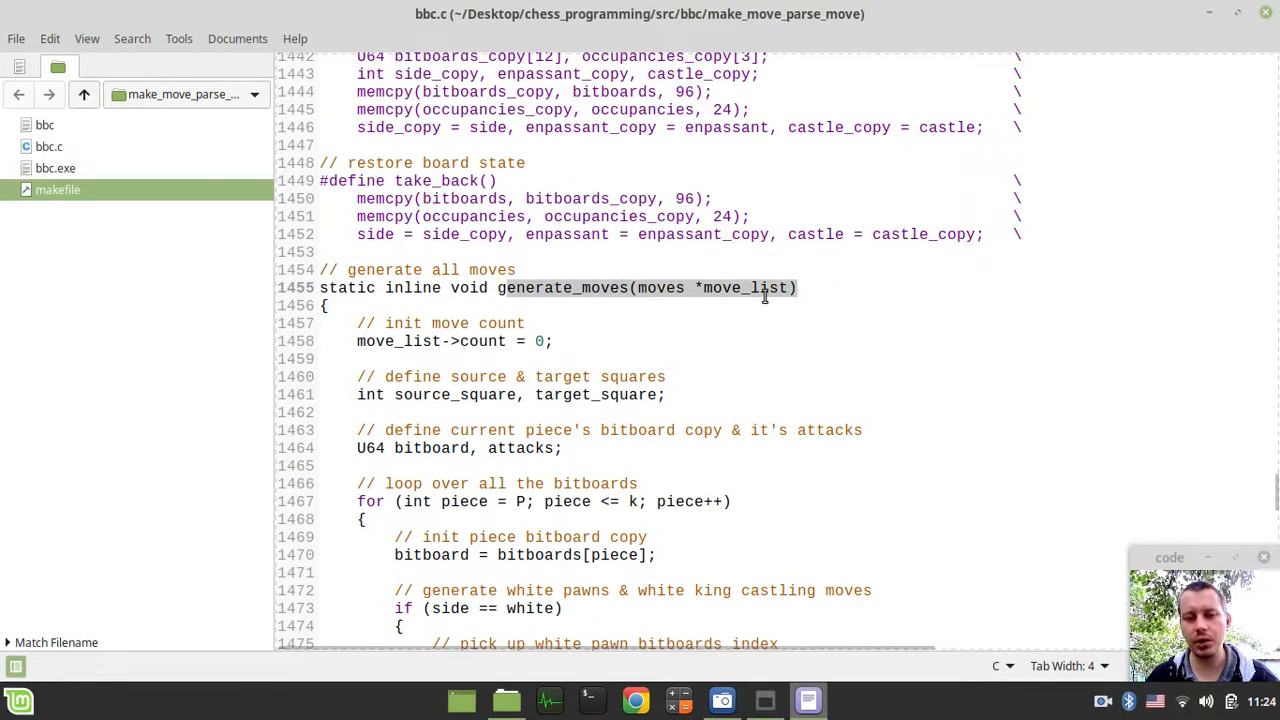
click(525, 323)
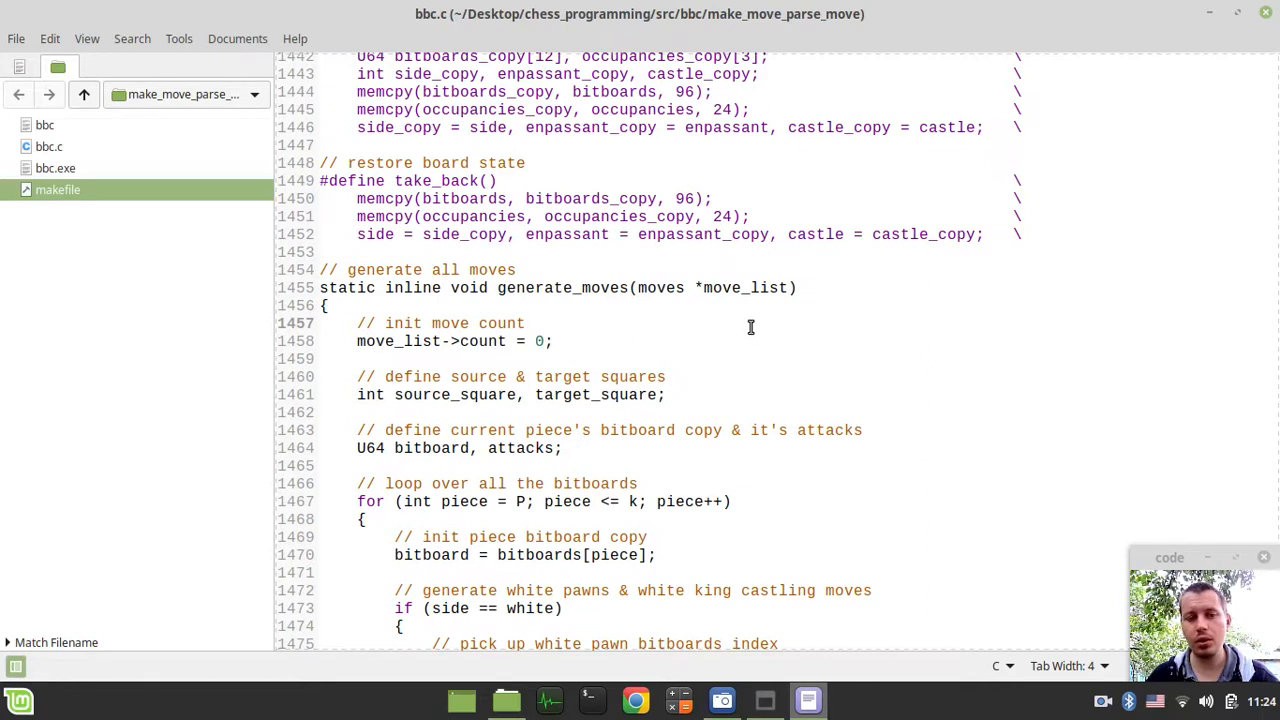
click(525, 323)
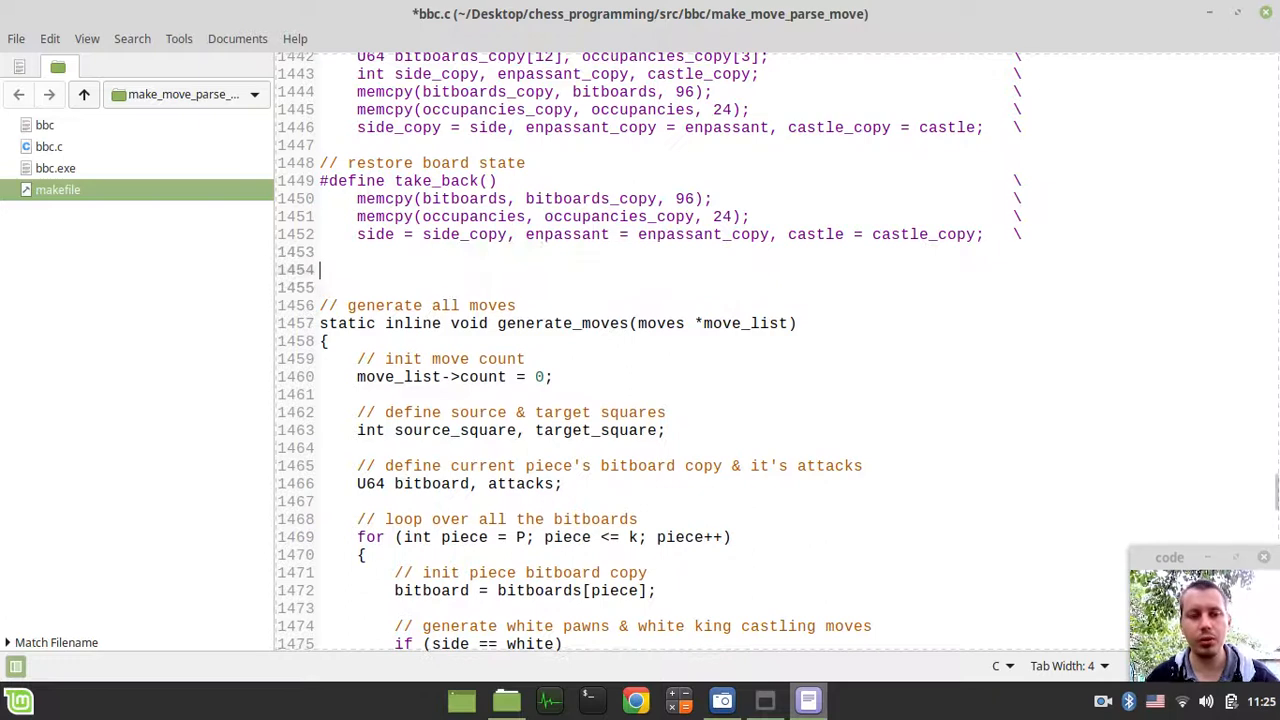
- Add a '// move types' comment and enum { all_moves, only_captures };
text(// move)
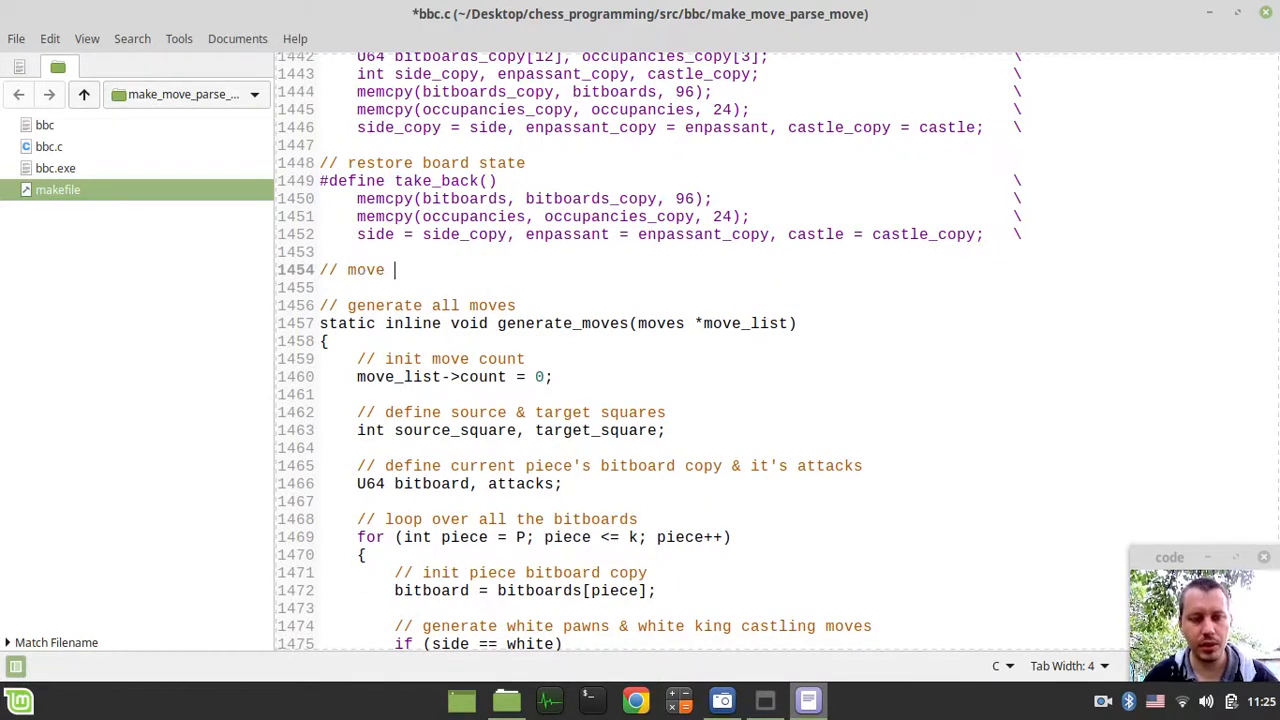
text(typ)
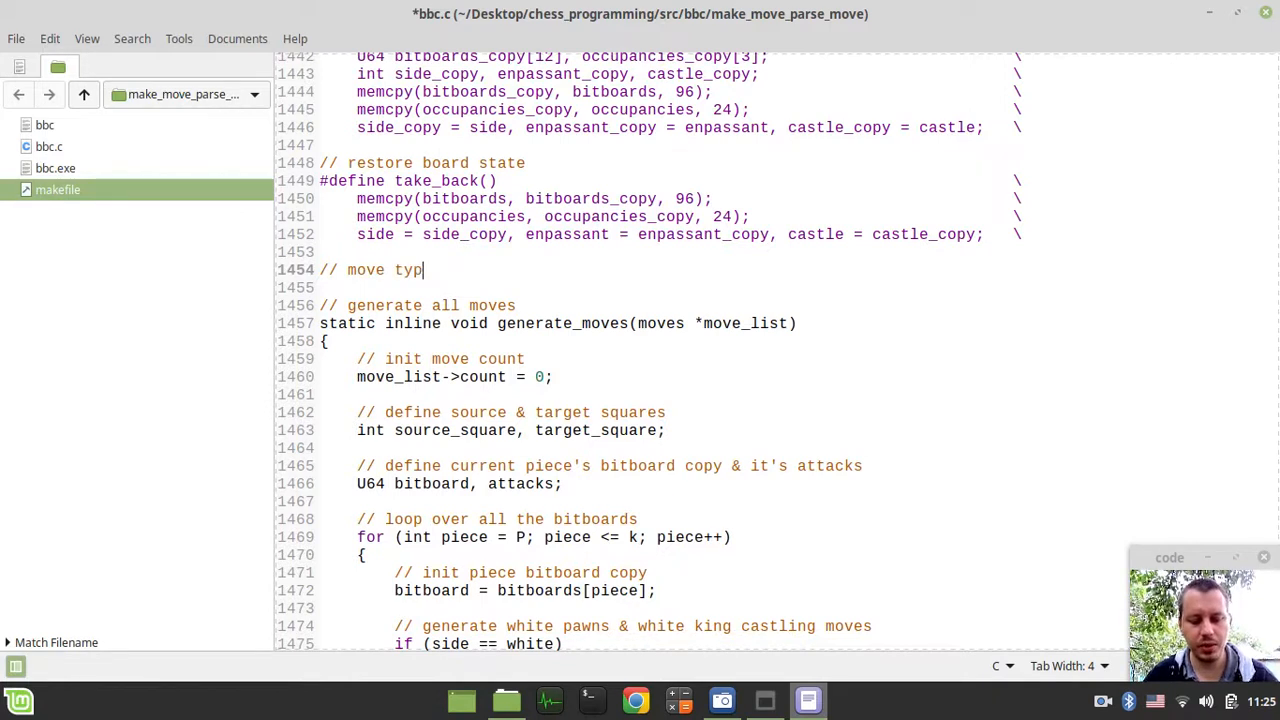
text(es)
text(enum {};)
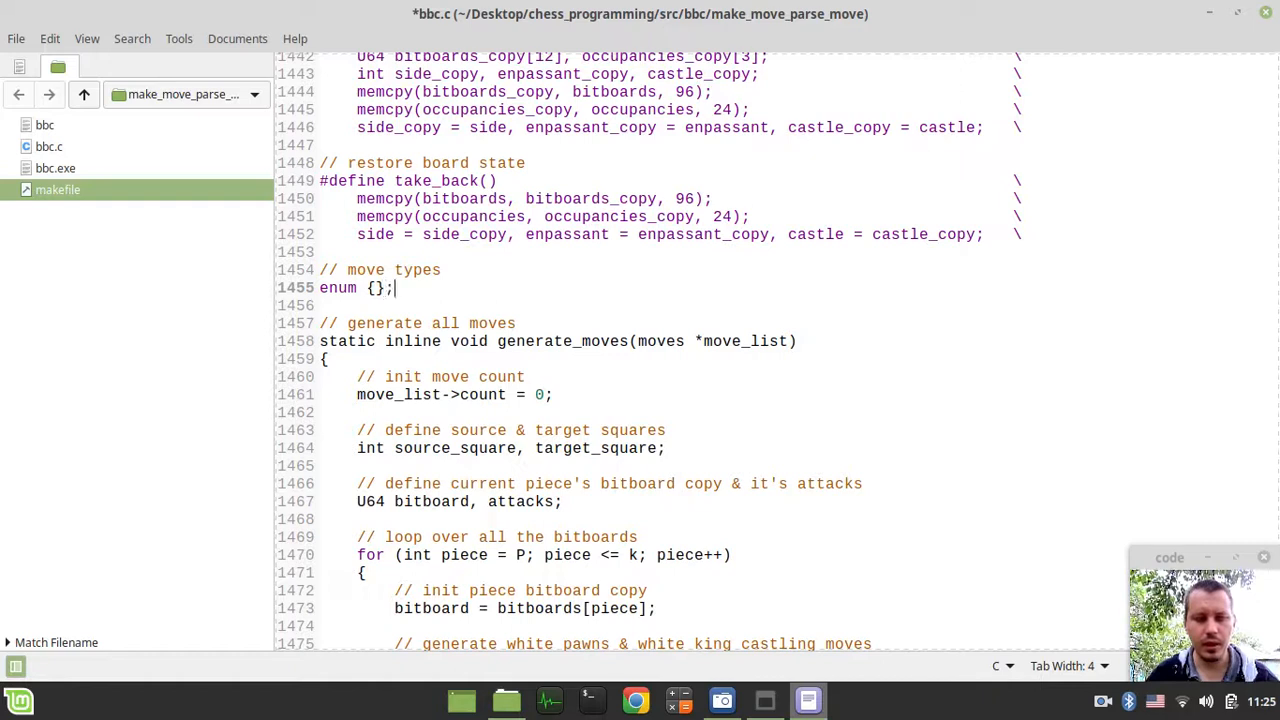
text(al_mo)
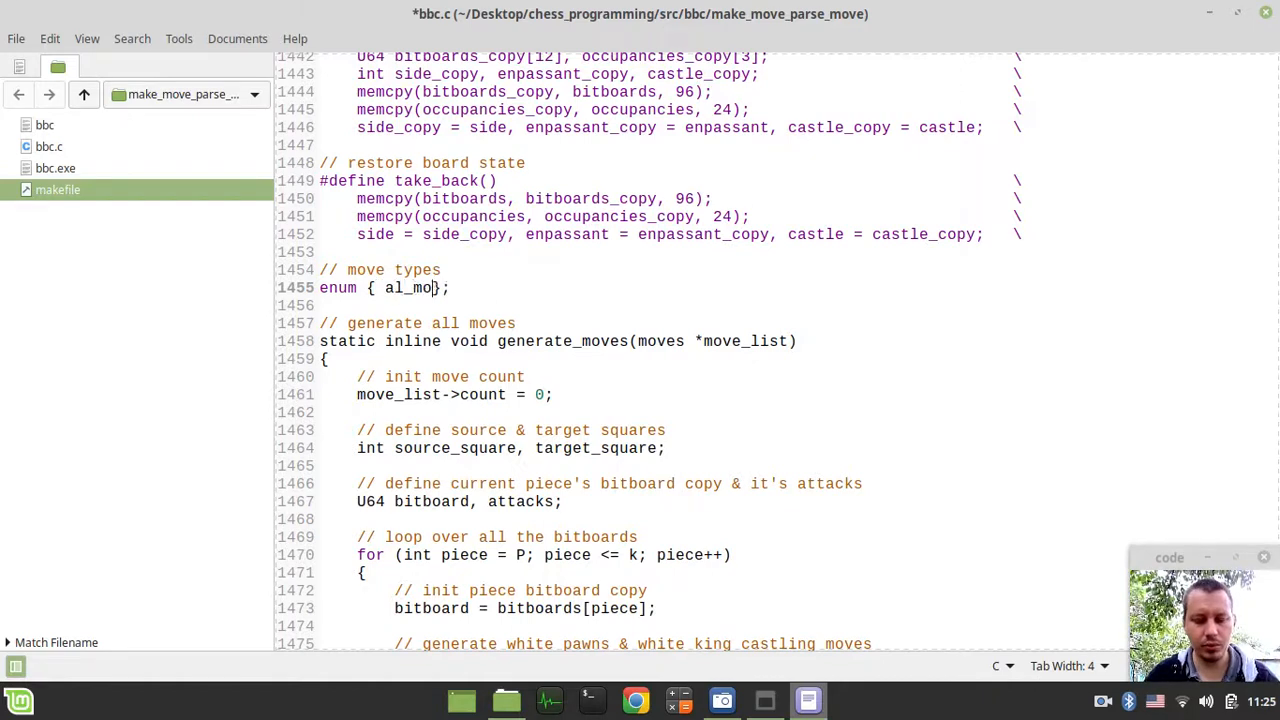
text(ves,)
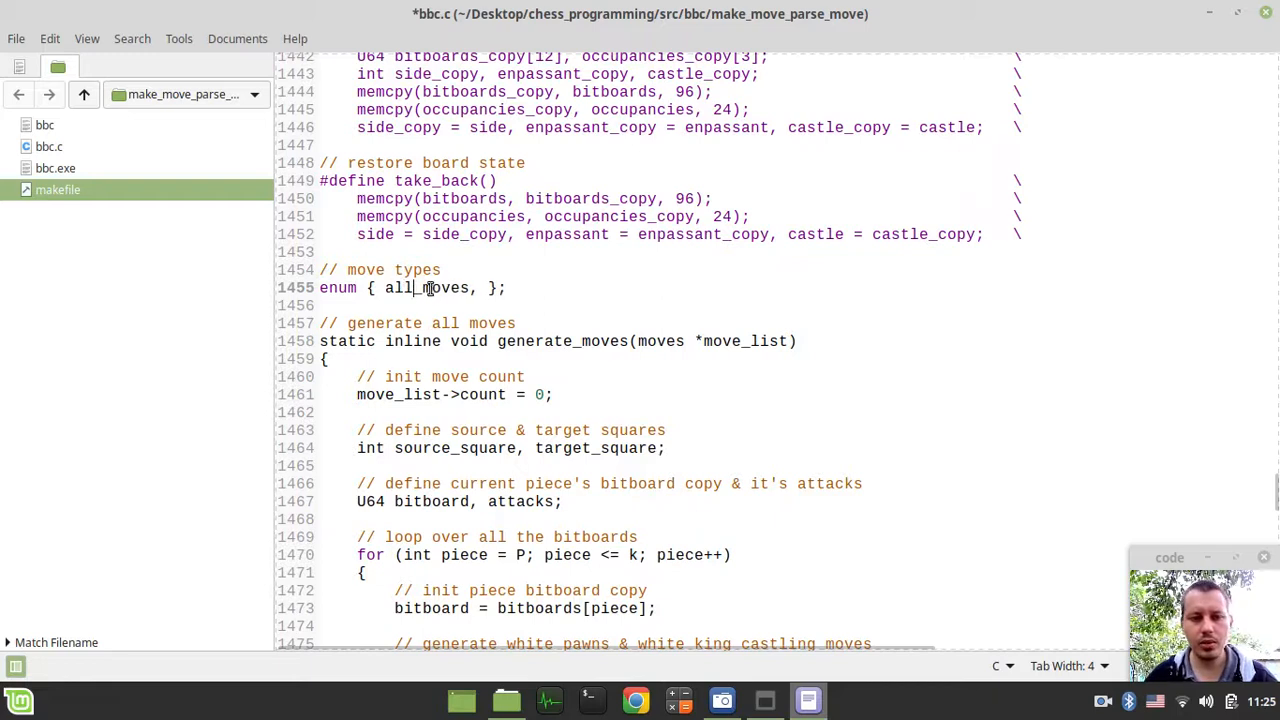
double_click(428, 288)
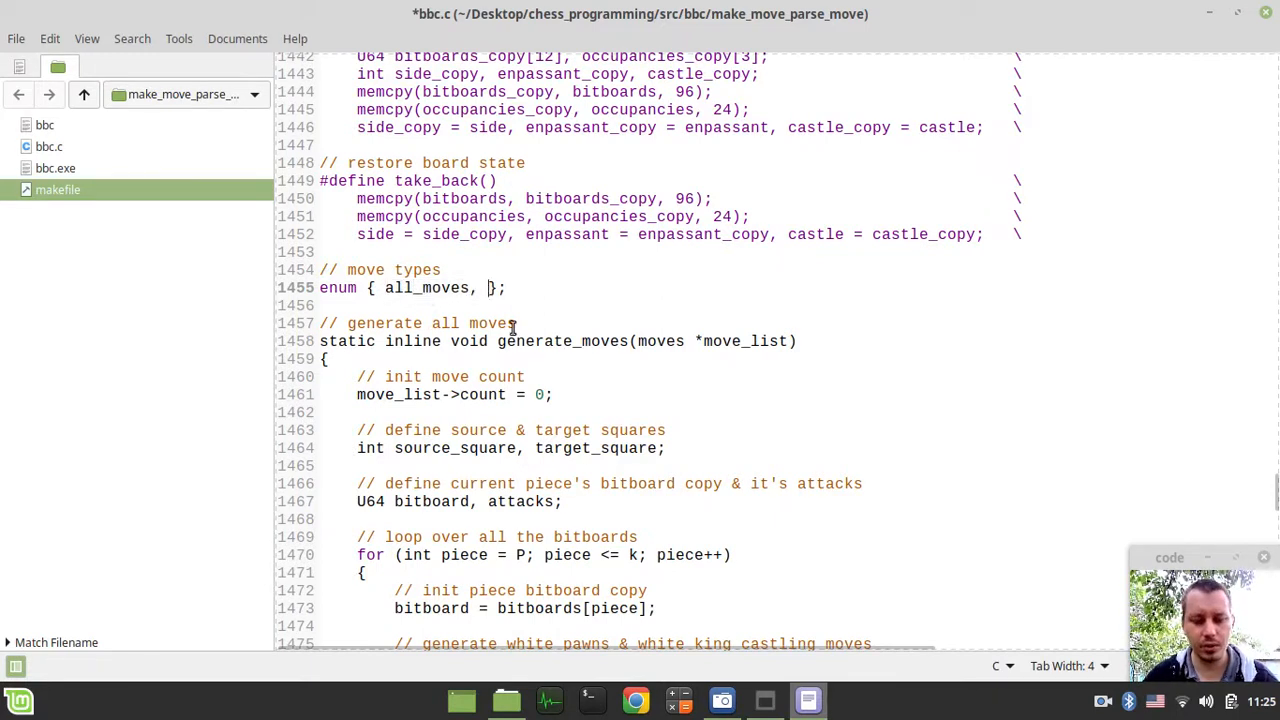
text(only_v)
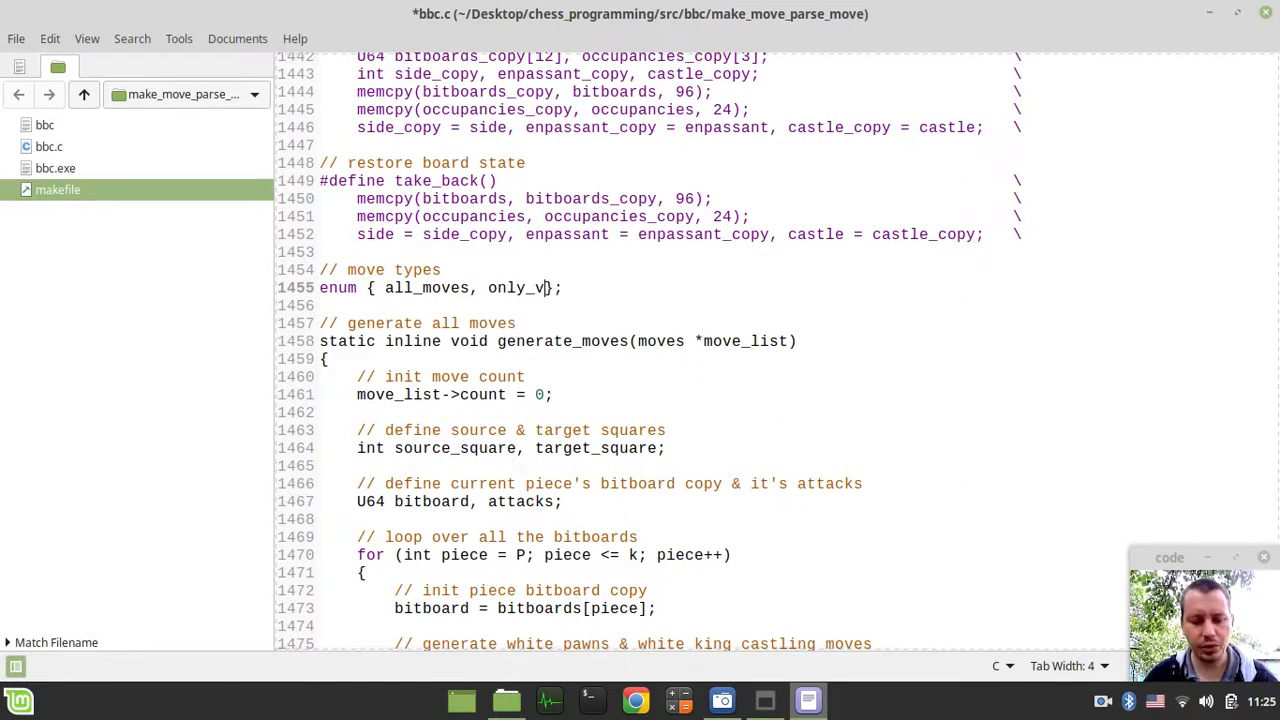
text(aptures)
text(//)
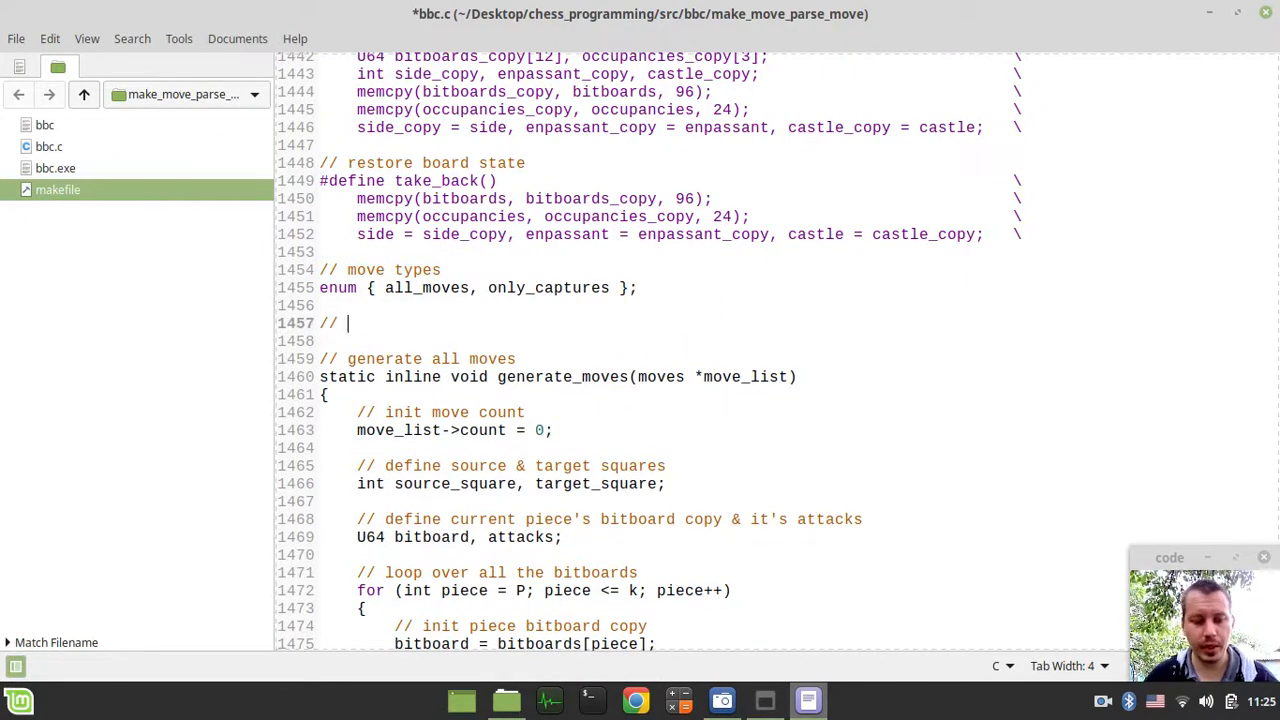
- Start the comment '// make move on chess board'
text(make mo)
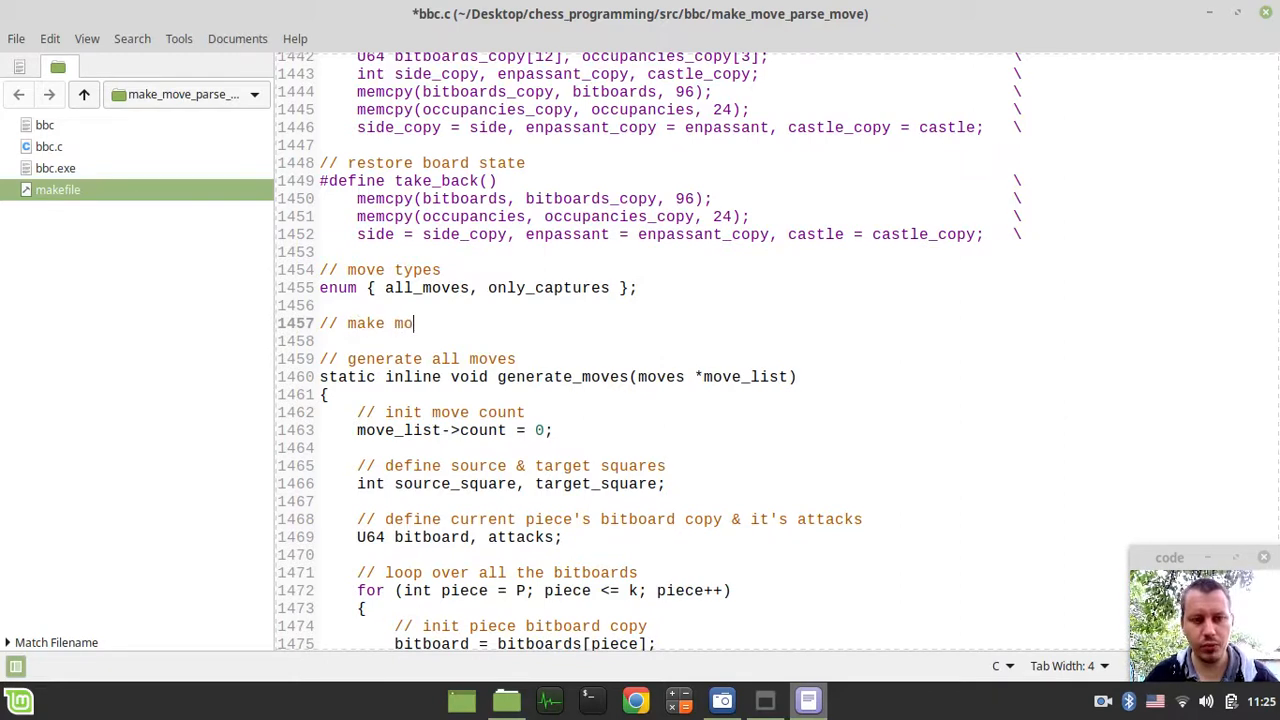
text(ve on b)
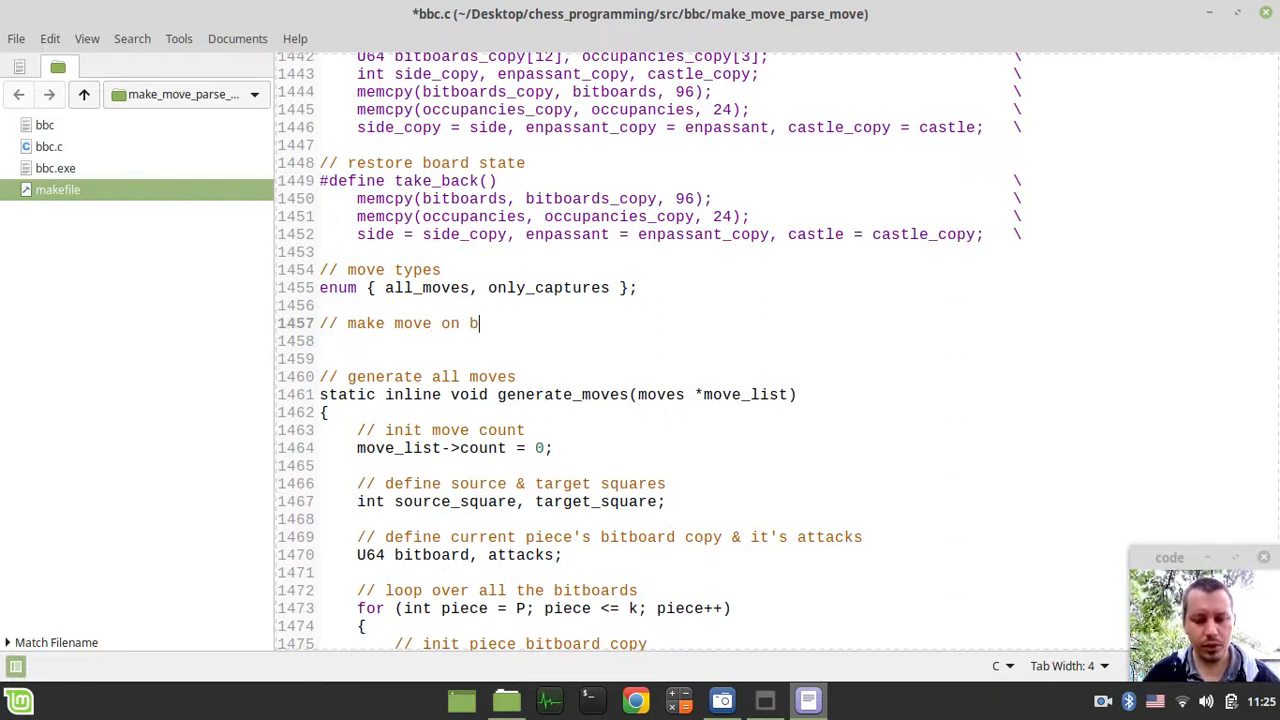
text(oard)
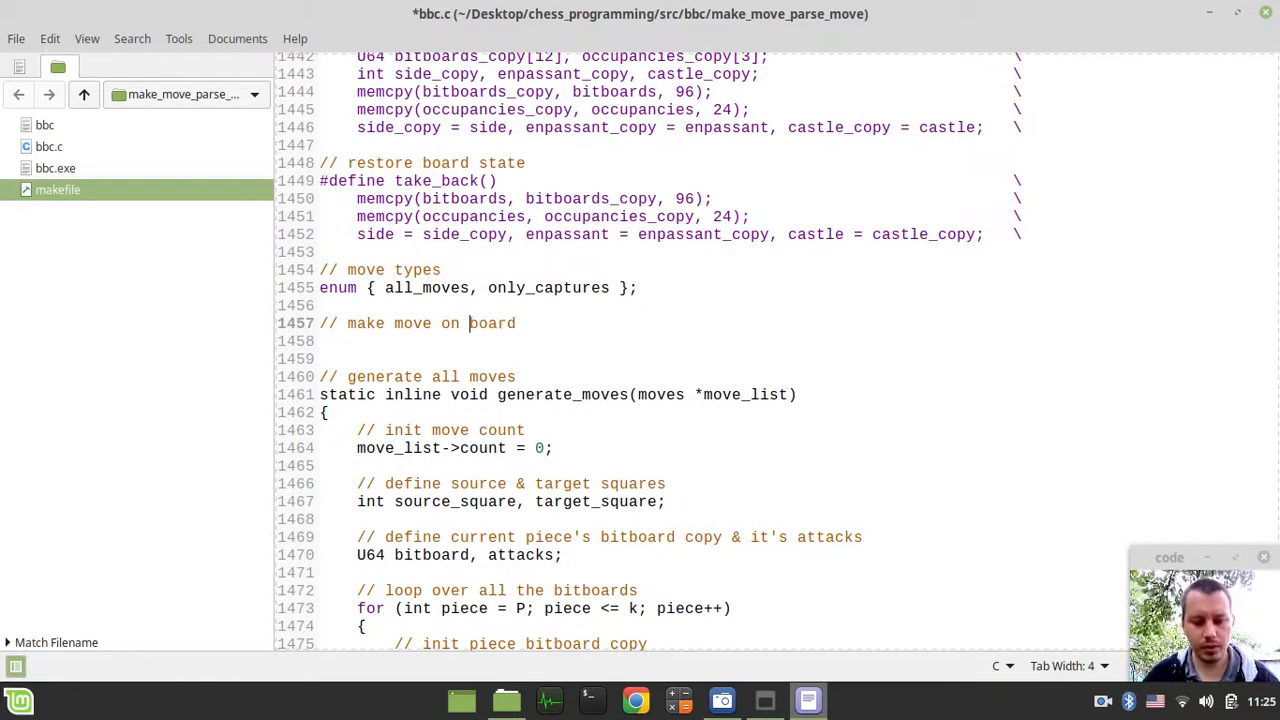
- Finish the comment and declare static inline int make_move(int move, int move_flag)
text(chess)
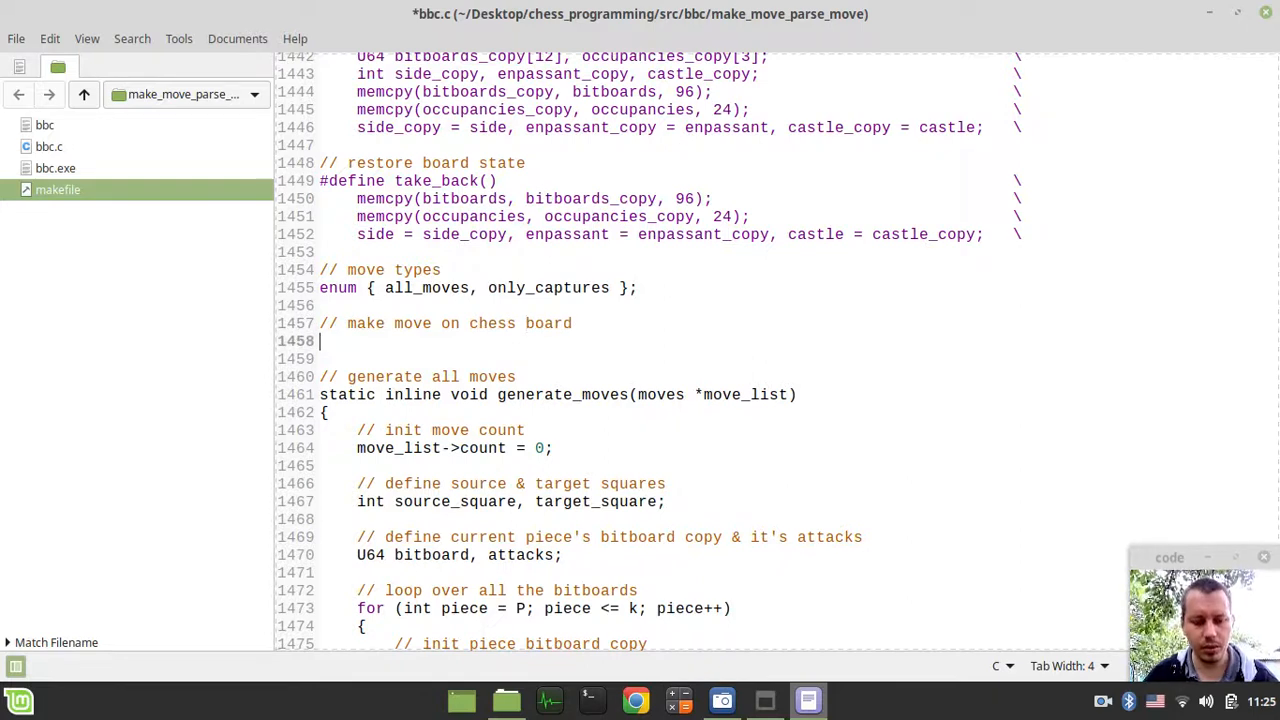
text(static in)
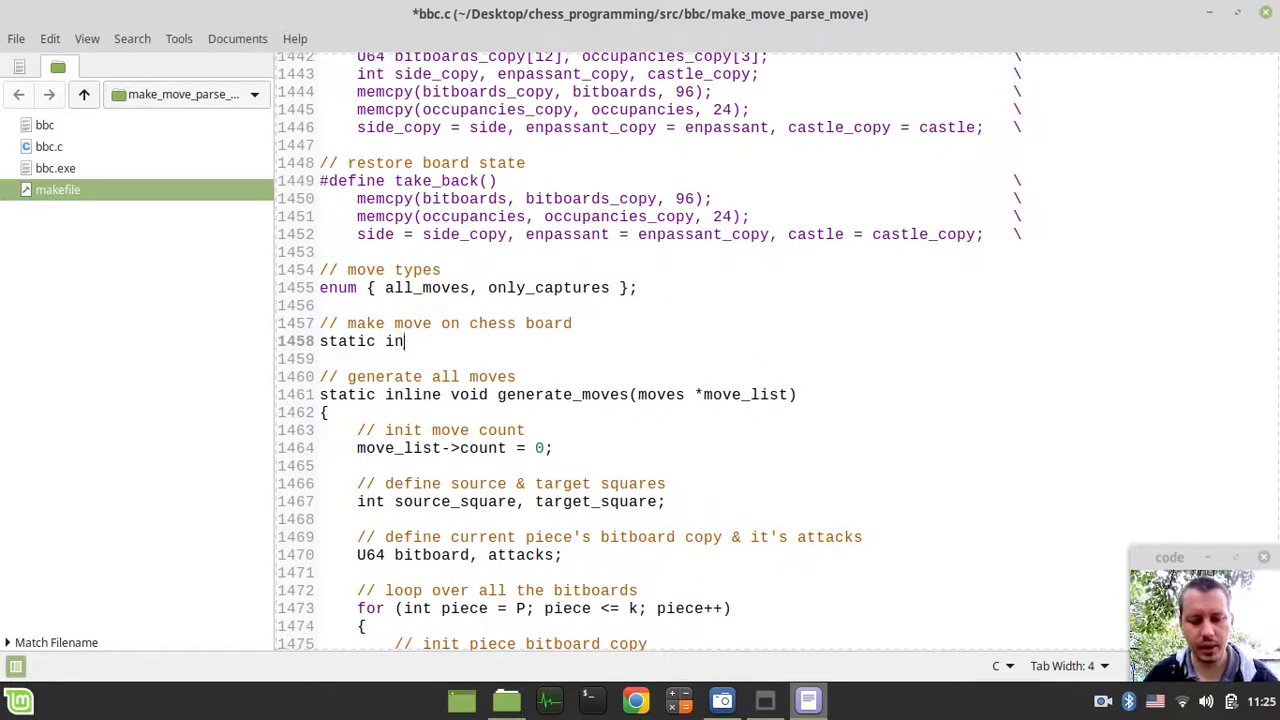
text(line int)
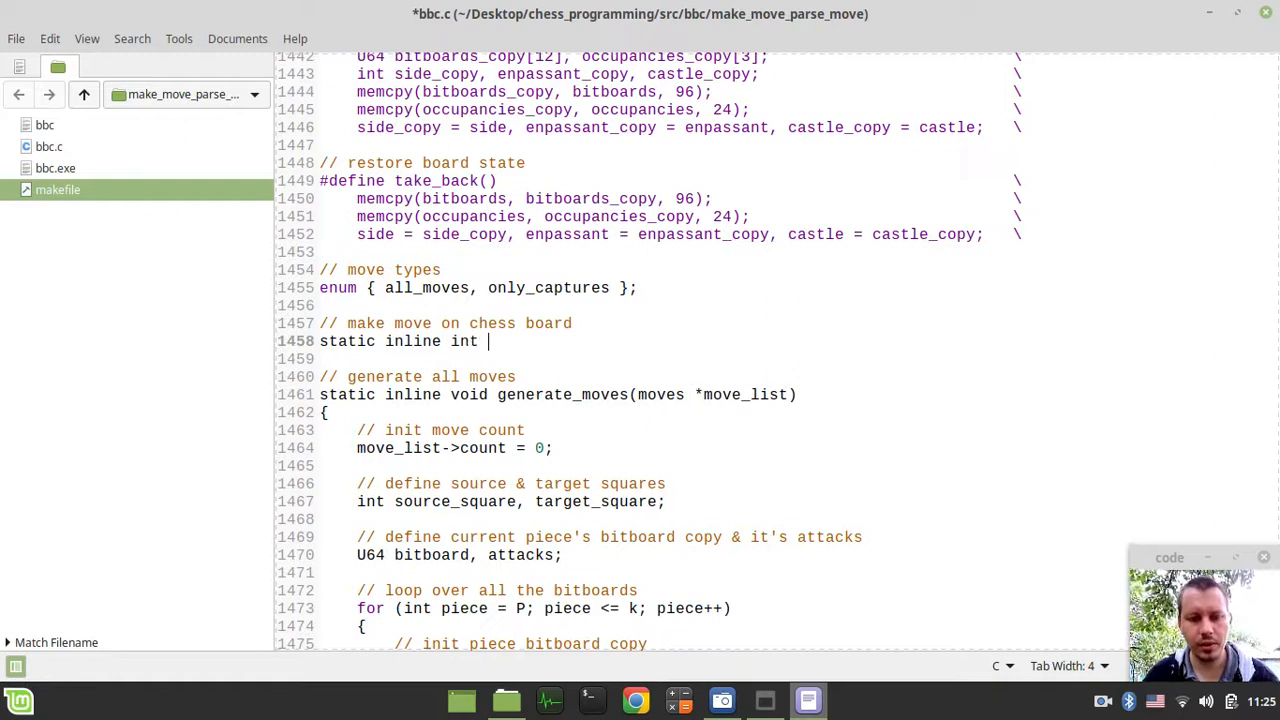
text(make_)
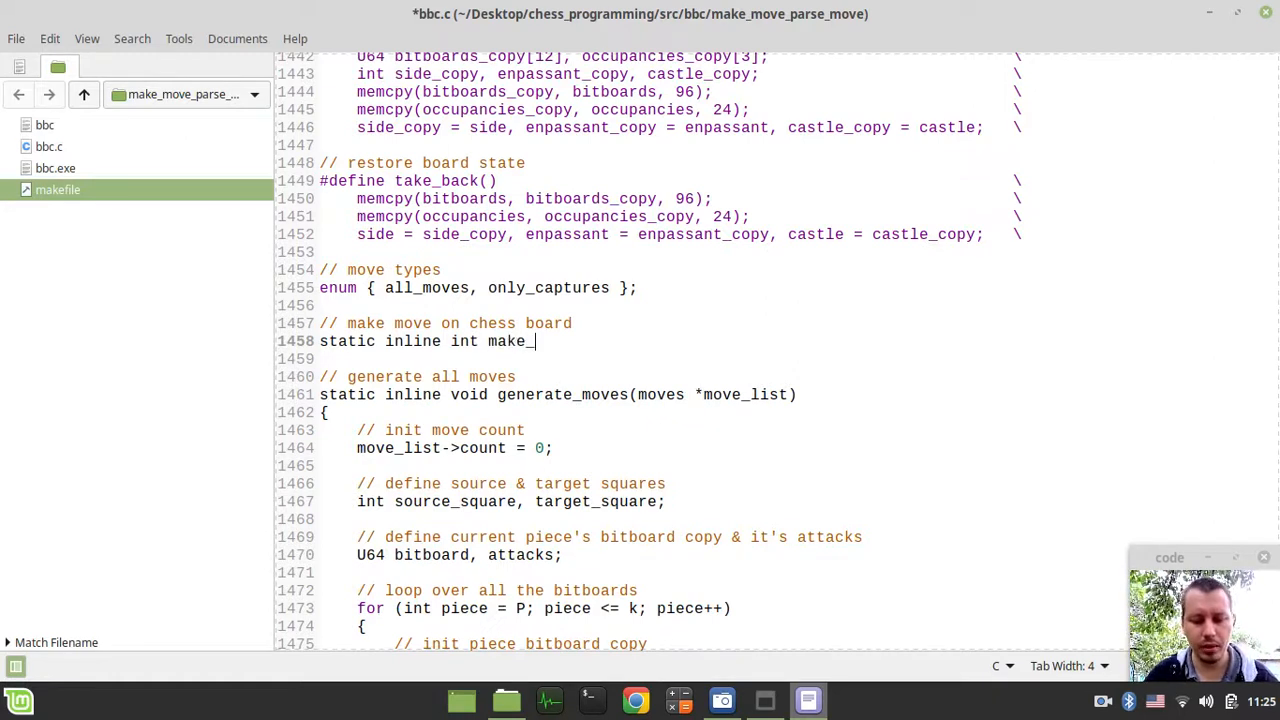
text(move())
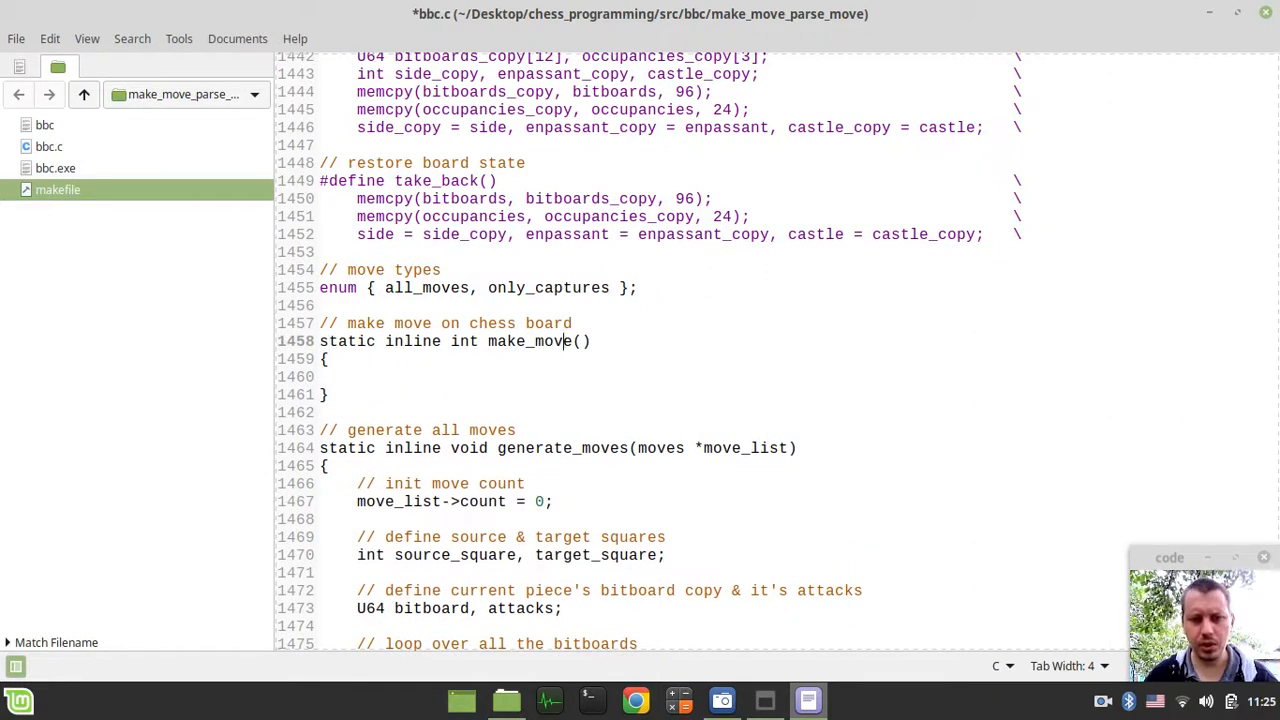
text(int move)
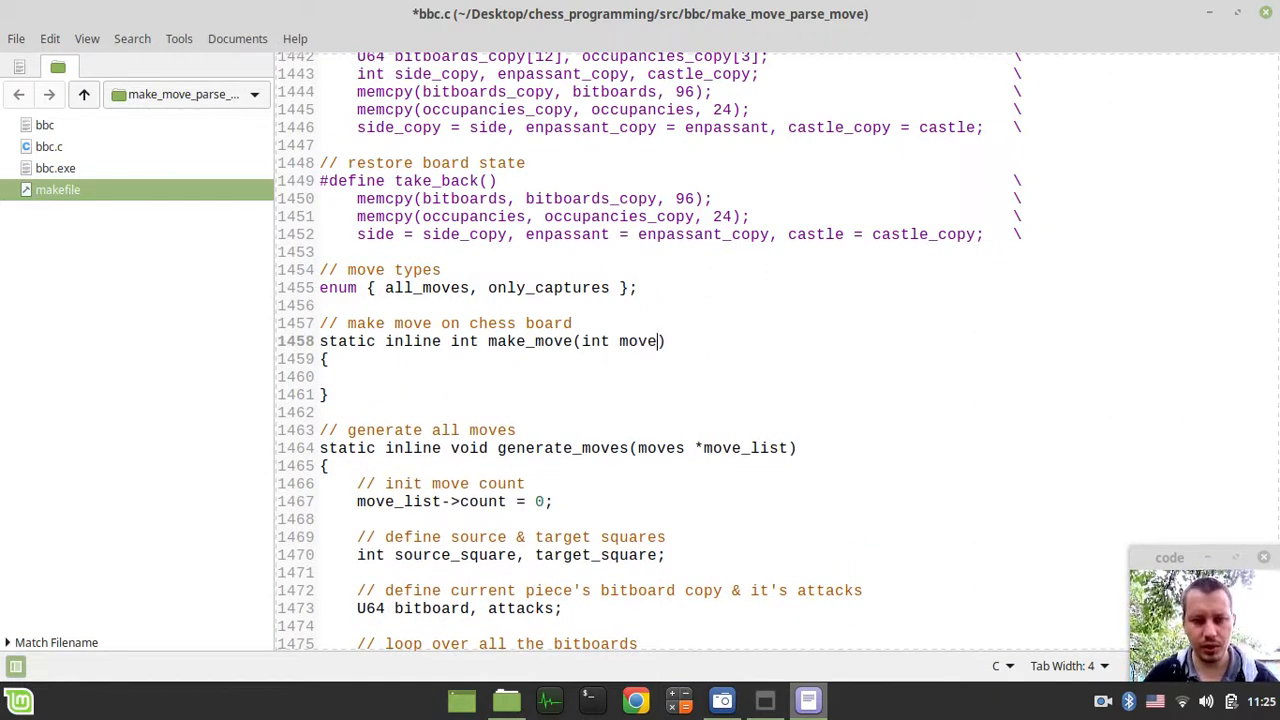
text(, int)
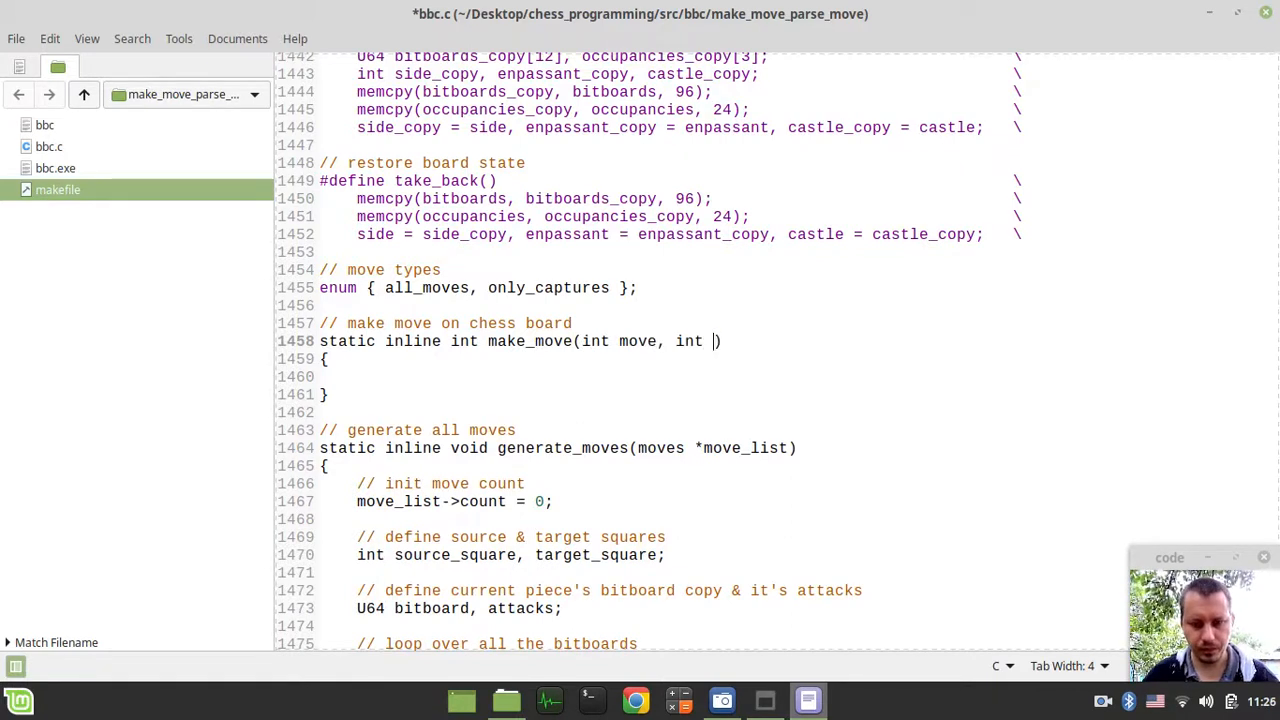
text(move)
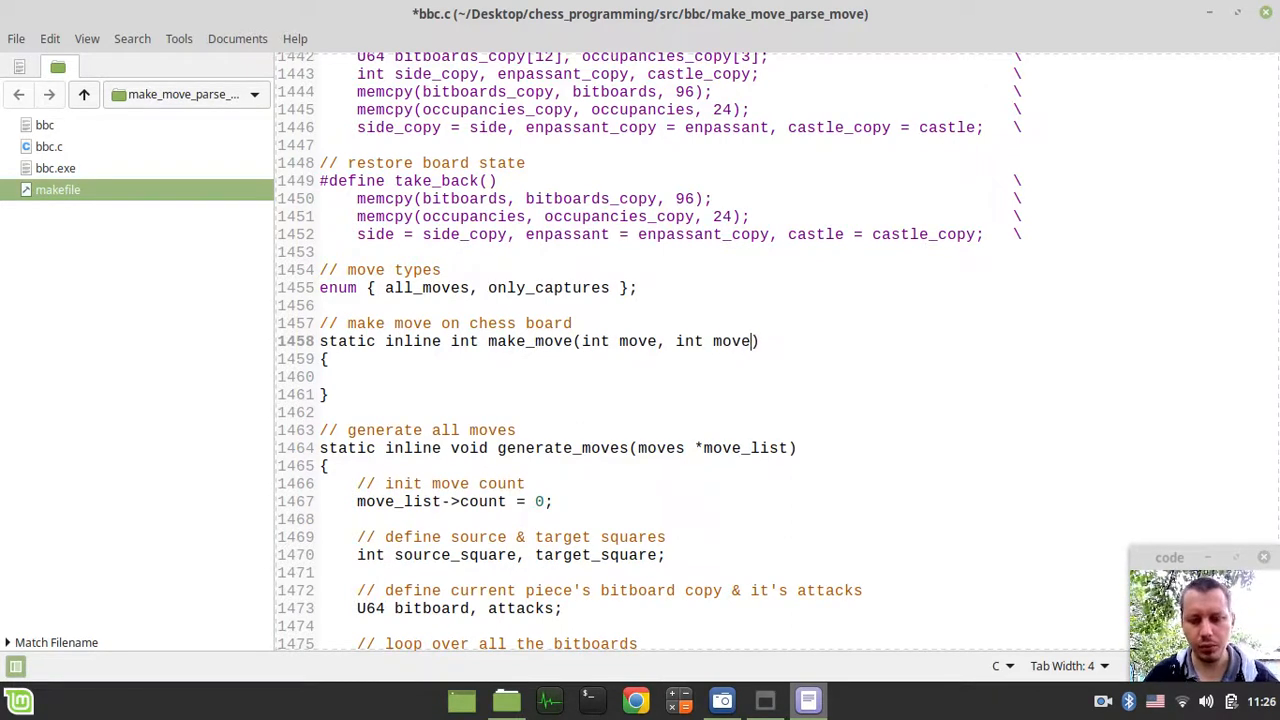
text(_)
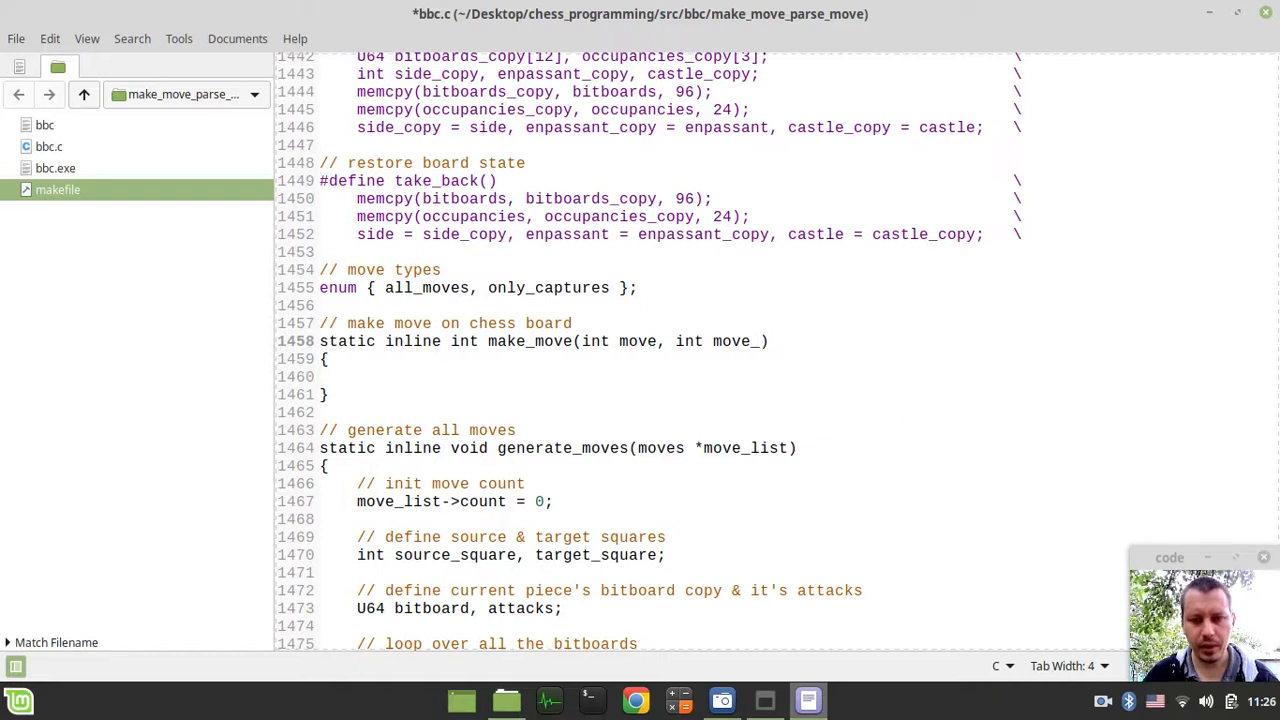
text(fla)
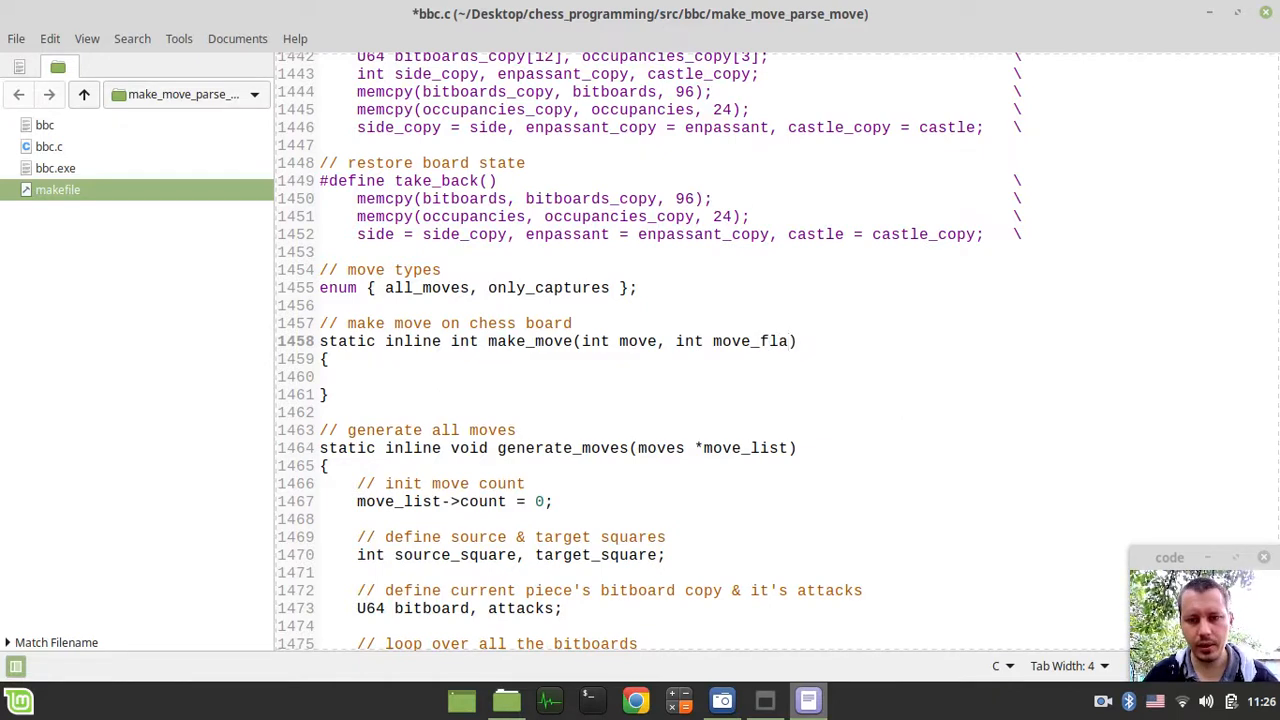
text(g)
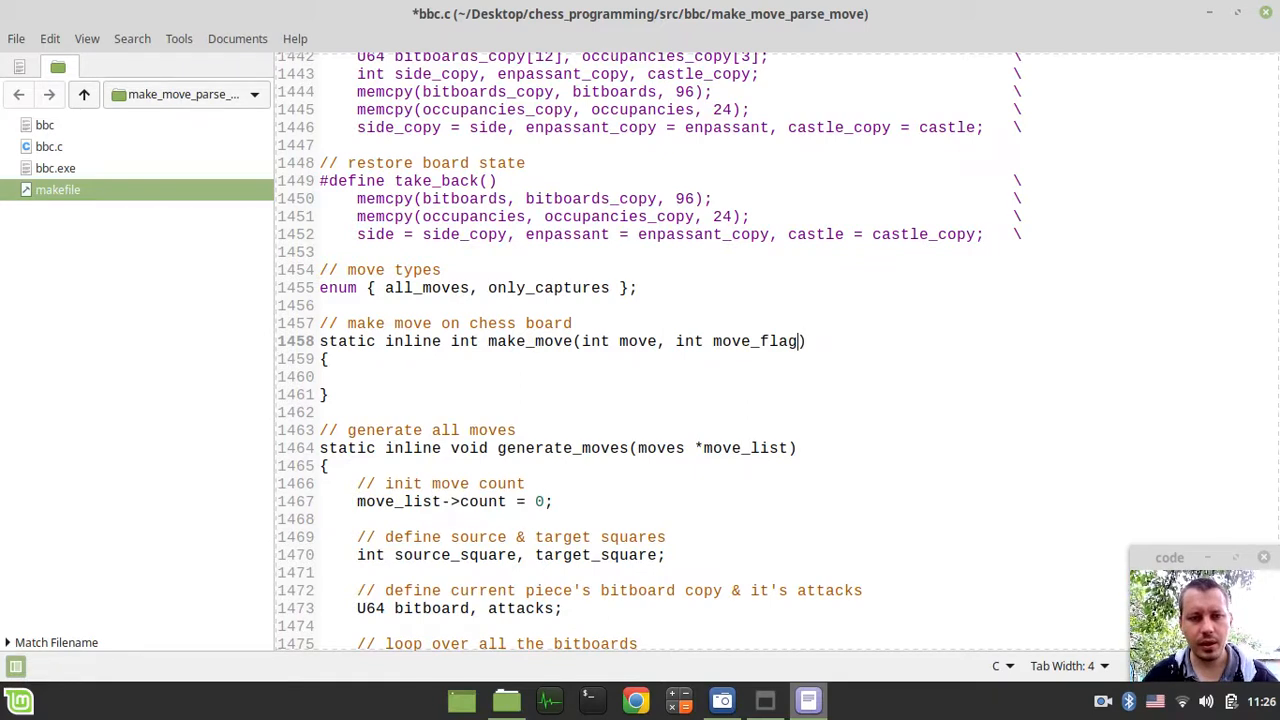
- Add '// quite moves' and '// capture moves' comments inside make_move
text(//)
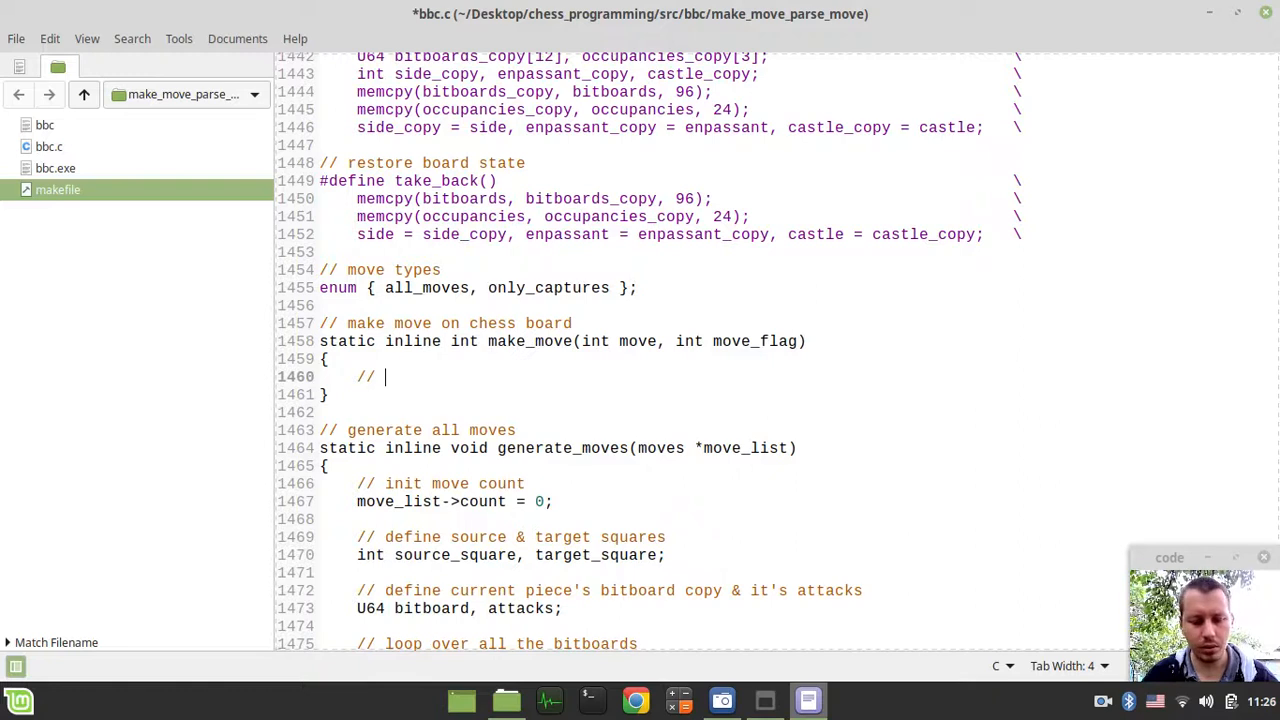
text(quite mov)
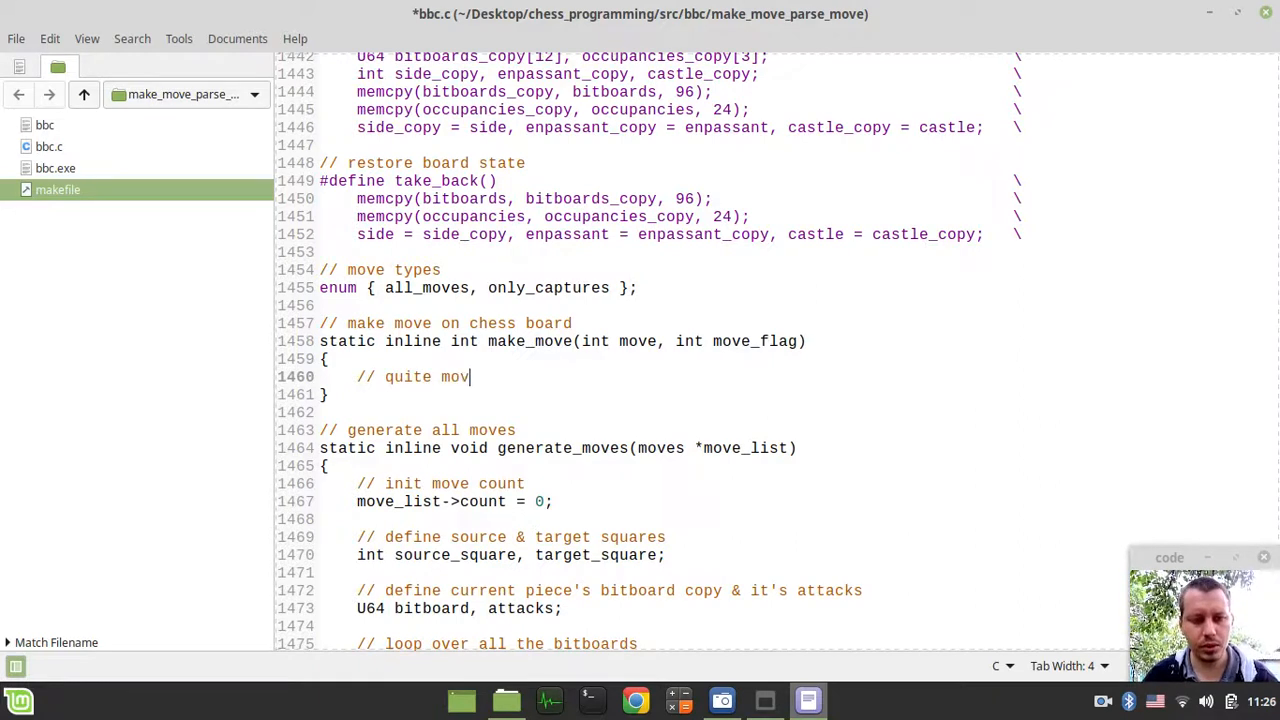
text(es)
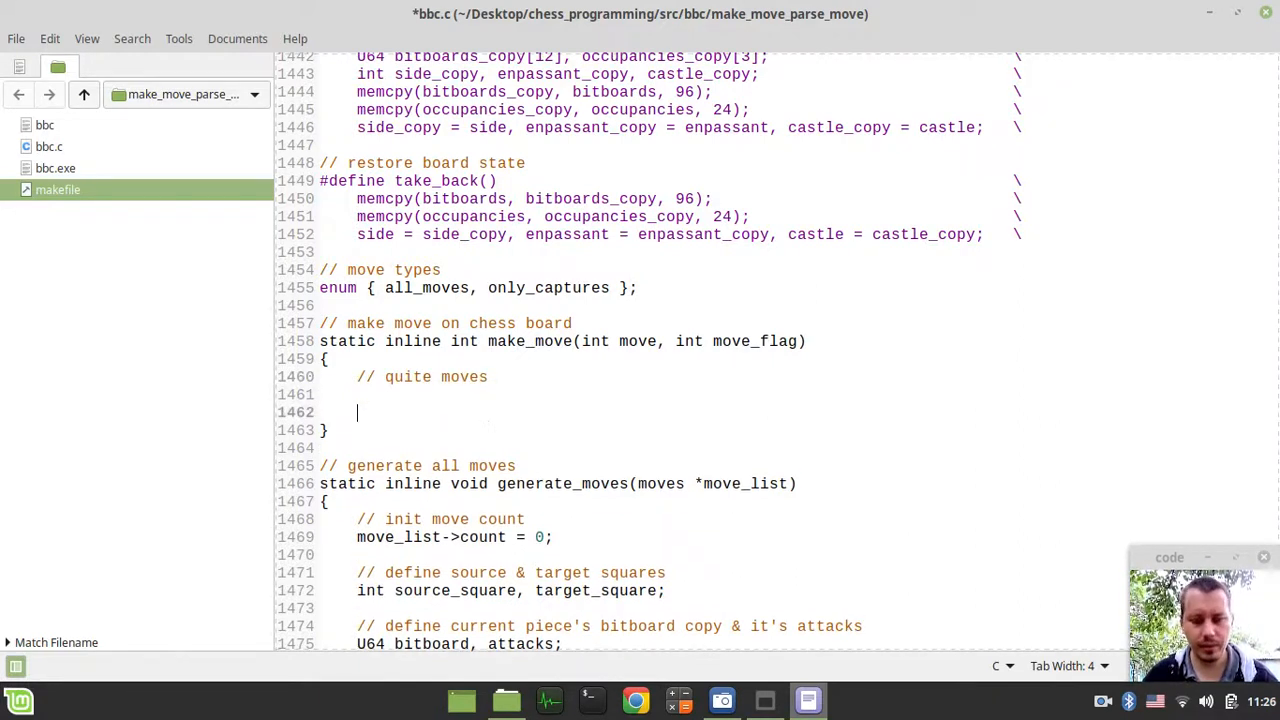
text(// c)
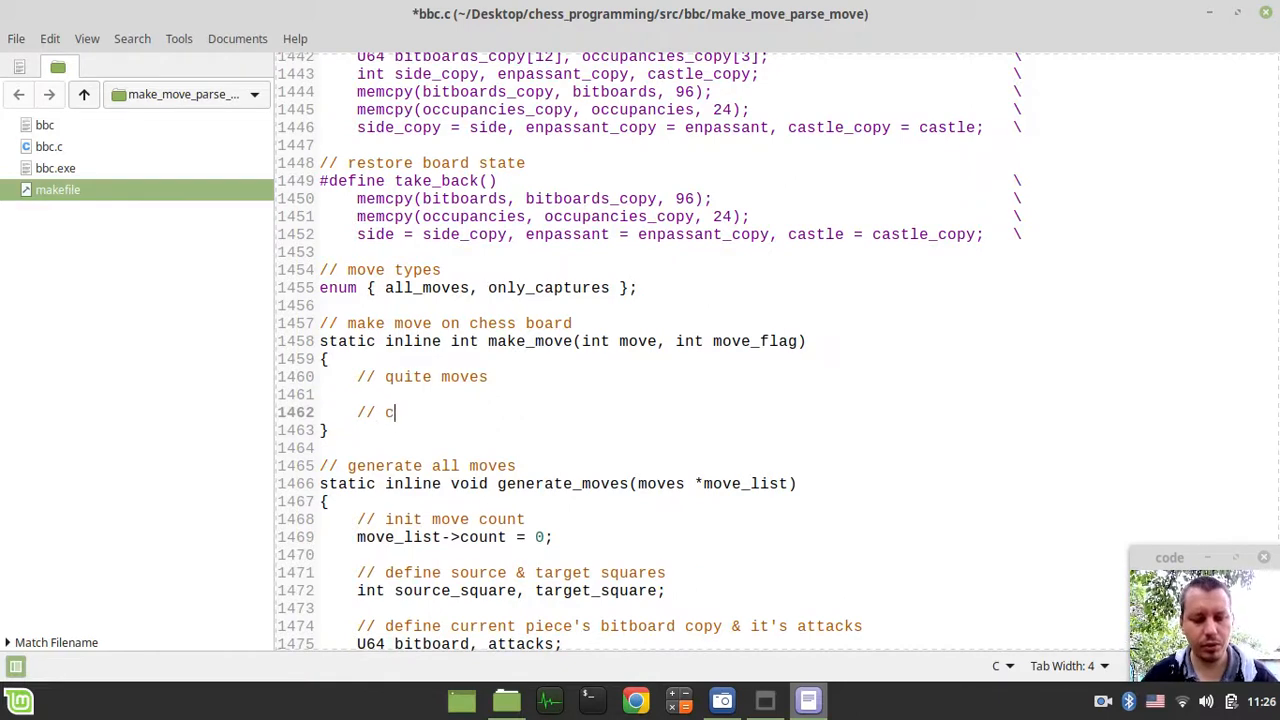
text(ap)
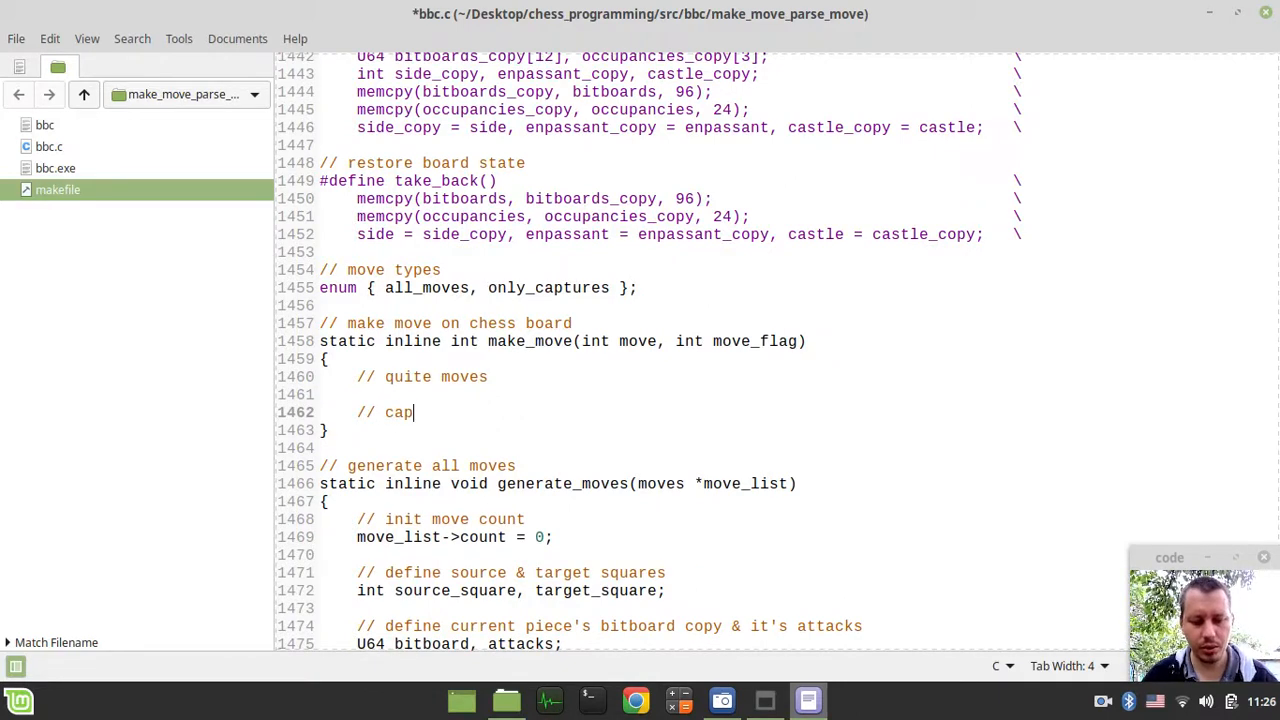
text(ture moves)
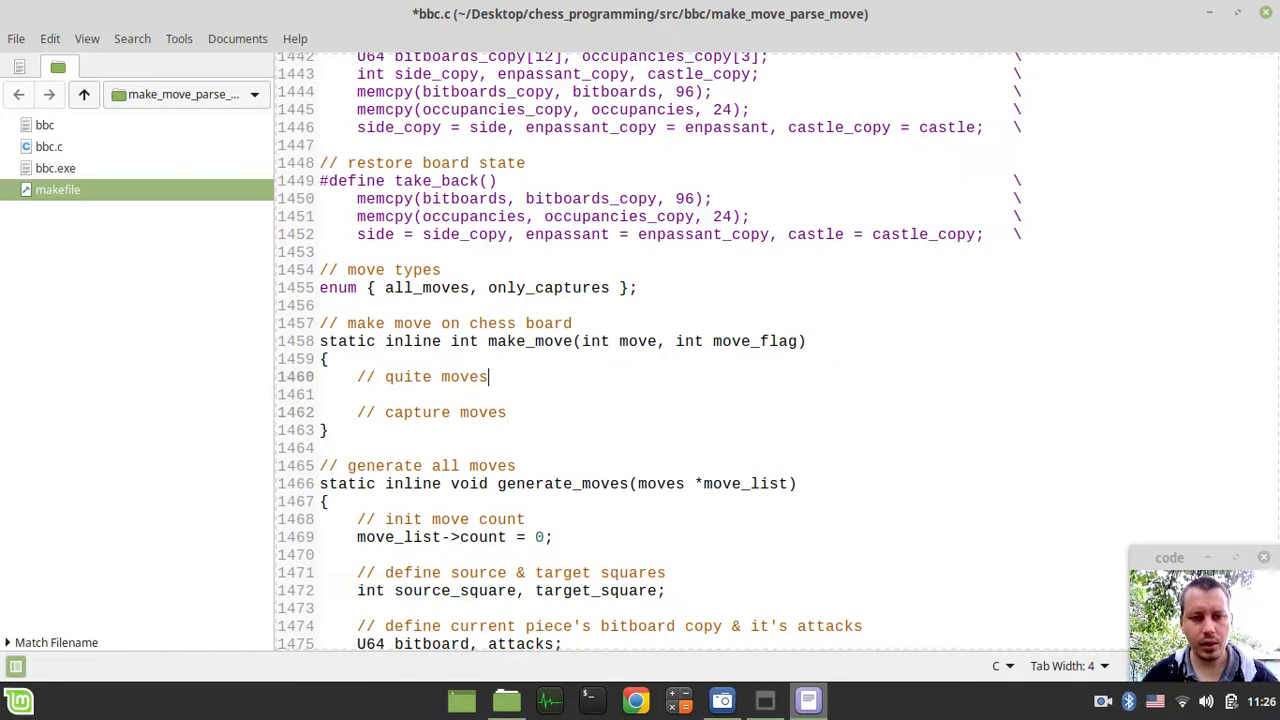
- Add an if (move_flag == all_moves) branch in make_move
text(if ())
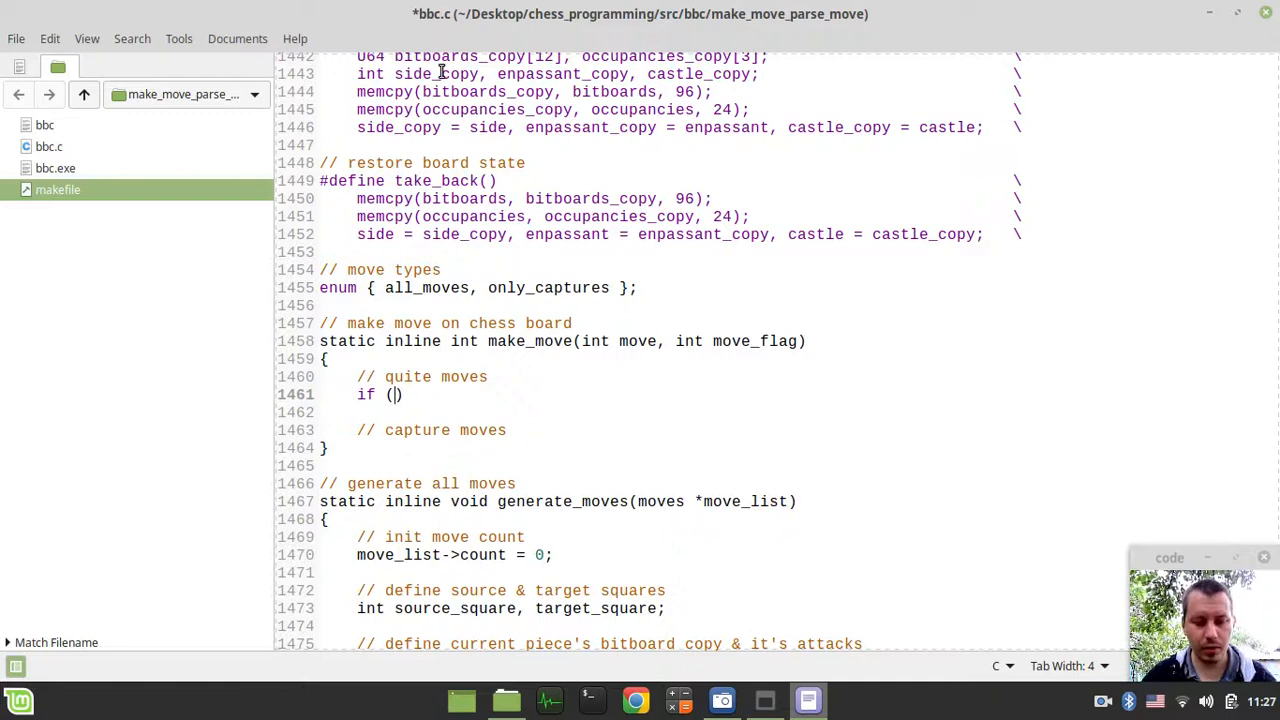
text(move)
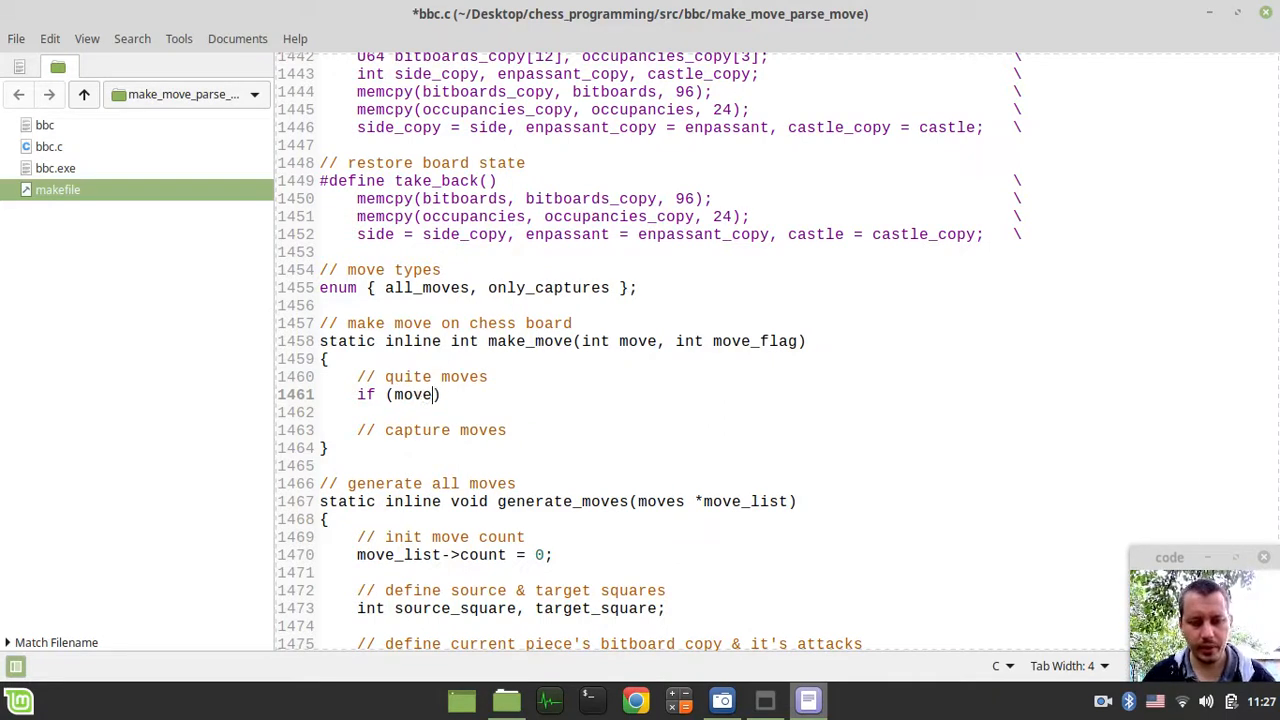
text(_flag ==)
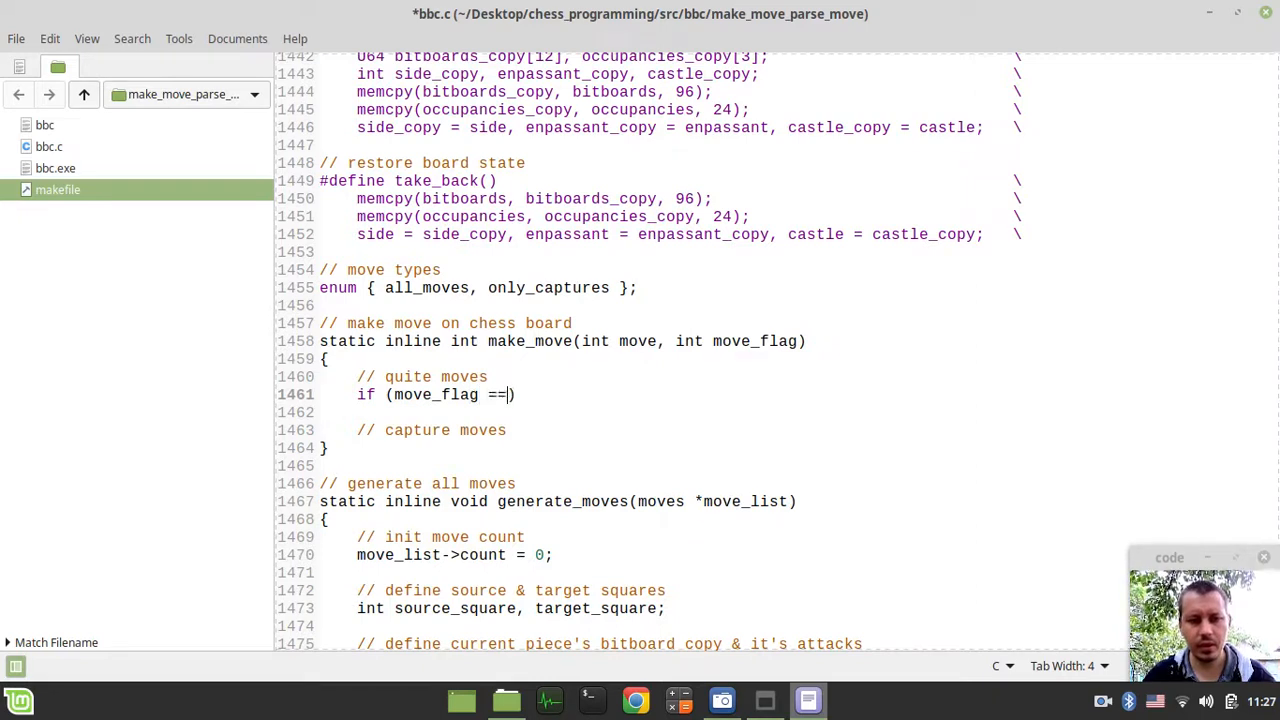
text(all_mov)
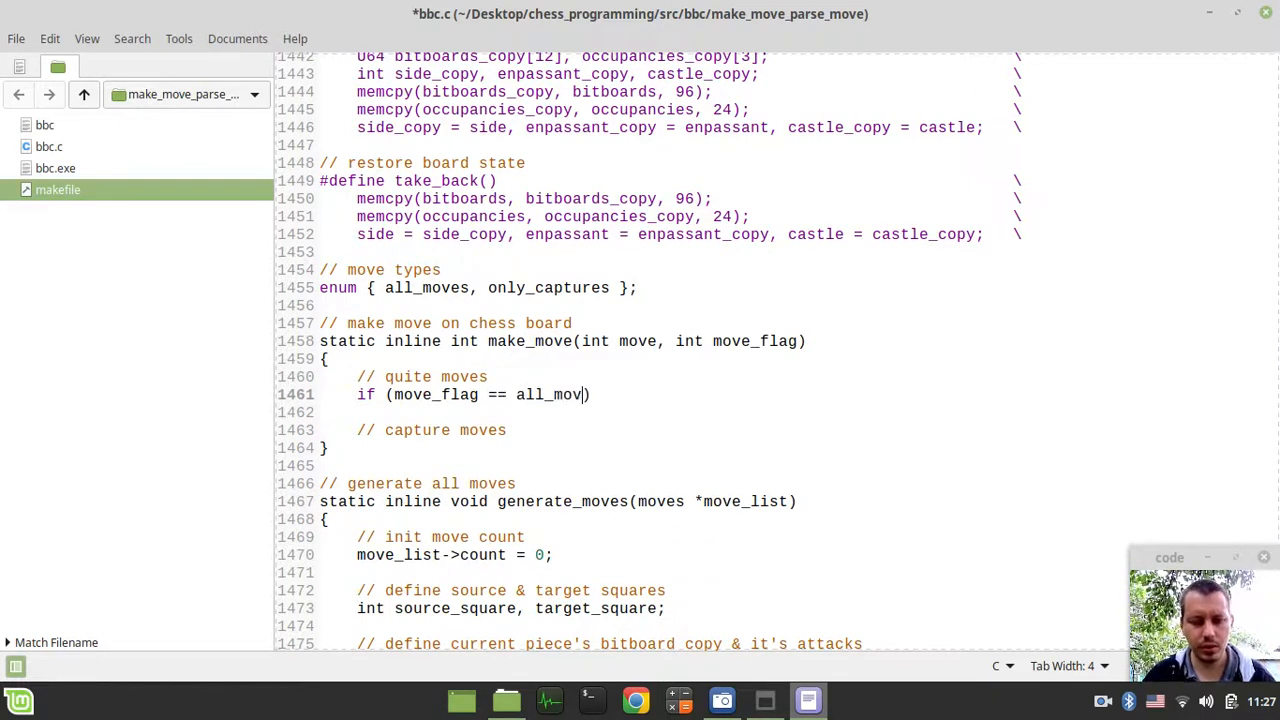
text(es))
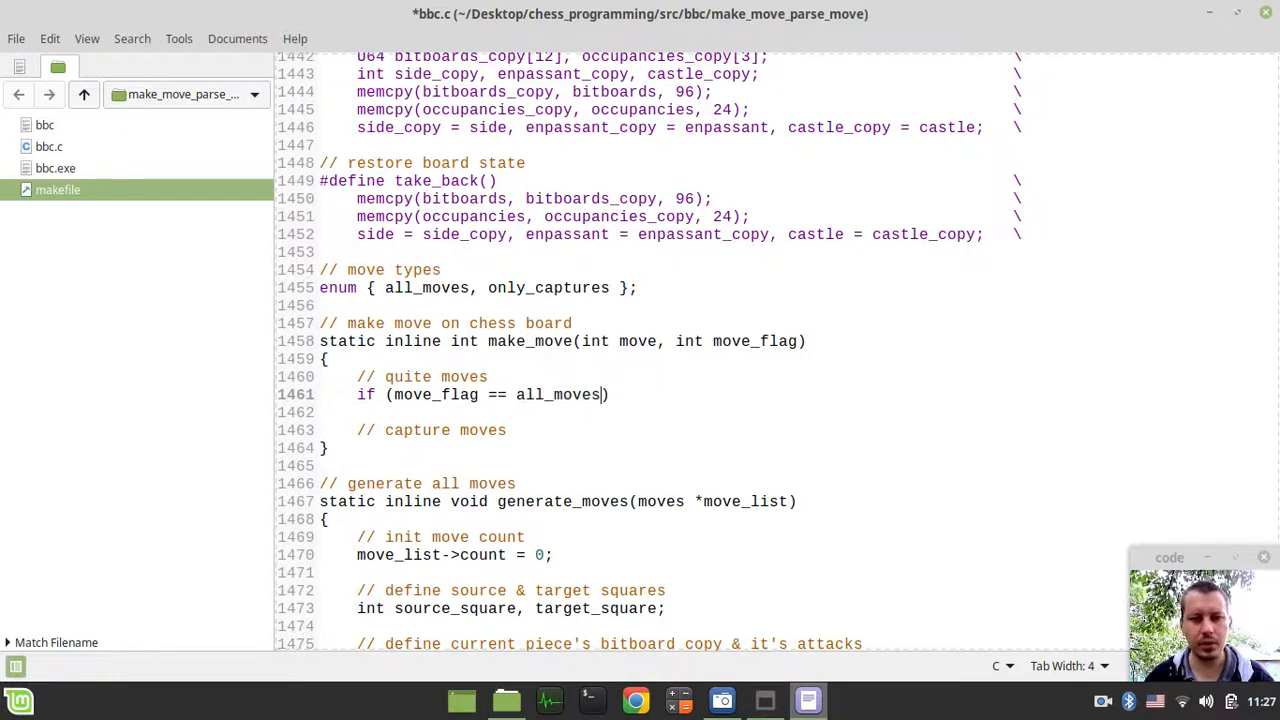
double_click(426, 288)
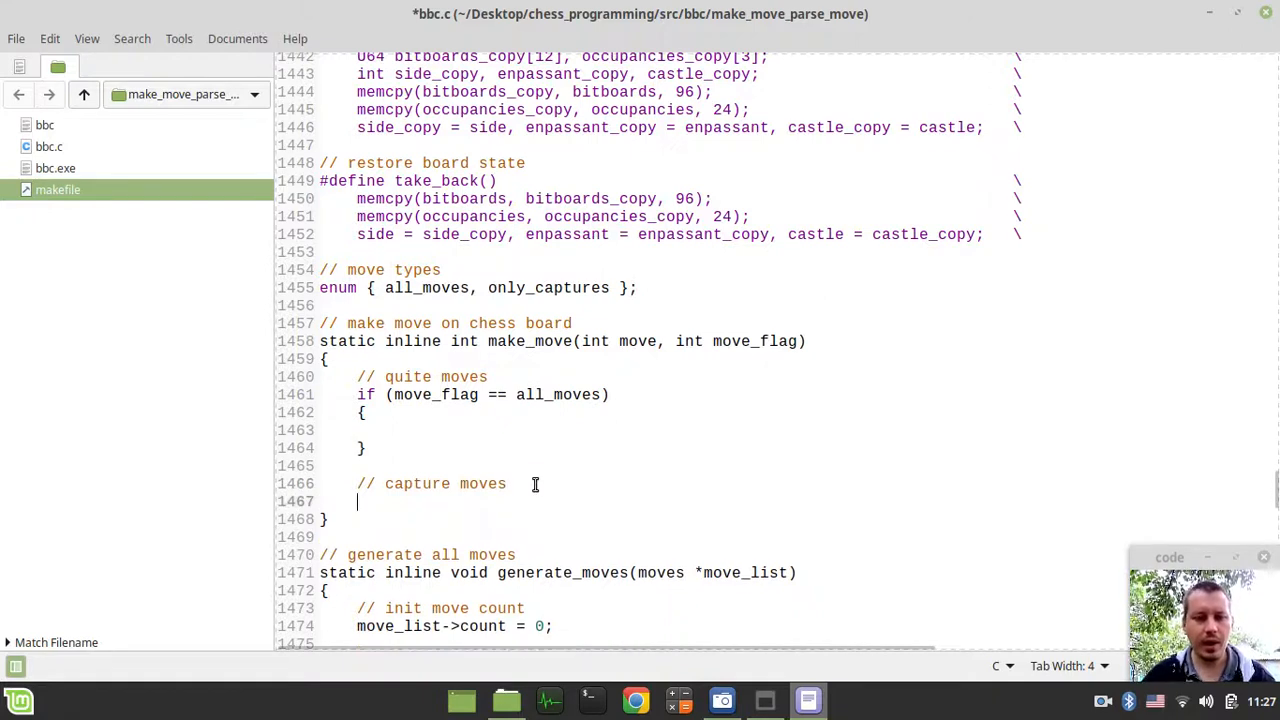
- Add an else block commented 'make sure move is the capture' checking get_move_capture(move)
text(els)
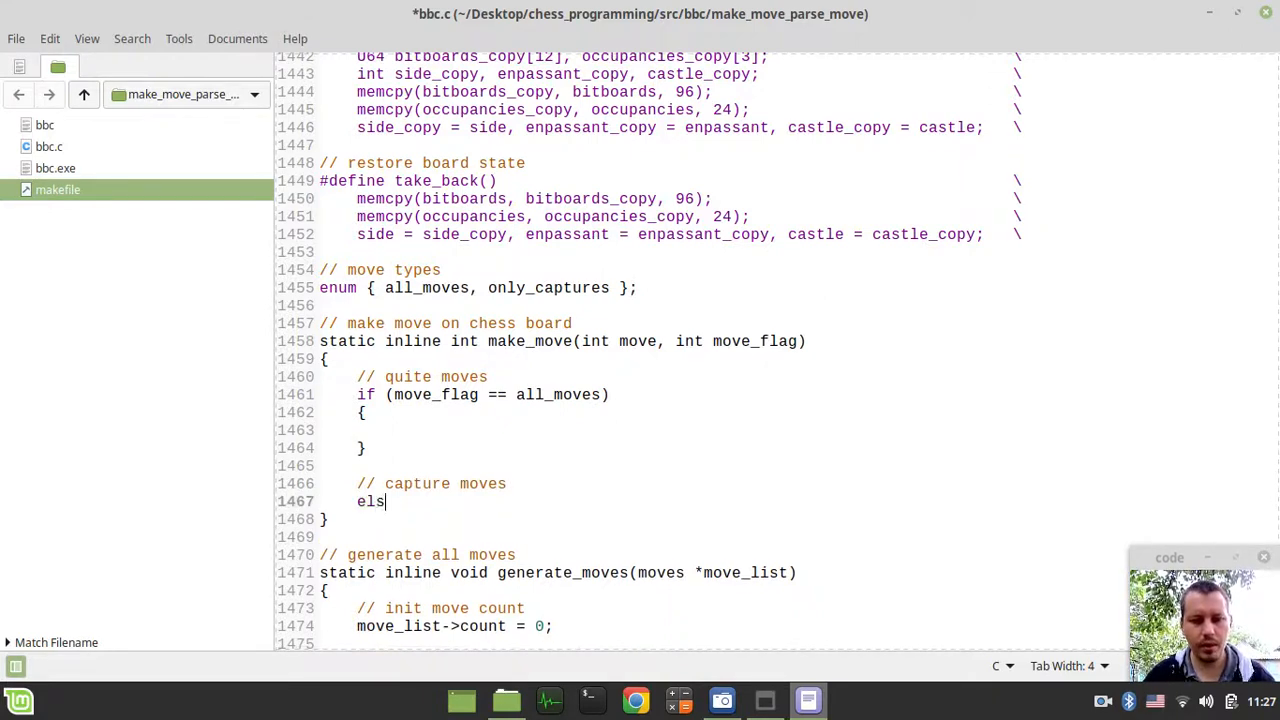
text(e{})
text(//)
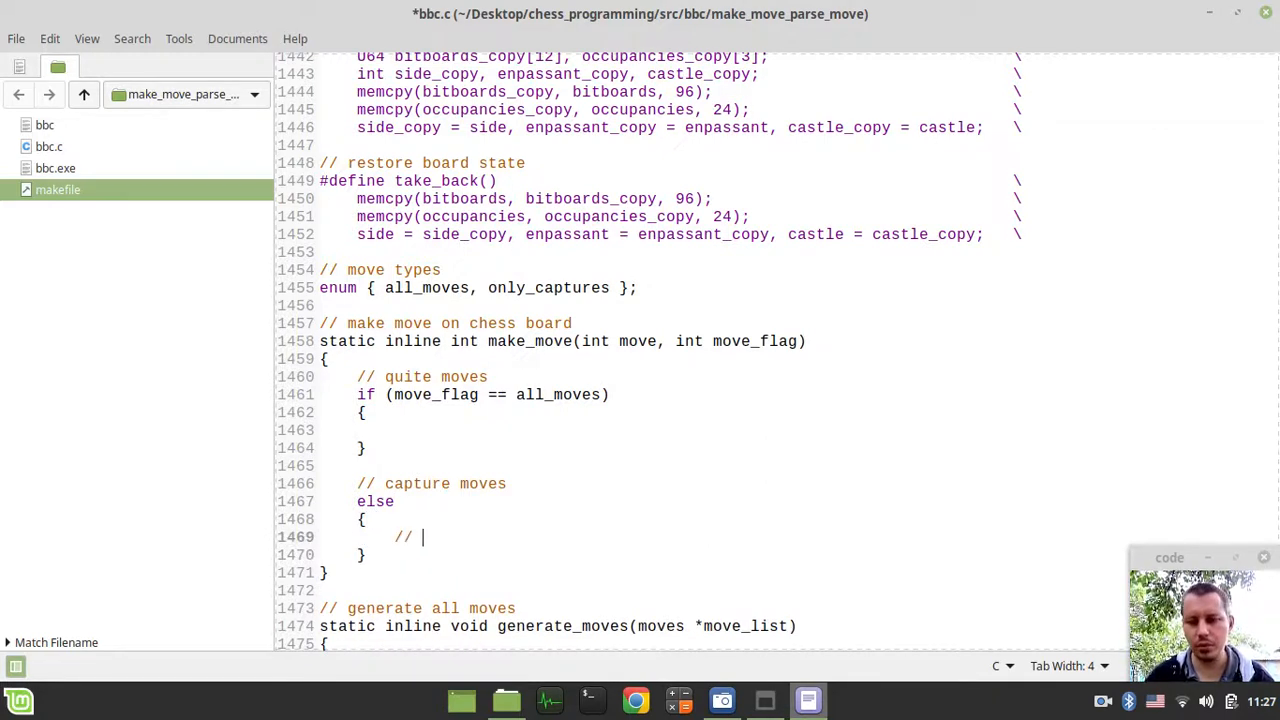
text(make)
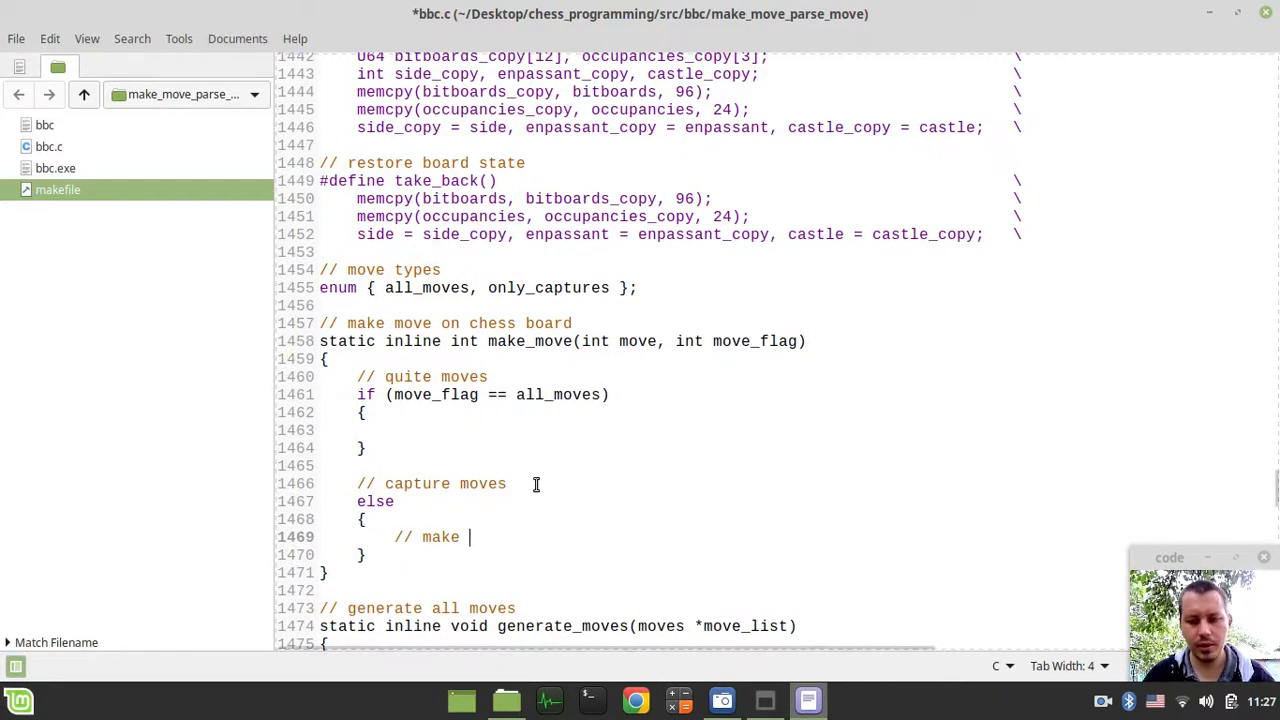
text(su)
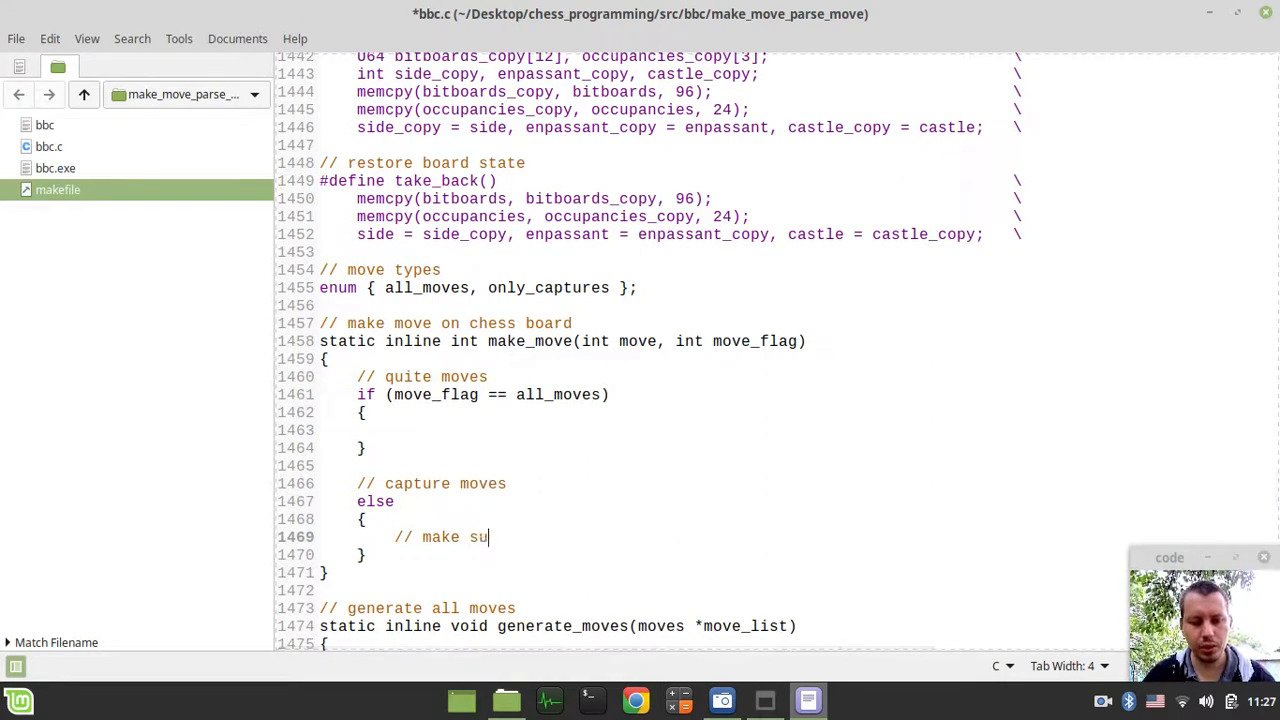
text(re move)
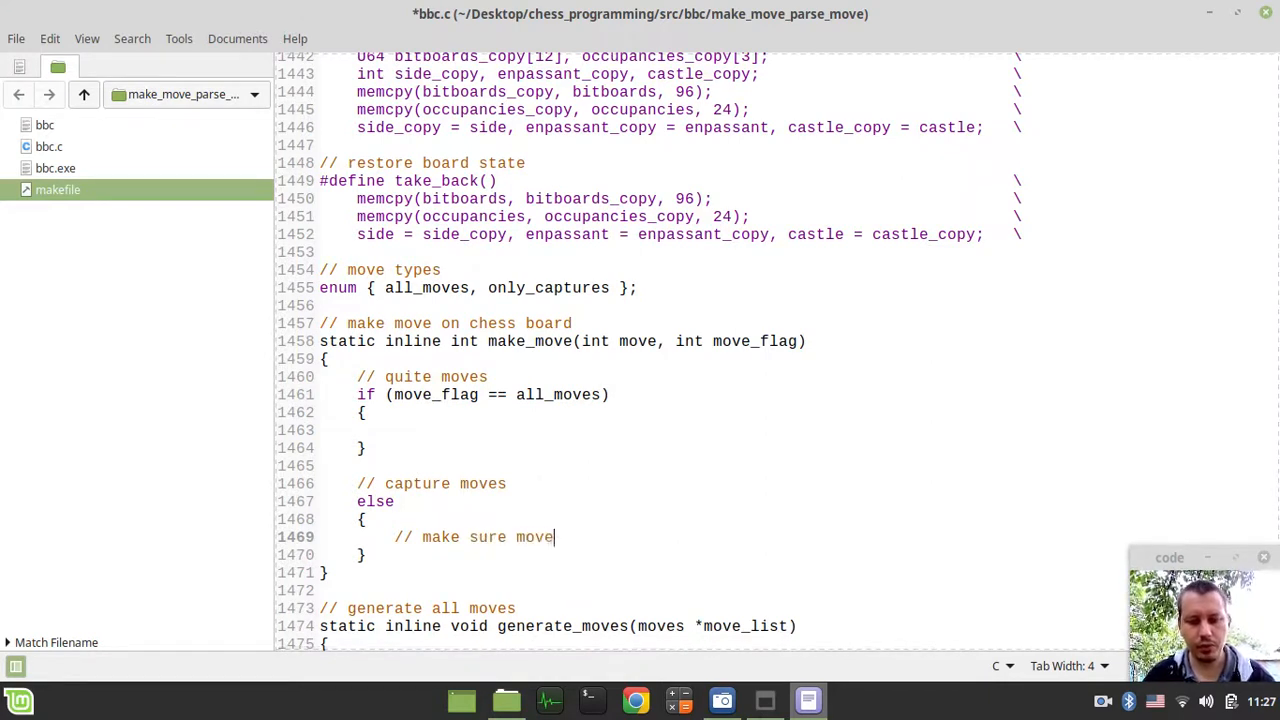
text(is th)
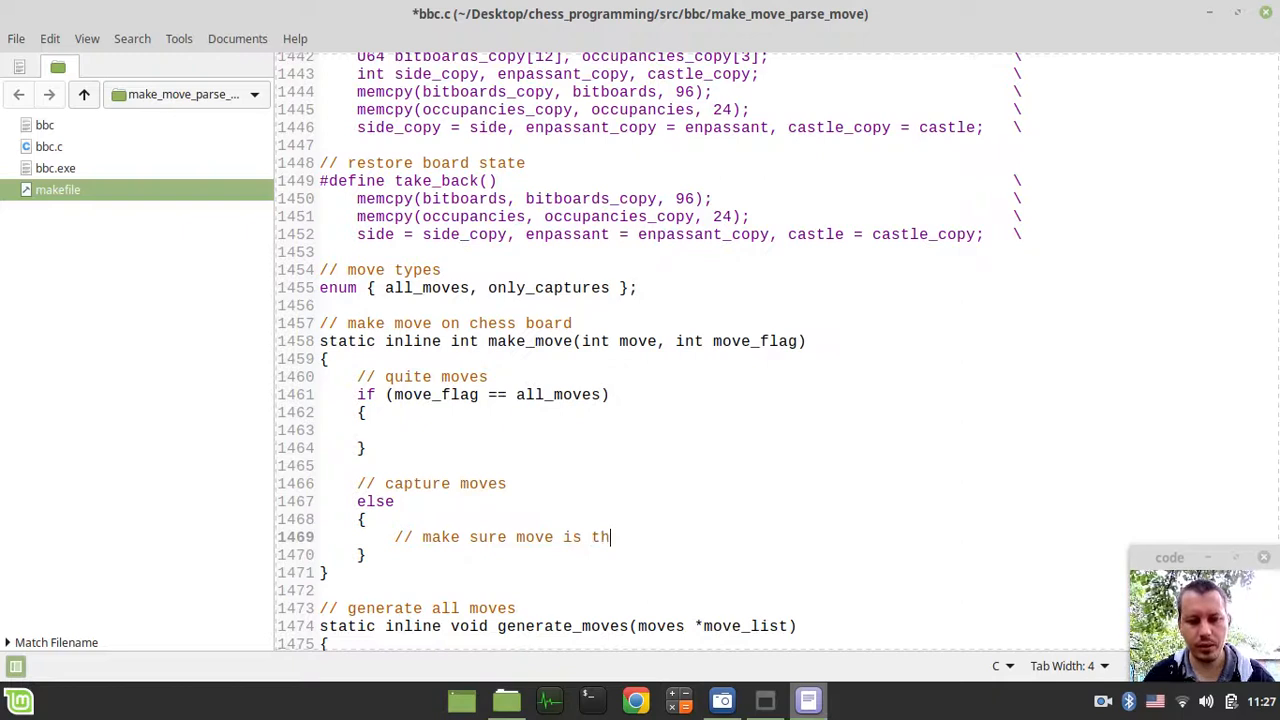
text(e capture)
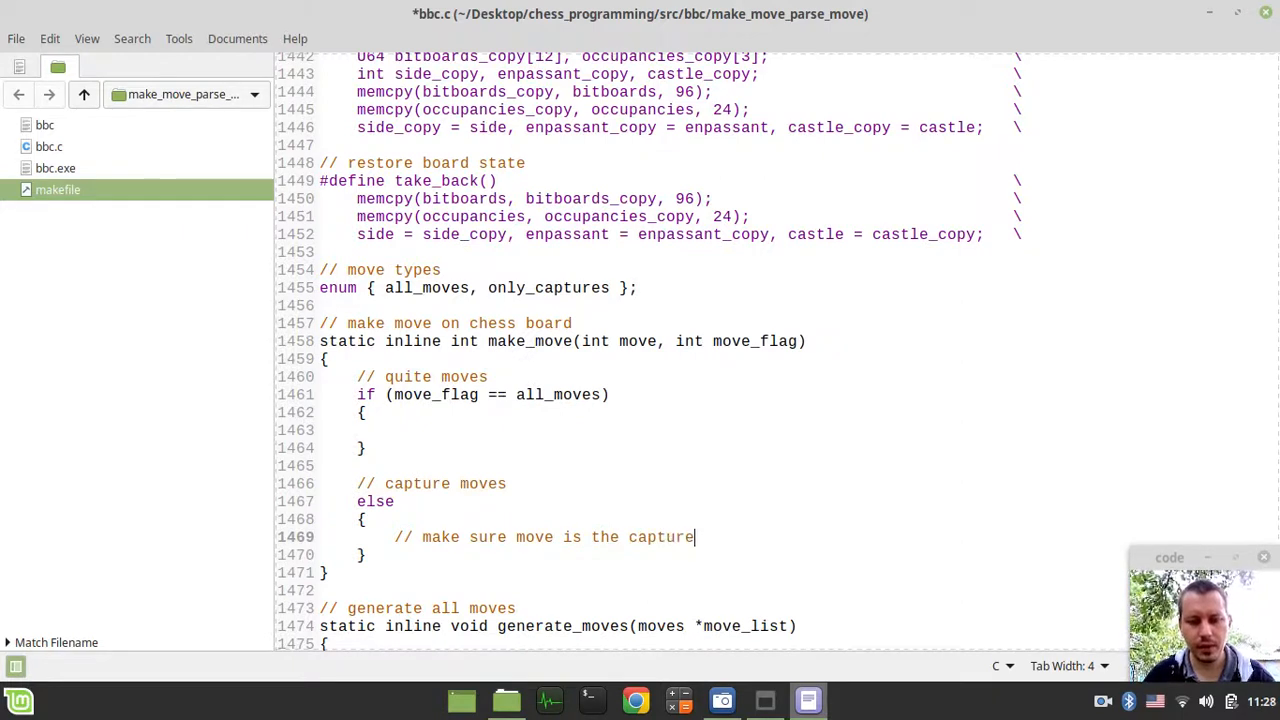
text(if)
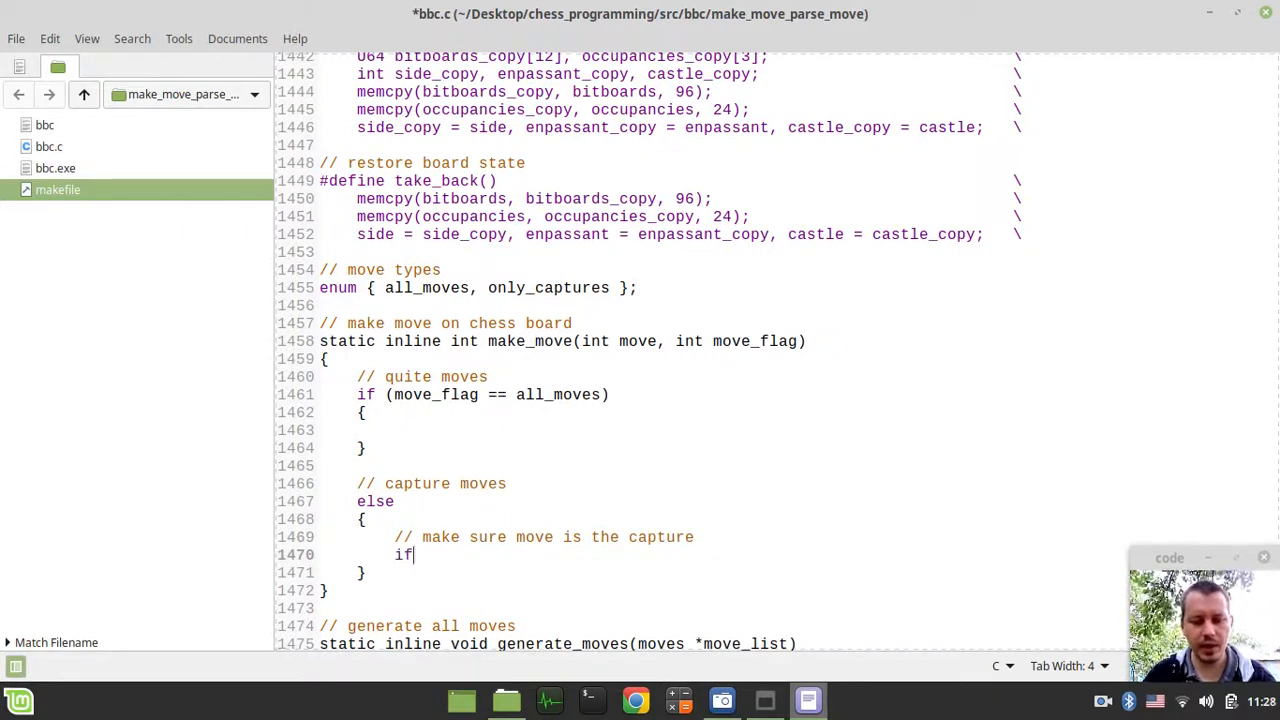
text((get))
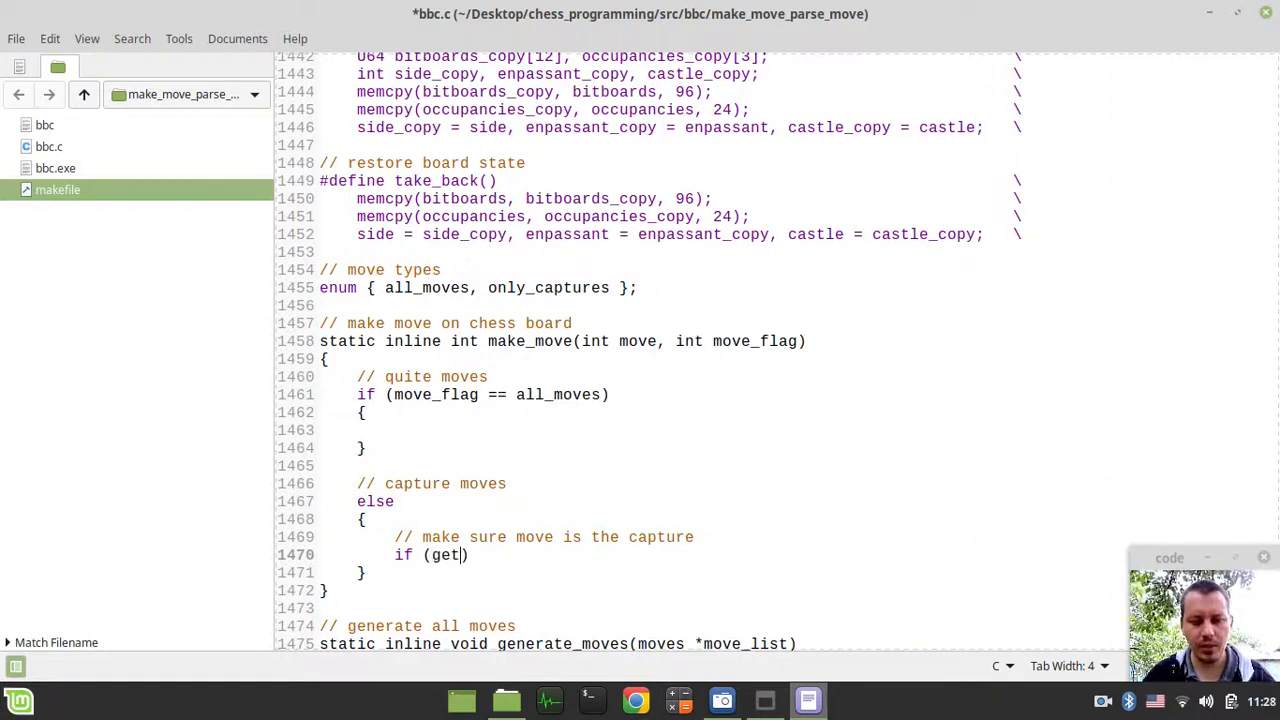
text(_move_capture()
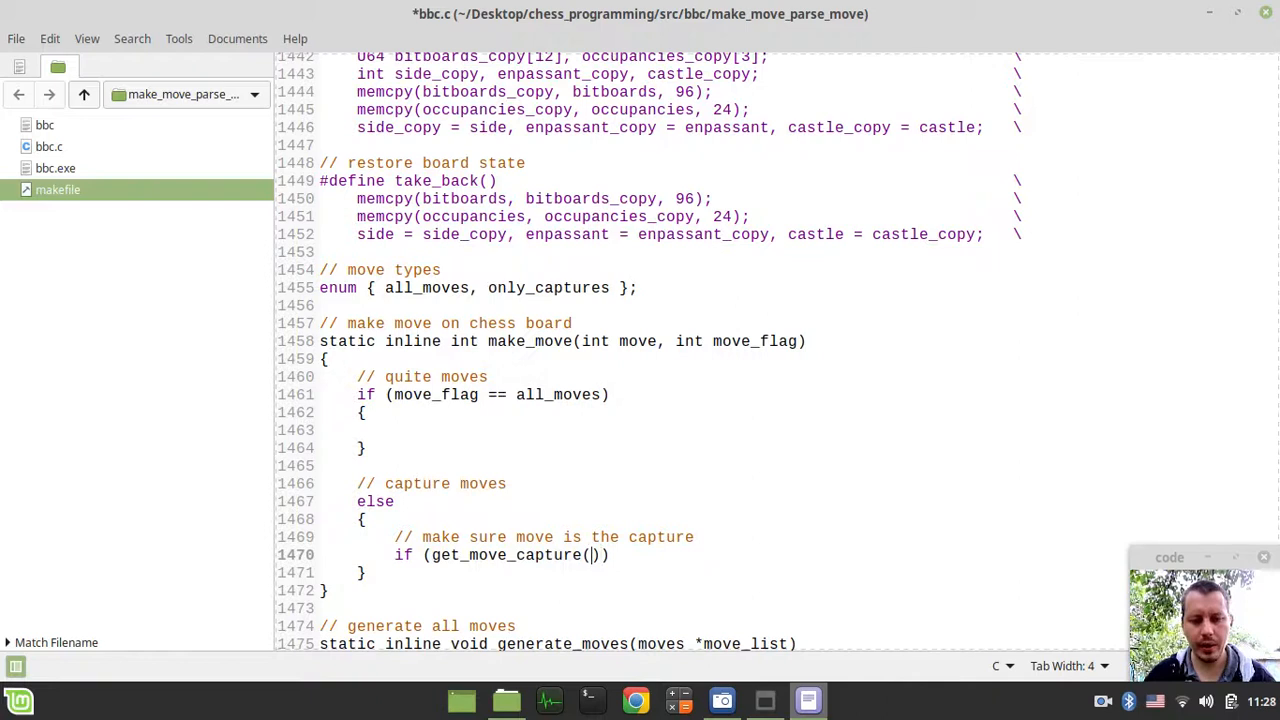
text(move)
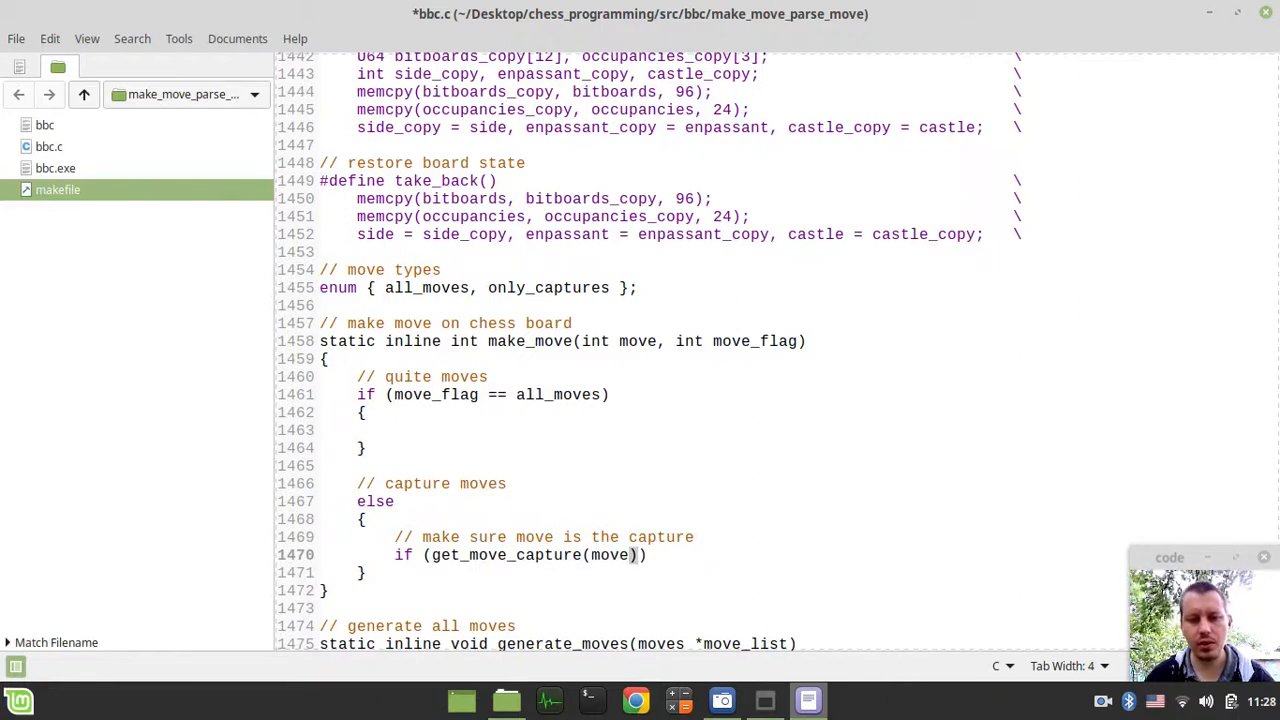
- Look up get_move_capture, then call make_move(move, all_moves) for captures
double_click(520, 555)
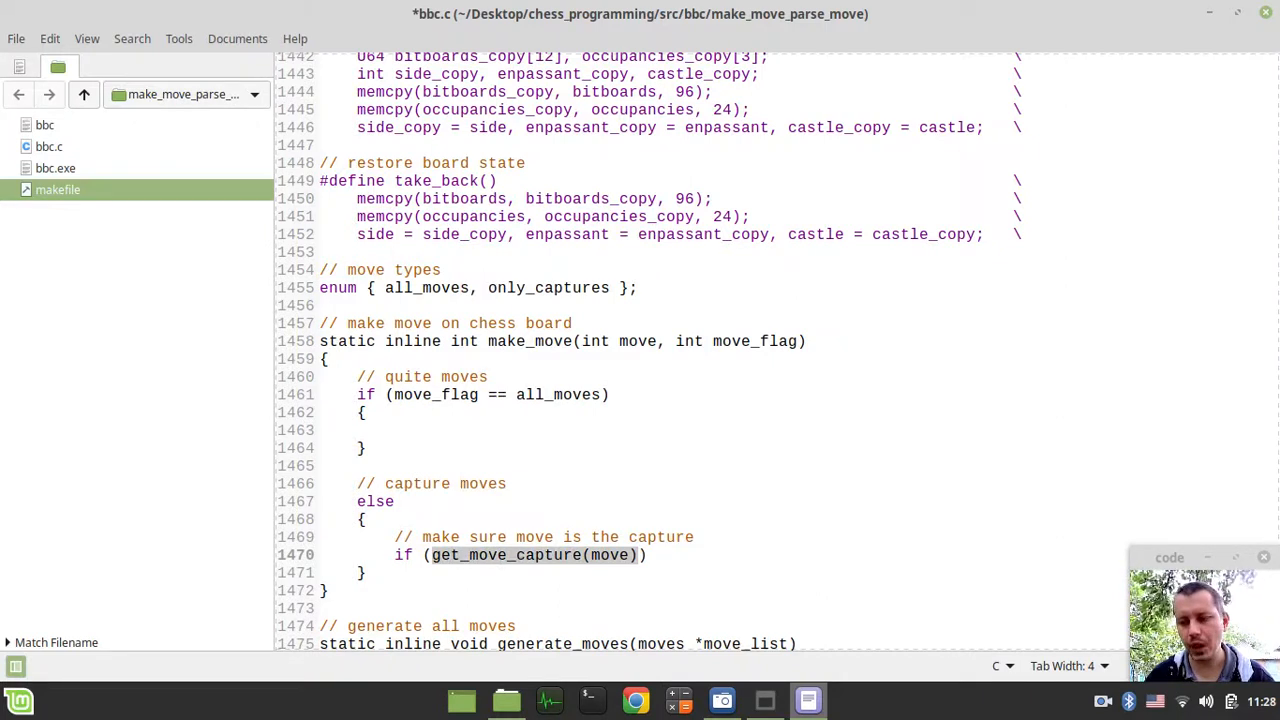
scroll(up, 3)
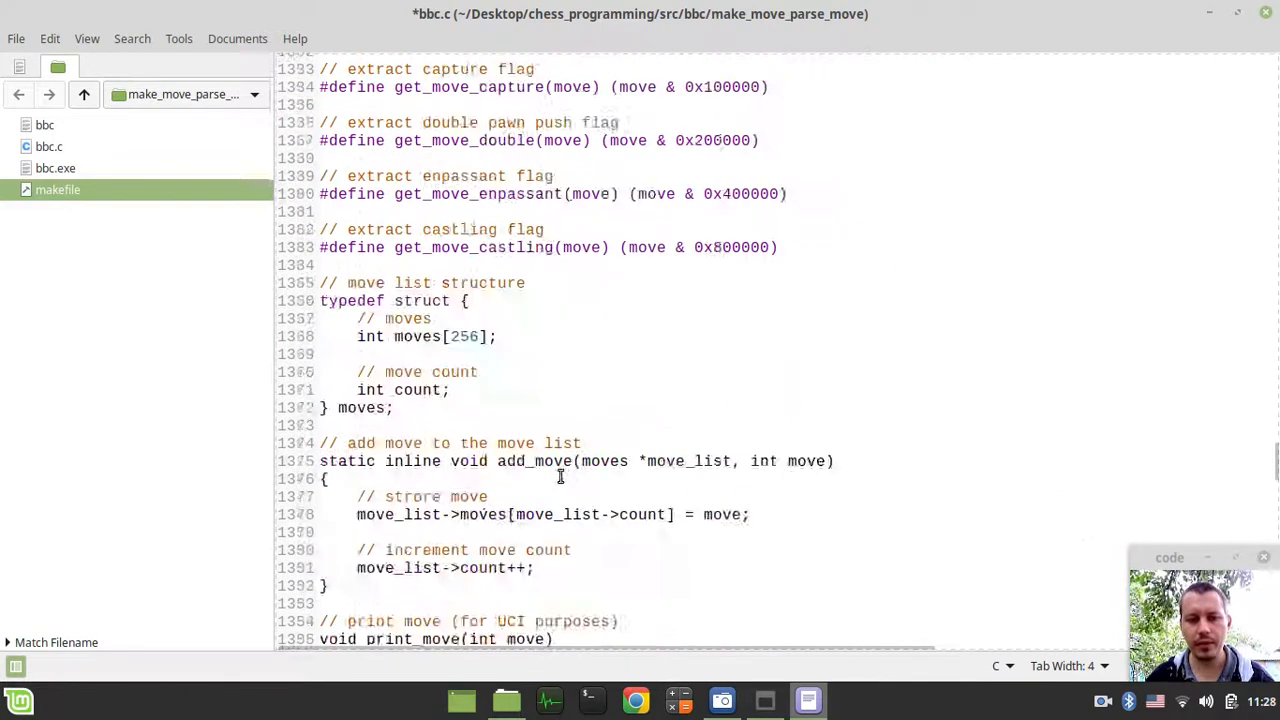
scroll(down, 3)
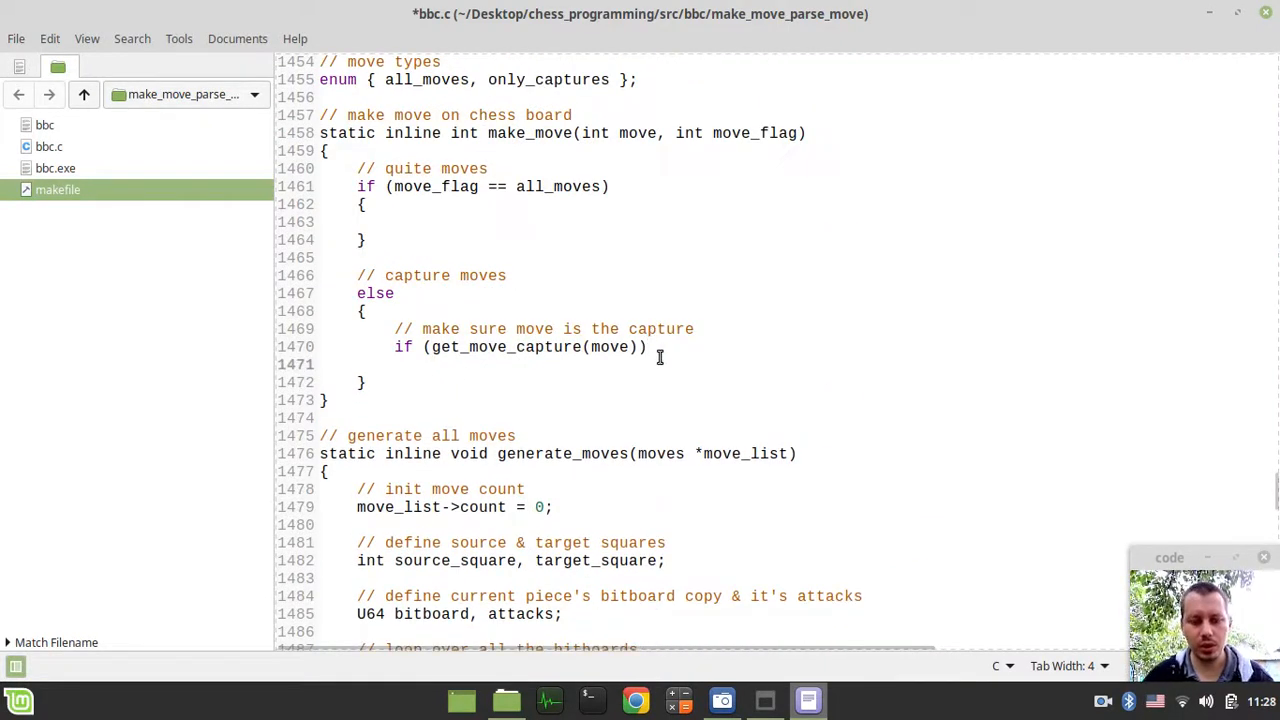
text(make_)
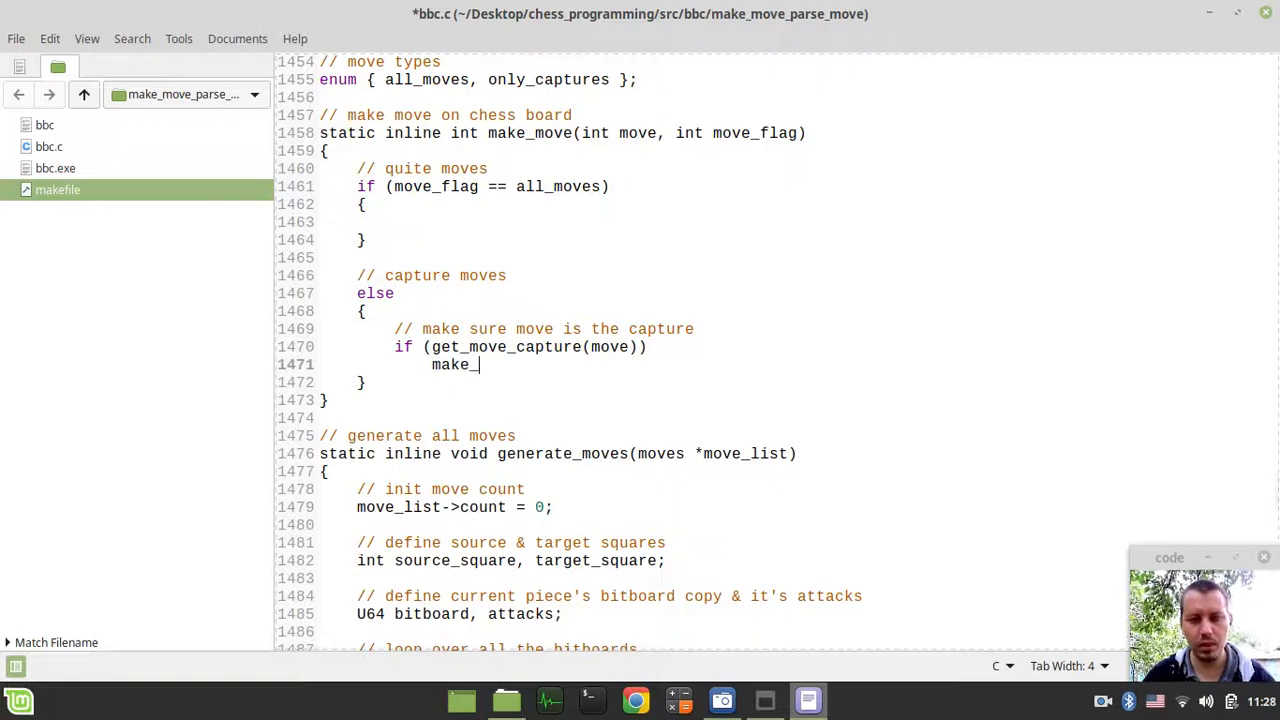
text(move())
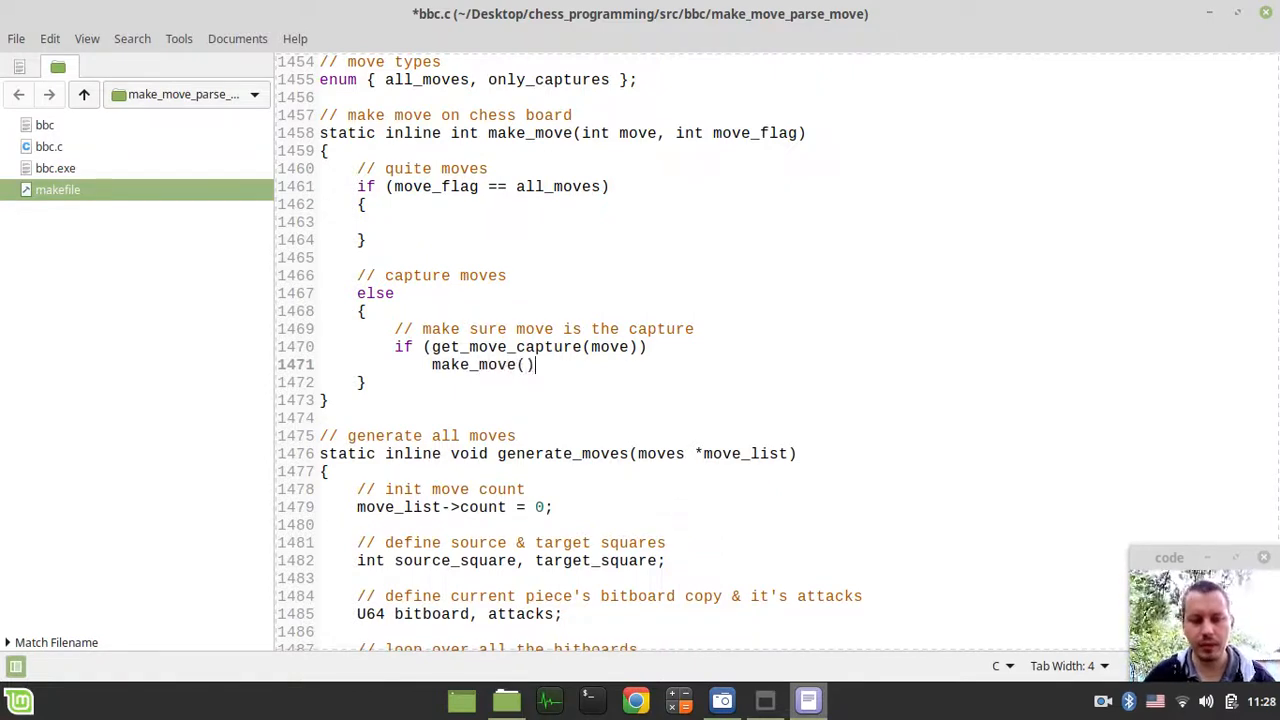
text(;)
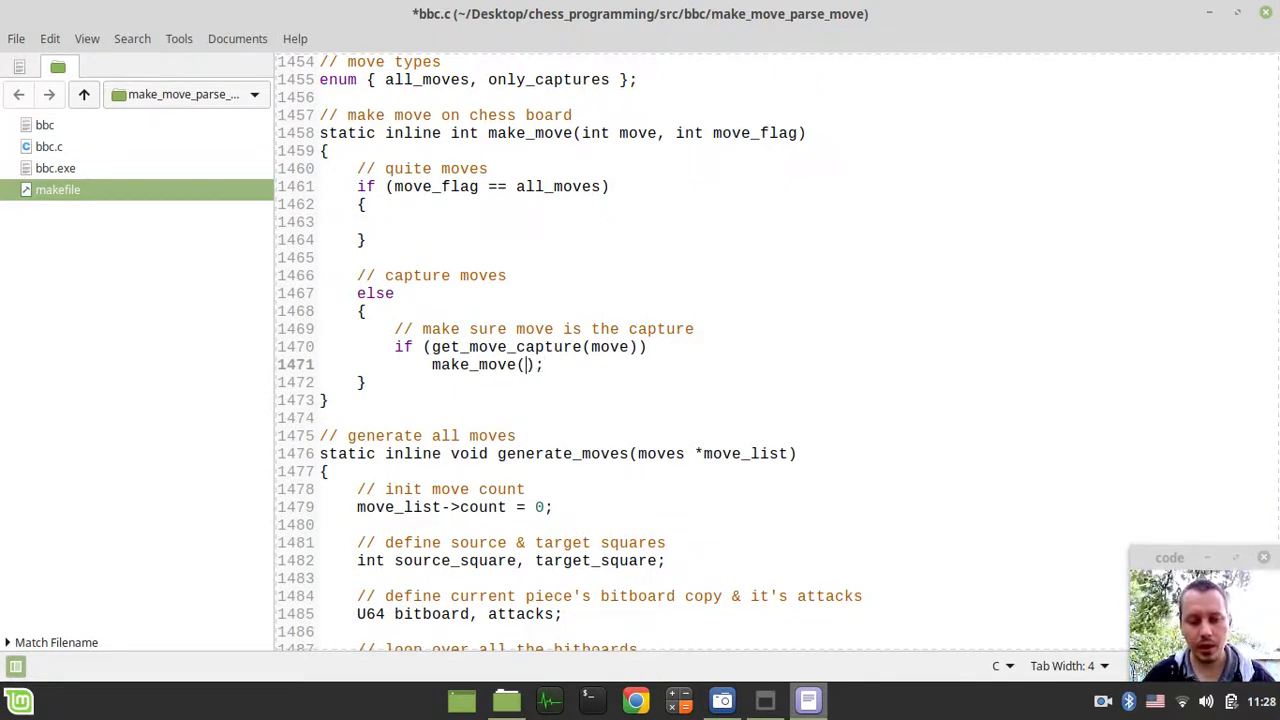
text(move,)
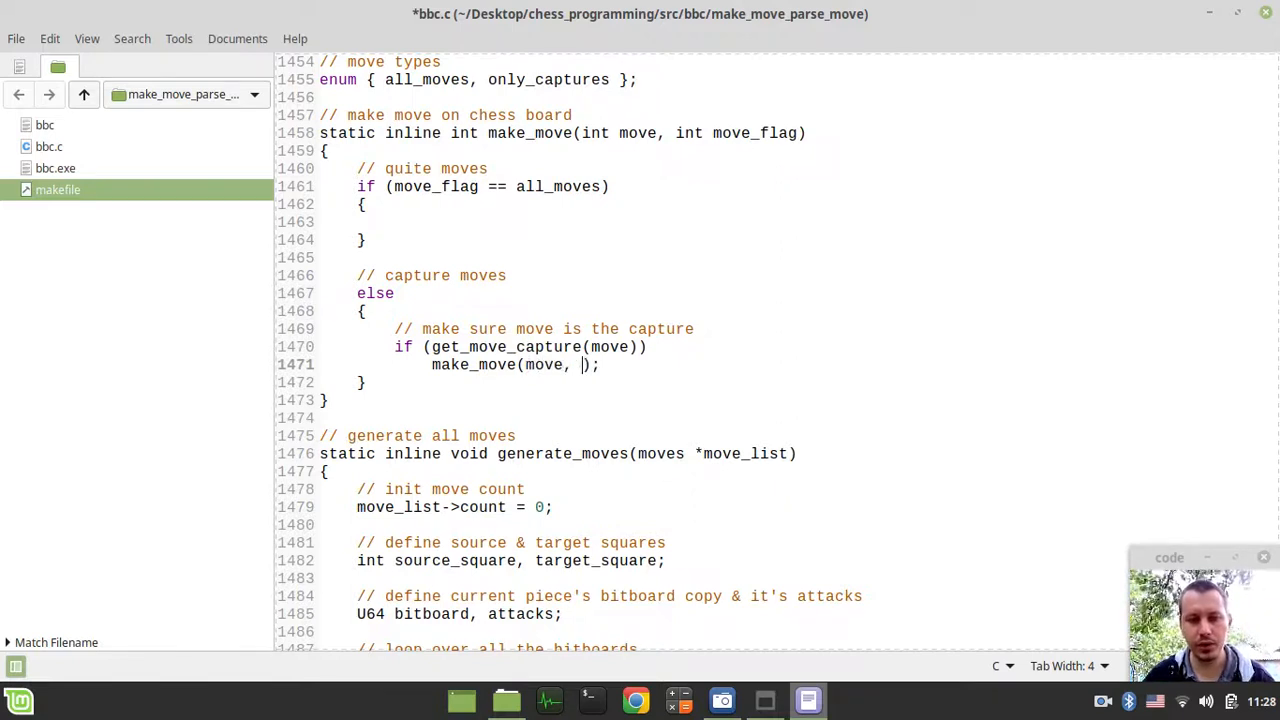
text(all_moves)
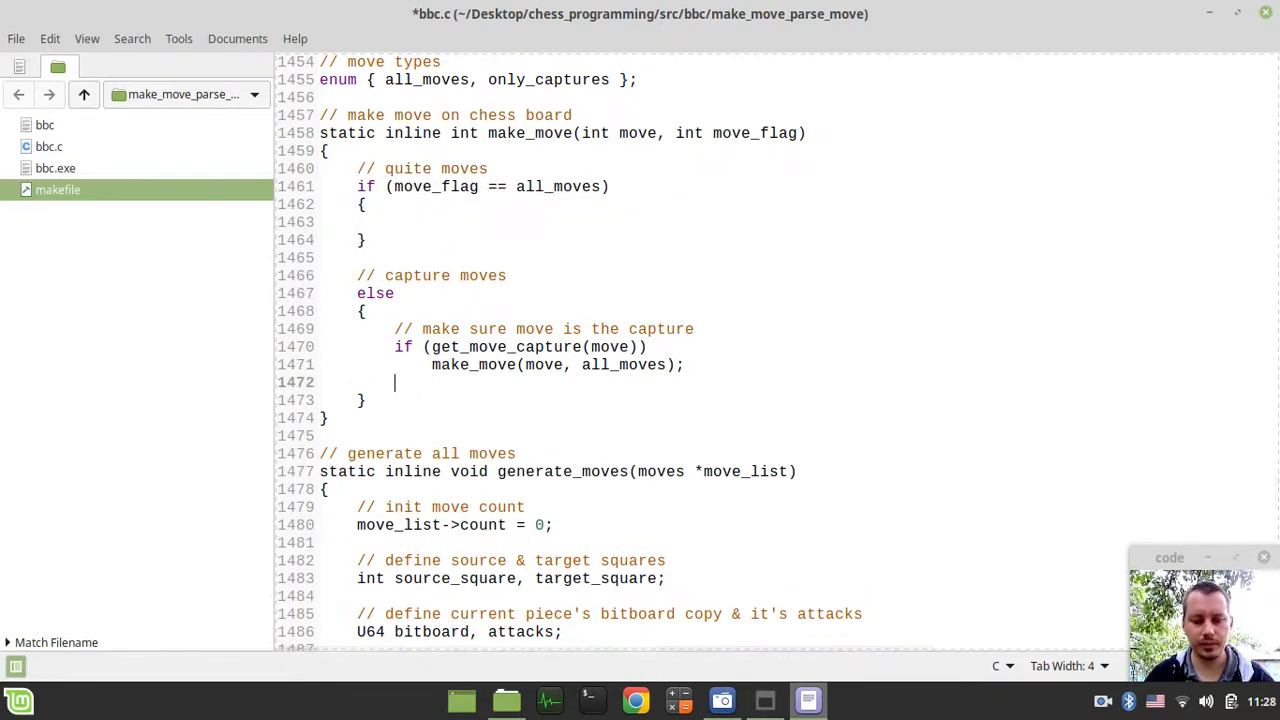
- Otherwise return 0, with a comment that the move is not a capture
text(// otherw)
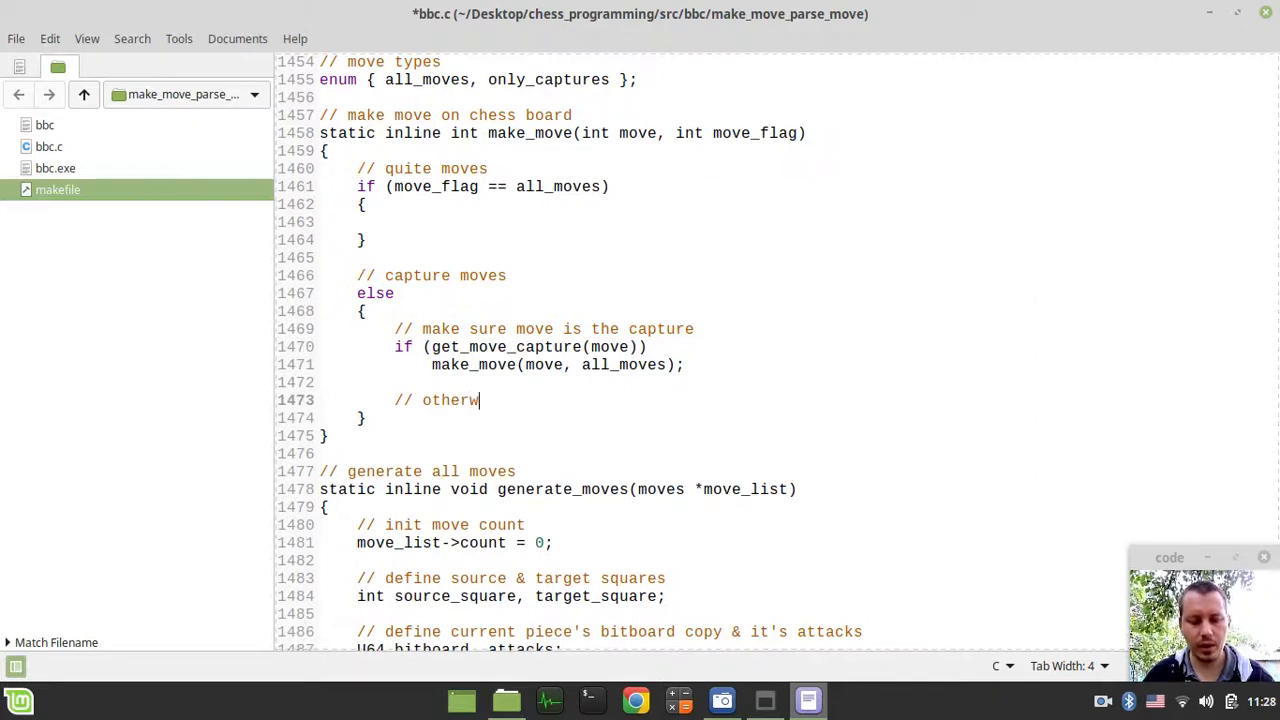
text(ise the)
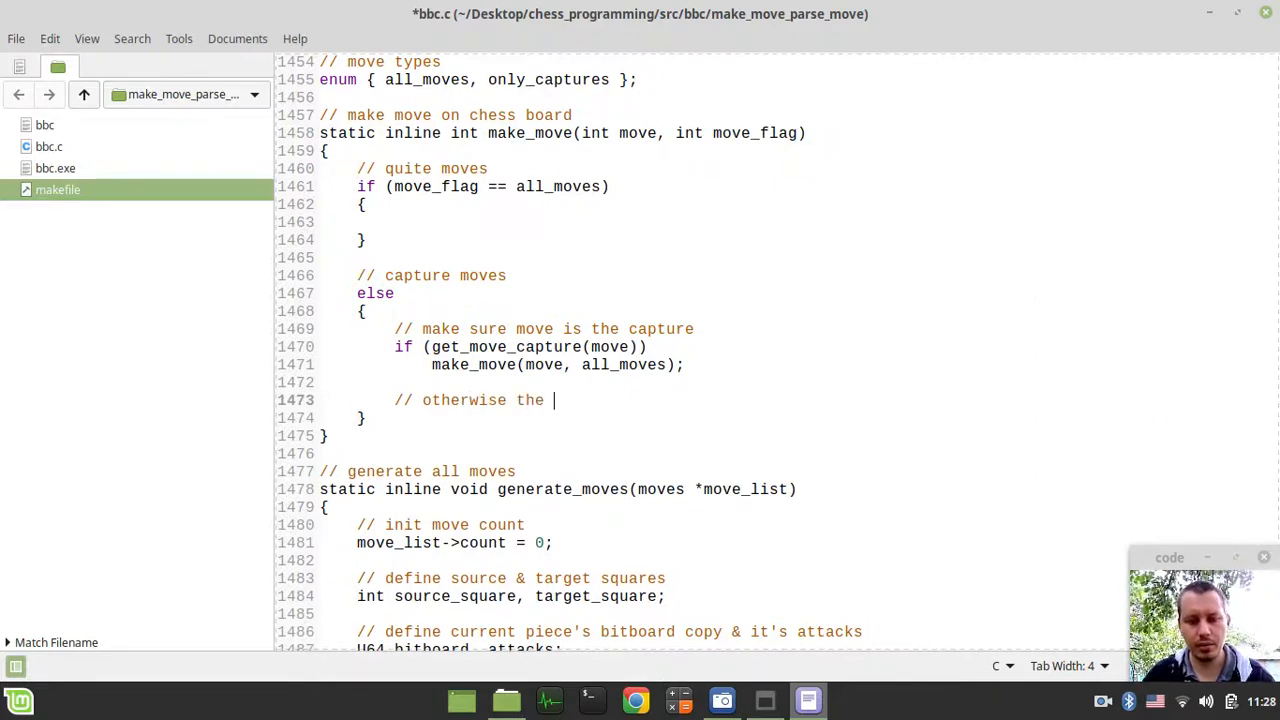
text(move is n)
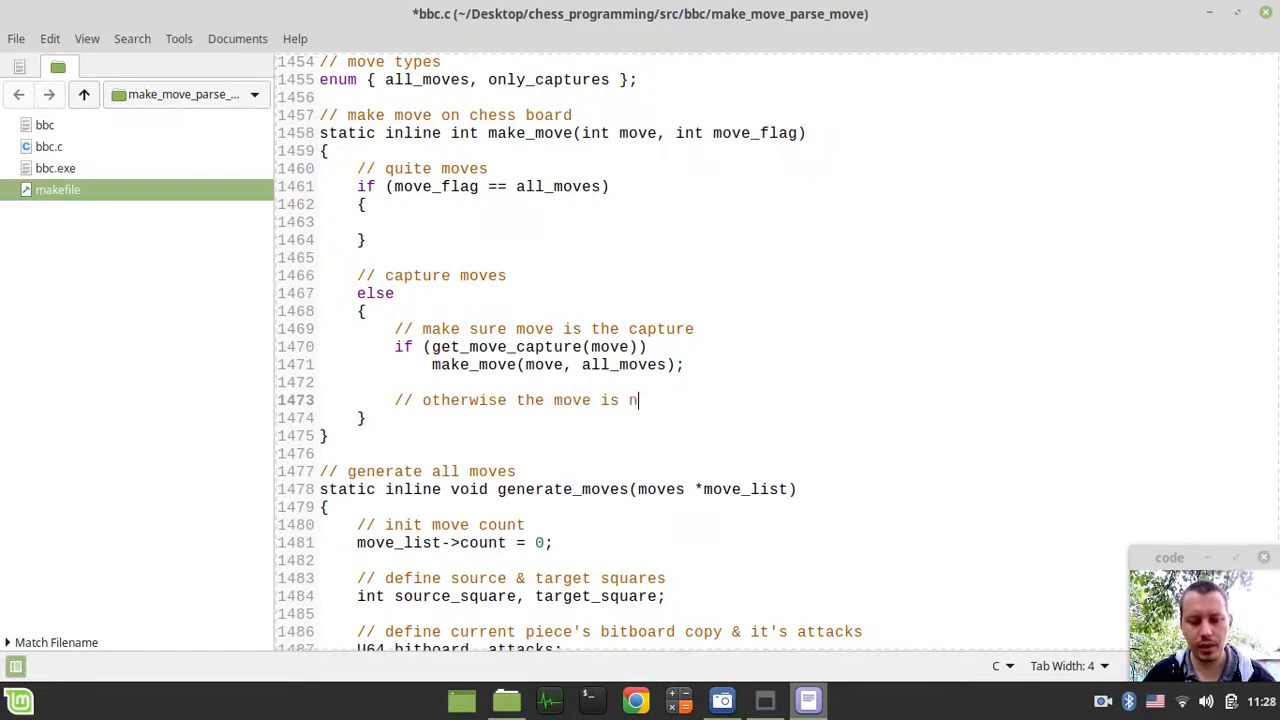
text(ot a captu)
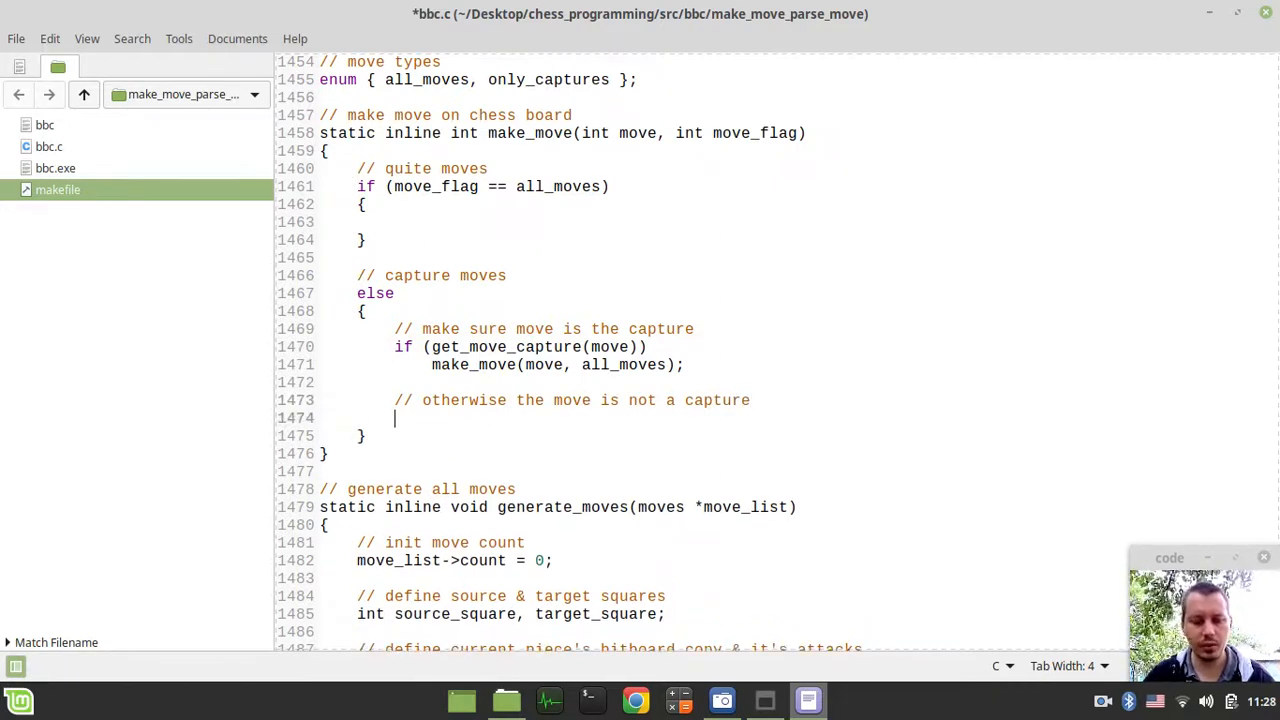
text(return)
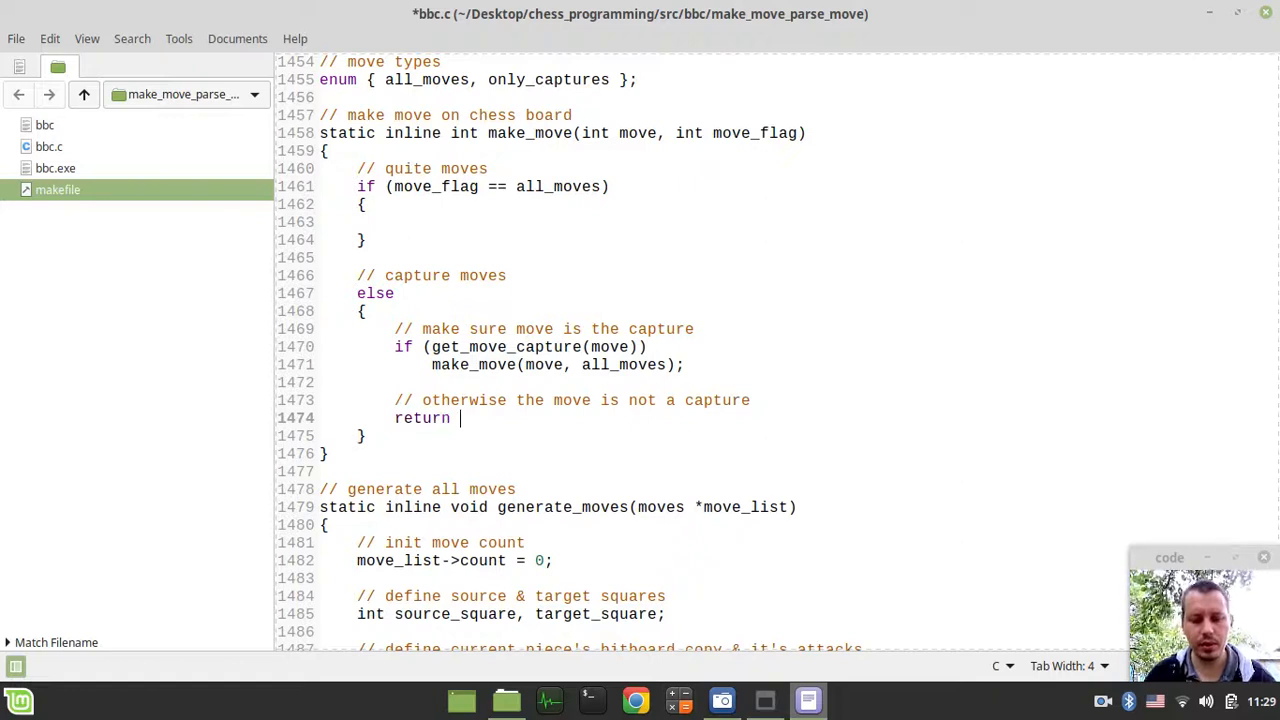
text(0)
text(//)
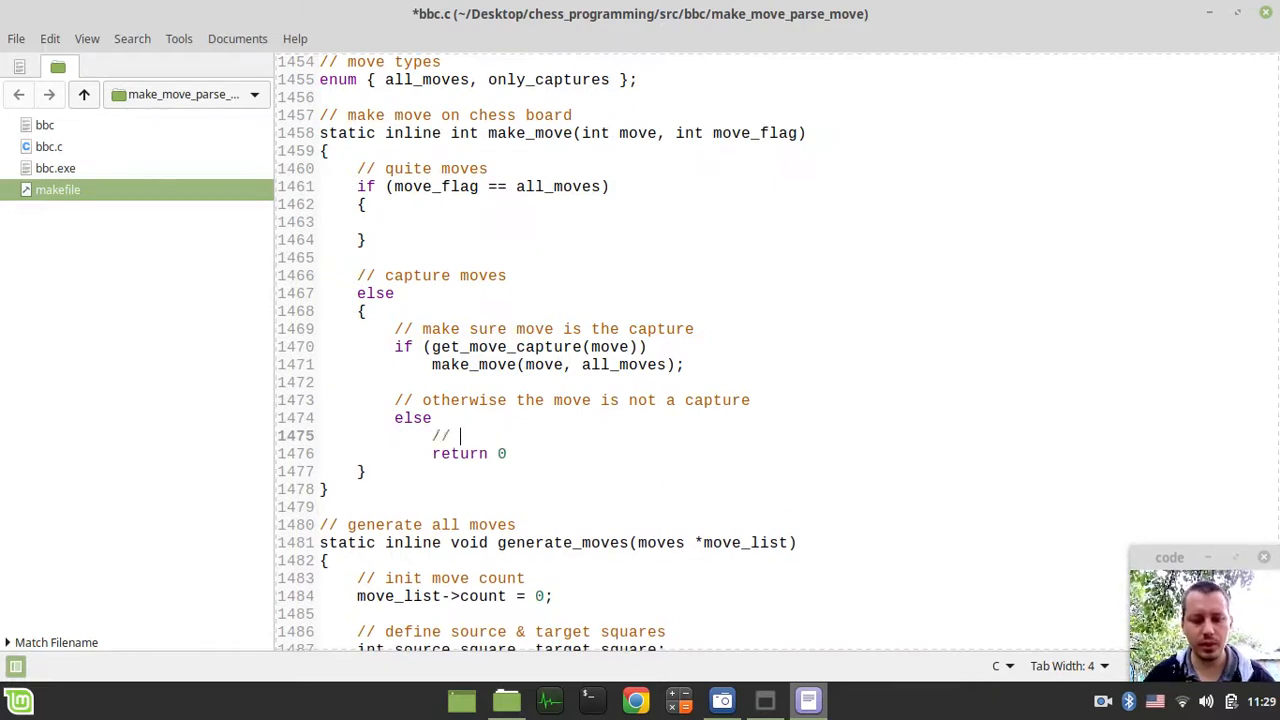
text(don't make it)
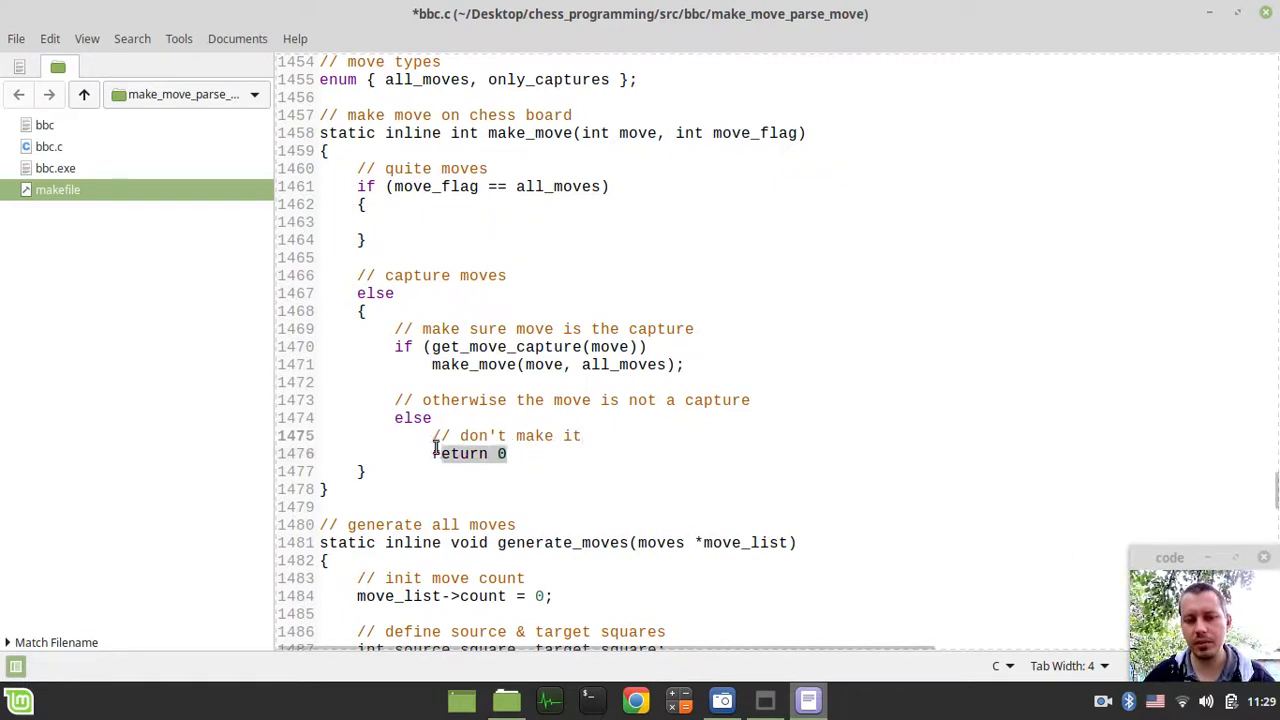
text(;)
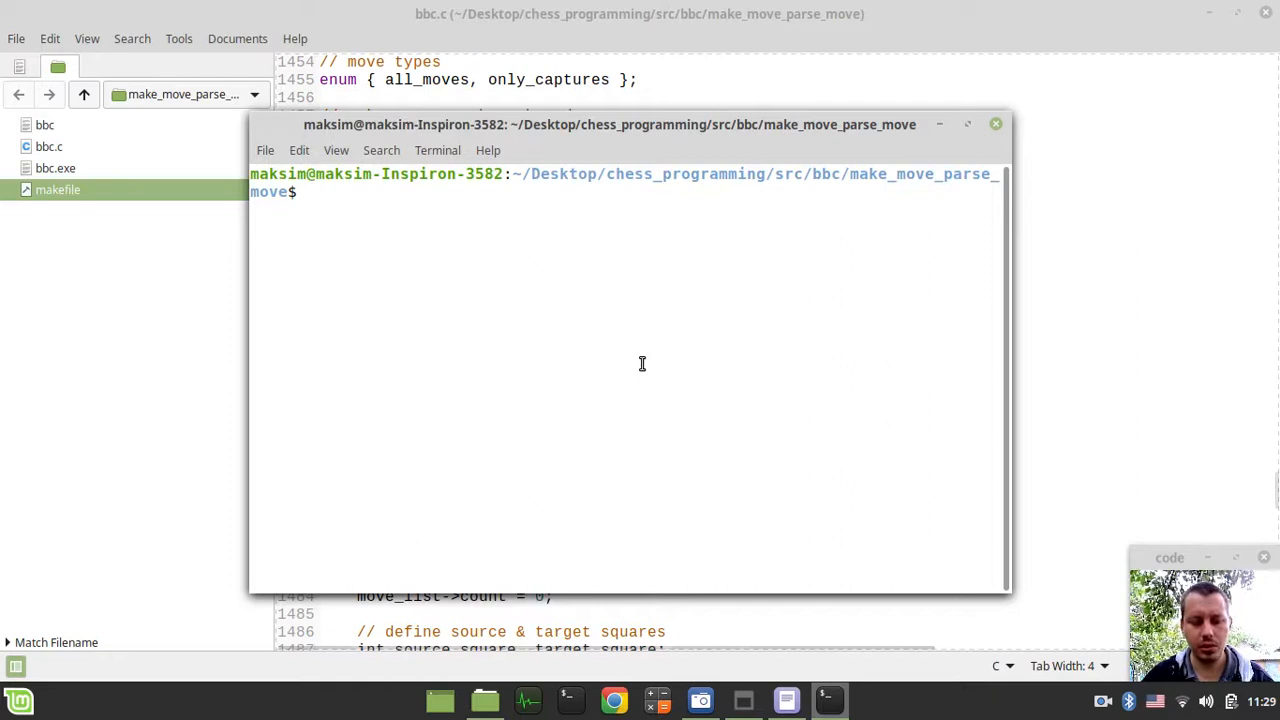
- Run 'make debug && ./bbc' in the project terminal
text(make debug)
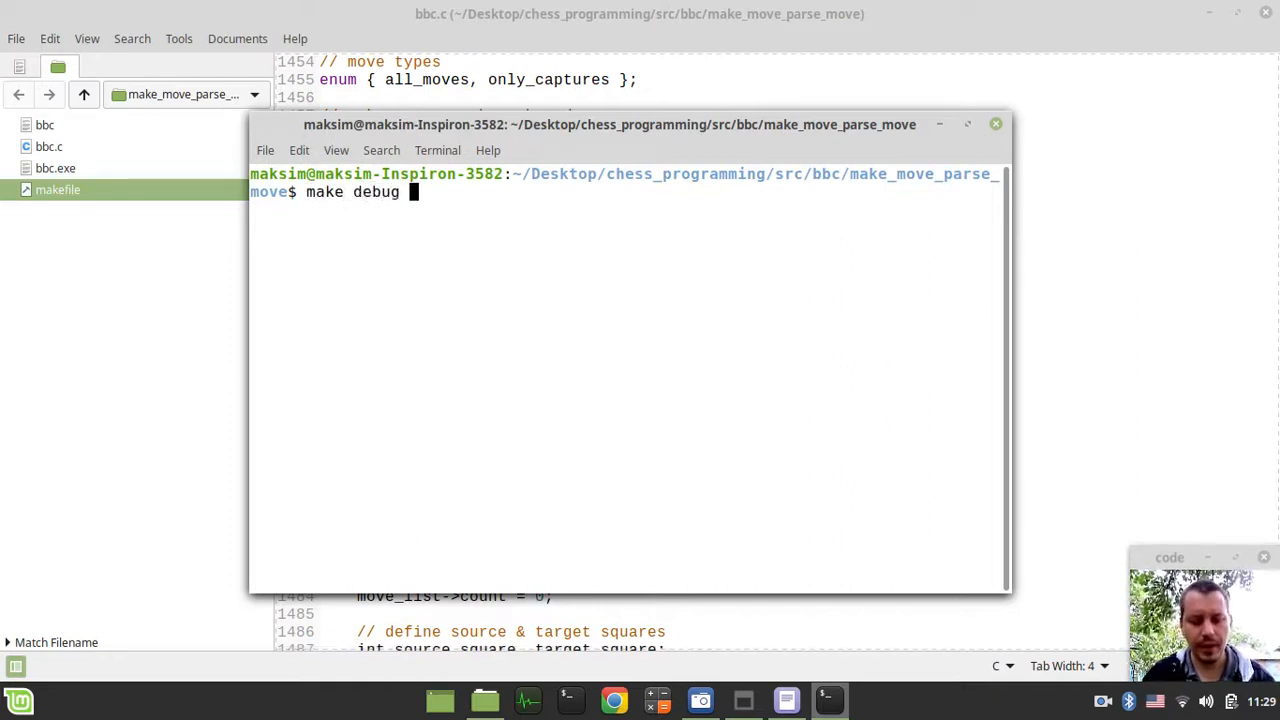
text(&& ./bb)
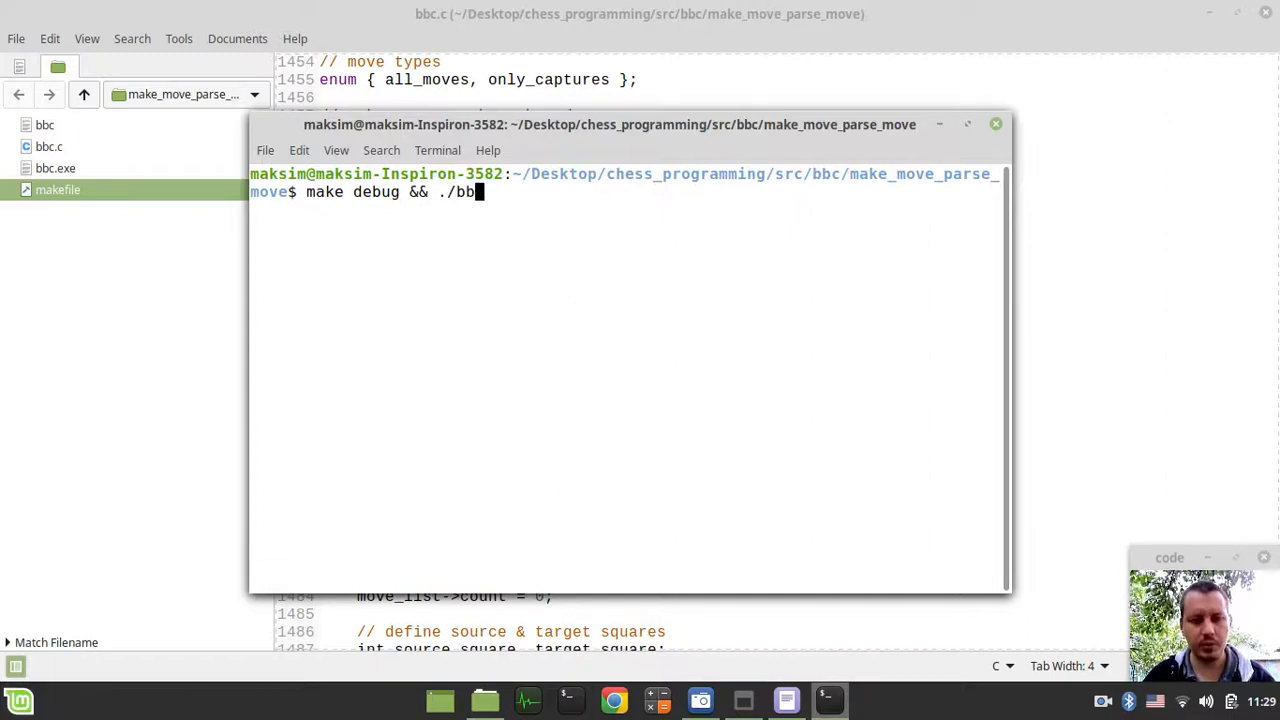
key(Return)
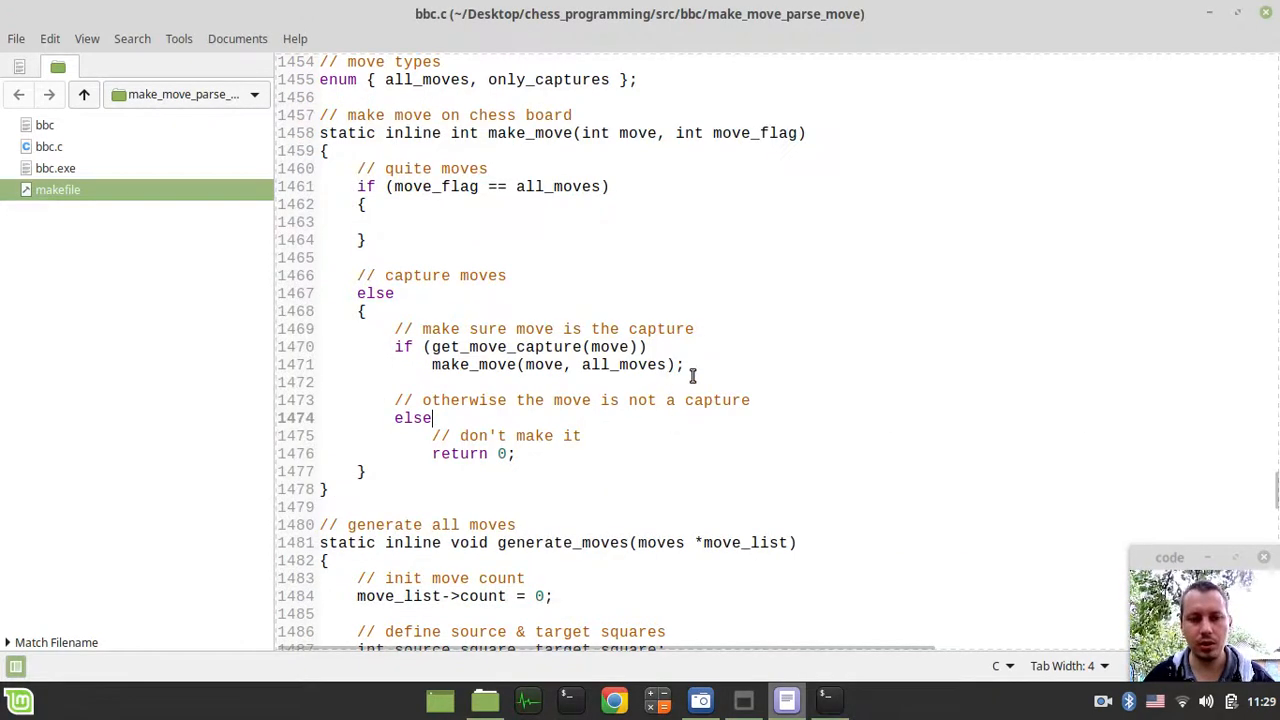
- Add '// preserve board state' with copy_board(); and start a '// parse move' comment
text(// preserve board state)
text(co)
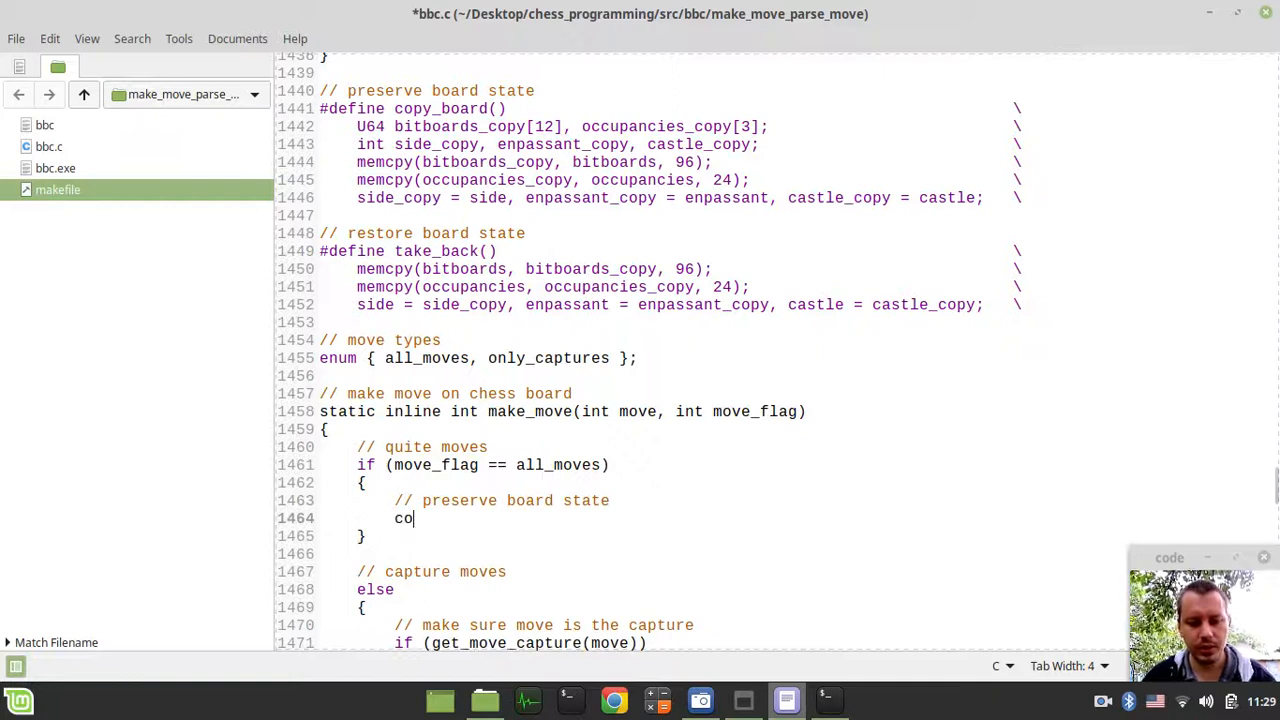
text(py_board();)
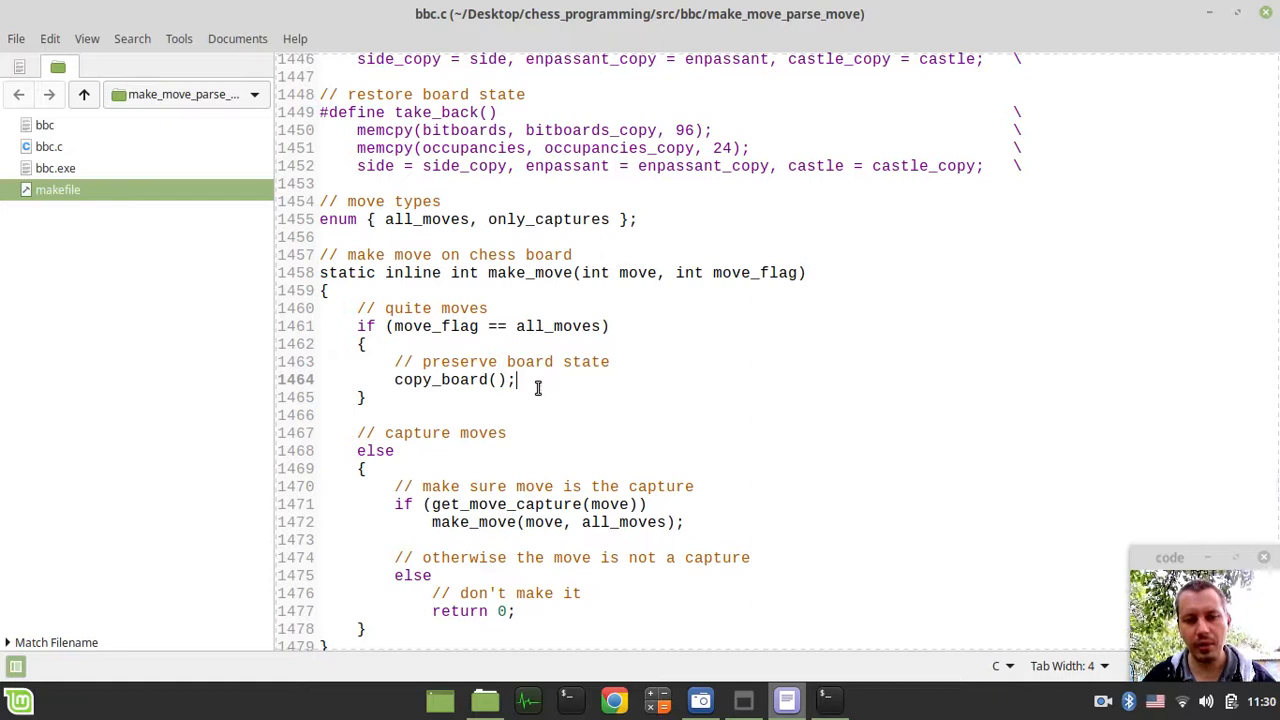
mouse_move(596, 380)
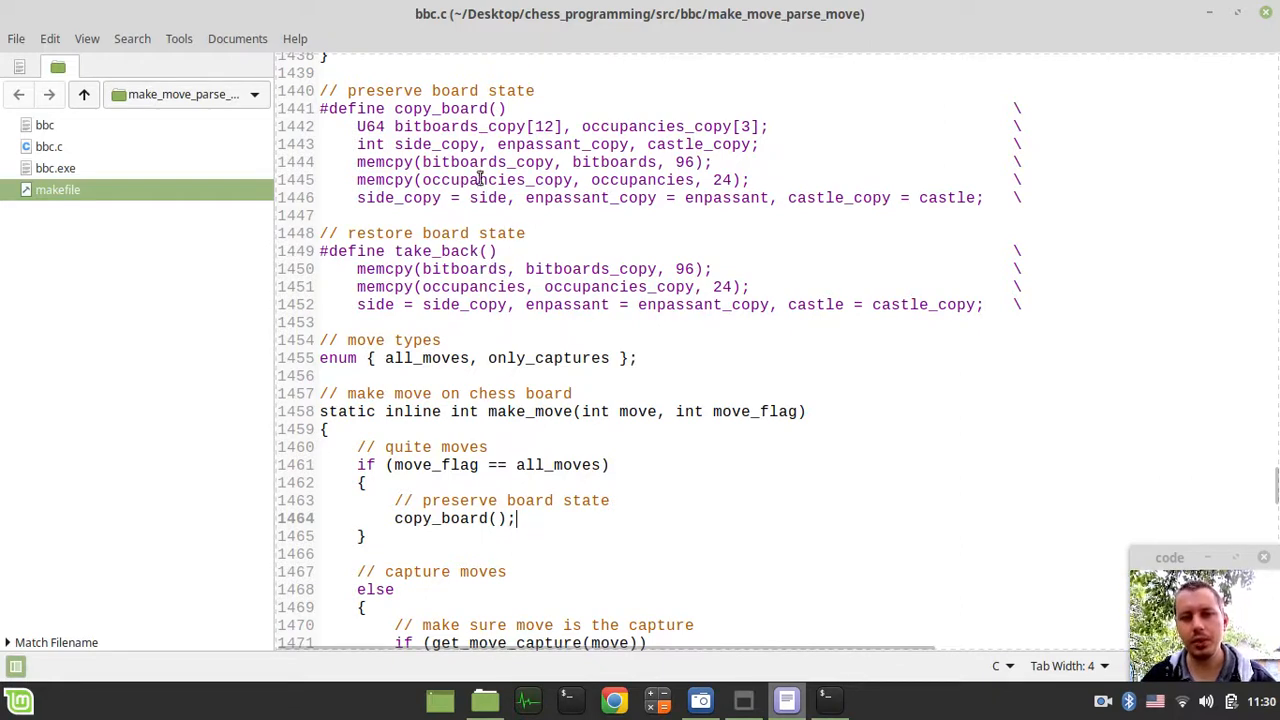
scroll(down, 3)
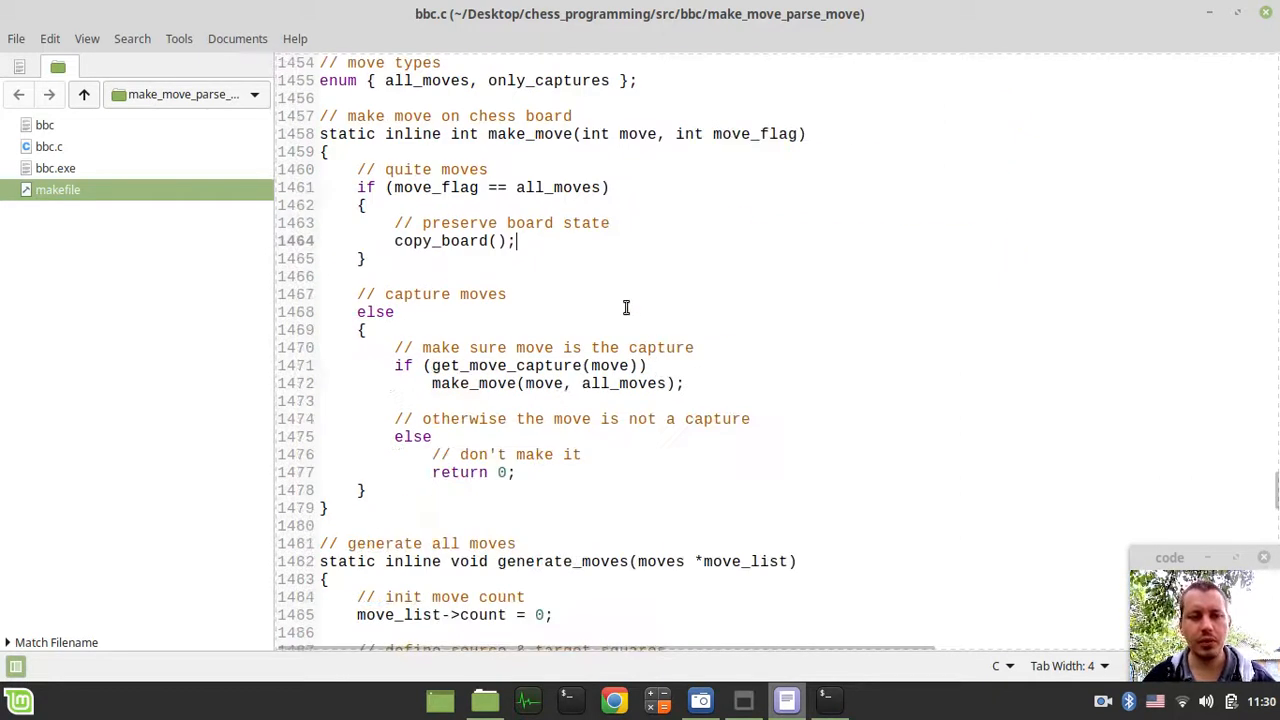
text(//)
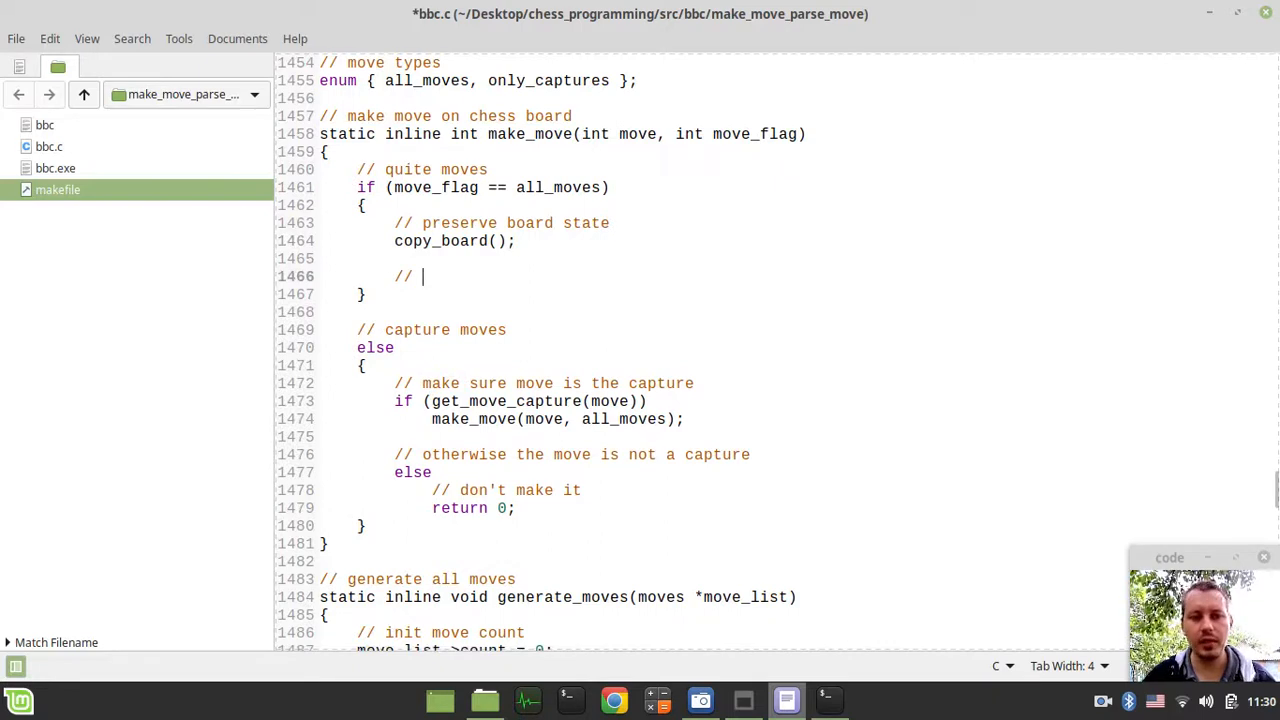
text(pars)
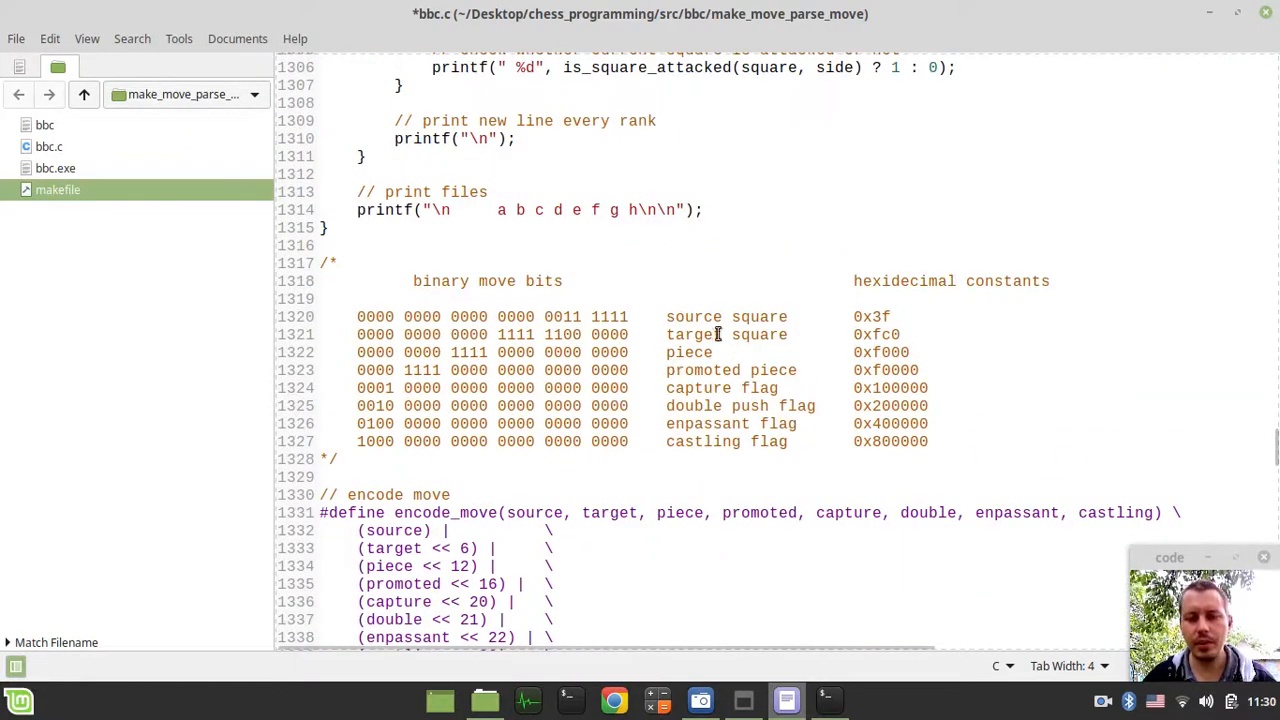
- Declare source_square and target_square from get_move_source(move) and get_move_target(move)
scroll(down, 3)
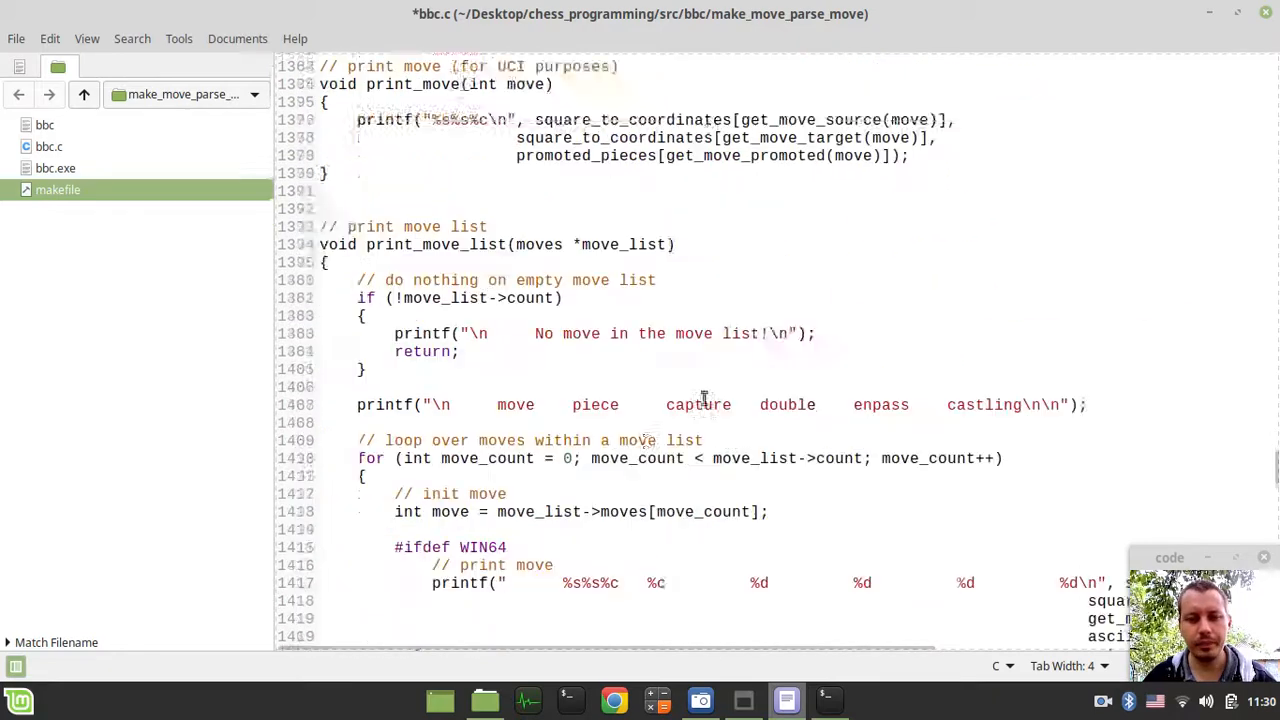
scroll(down, 3)
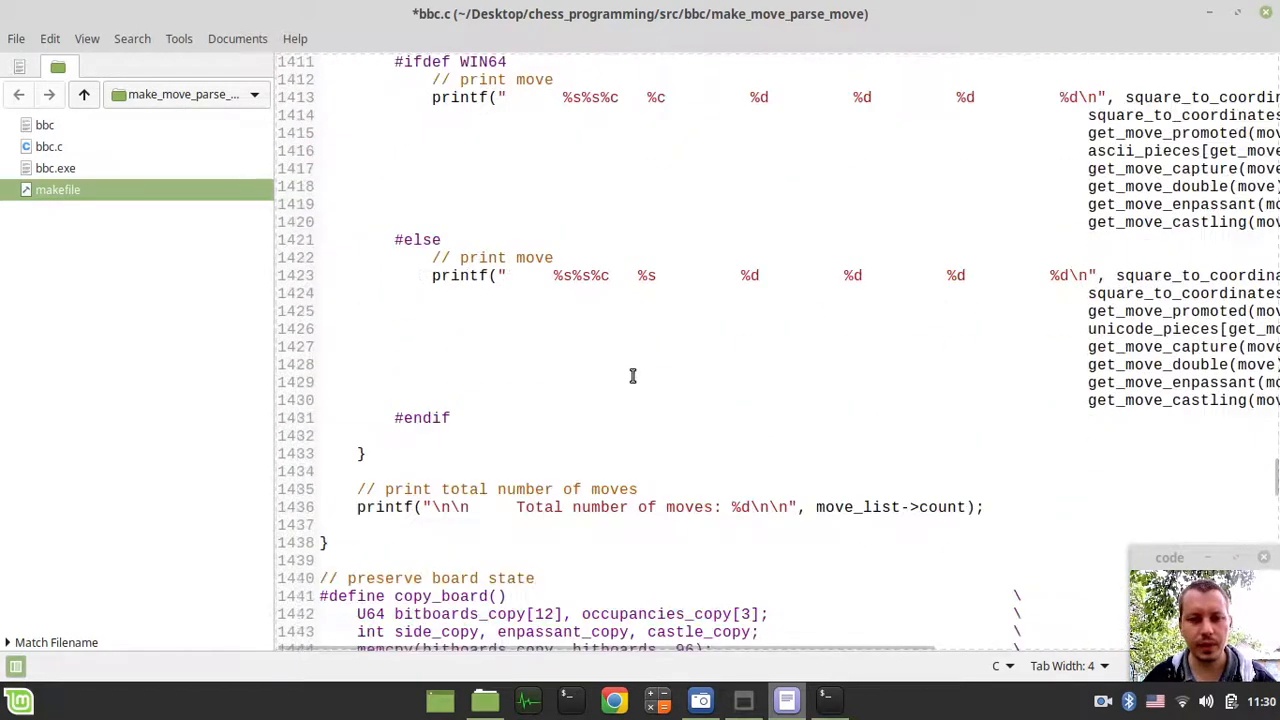
scroll(down, 3)
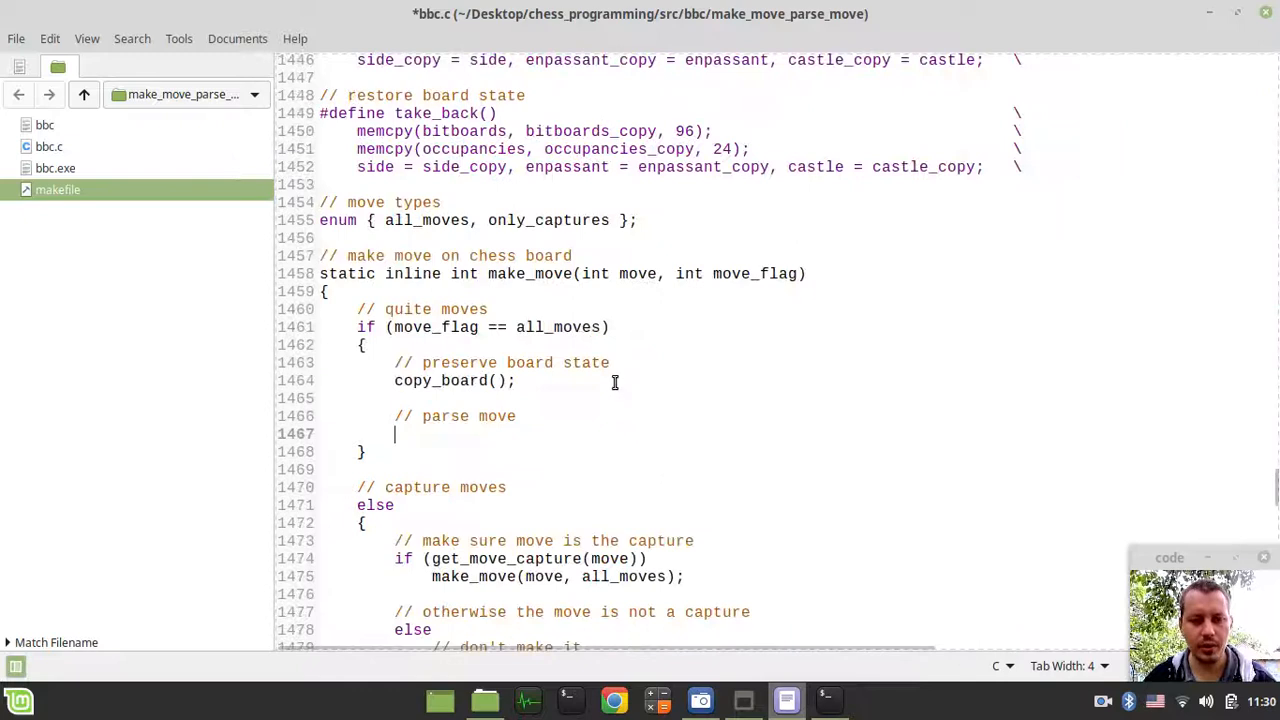
text(int s)
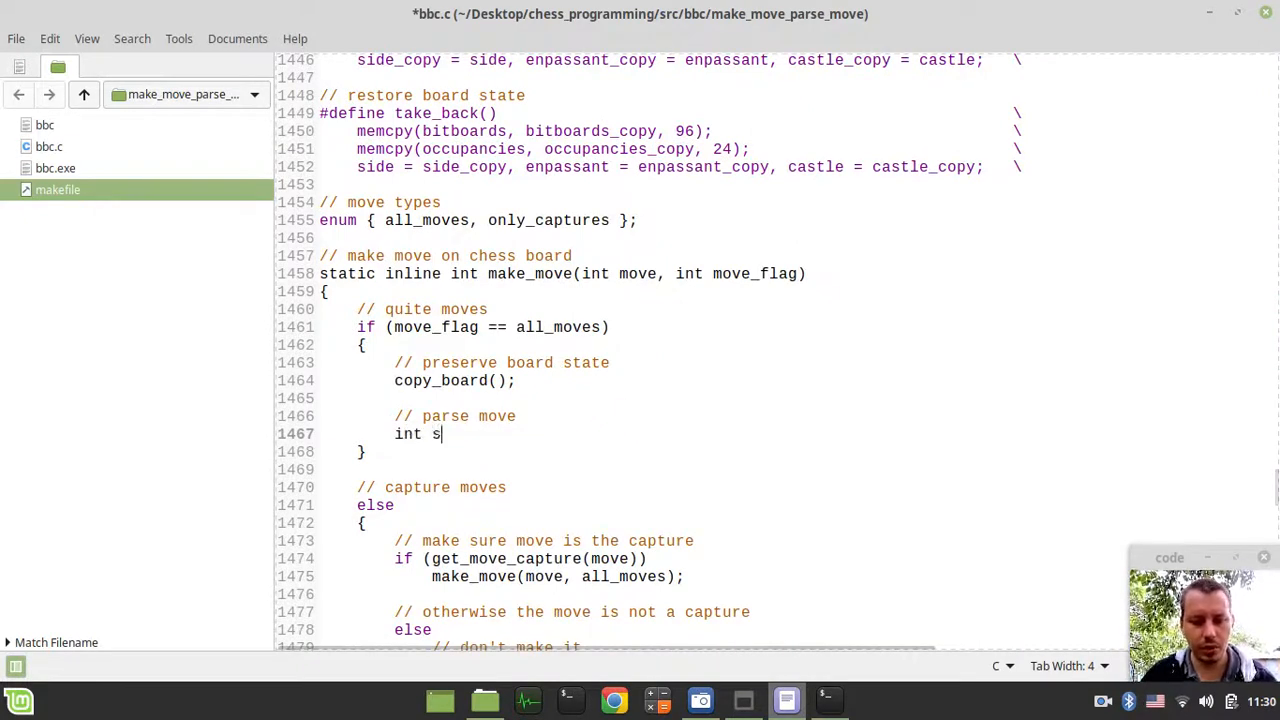
text(ource_square =)
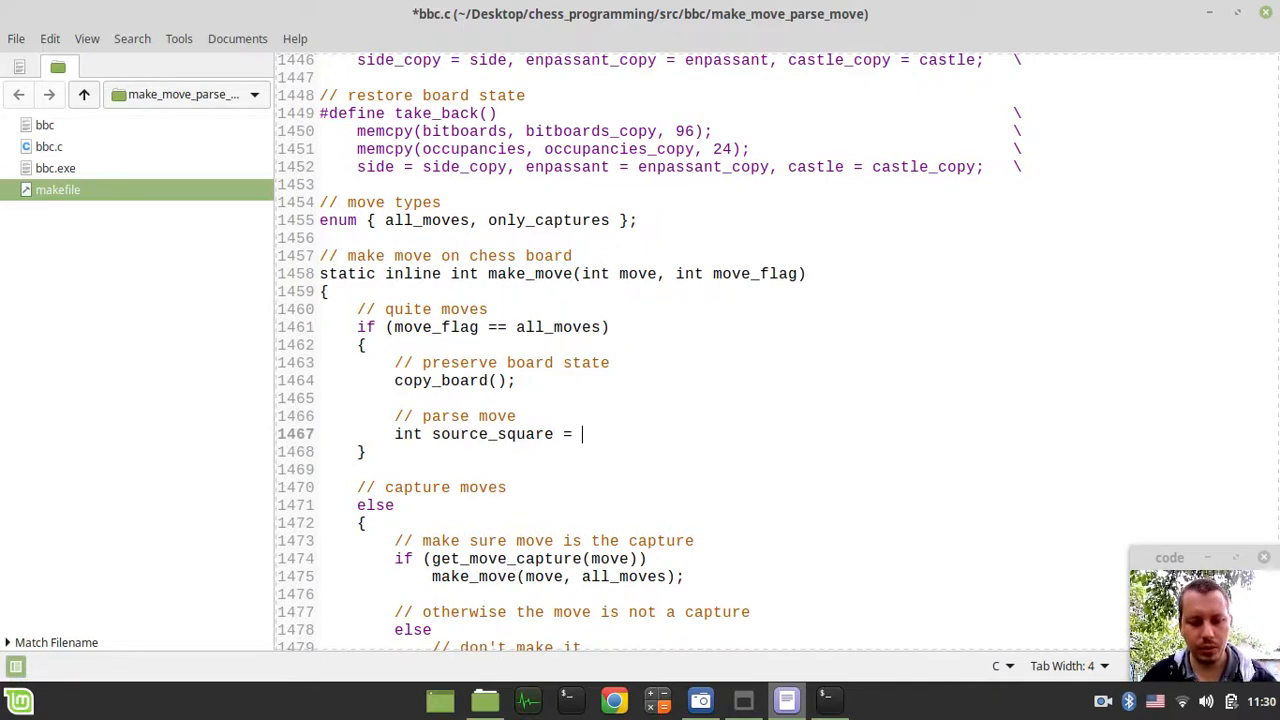
text(get_move_)
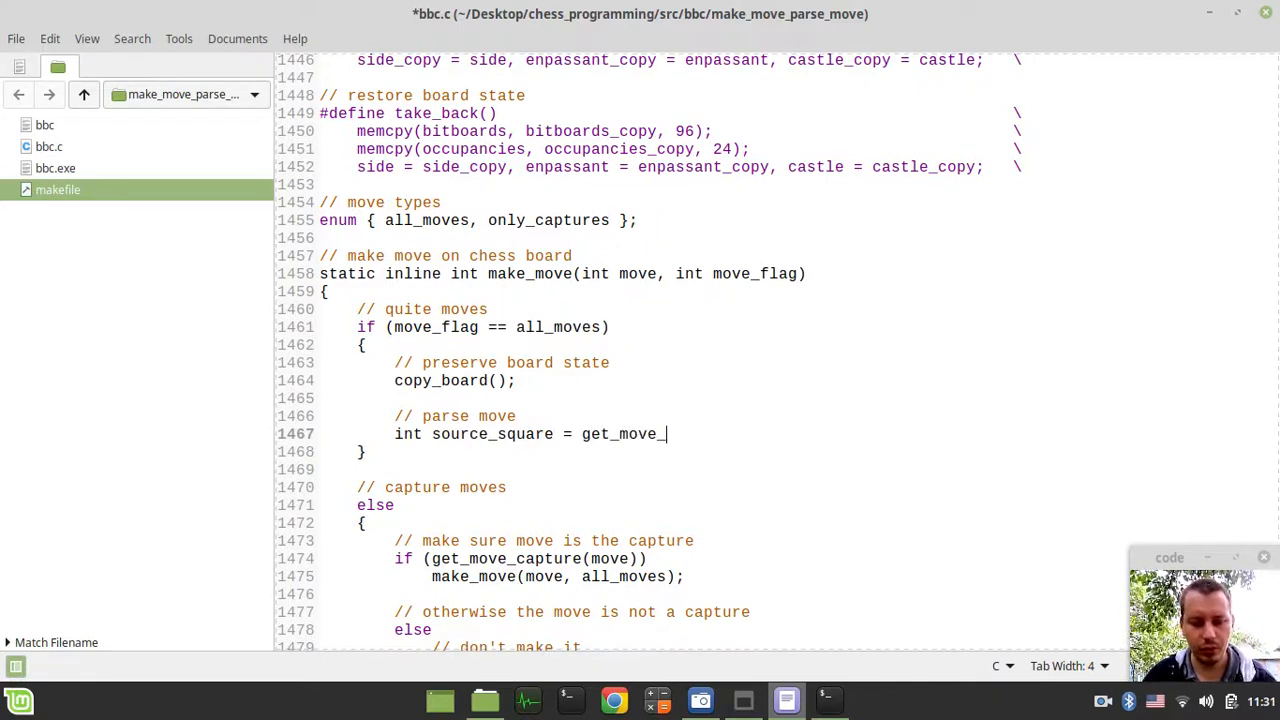
text(source())
text(int )
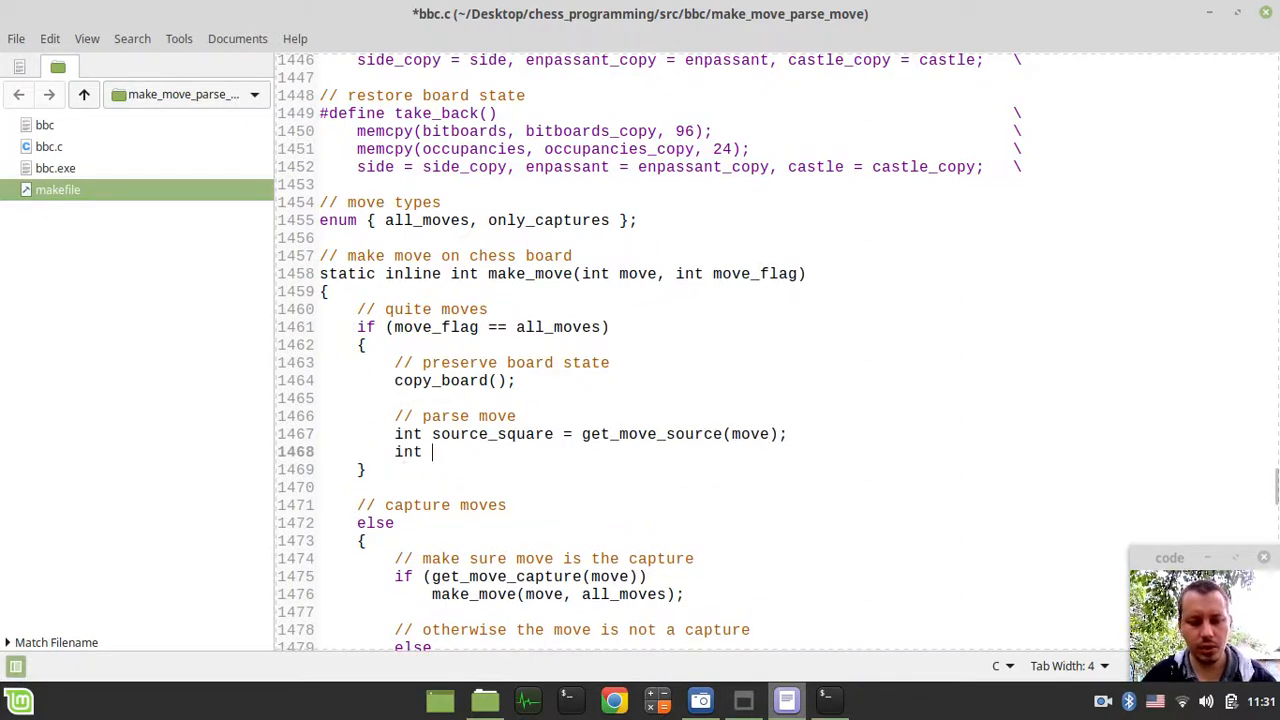
text(target_)
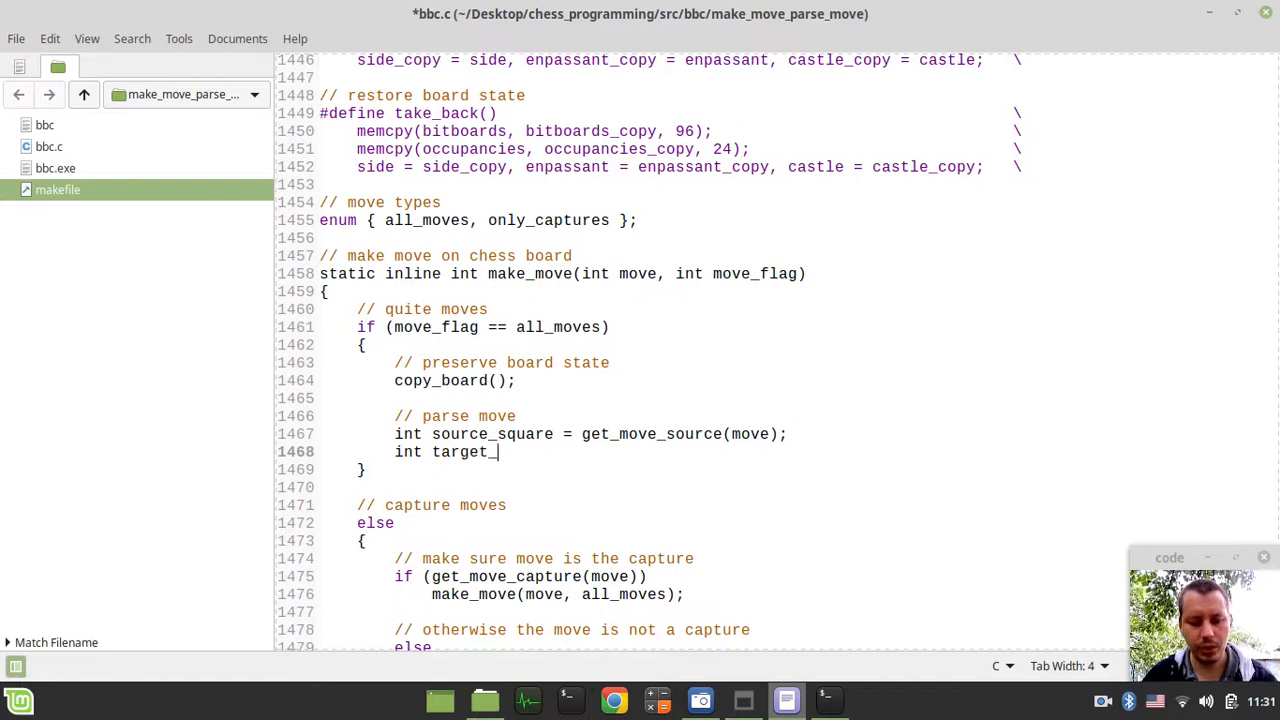
text(square =)
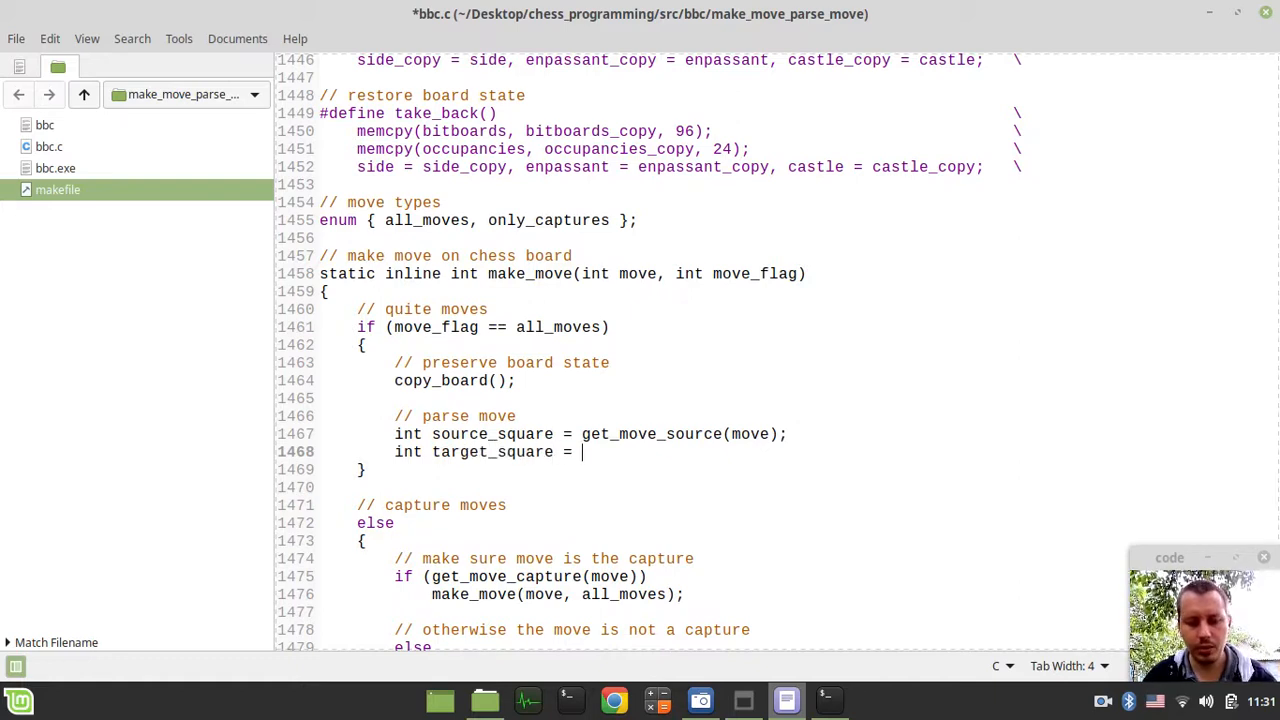
text(get_move_)
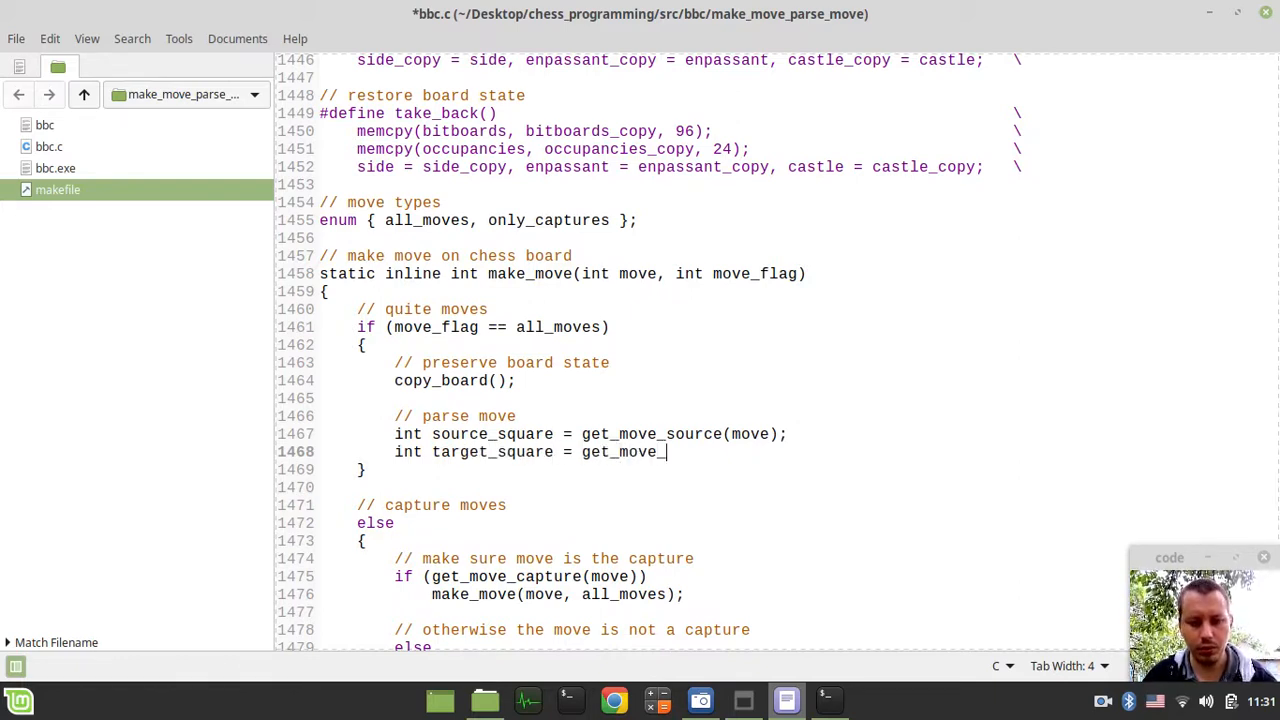
text(target()
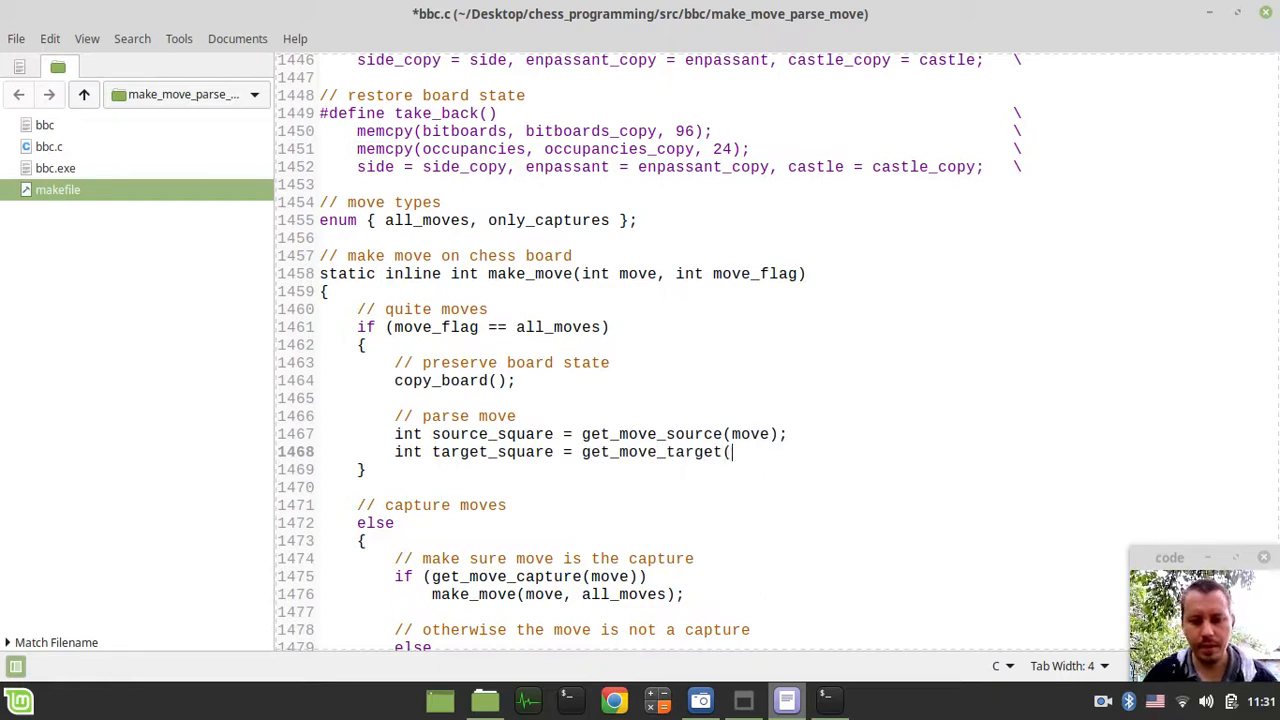
text(move);)
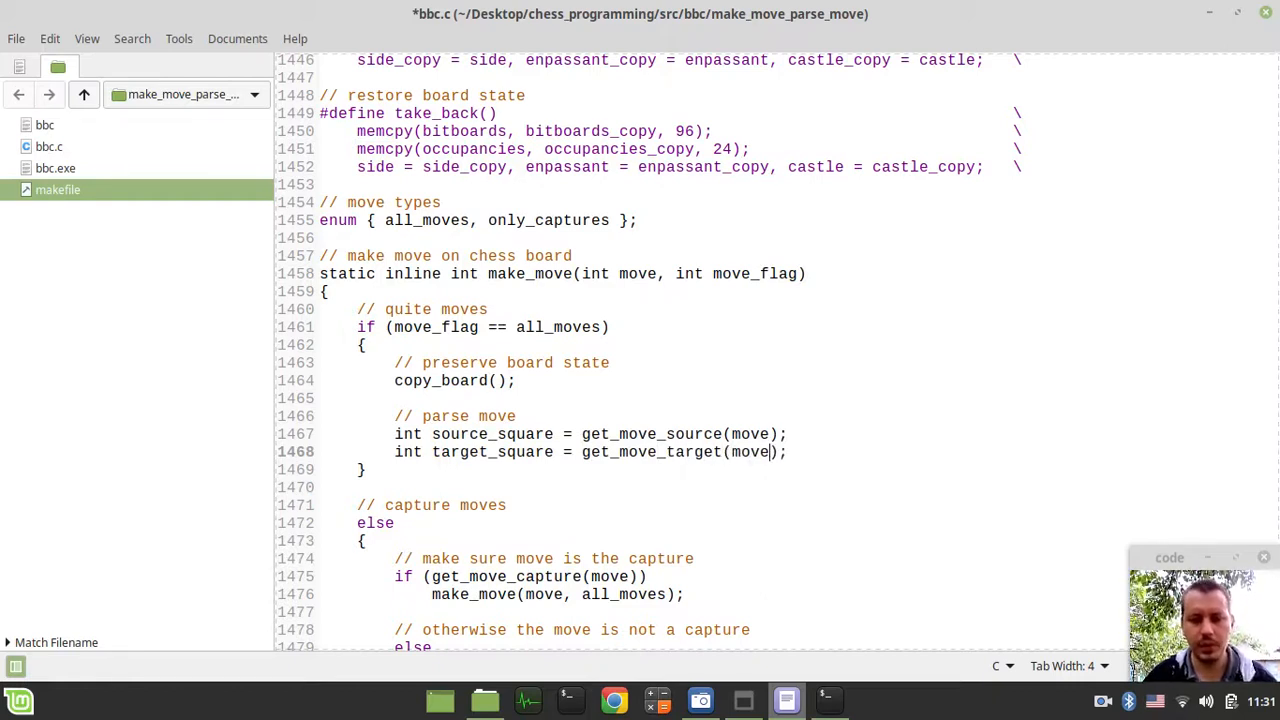
- Declare piece and promoted from get_move_piece(move) and get_move_promoted(move)
text(in)
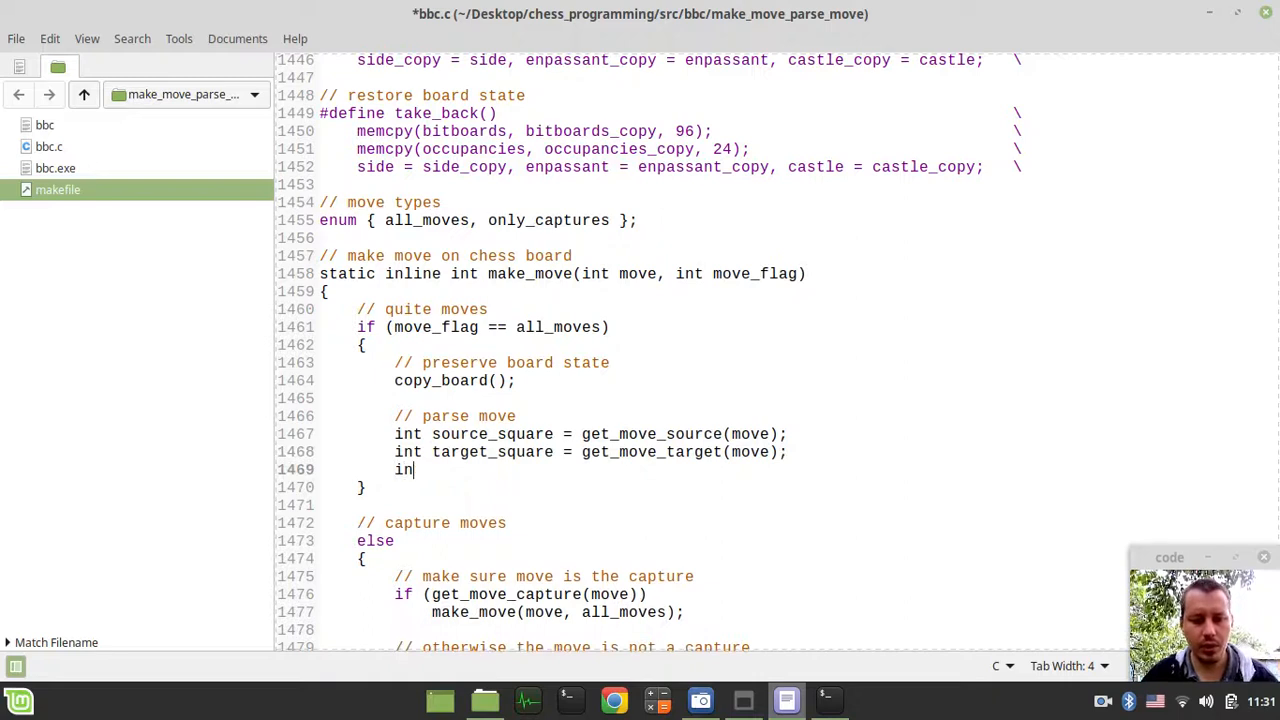
text(pi)
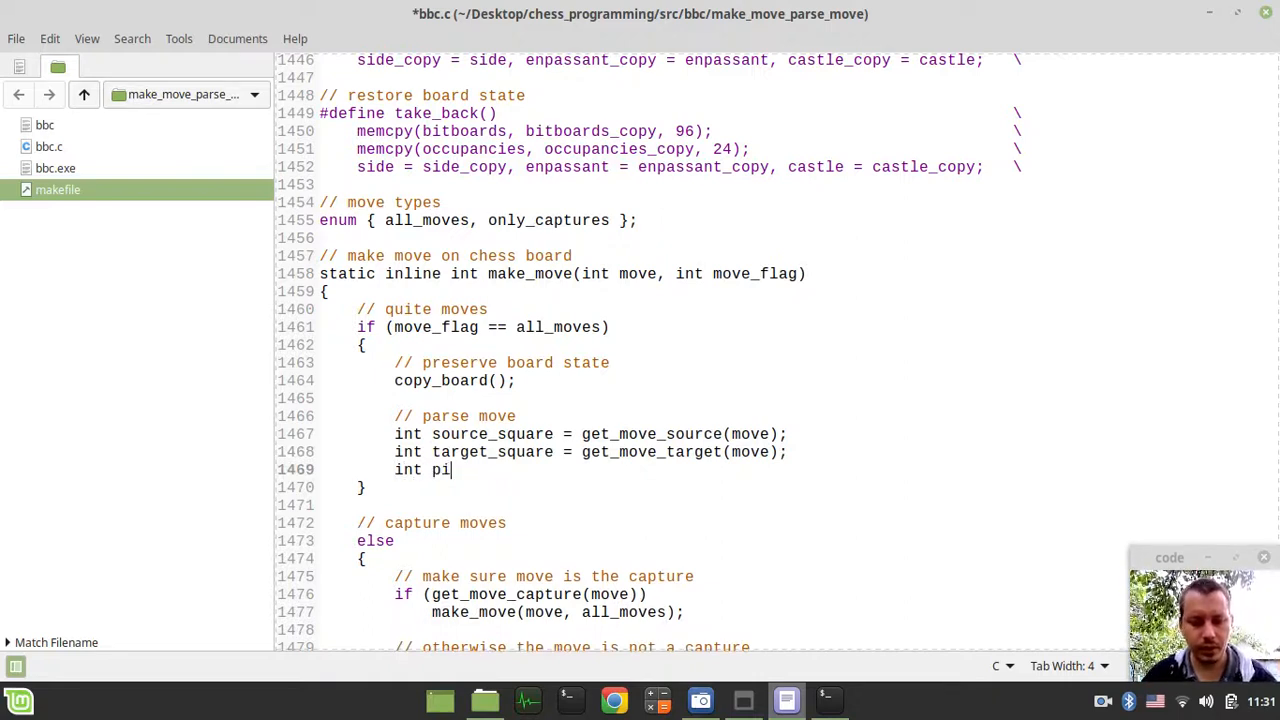
text(ece =)
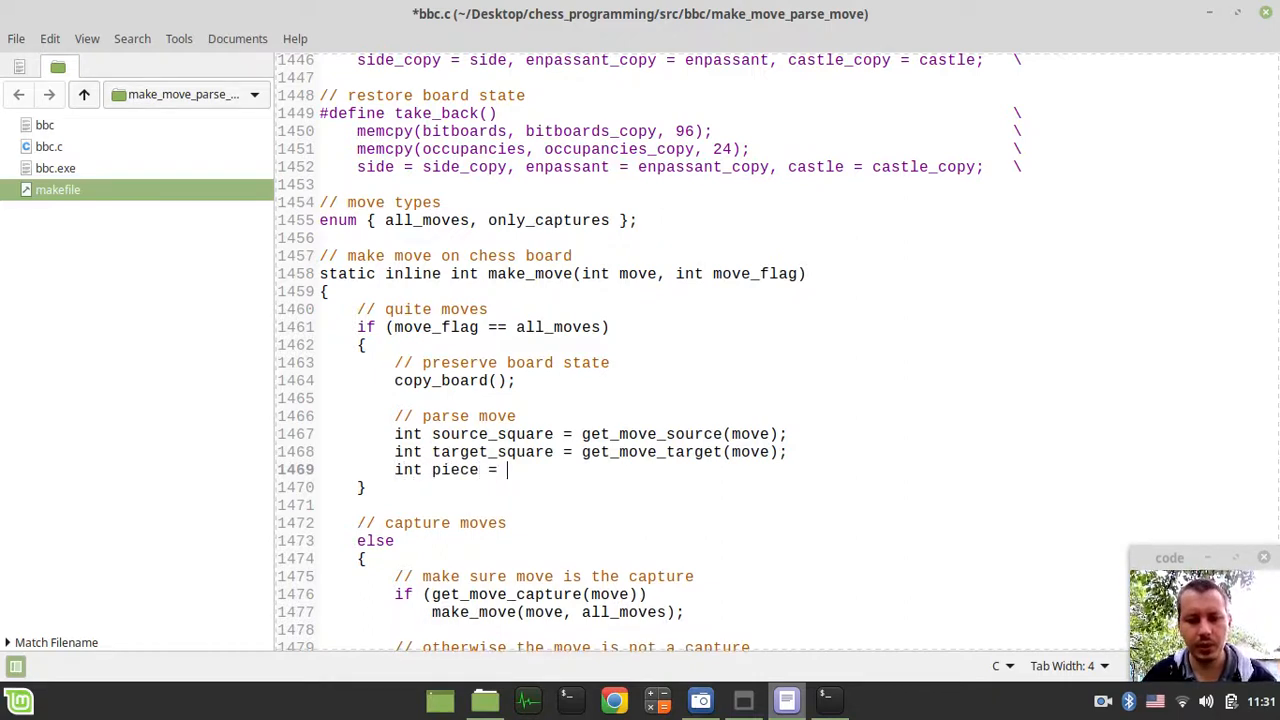
text(get_)
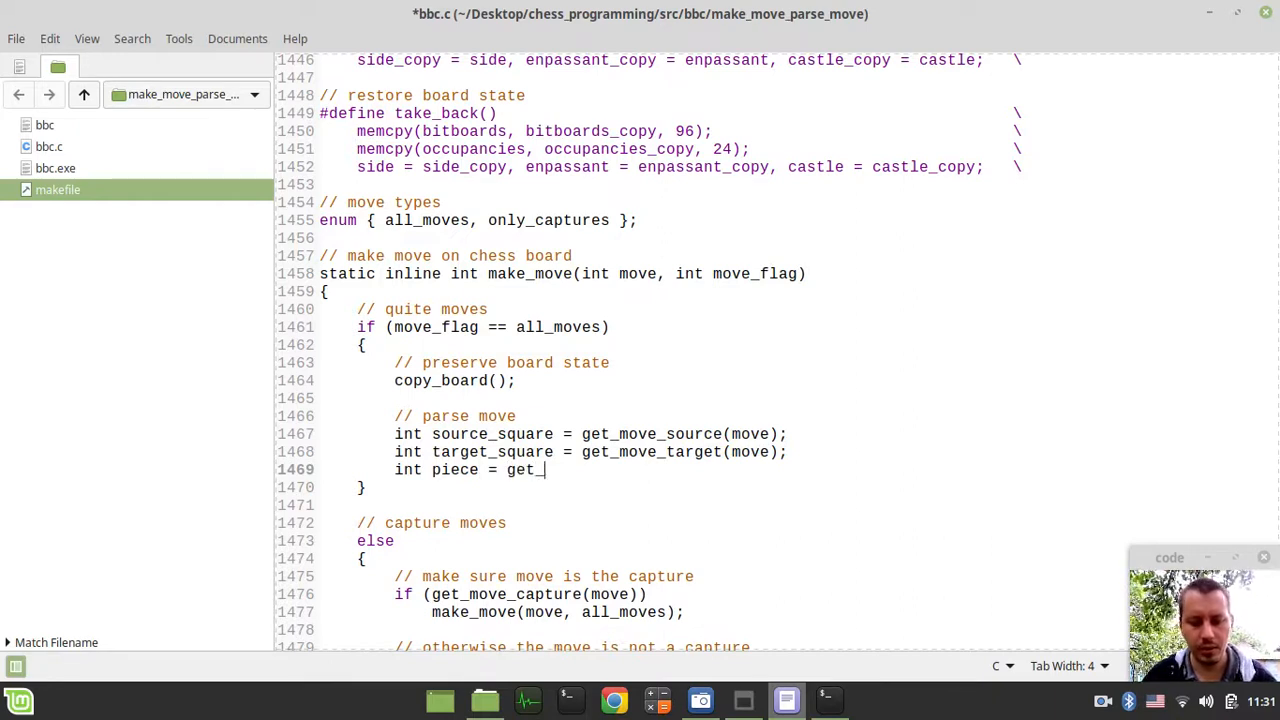
text(move_piece)
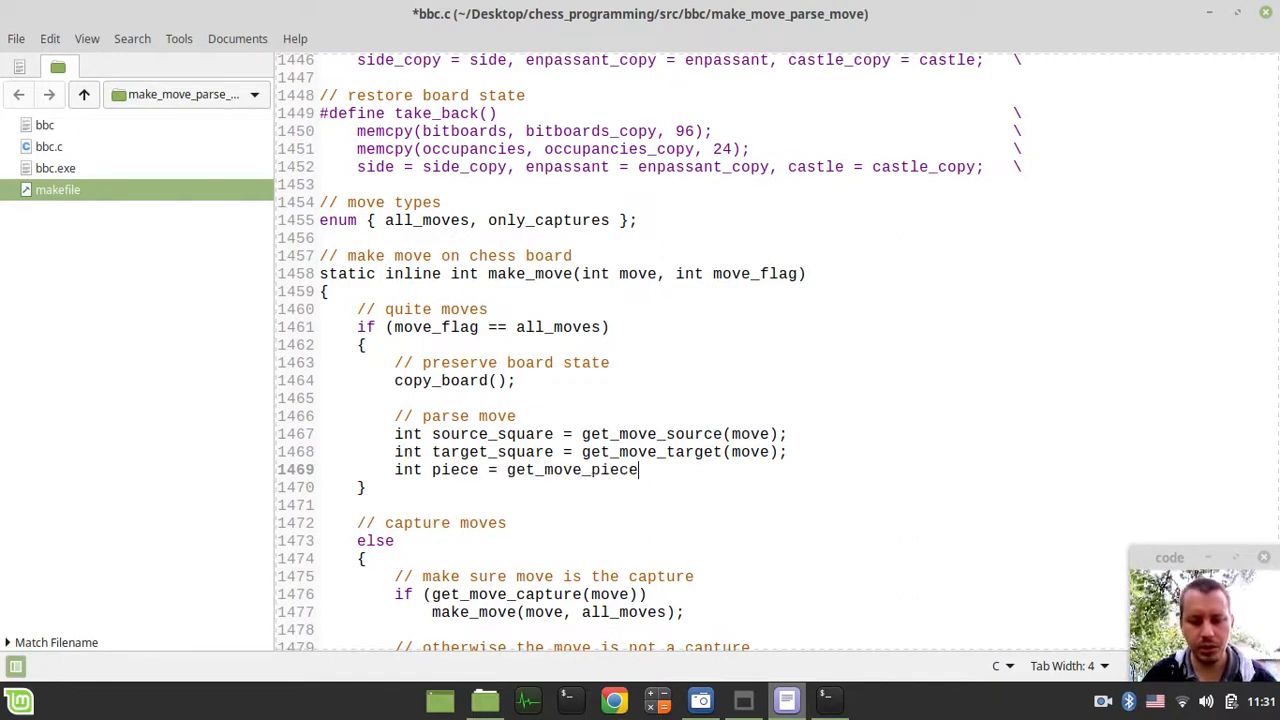
text((mo))
text(i)
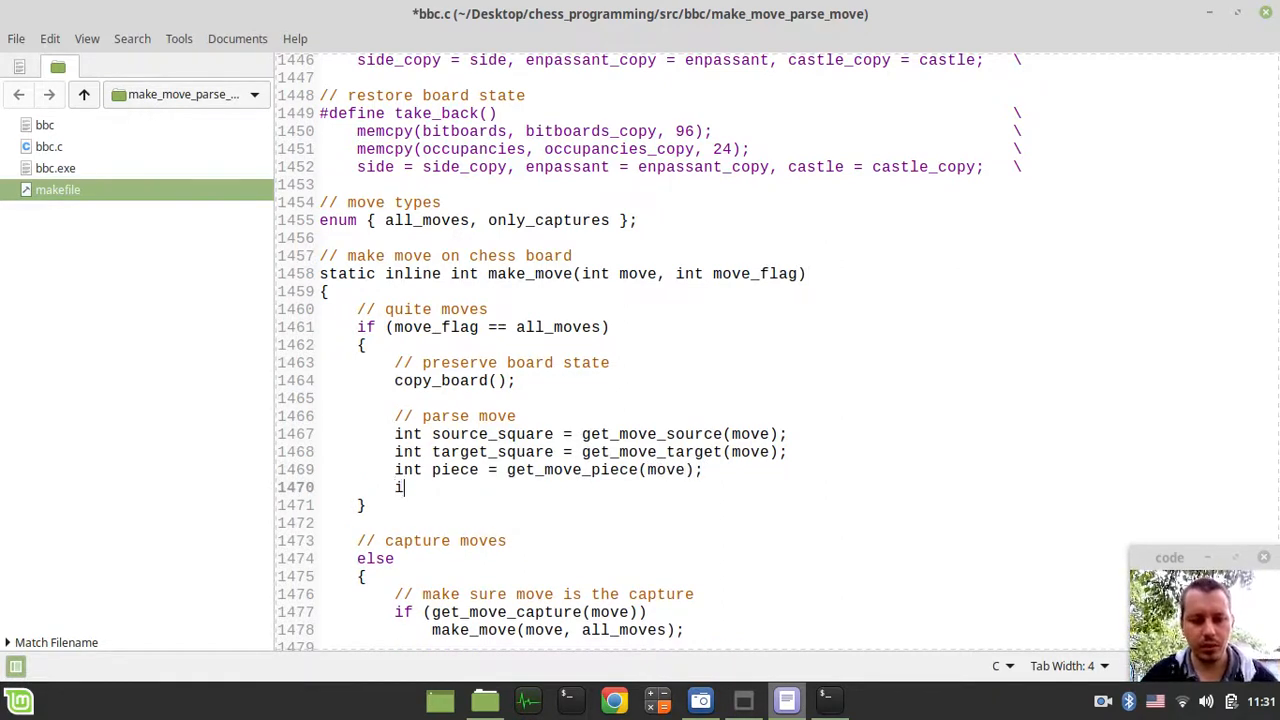
text(nt pro)
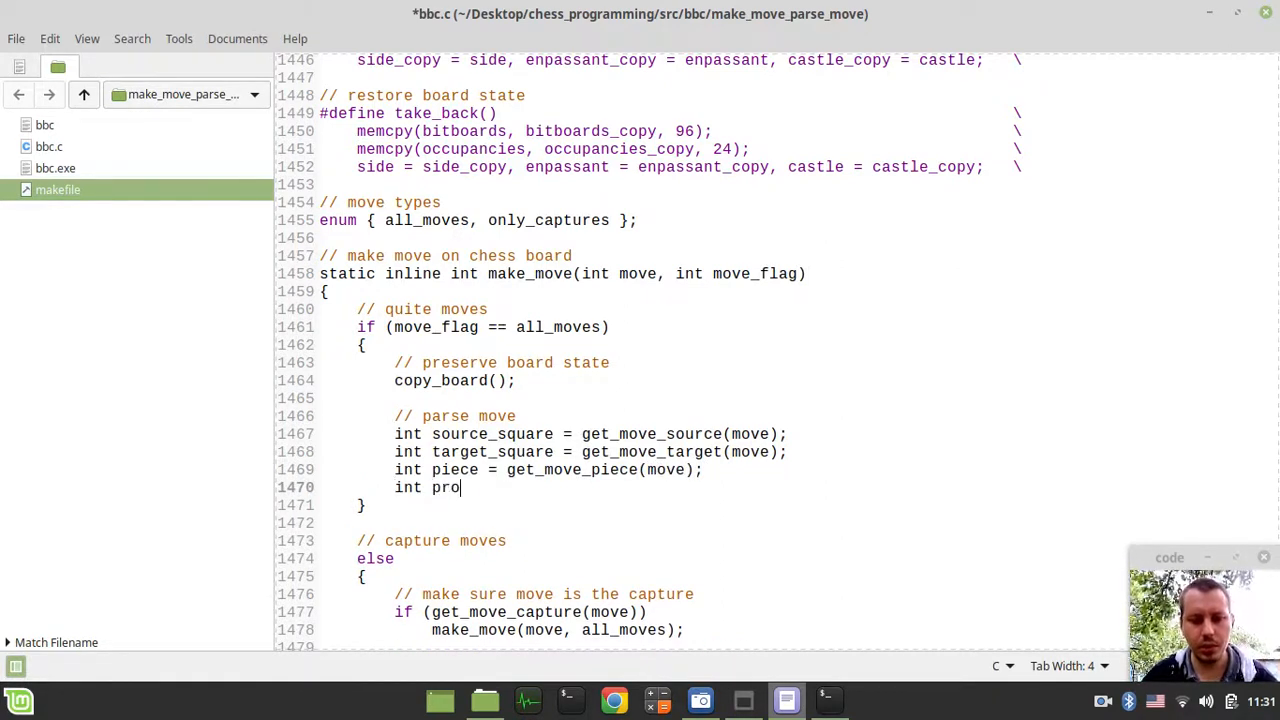
text(moted)
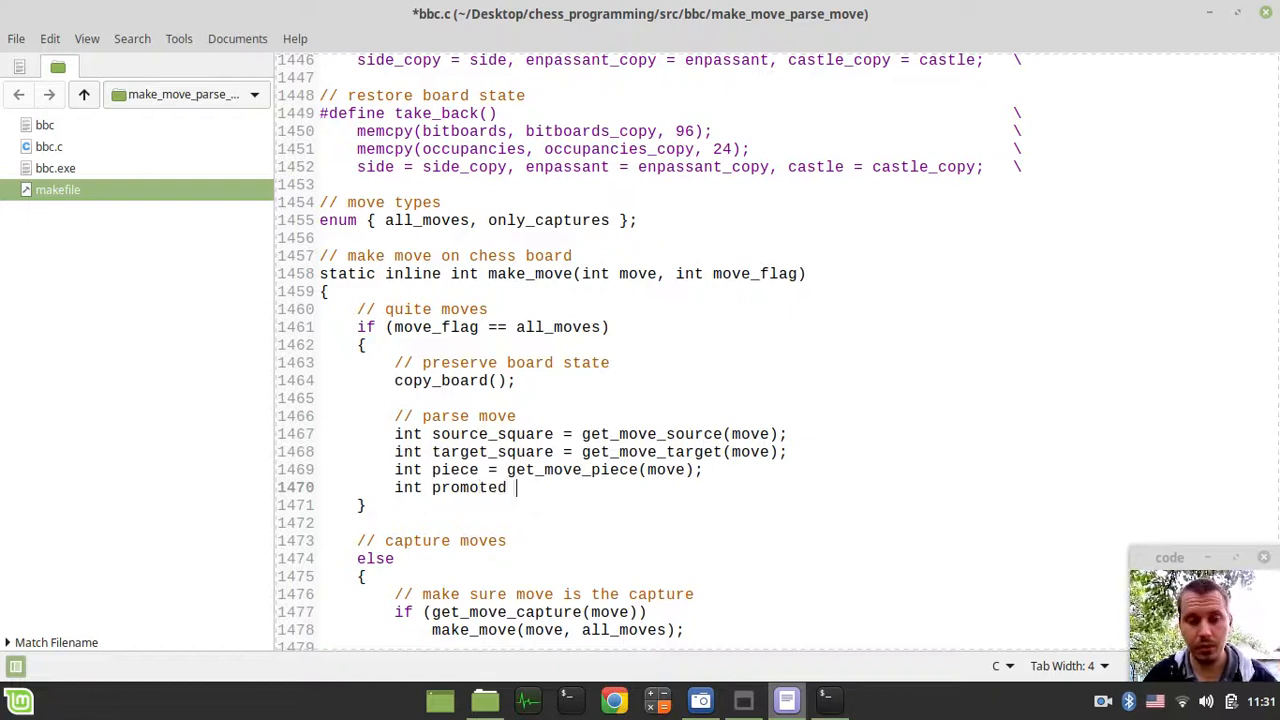
text(= ge)
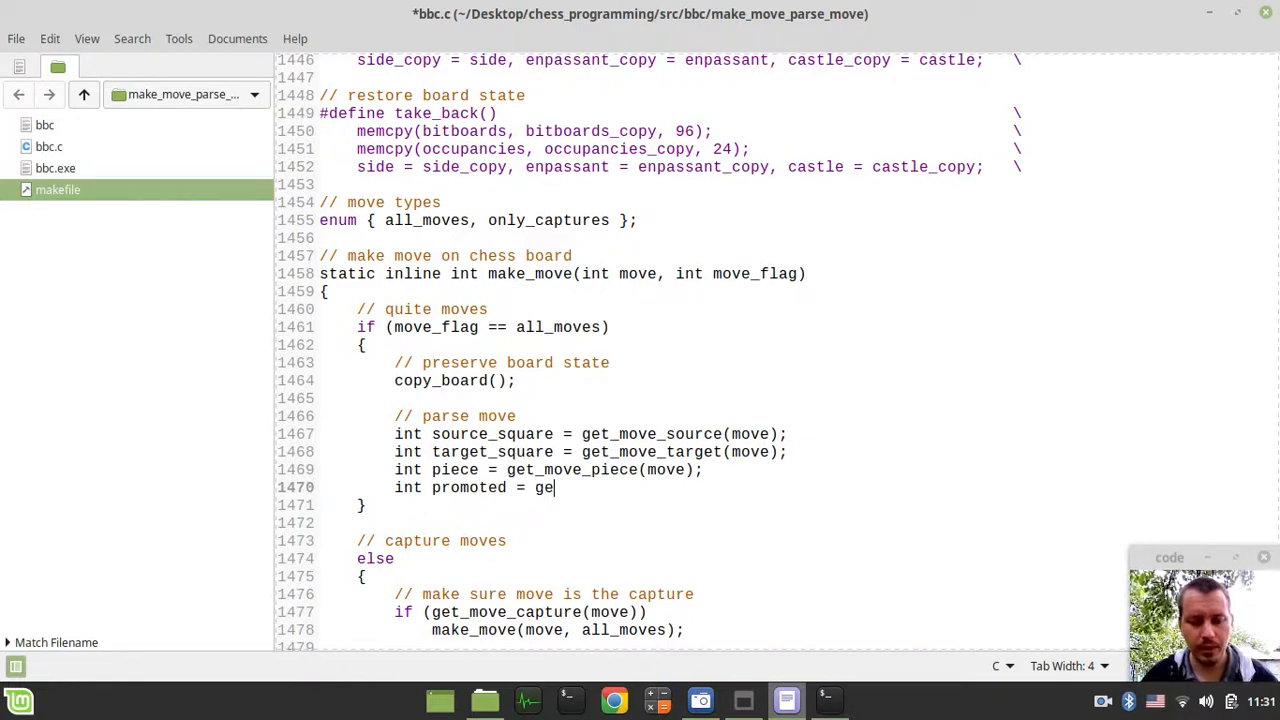
text(_move)
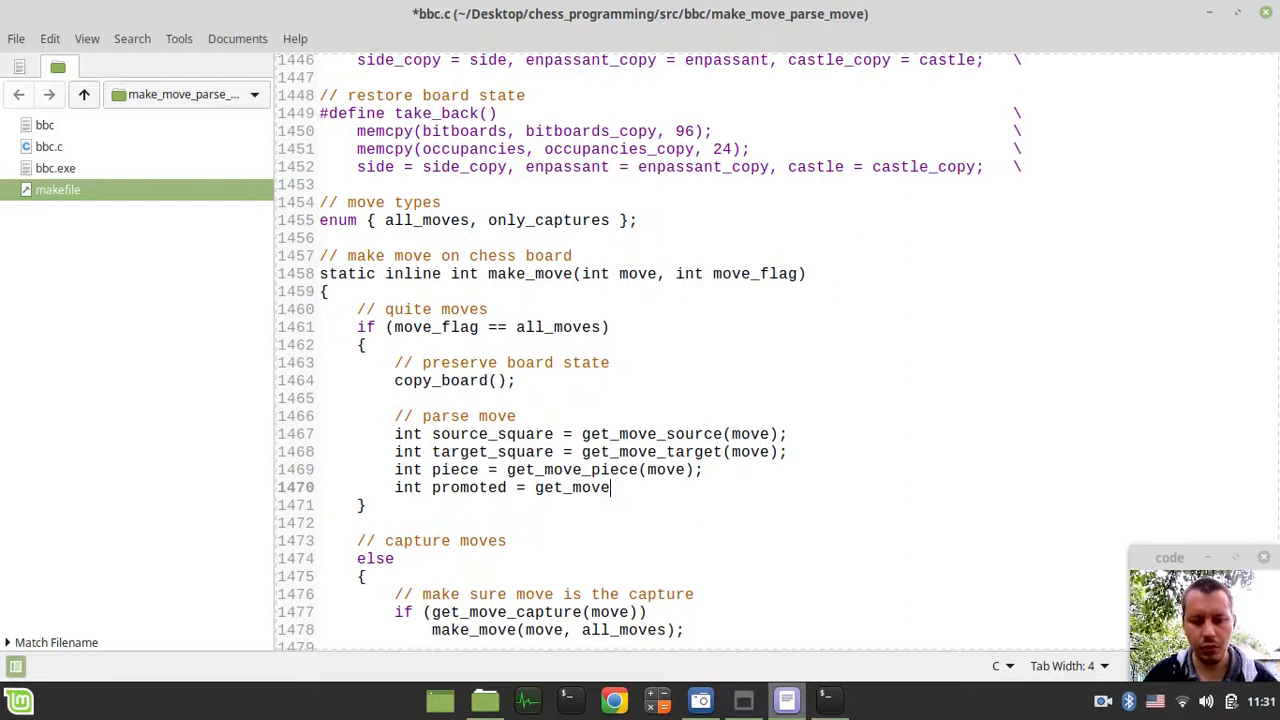
text(_promoted())
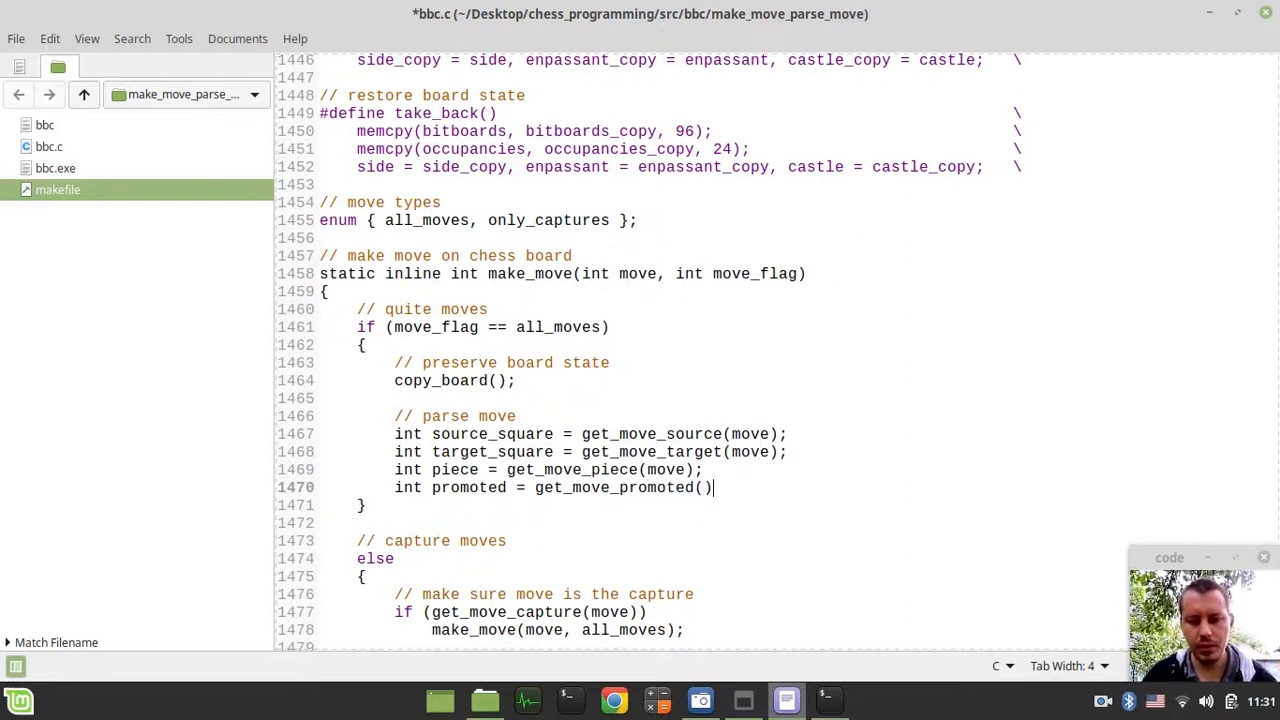
text(move)
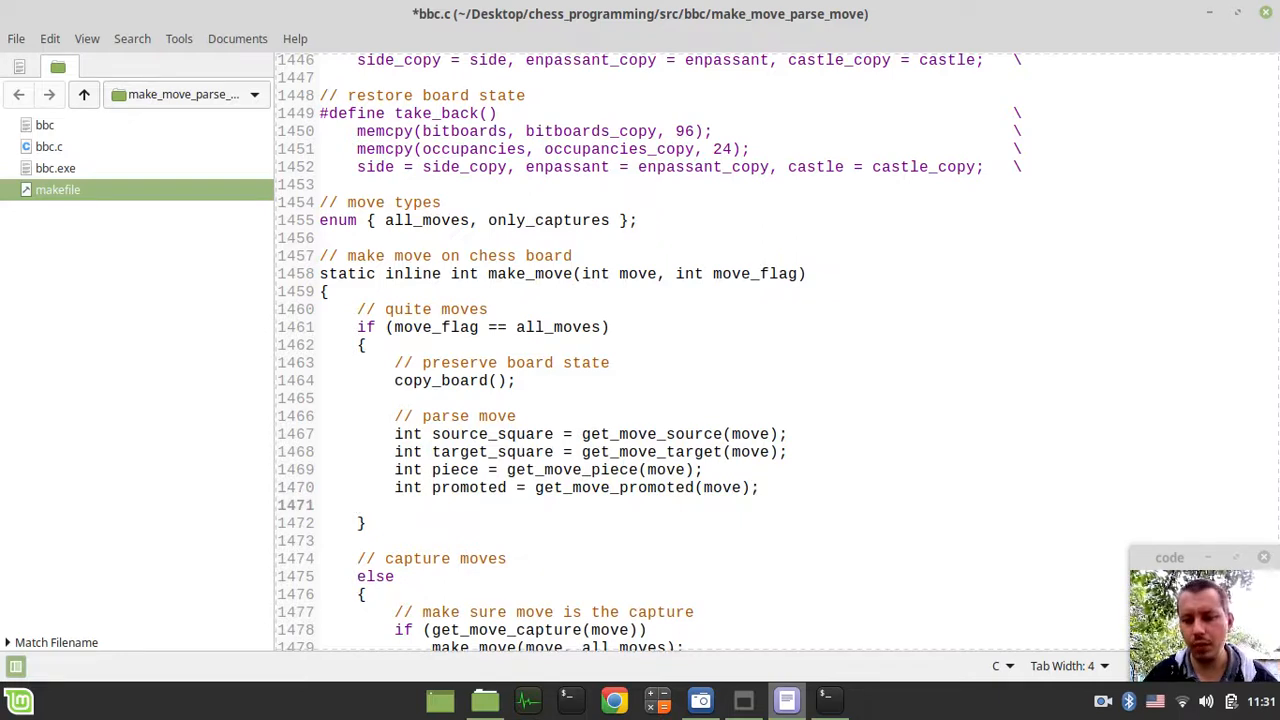
- Declare capture and double from get_move_capture(move) and get_move_double(move)
text(int)
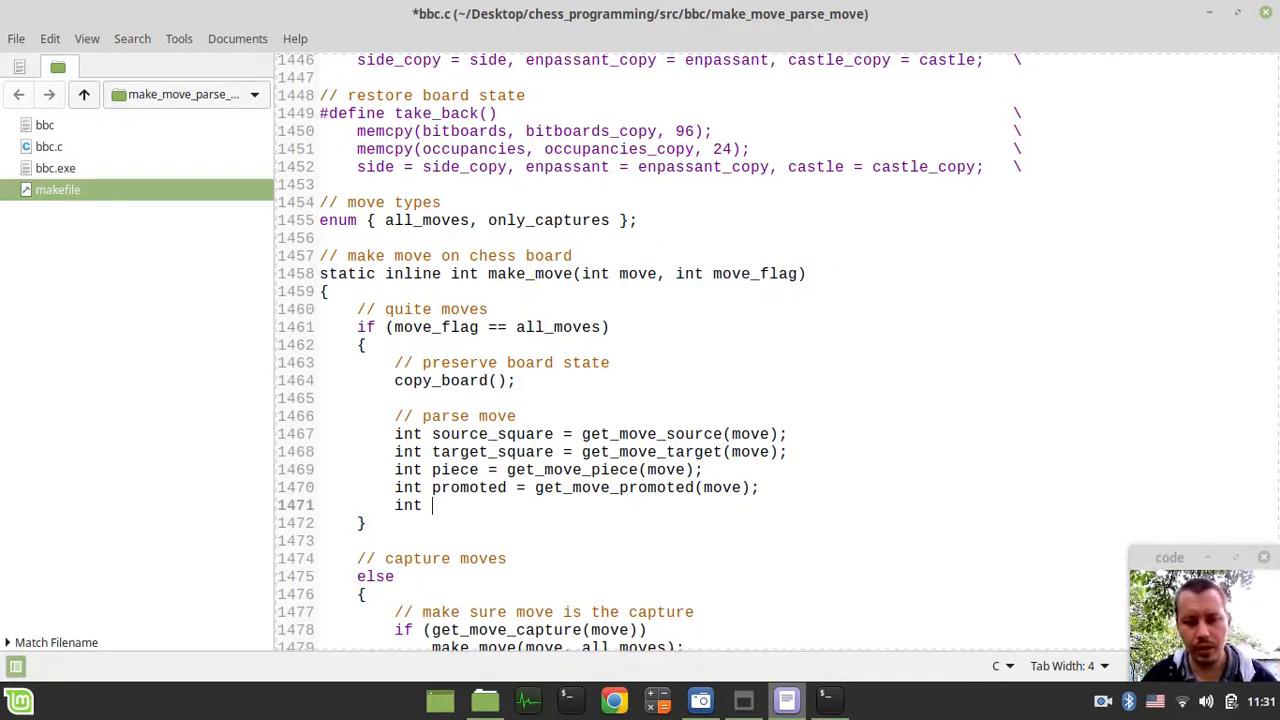
text(capture)
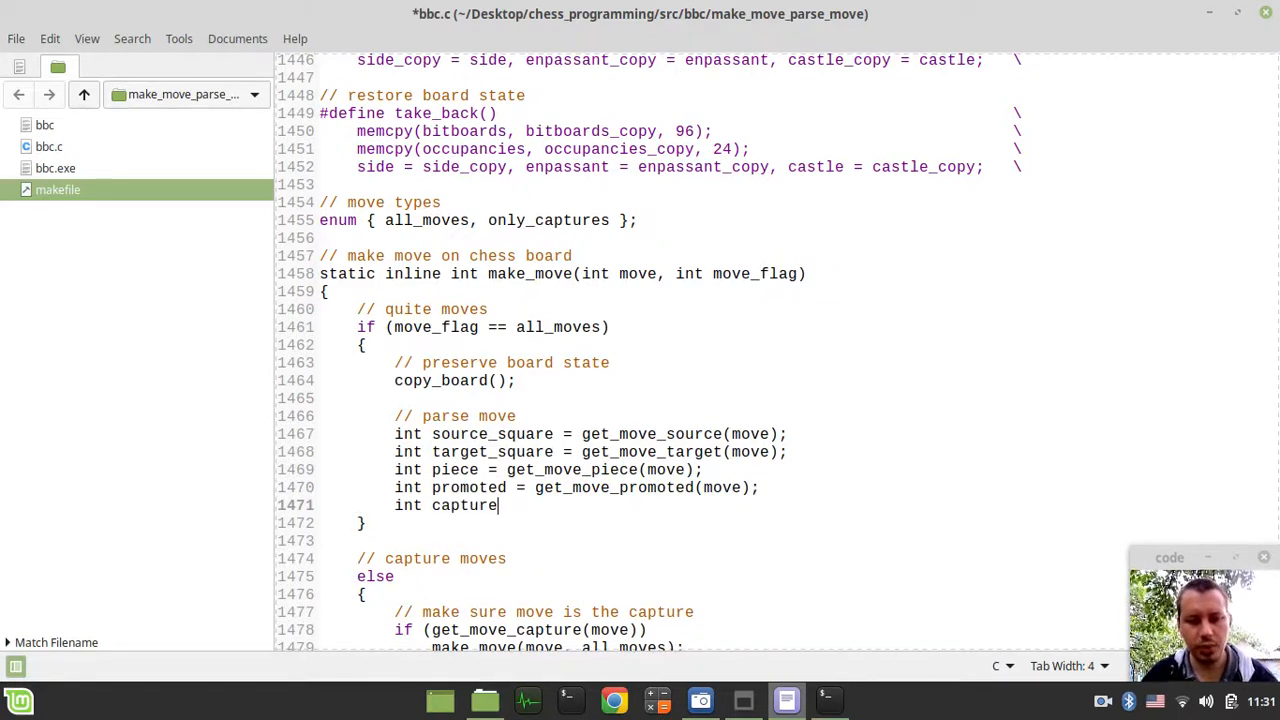
text(= get)
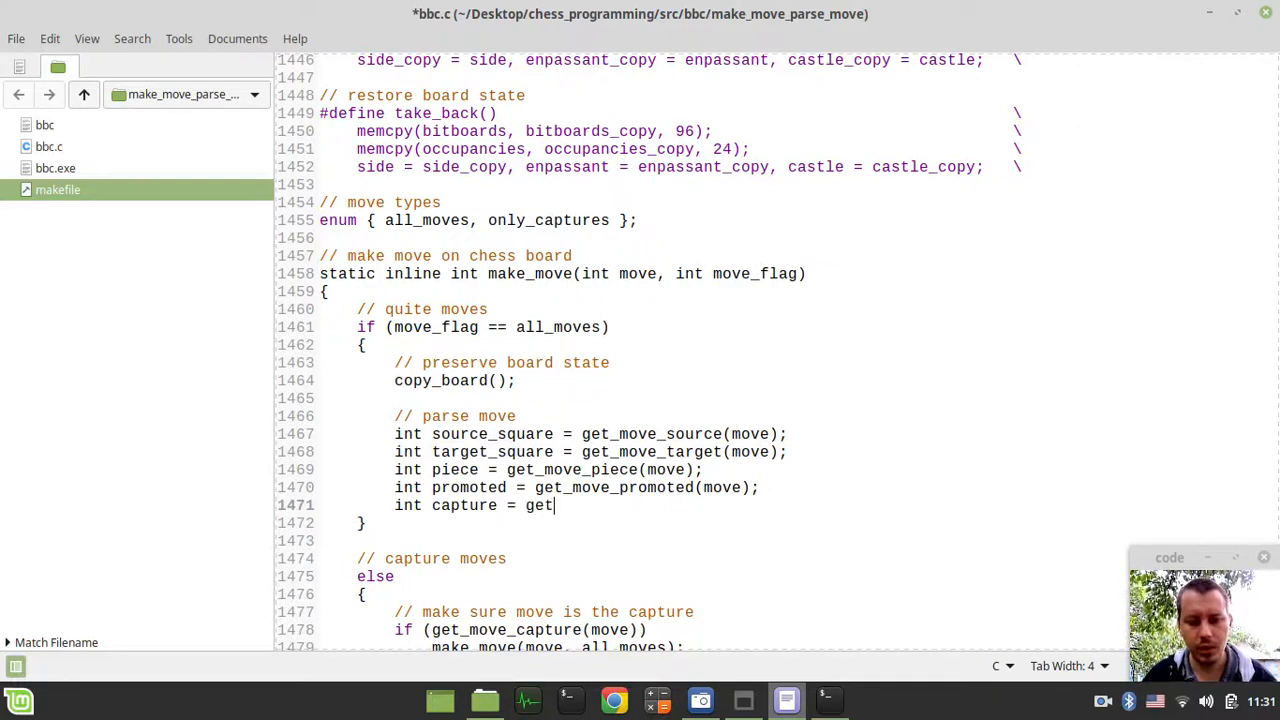
text(_move)
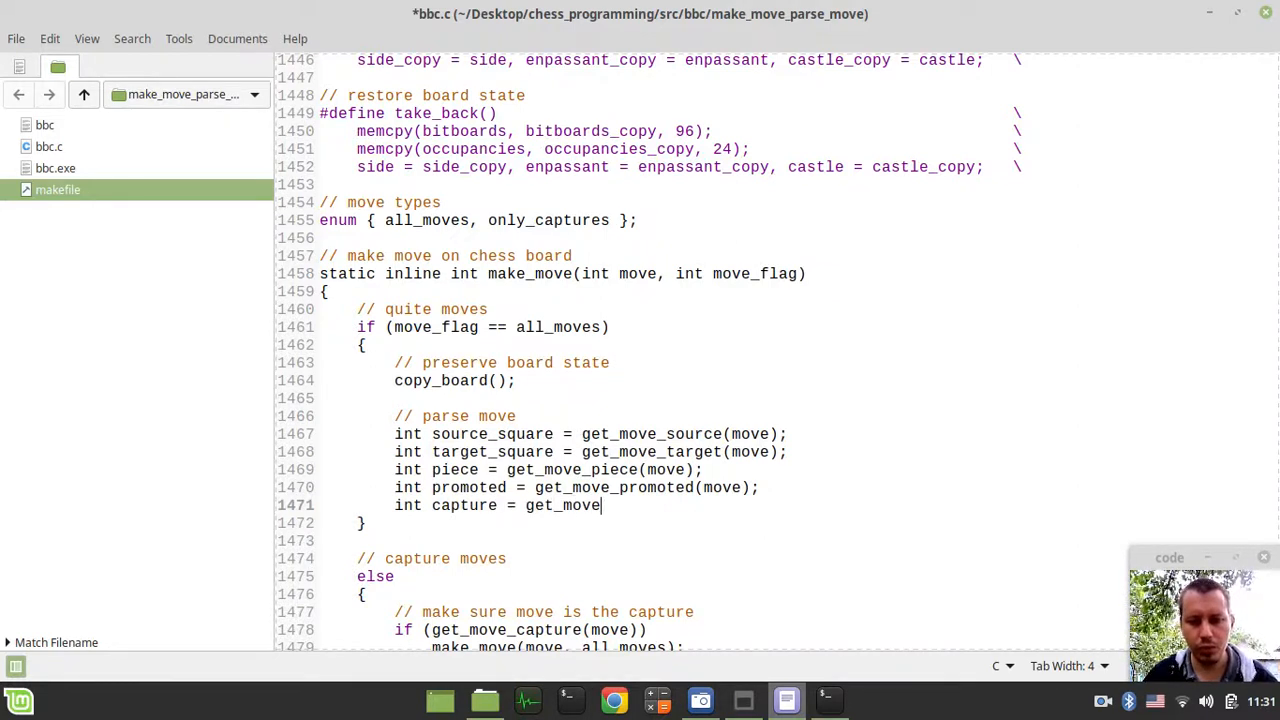
text(_cap)
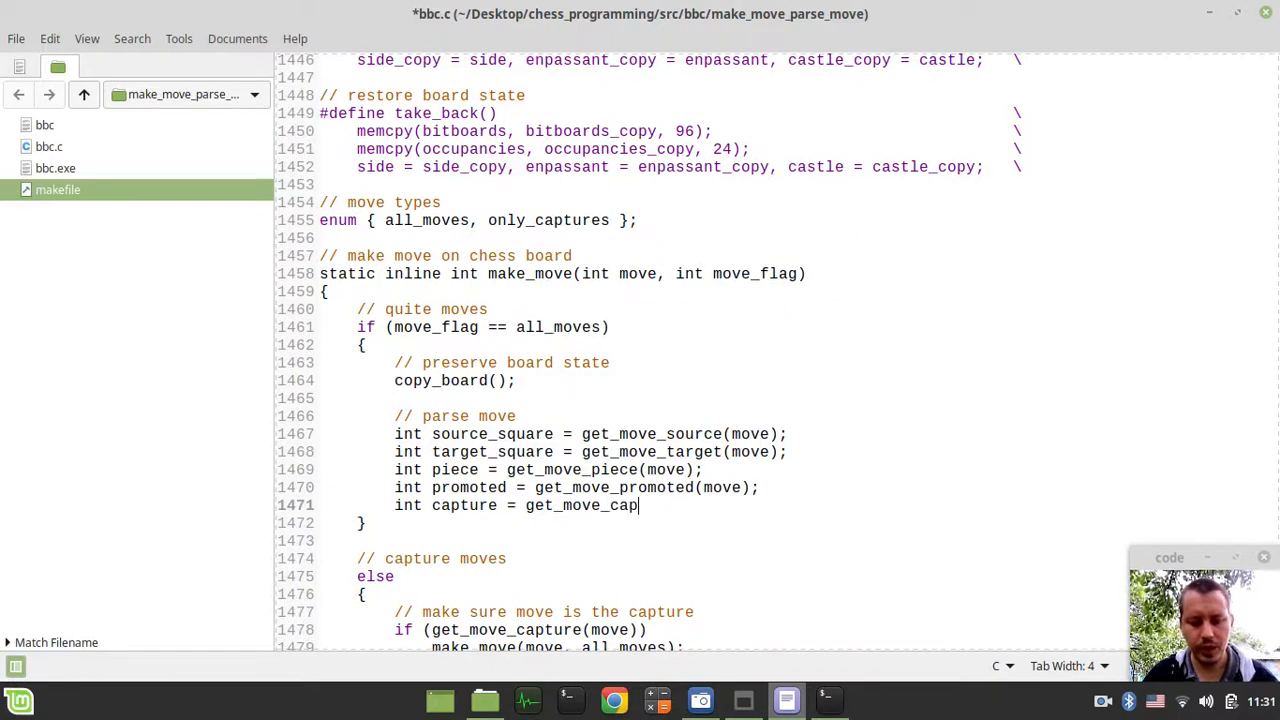
text(ture())
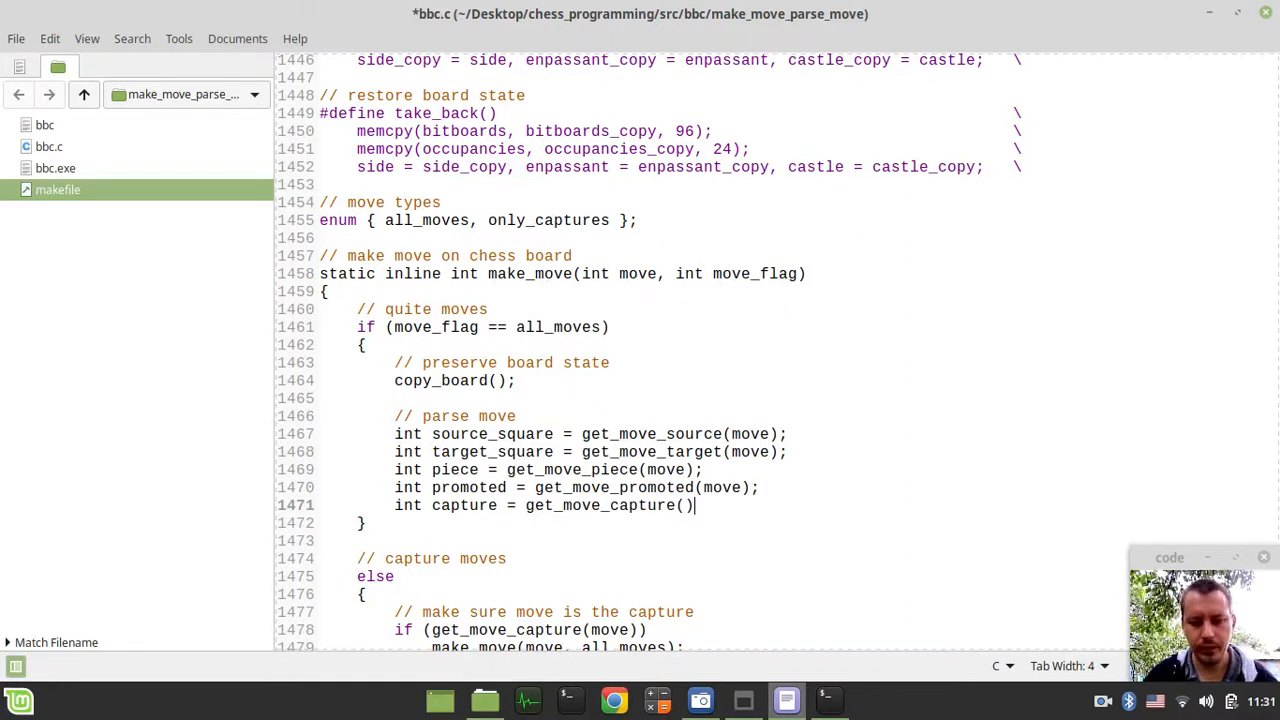
text(move);)
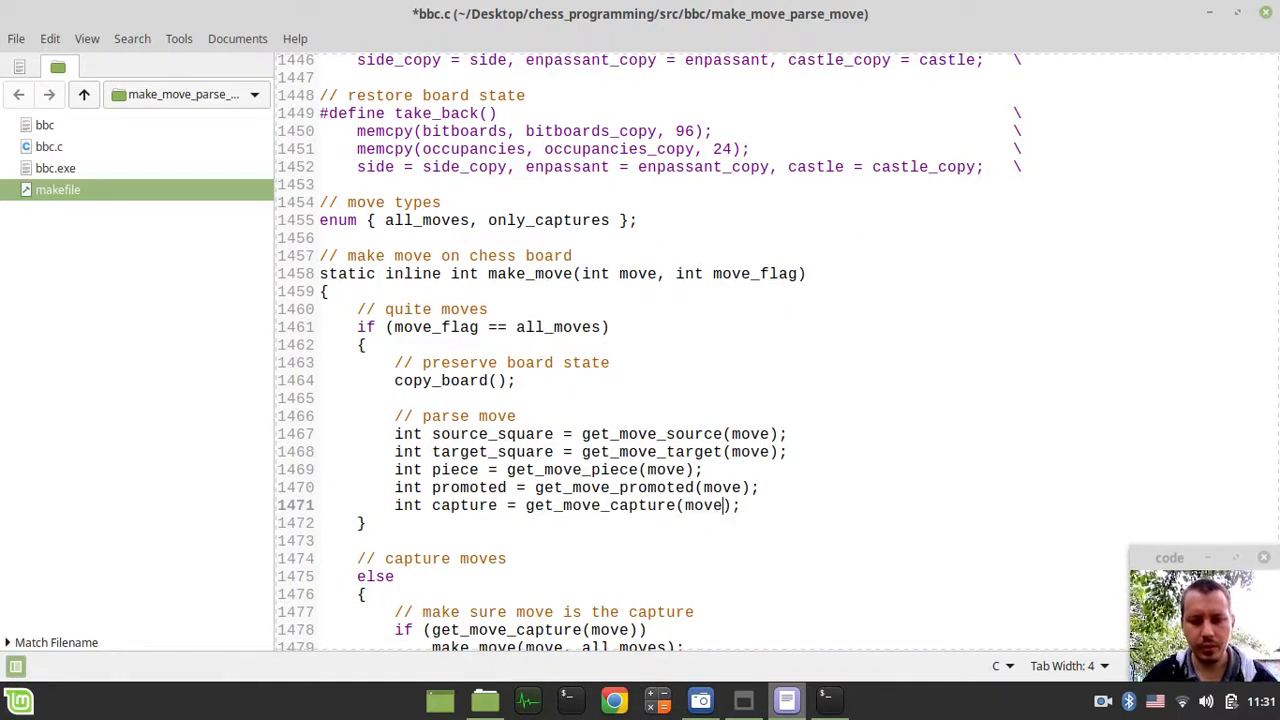
text(i)
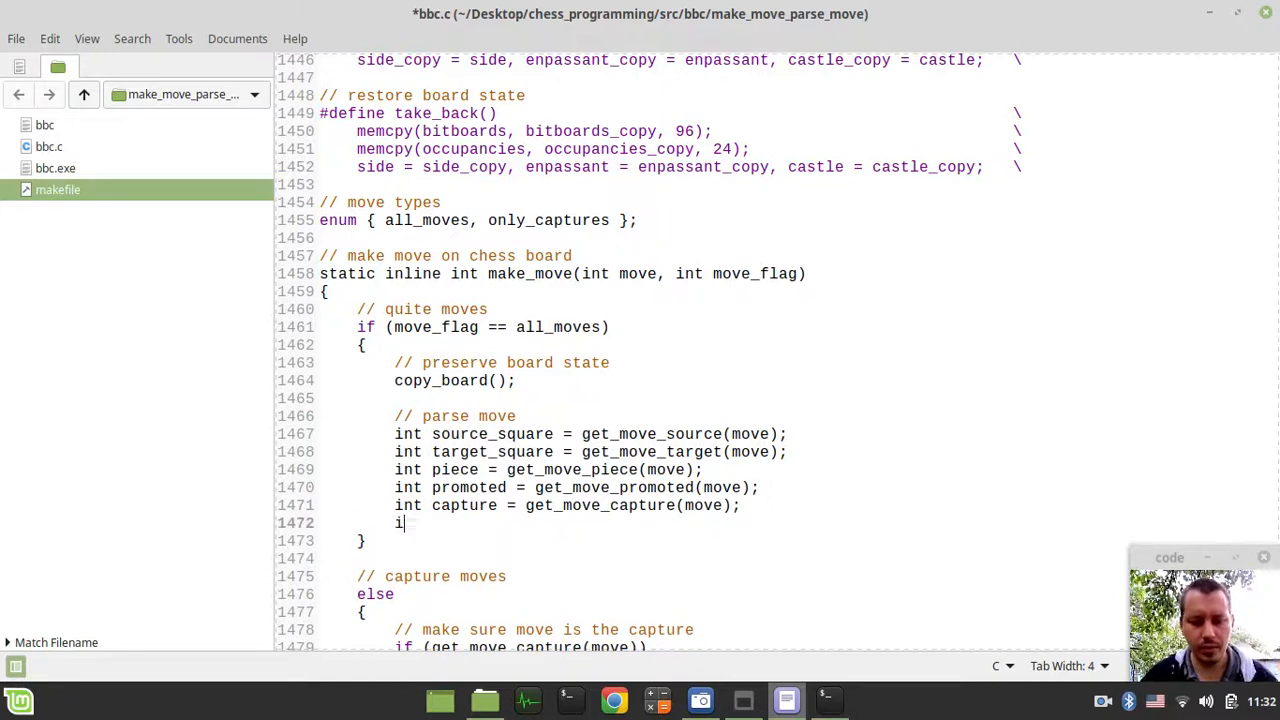
text(nt)
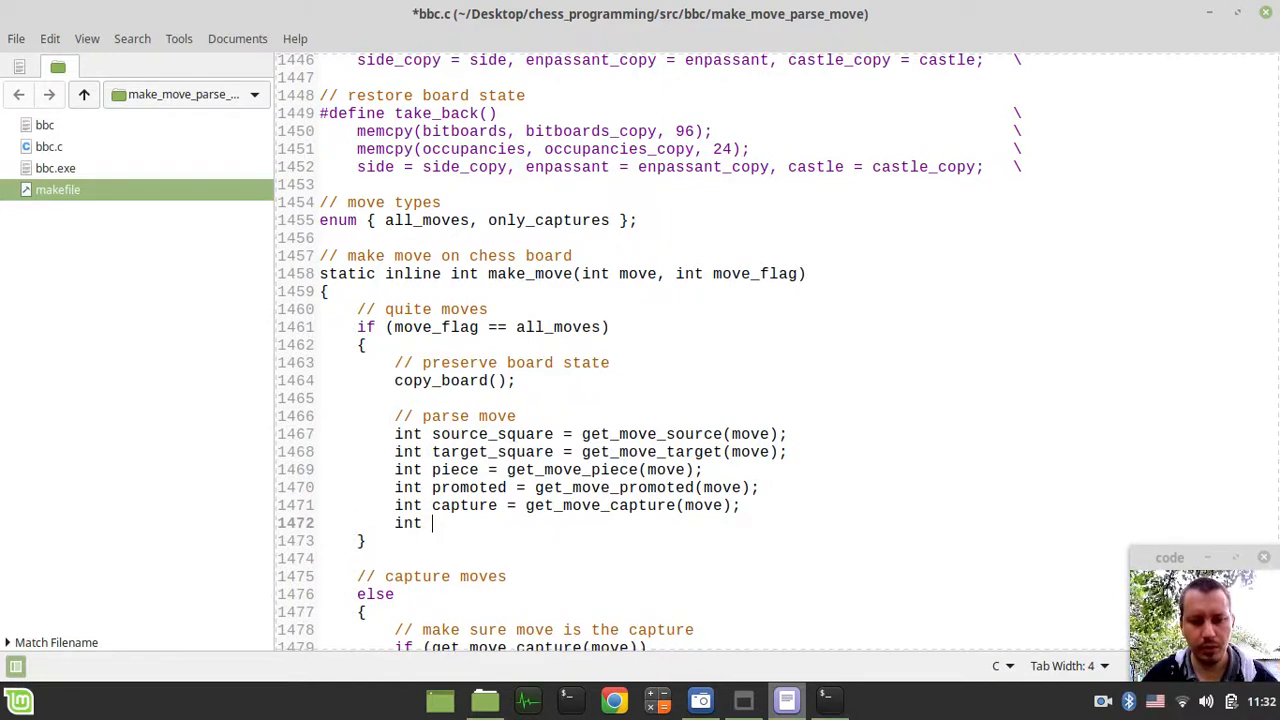
text(double =)
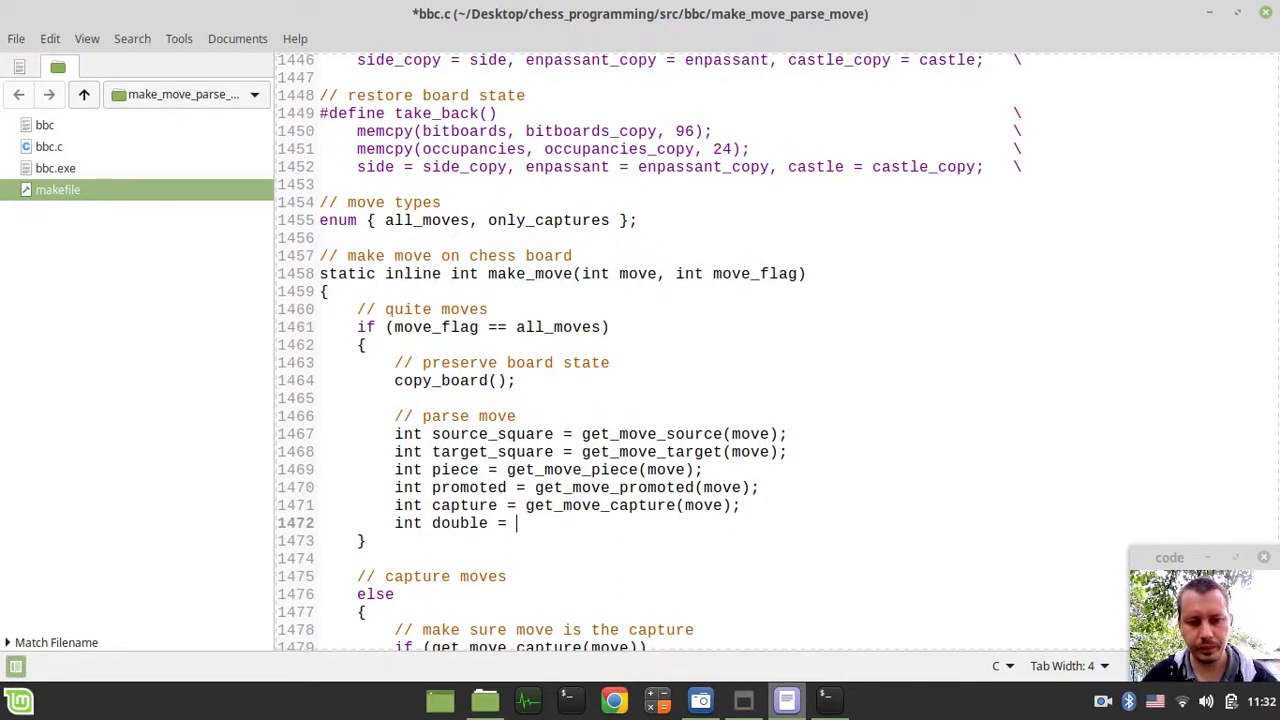
text(get)
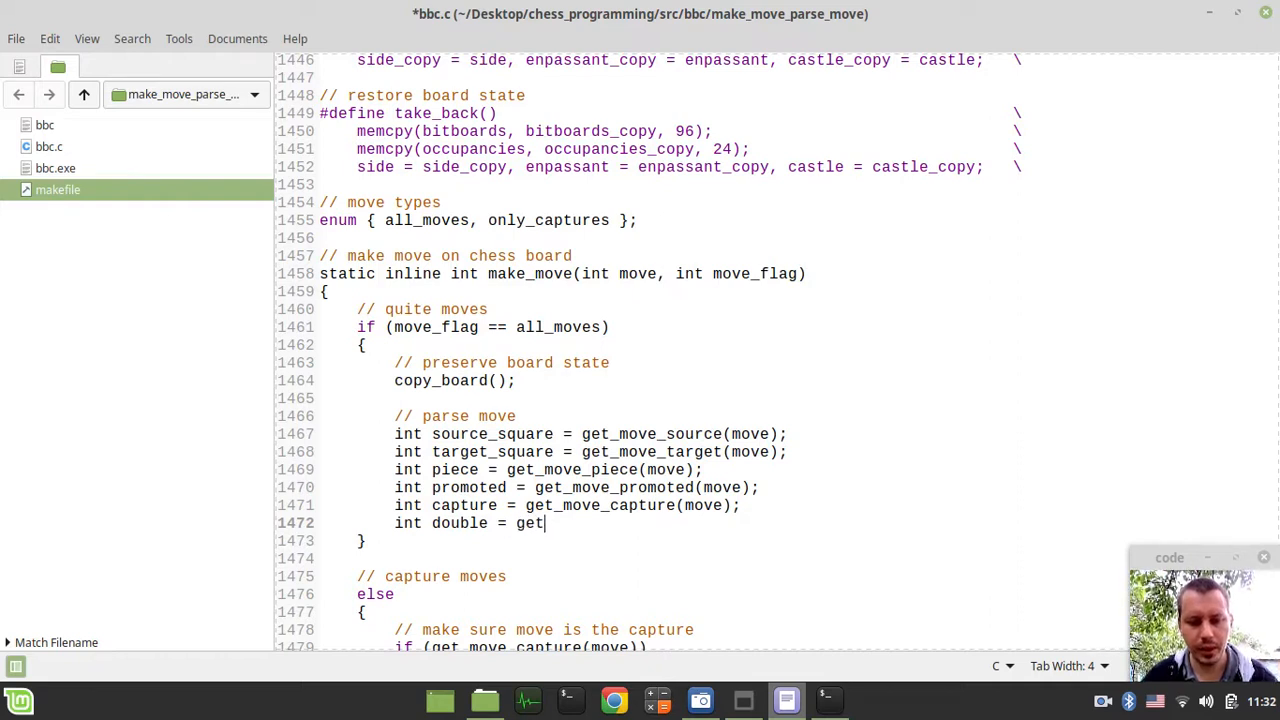
text(_move_double();)
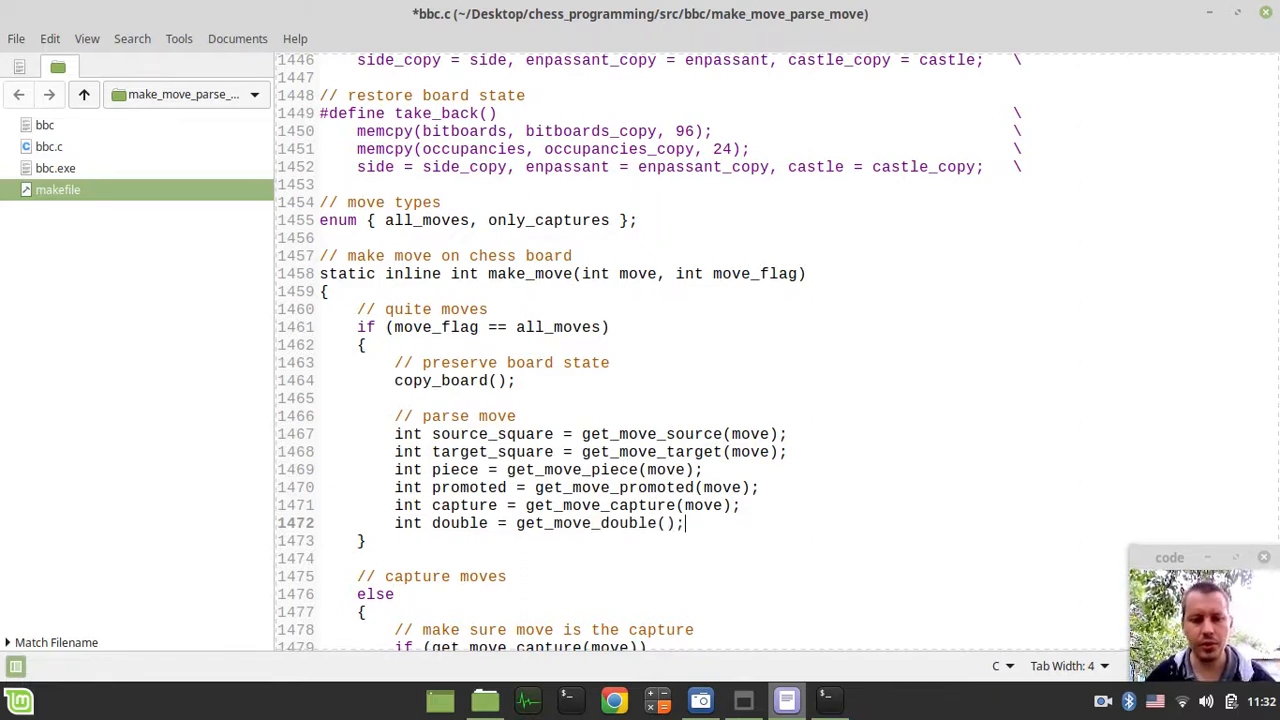
double_click(459, 523)
text(move)
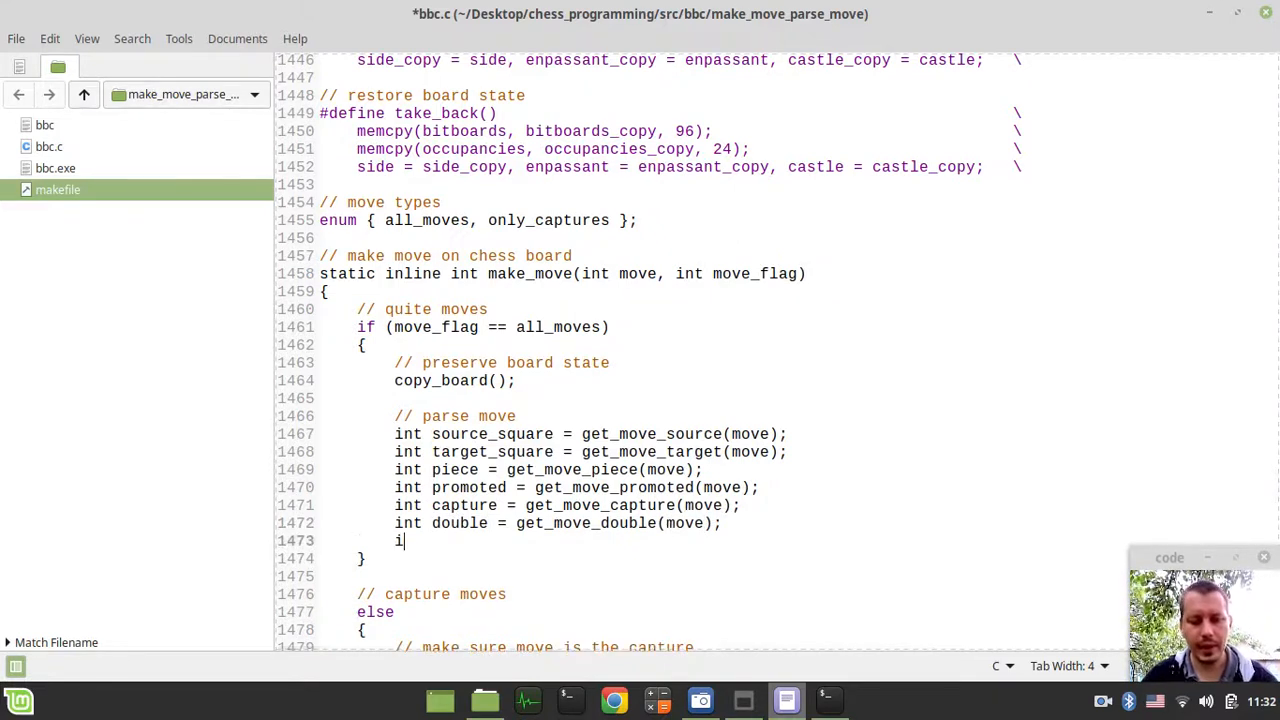
- Declare enpassant and castling from get_move_enpassant(move) and get_move_castling(move)
text(nt enp)
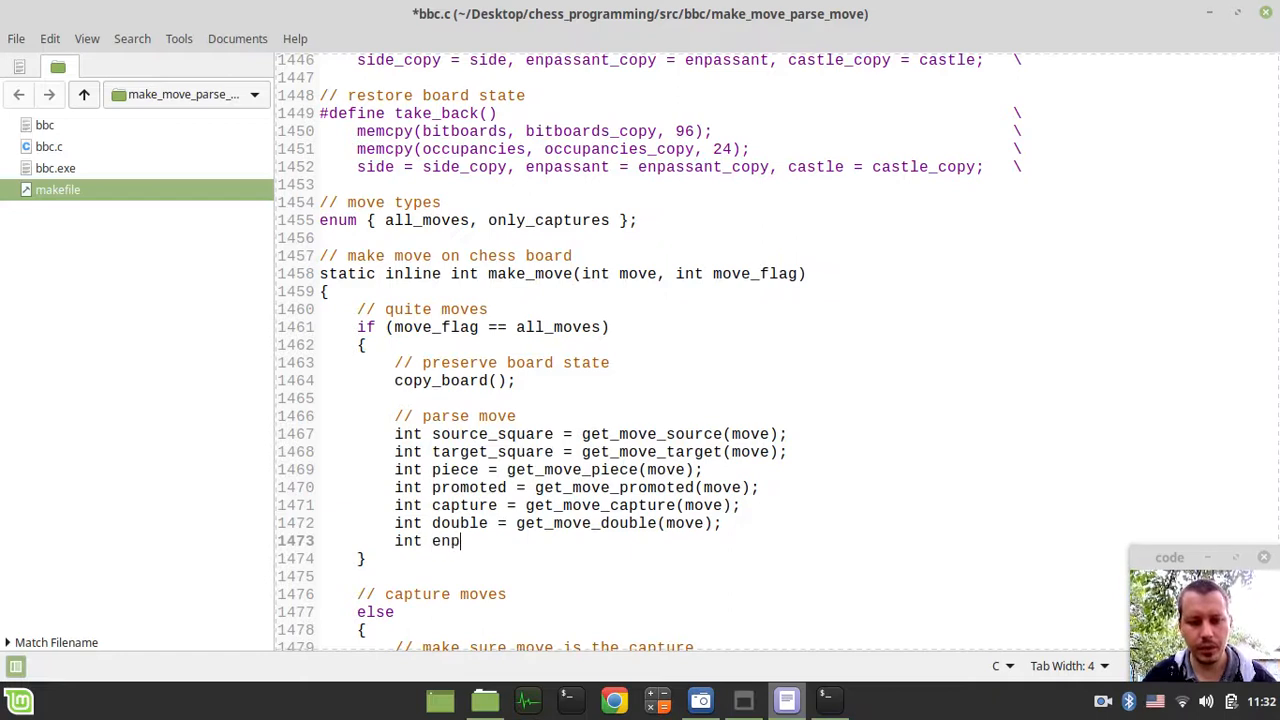
text(ass = get)
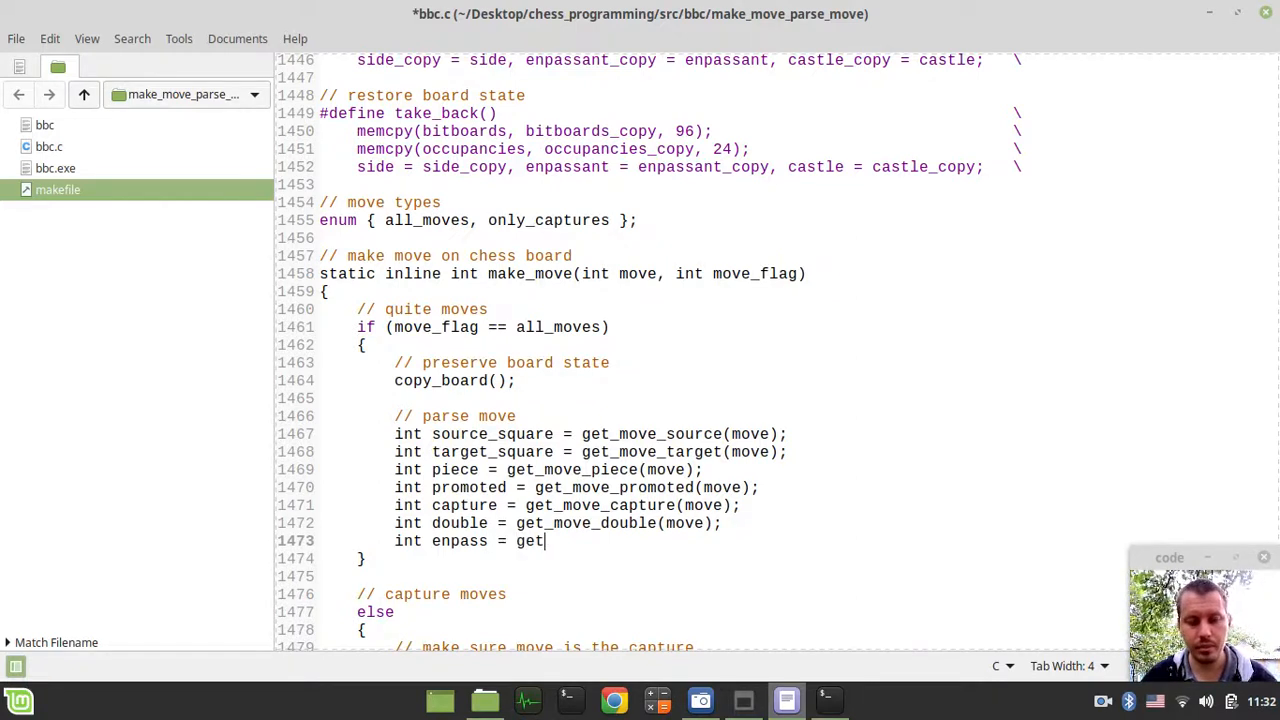
text(_move_)
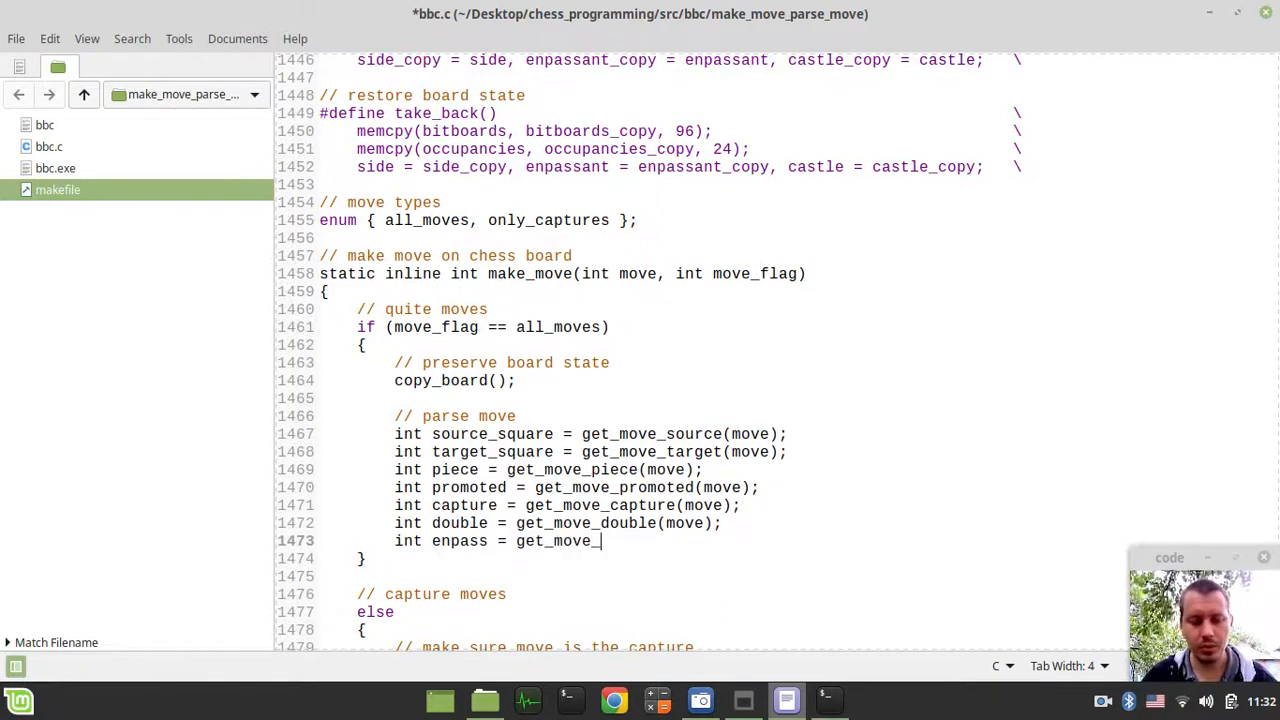
text(enpassant()
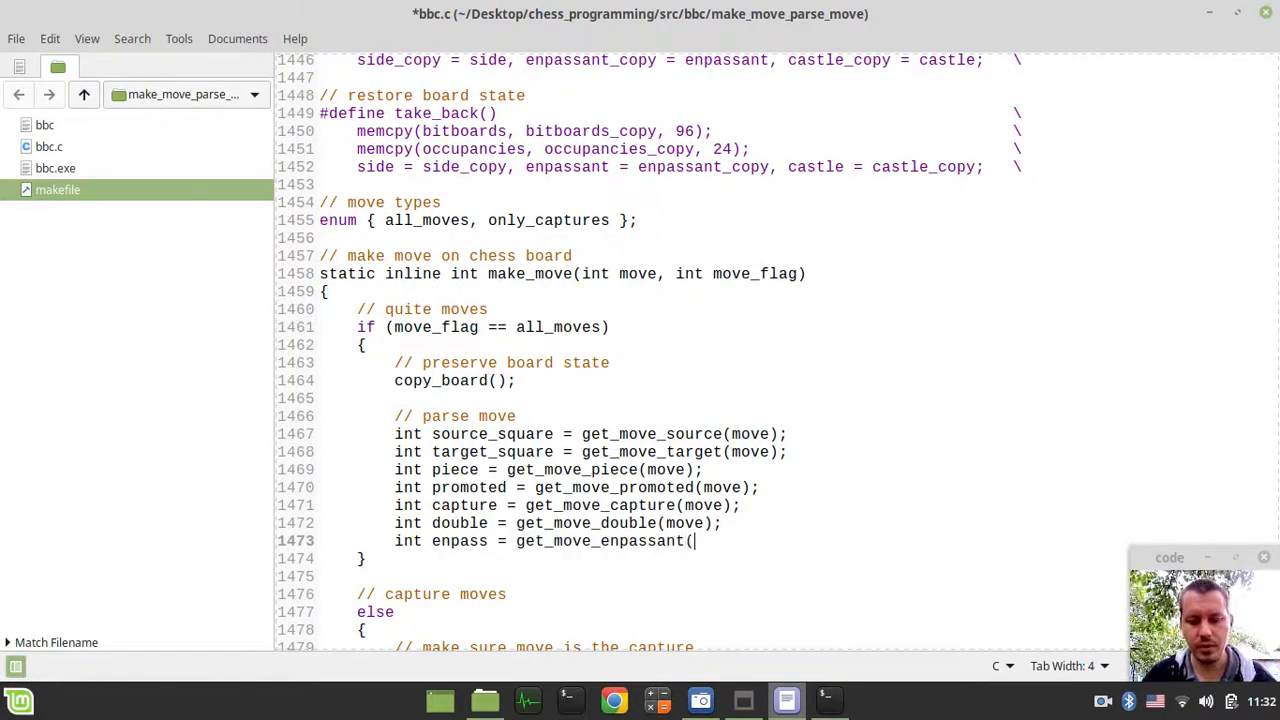
text();)
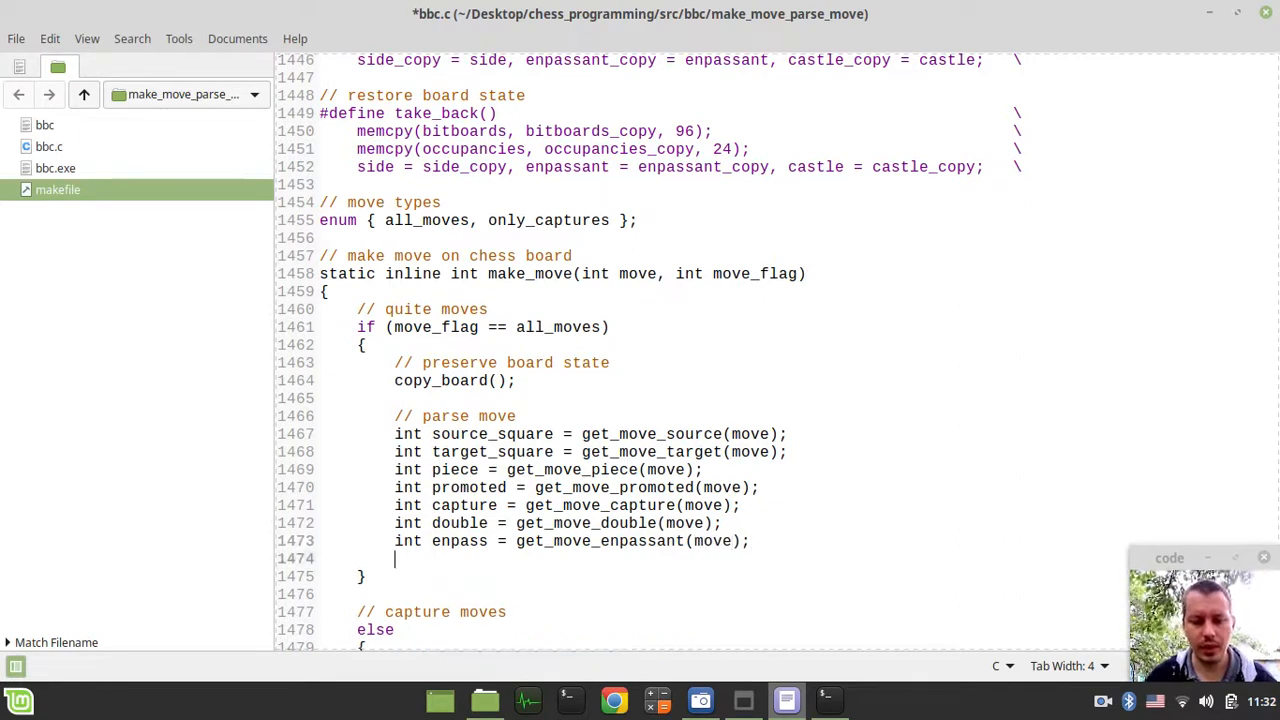
text(int)
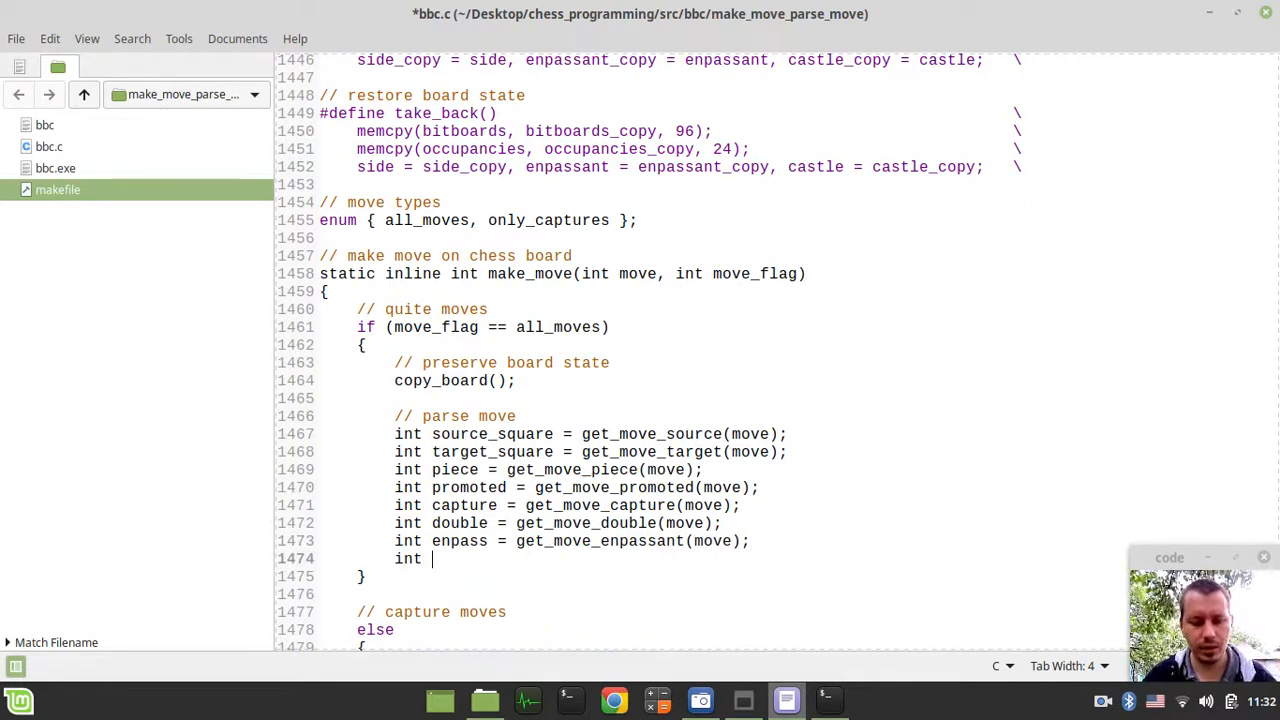
text(sactling)
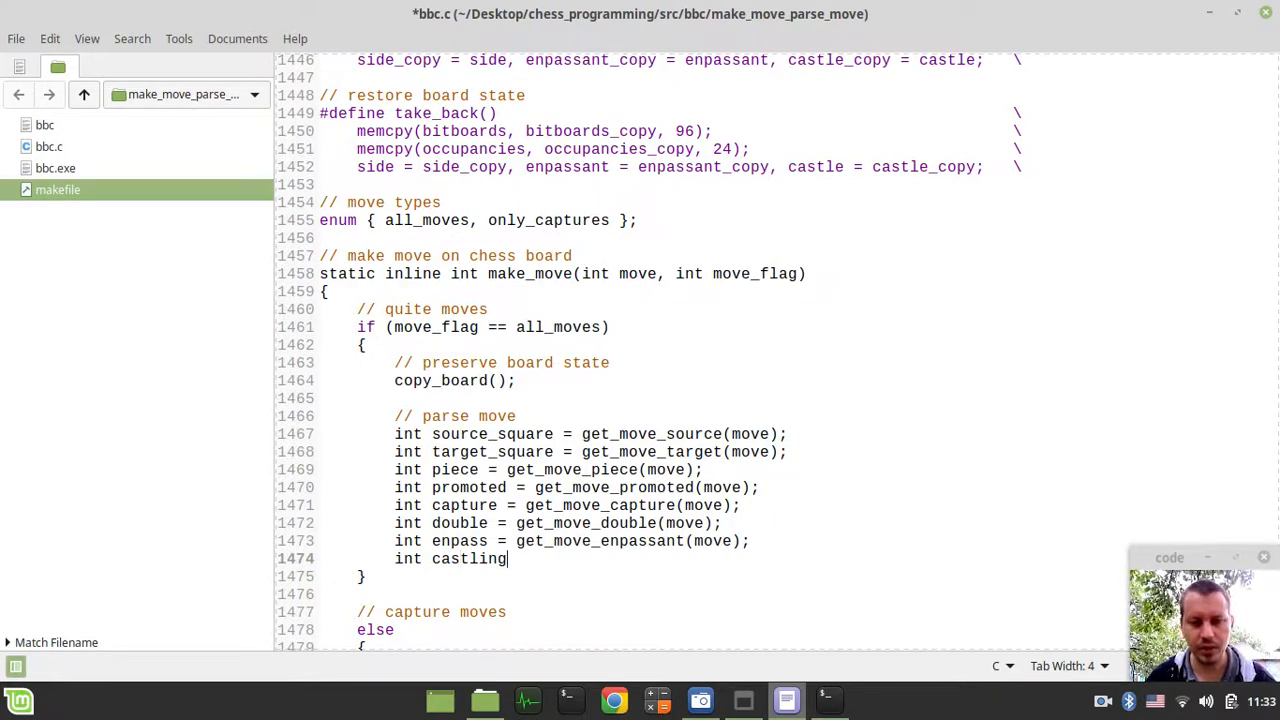
text(= get)
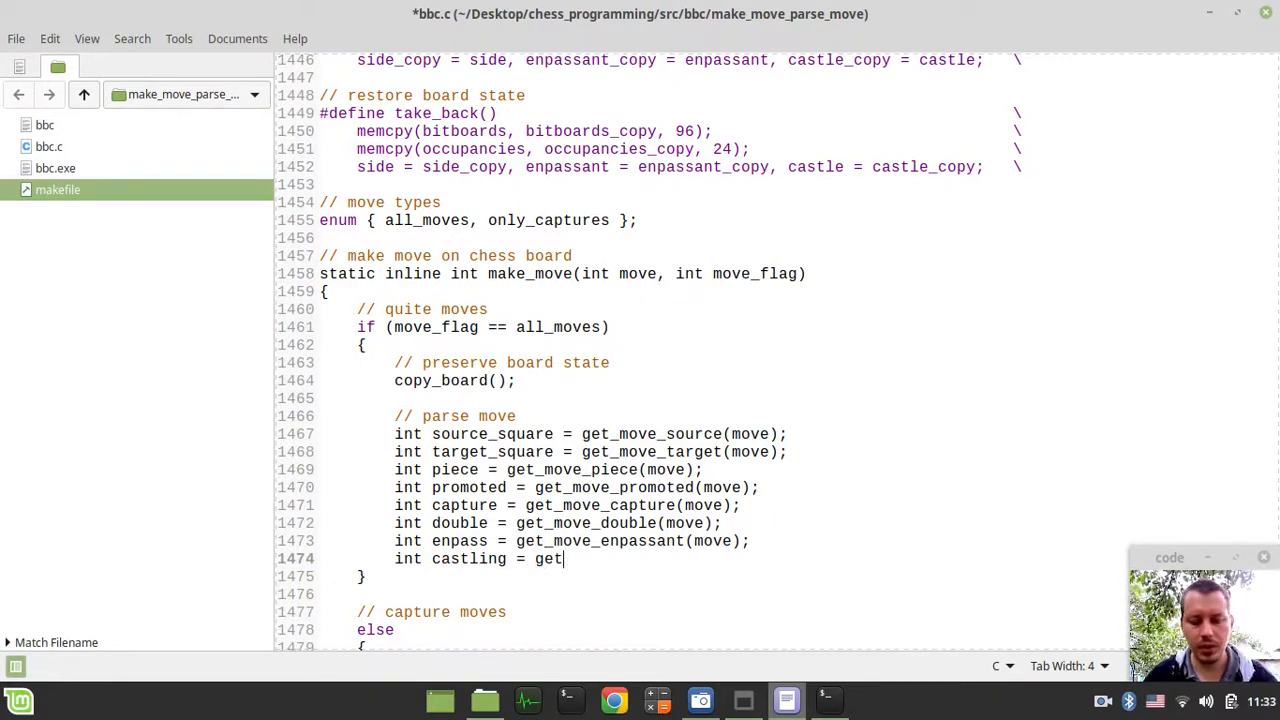
text(_move_cas)
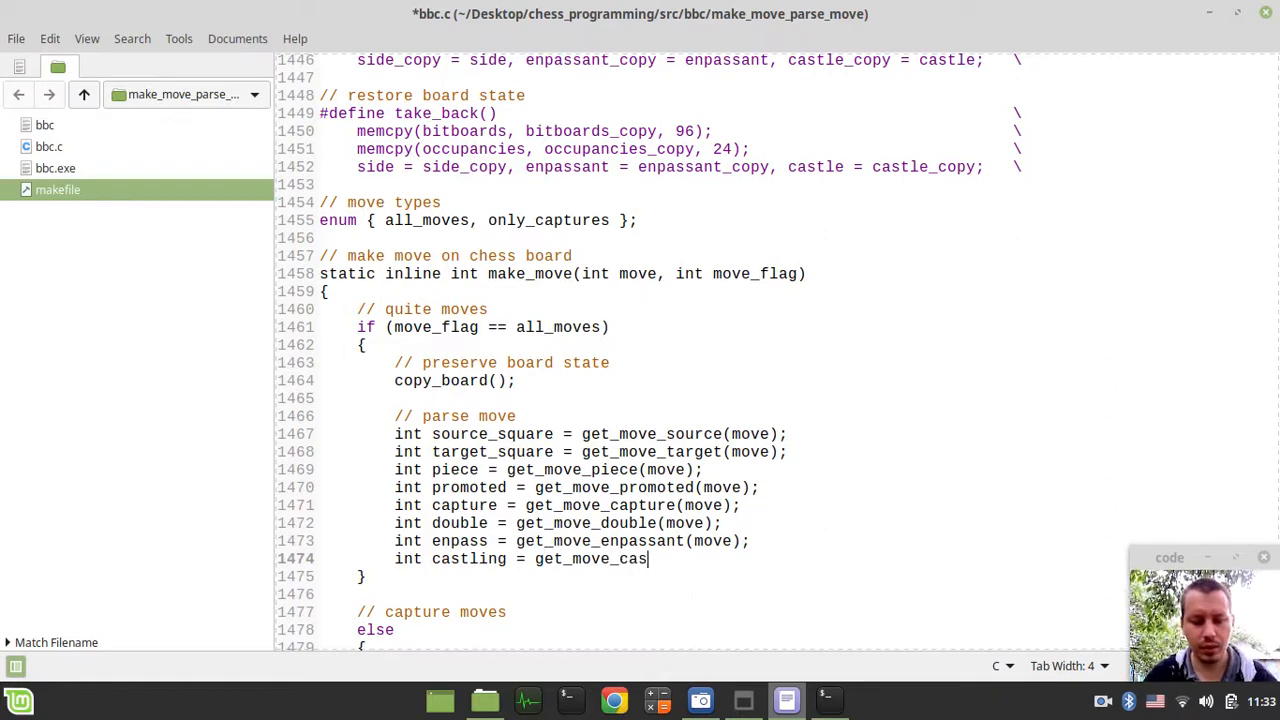
text(tling();)
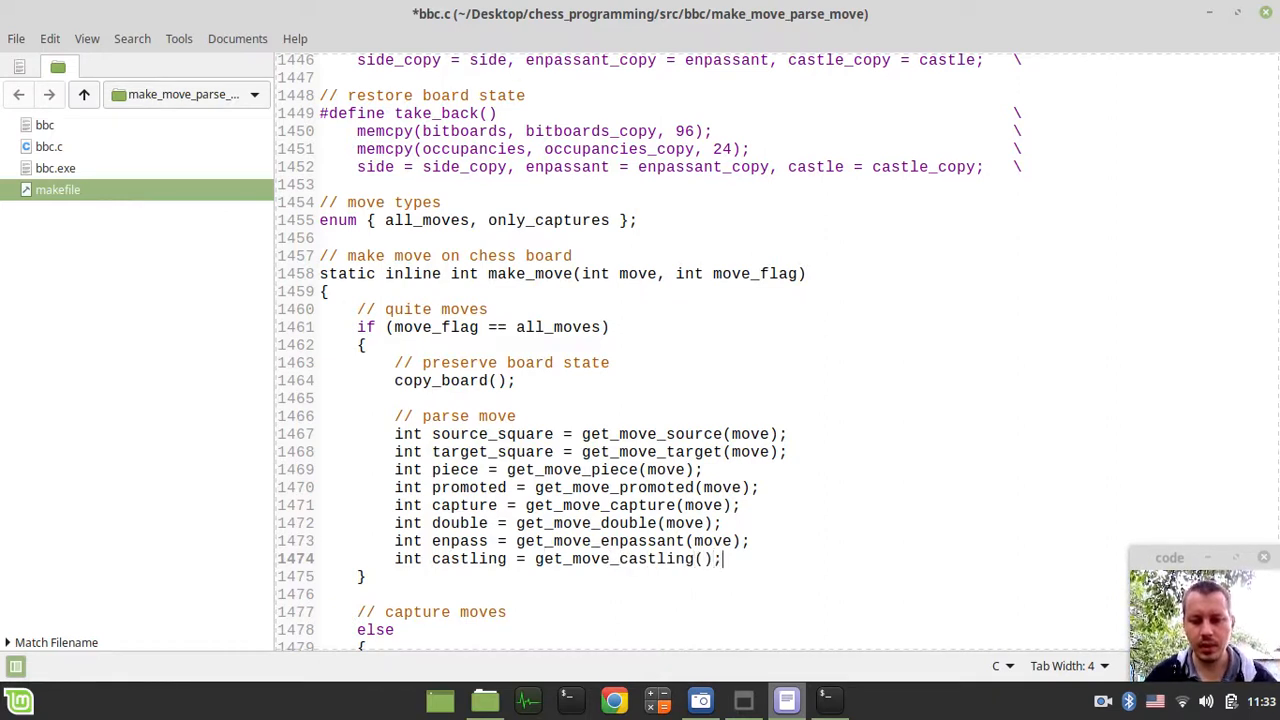
text(move)
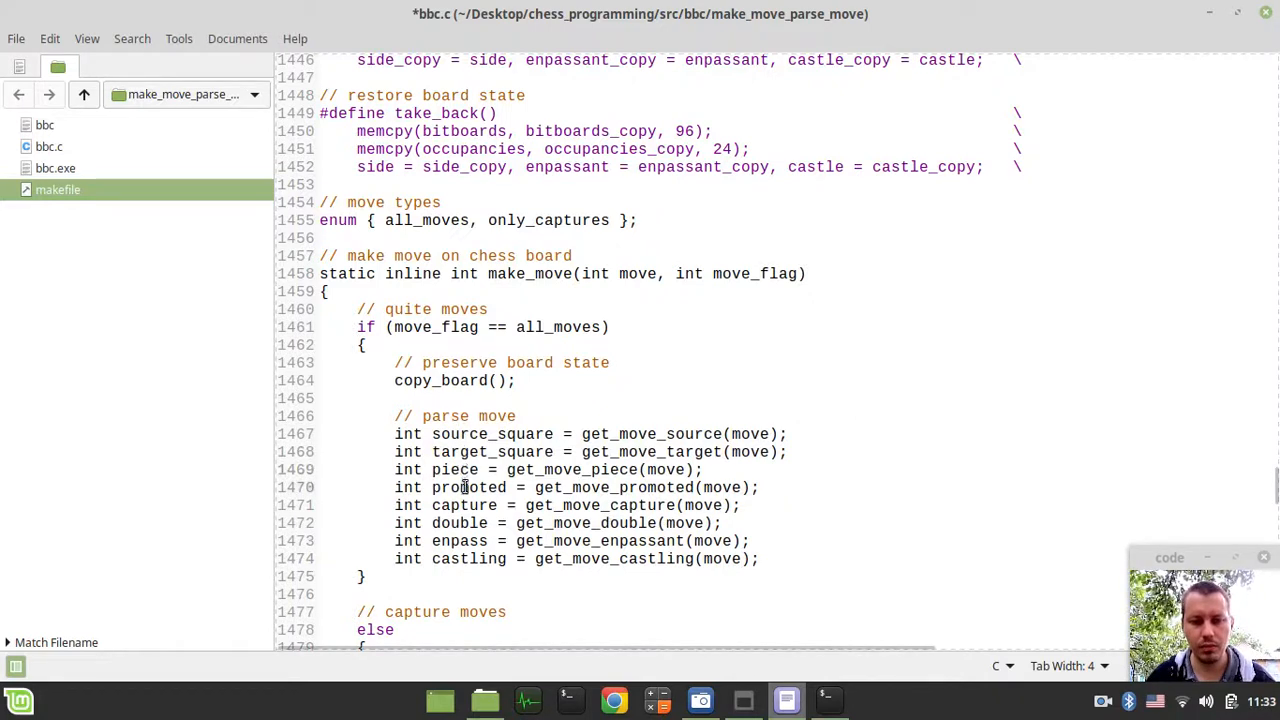
mouse_move(460, 523)
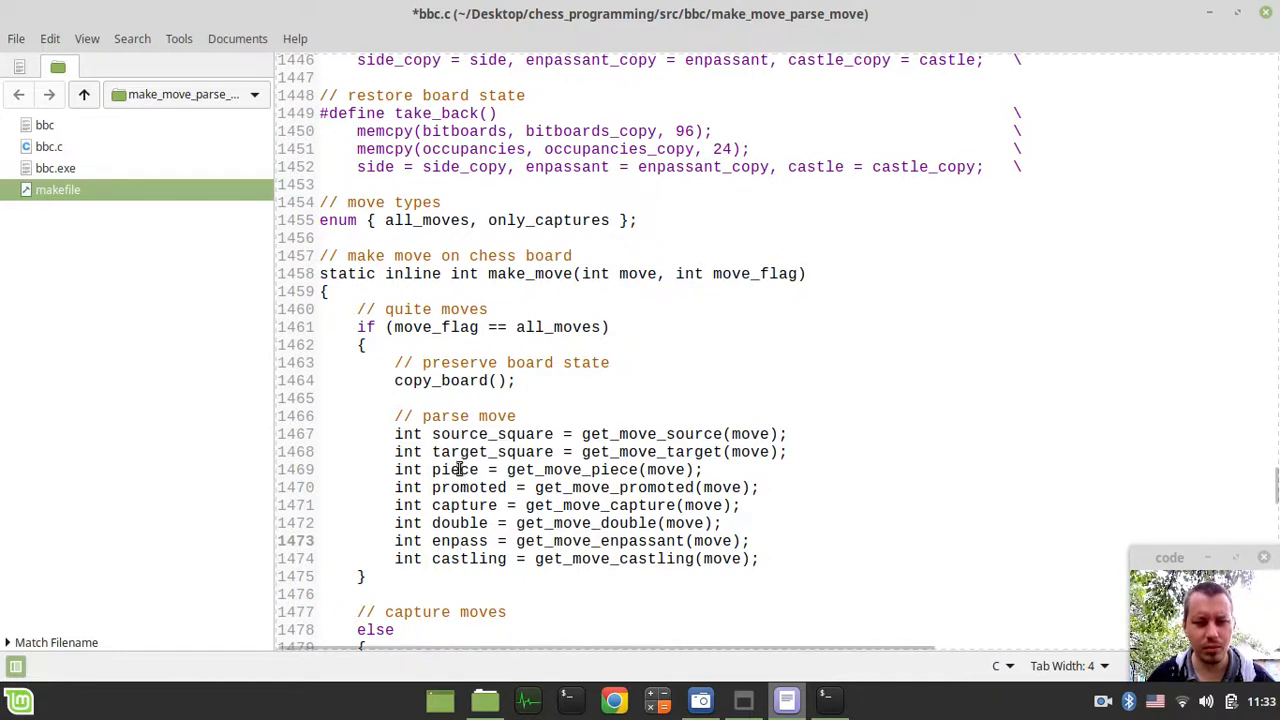
- Review the binary move bits table, then return to the castling line in make_move
scroll(up, 3)
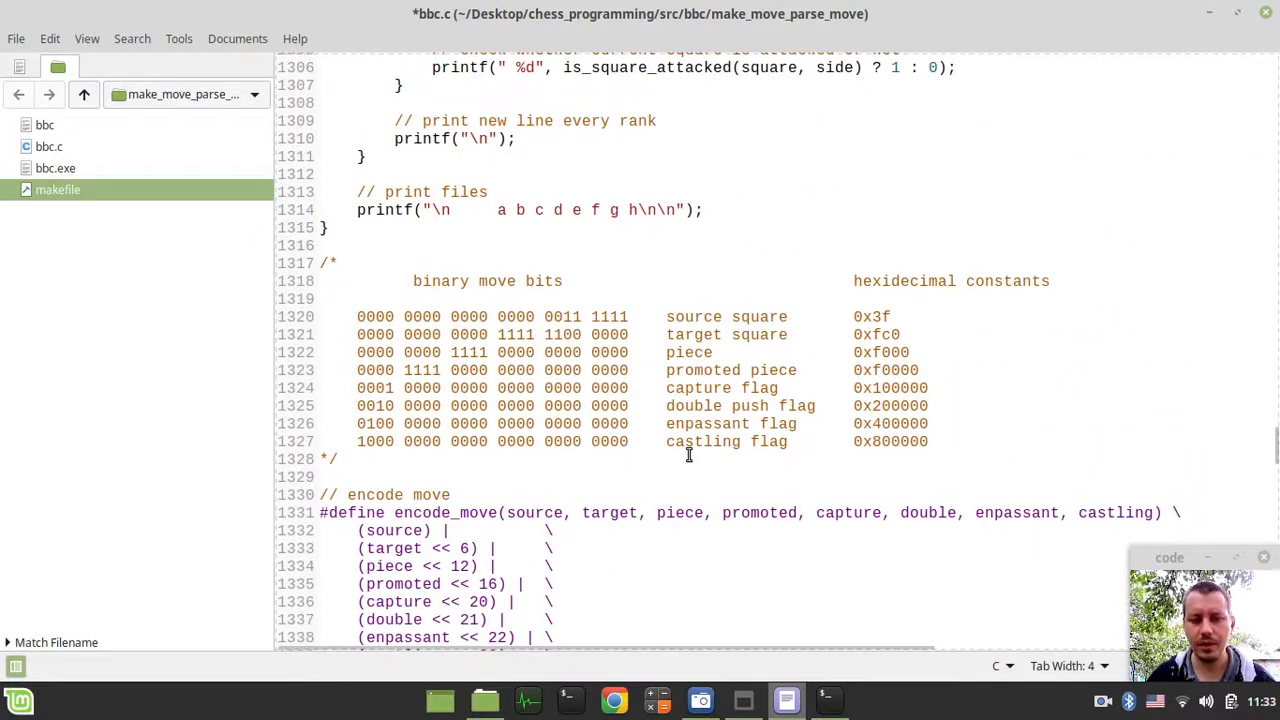
scroll(down, 3)
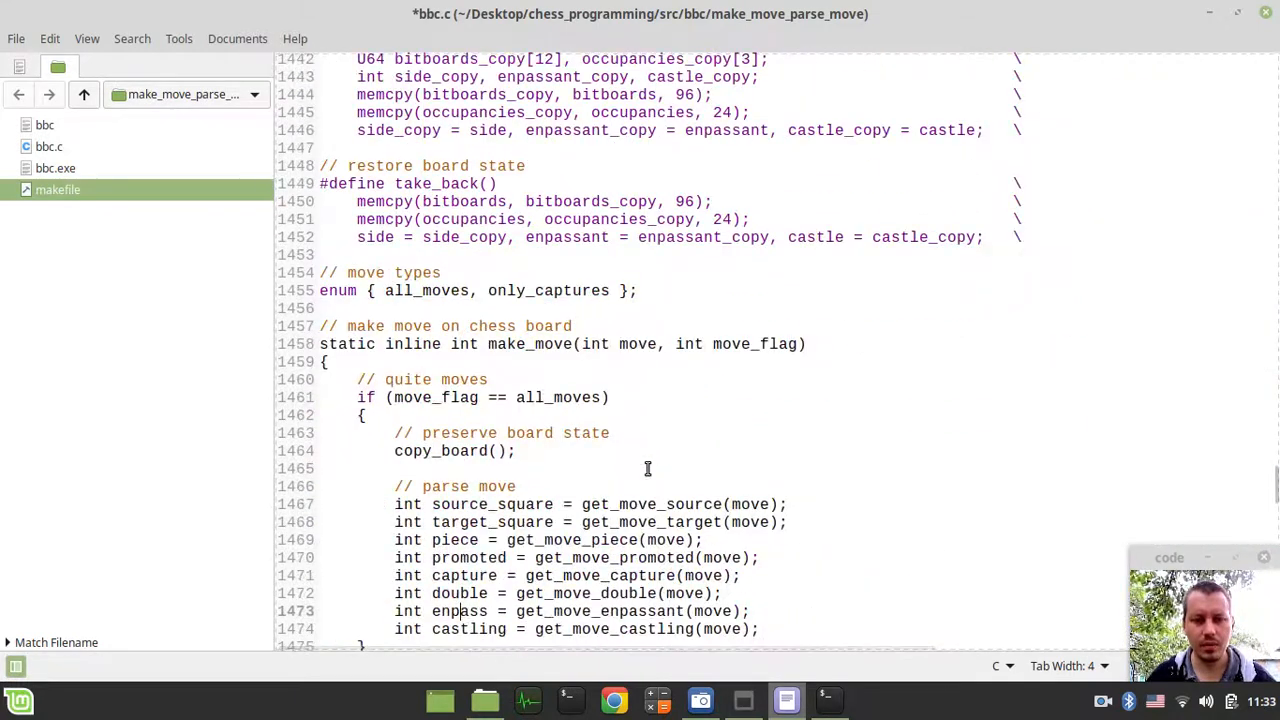
scroll(down, 3)
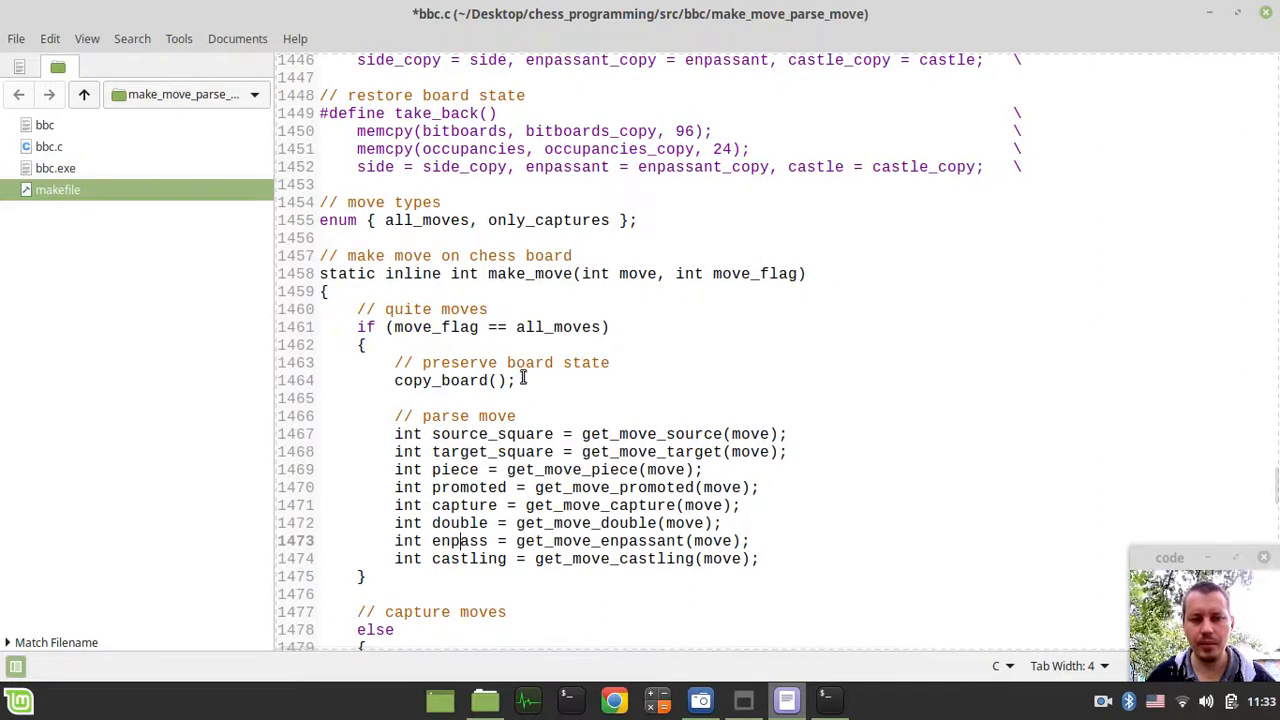
scroll(down, 3)
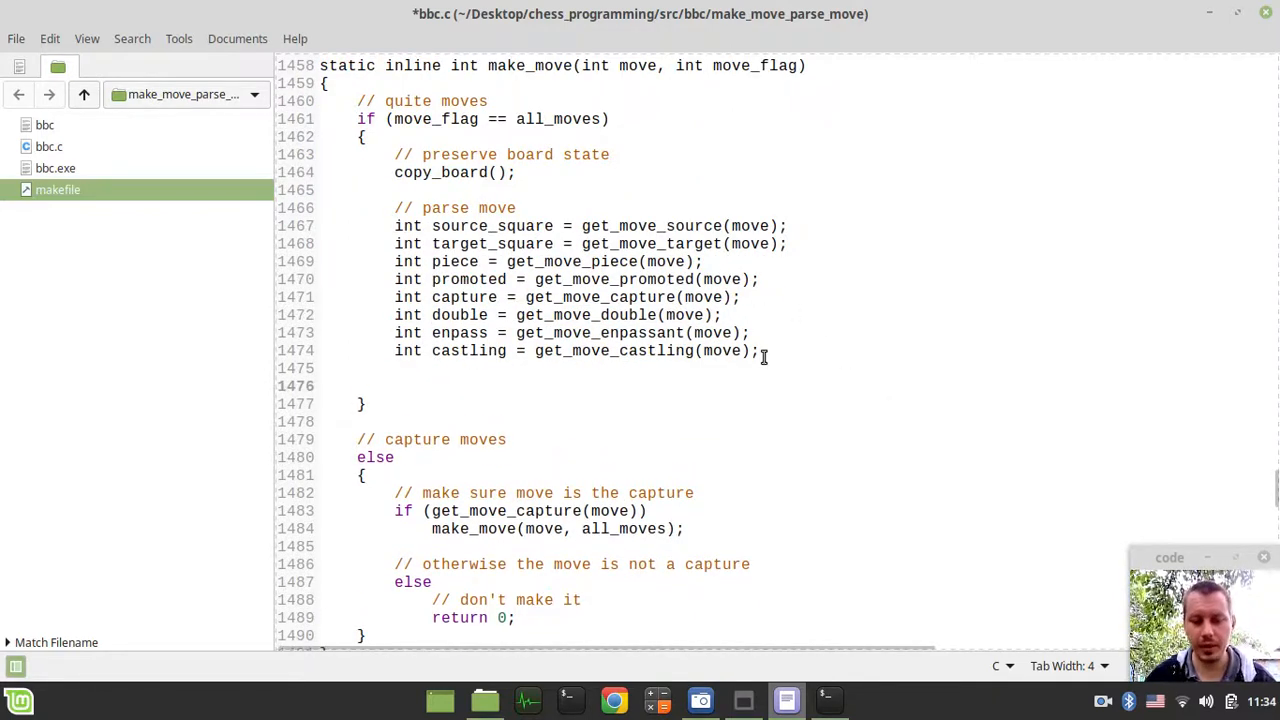
- Start a '// move' comment and a pop_bit(bitboards[piece]) call in the quiet-move branch, and save
text(//)
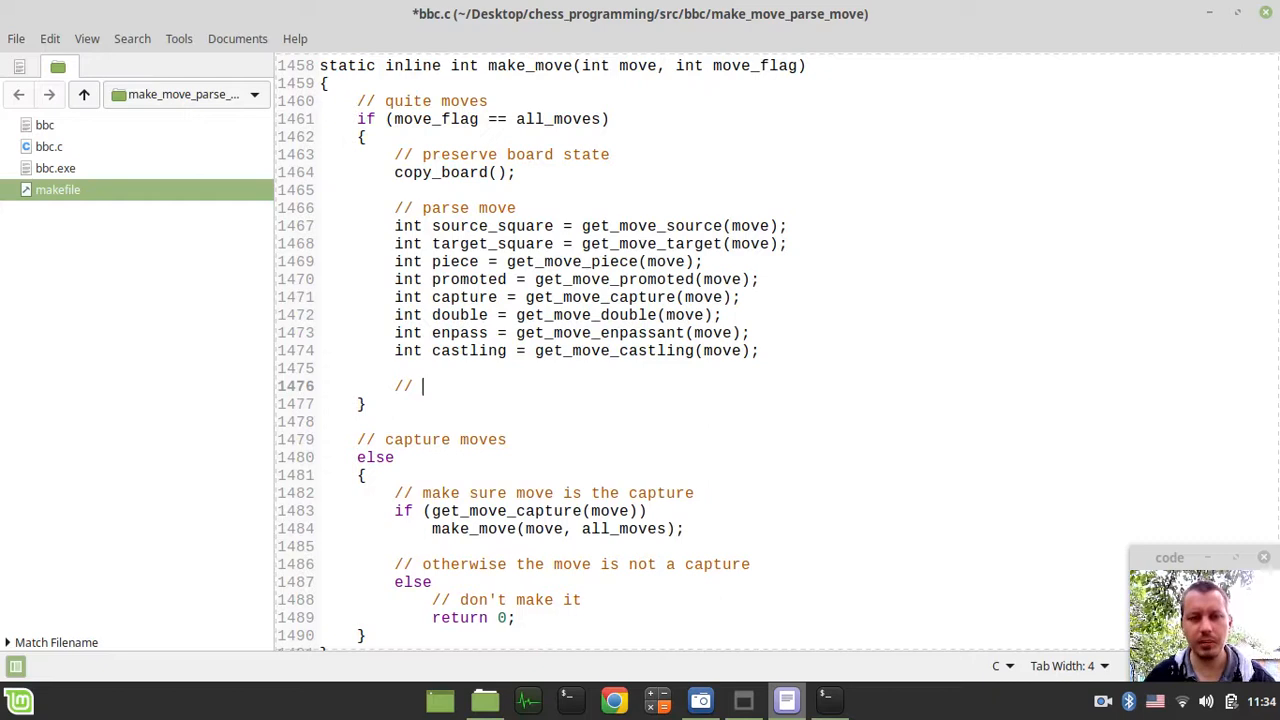
text(m)
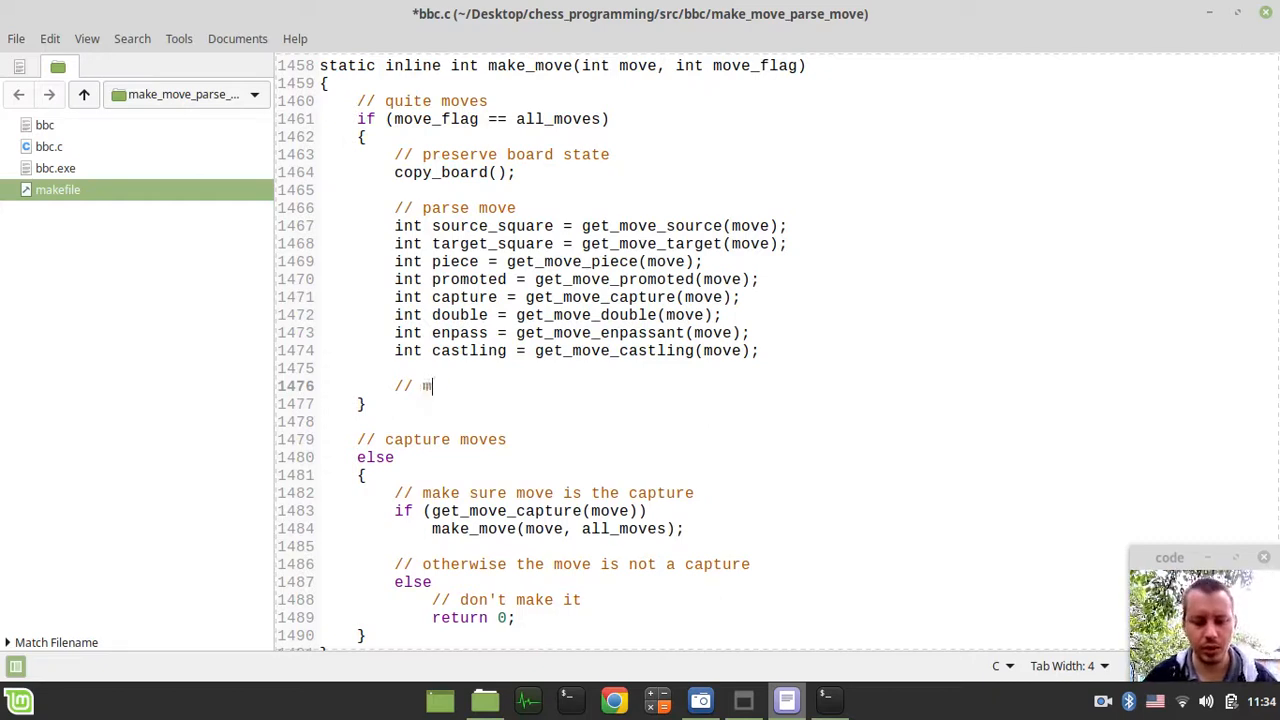
text(ove piece)
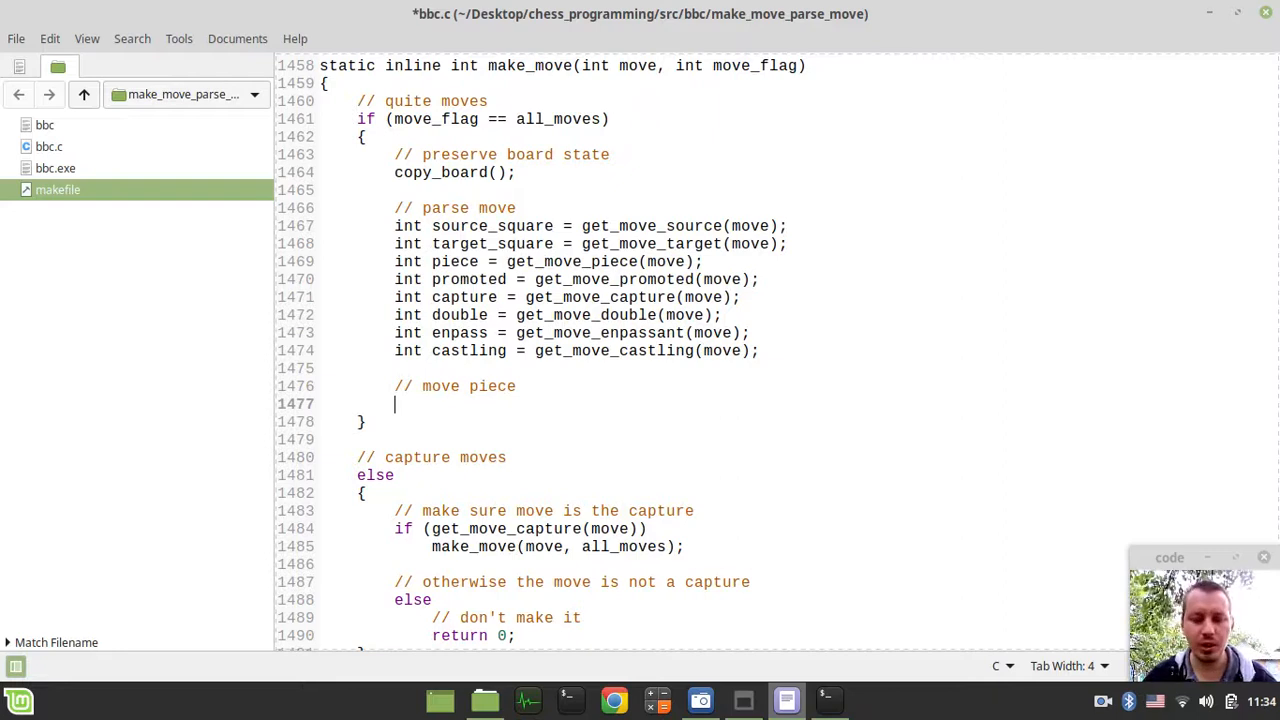
text(pop_)
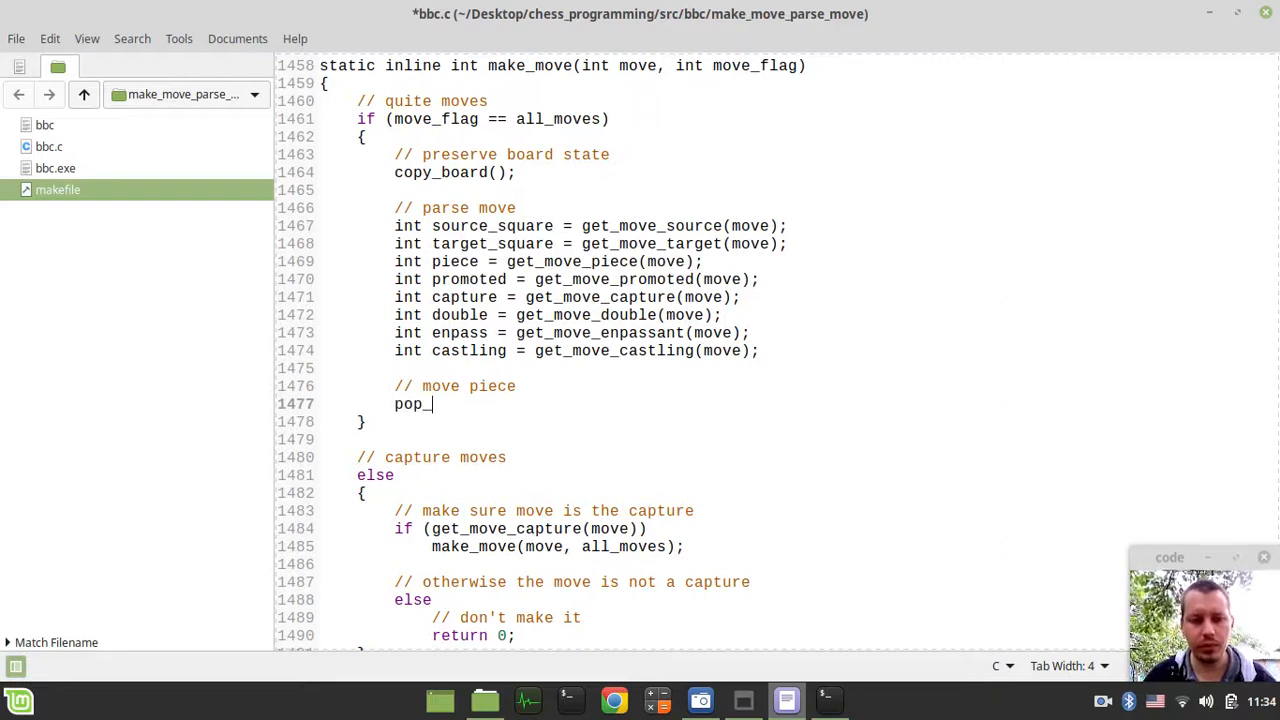
text(bit)
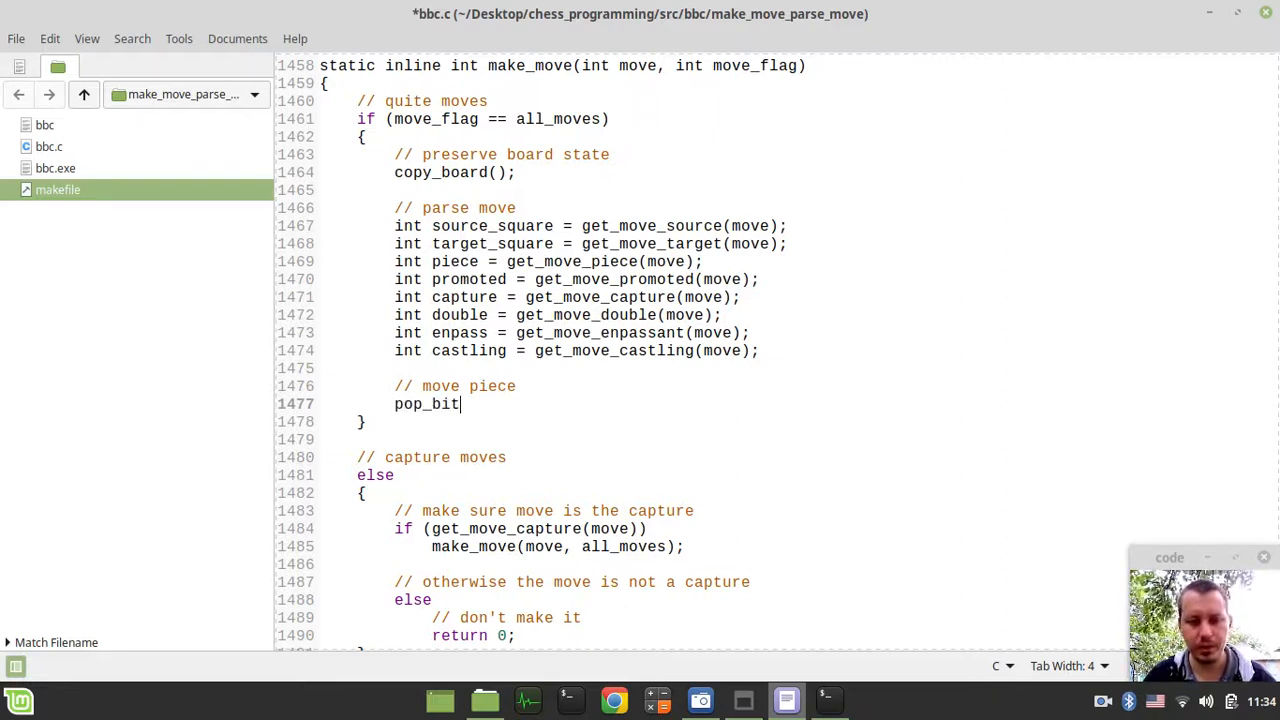
text(())
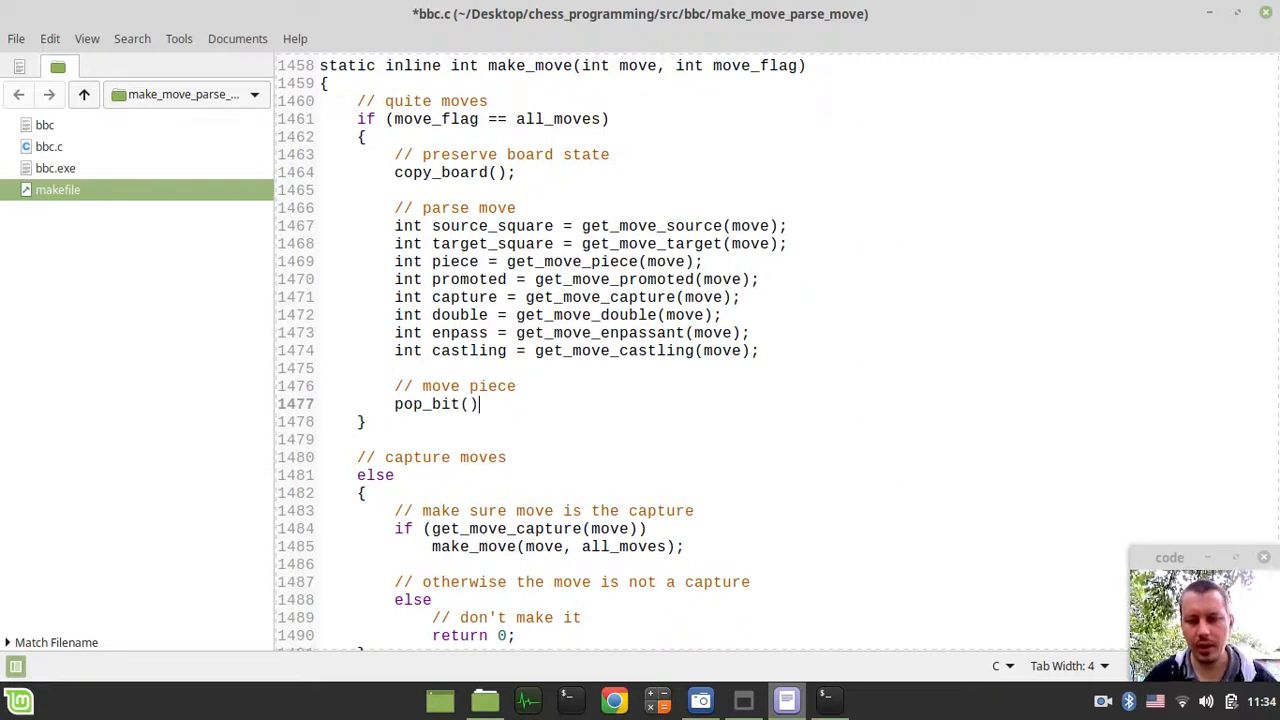
text(bit)
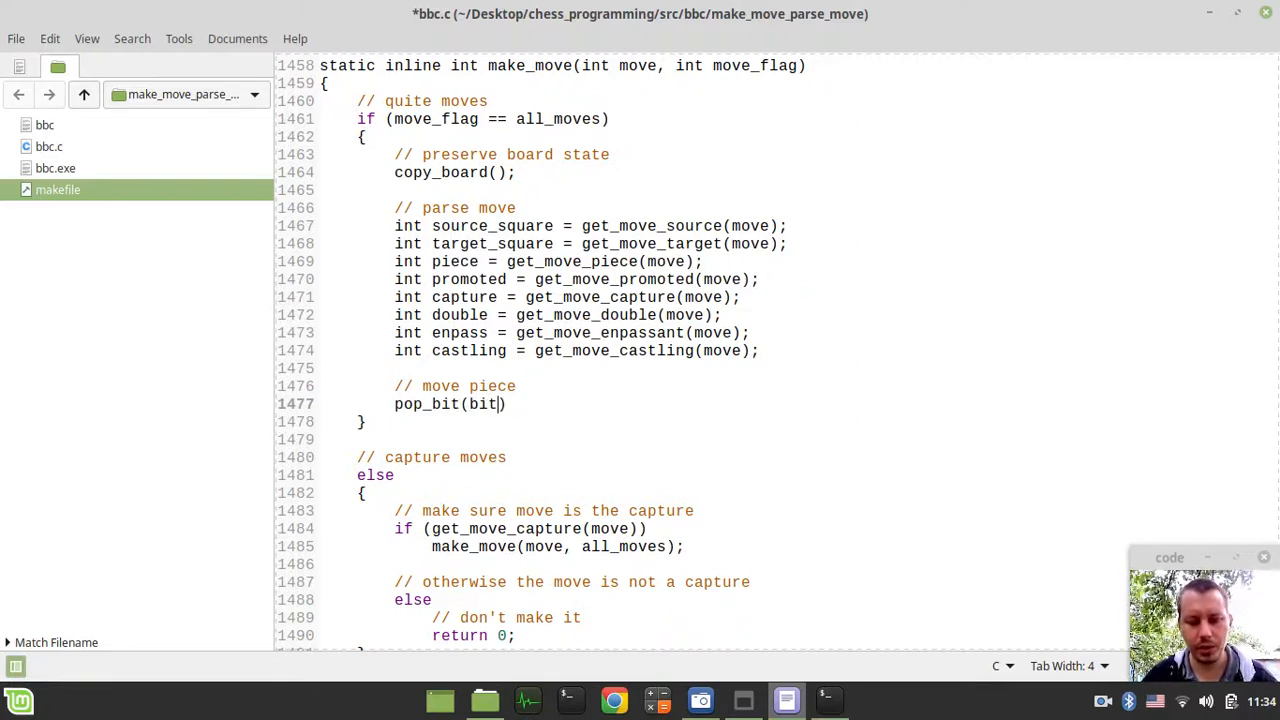
text(board)
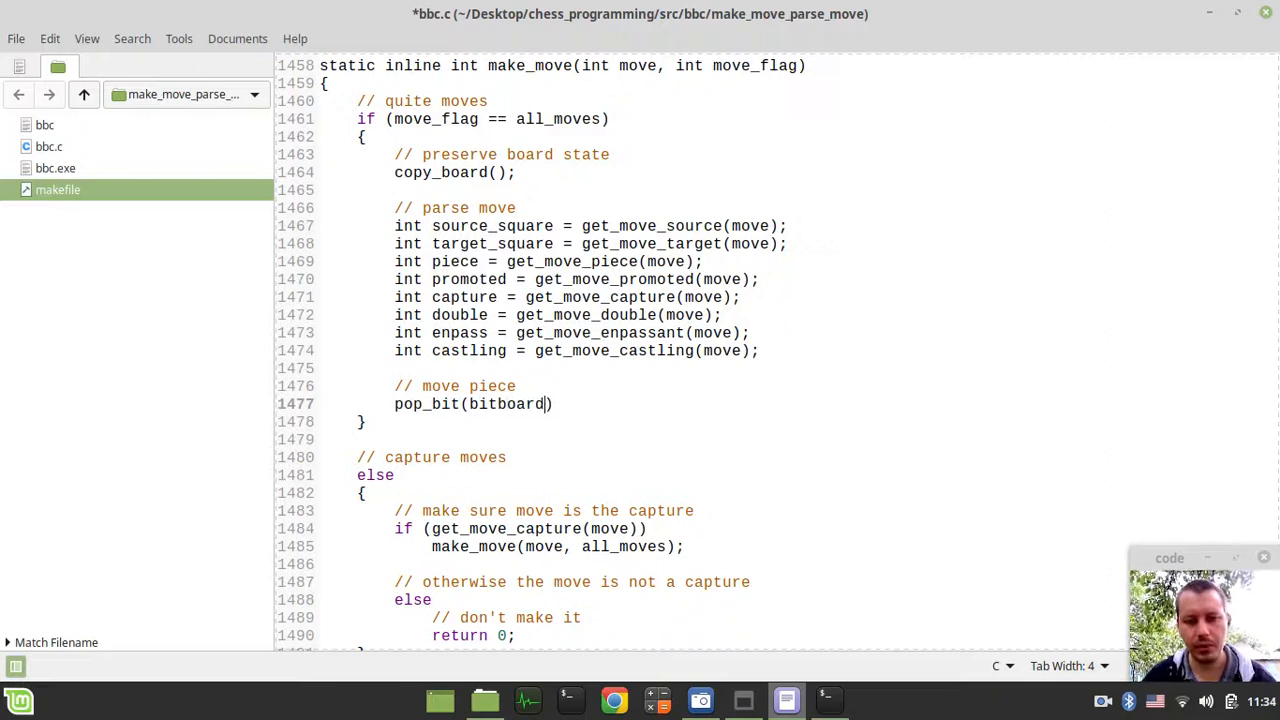
text([piece)
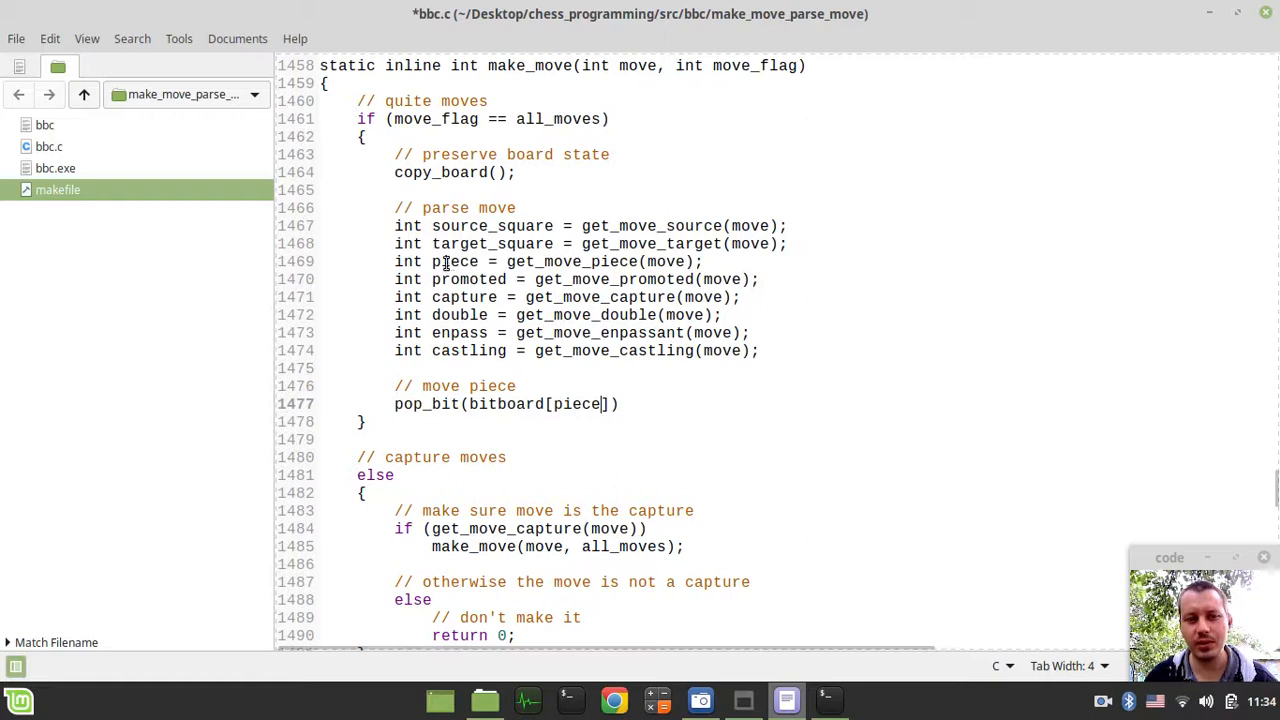
double_click(453, 261)
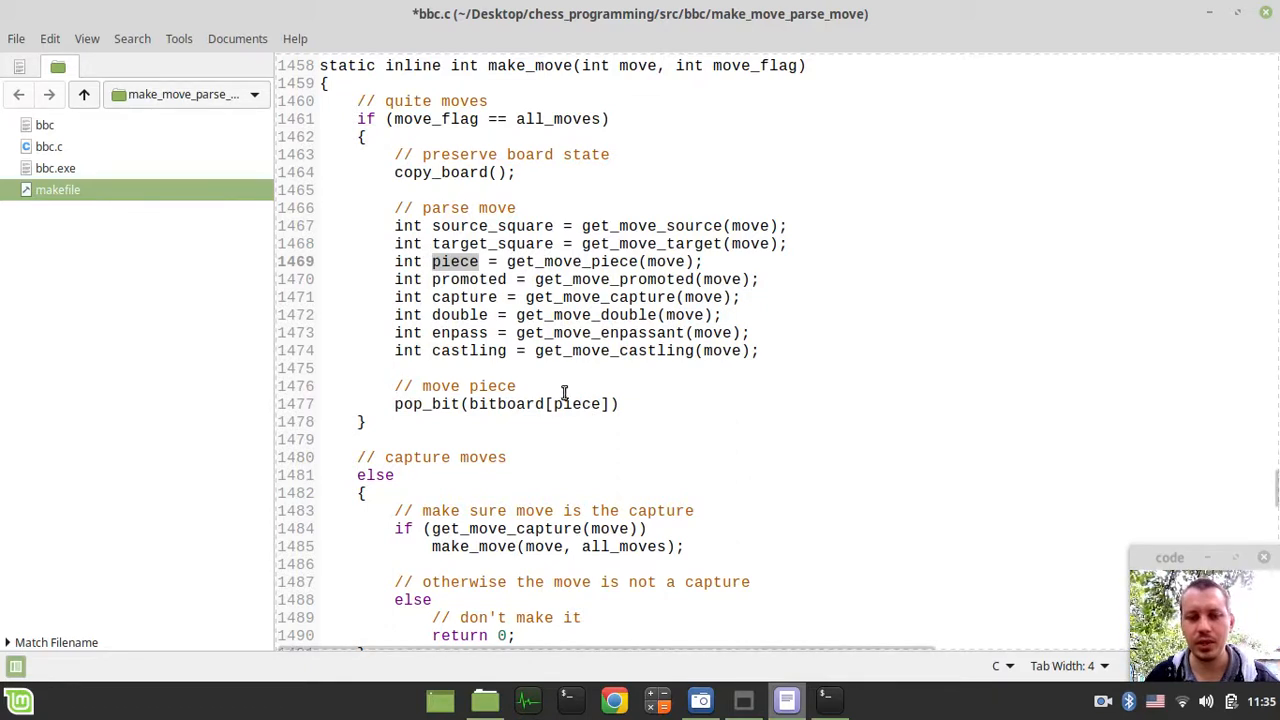
mouse_move(597, 404)
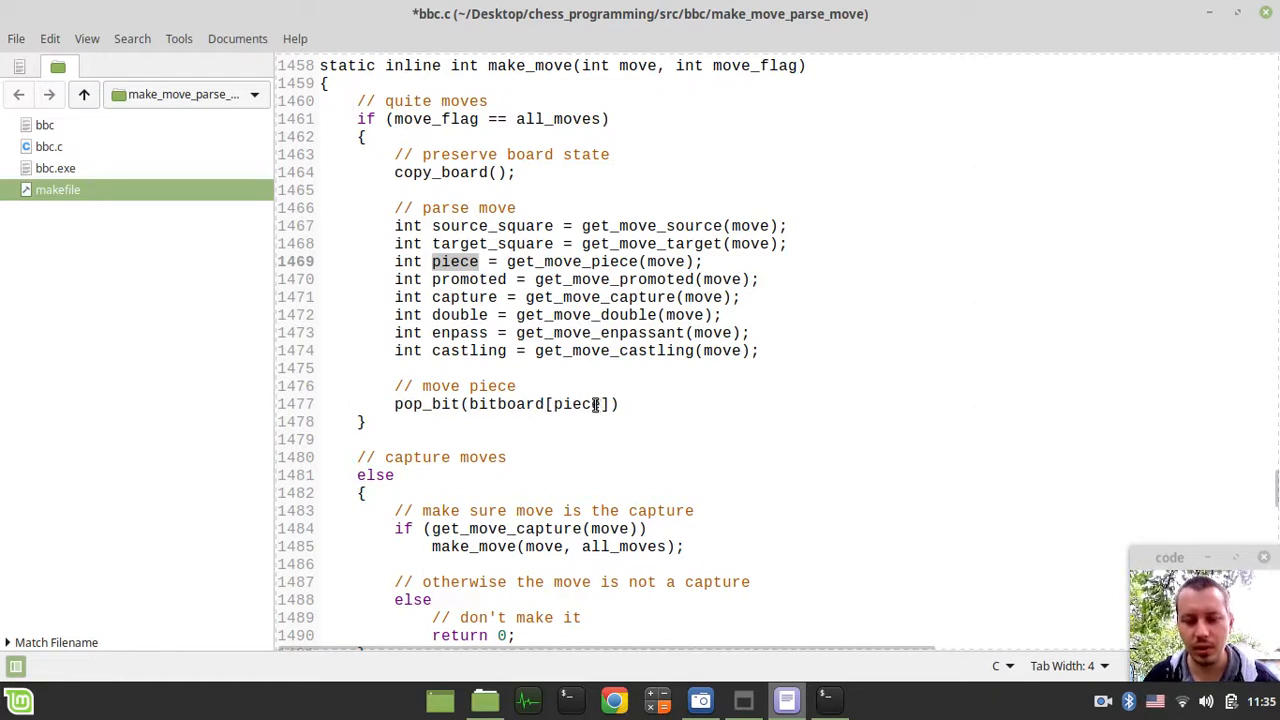
mouse_move(597, 415)
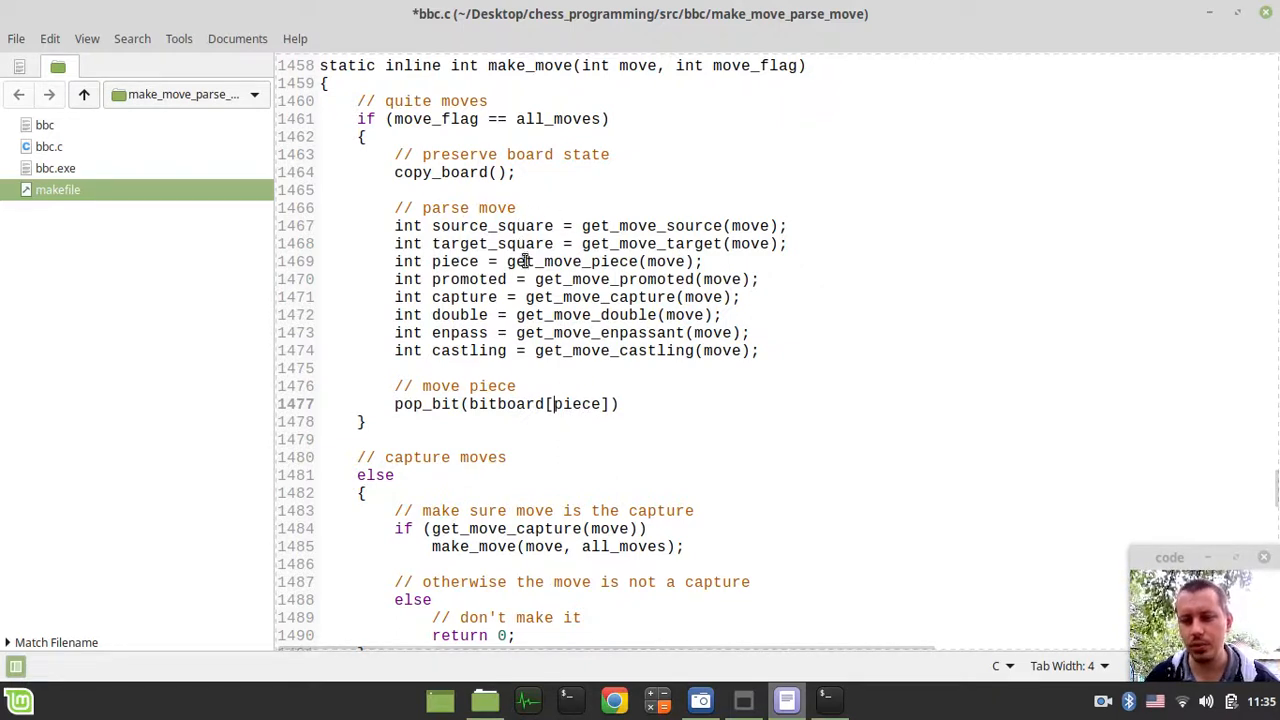
mouse_move(550, 452)
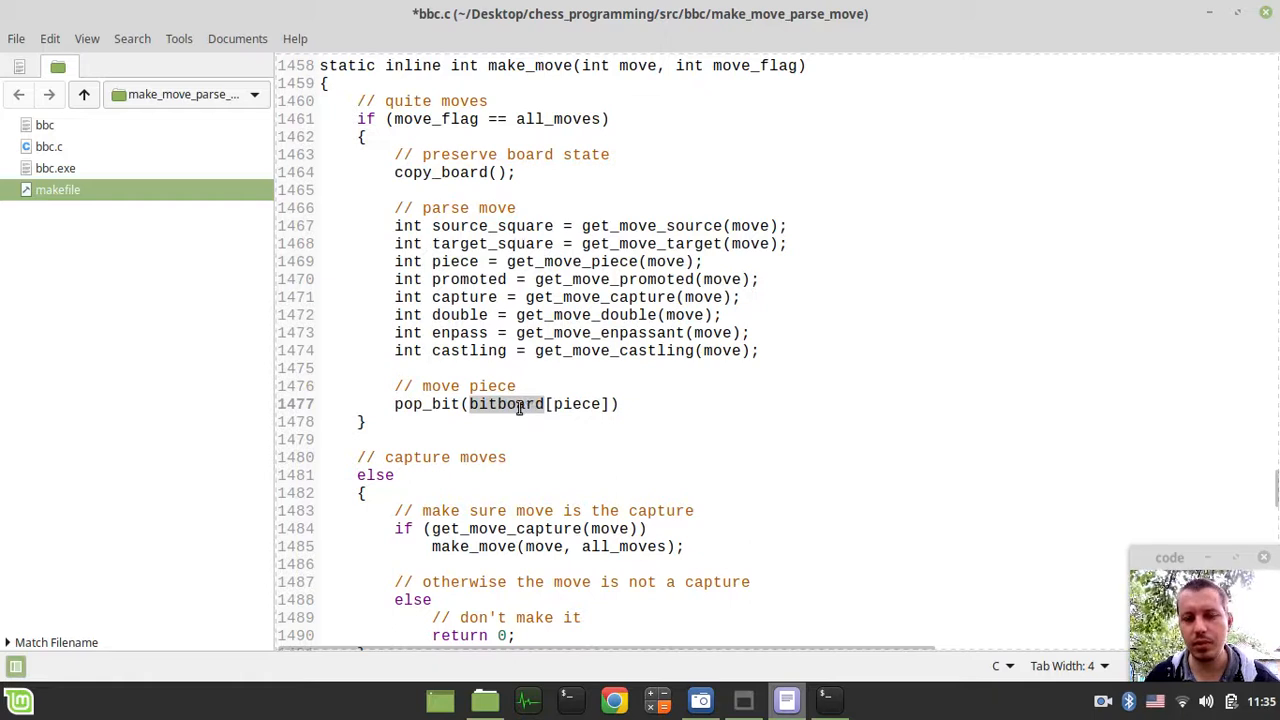
text(s)
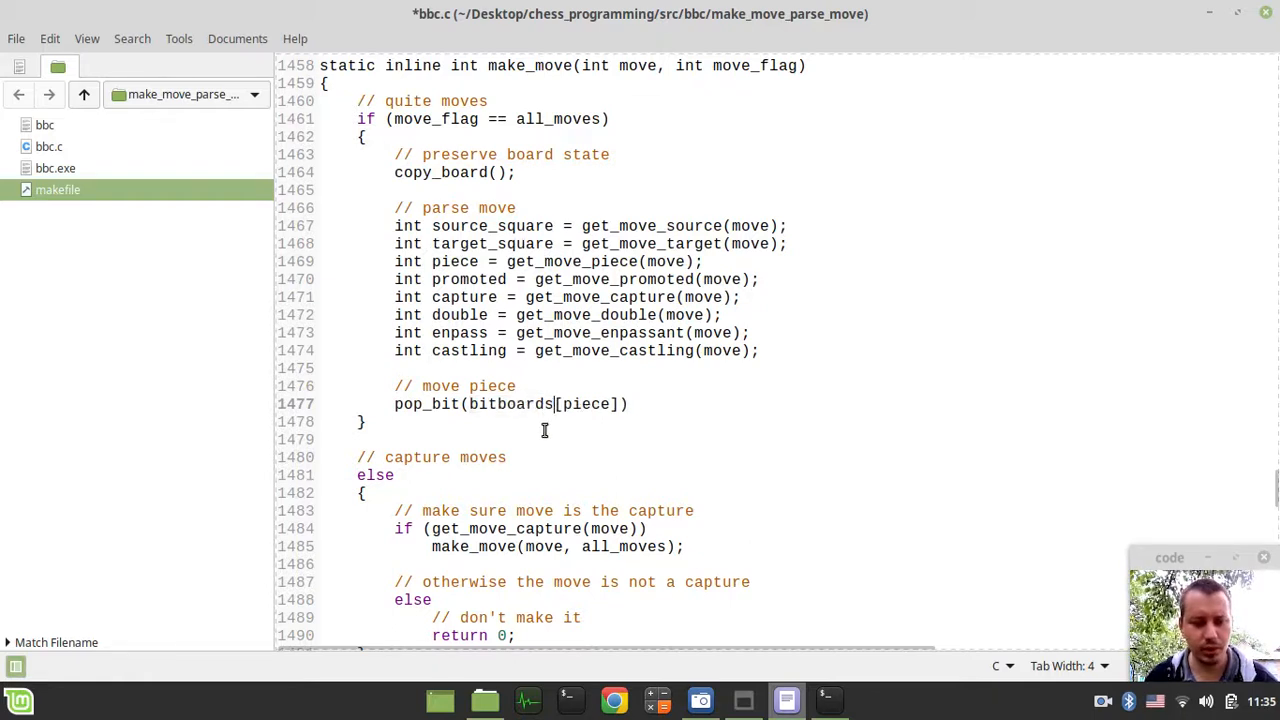
key(ctrl+s)
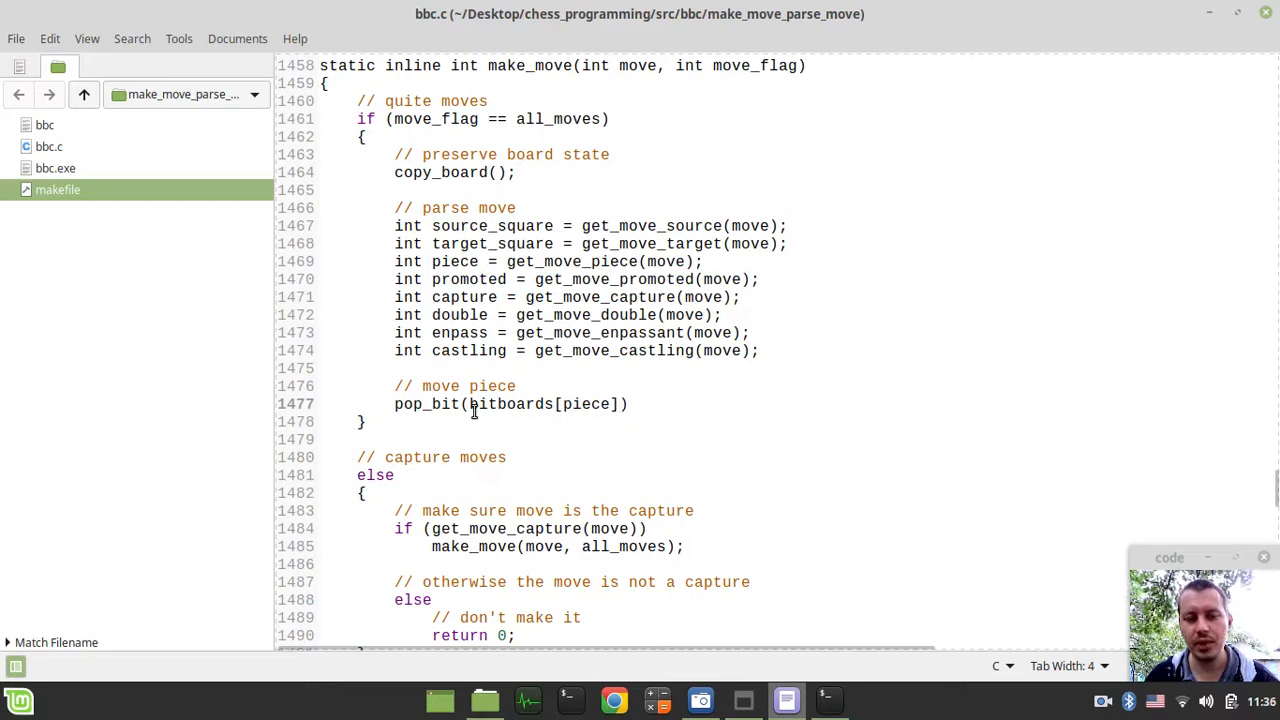
- Give pop_bit the source_square argument, add set_bit(bitboards[piece], target_square), and save bbc.c
double_click(510, 404)
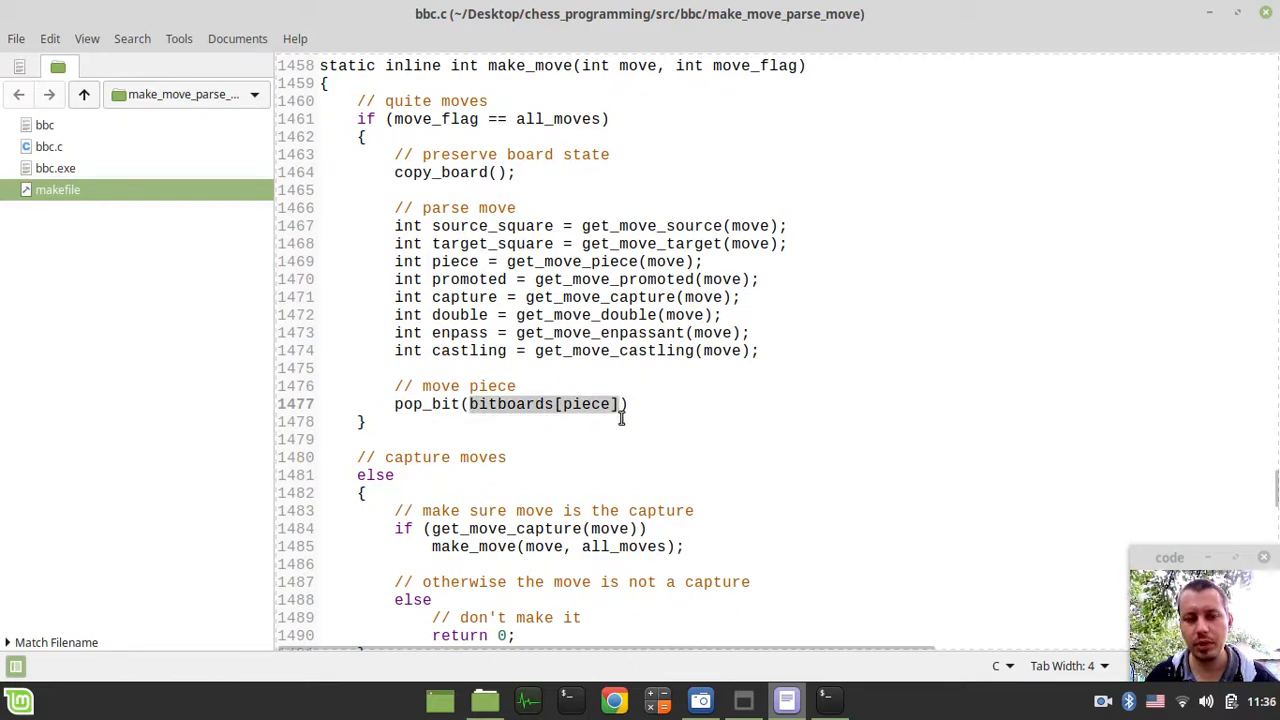
text(,)
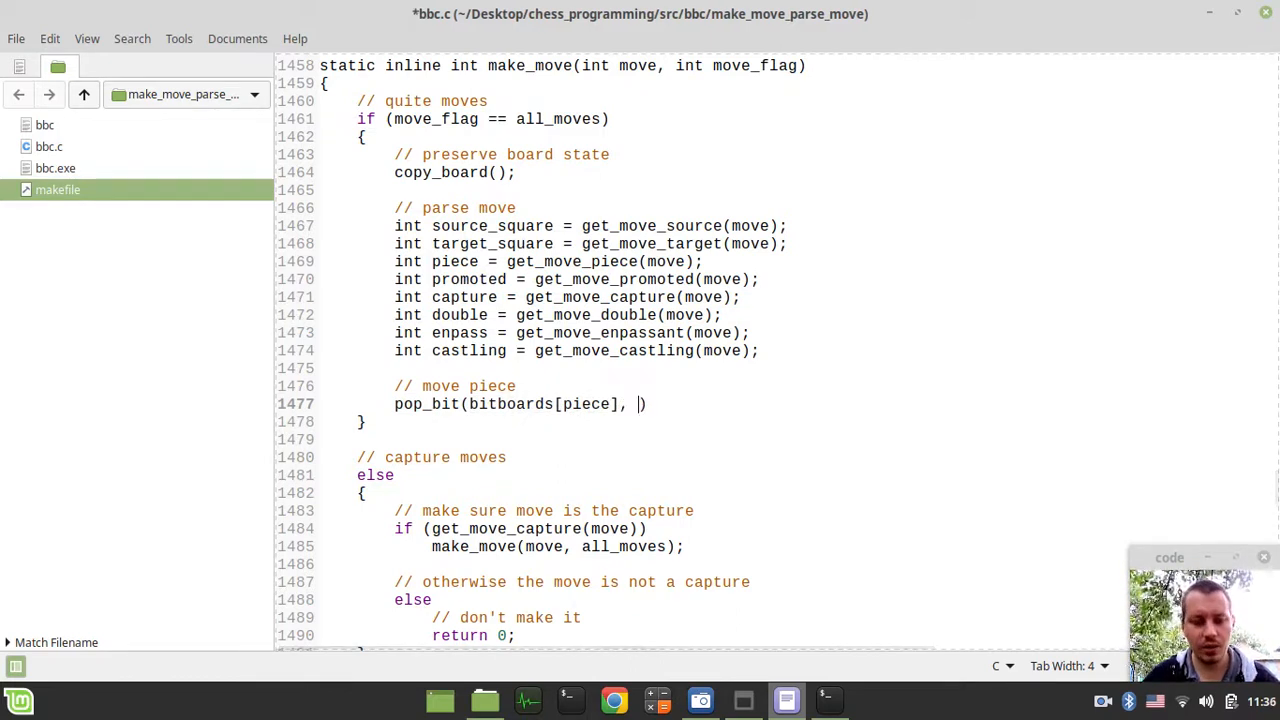
text(source_)
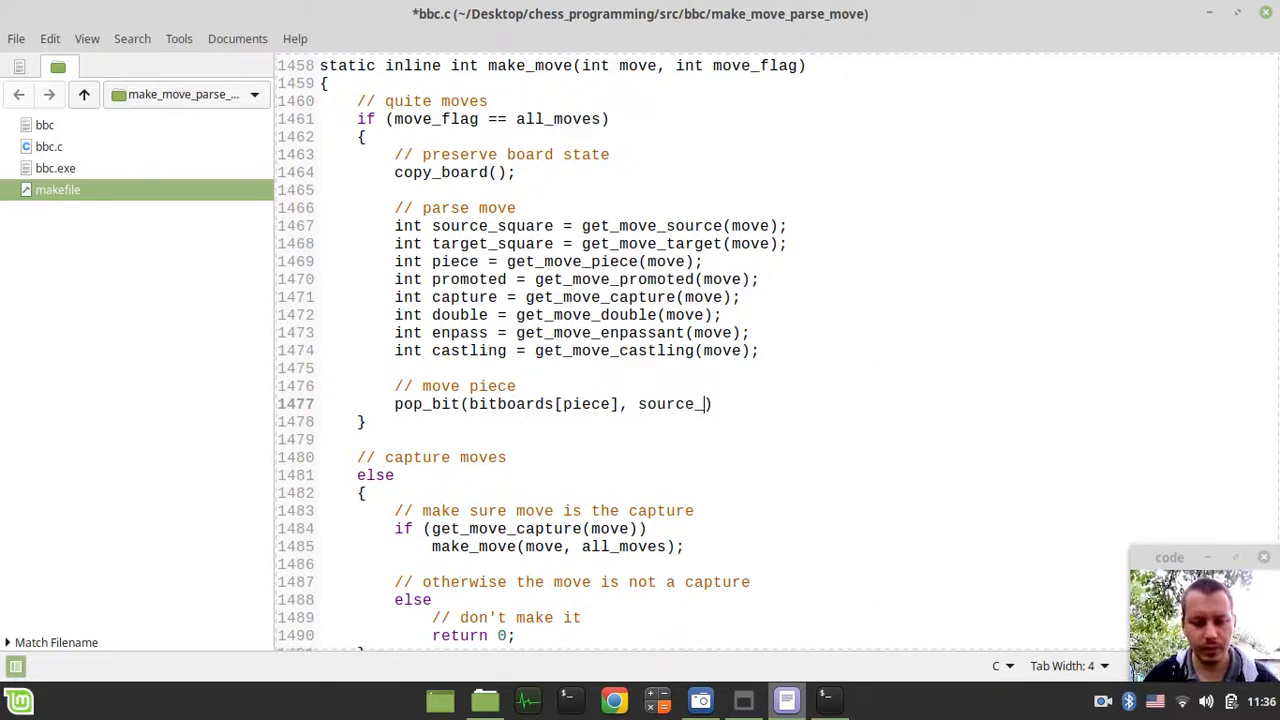
text(square);)
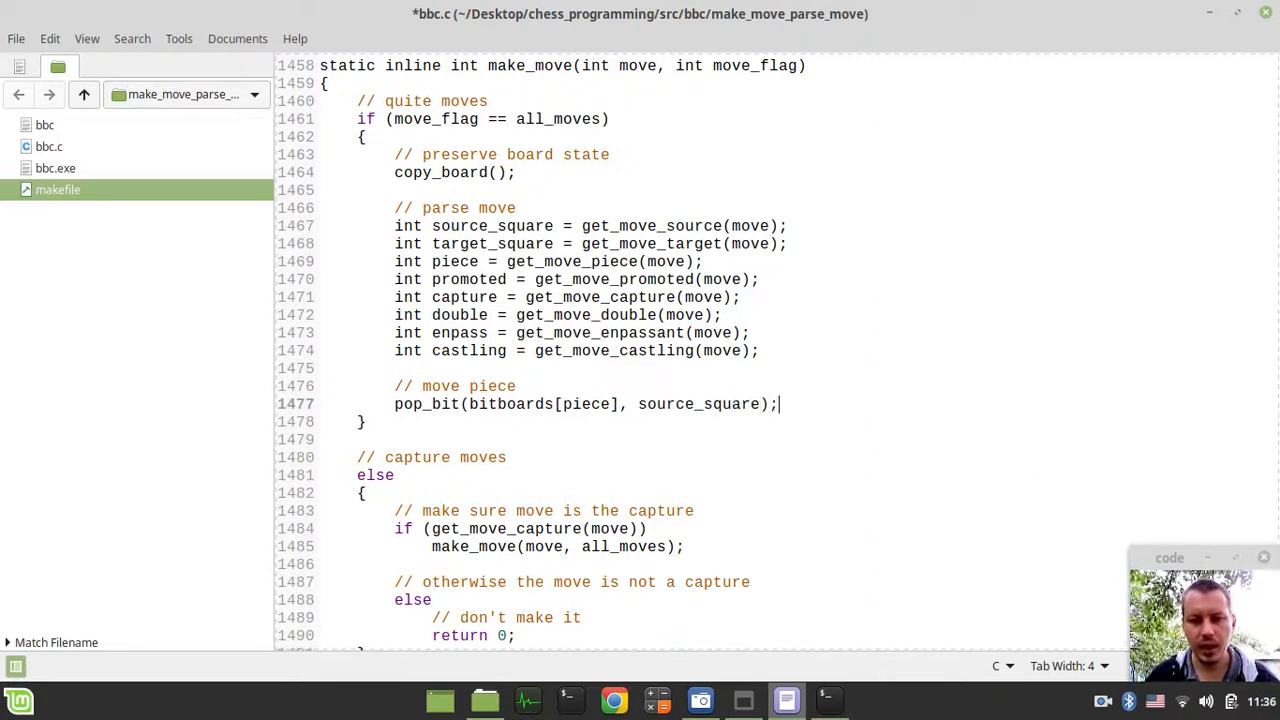
text(set_)
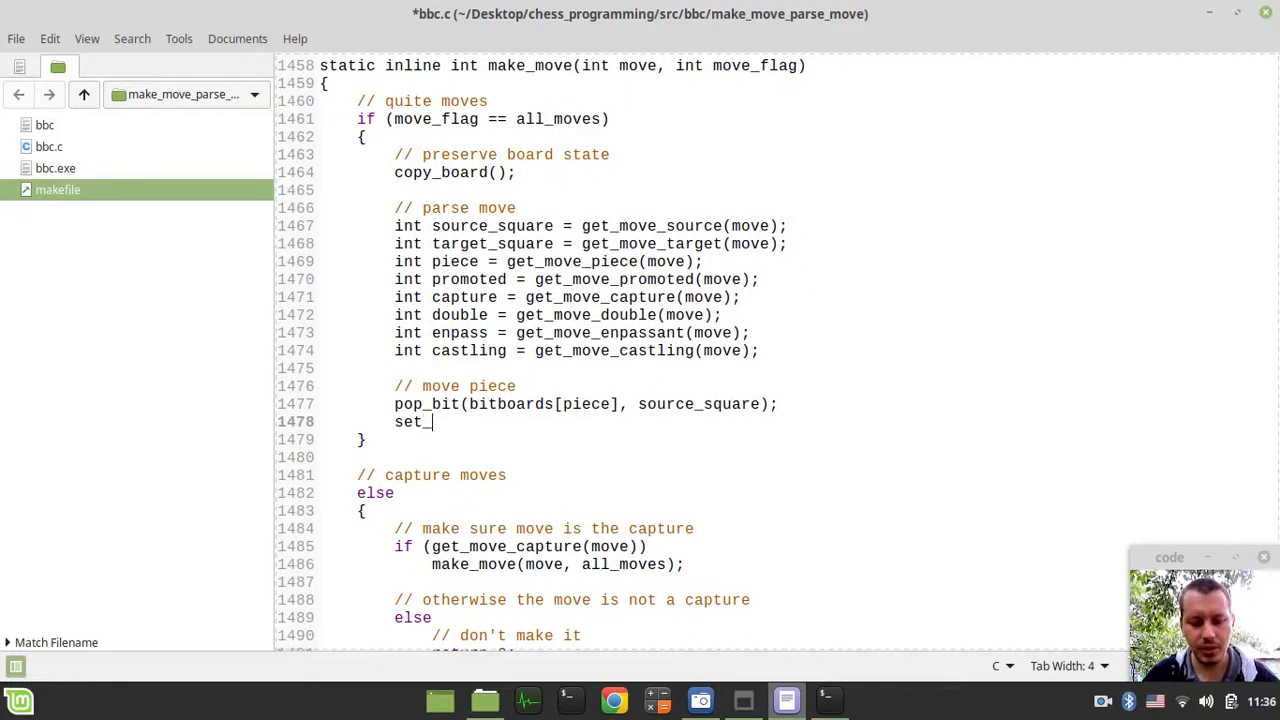
text(bit())
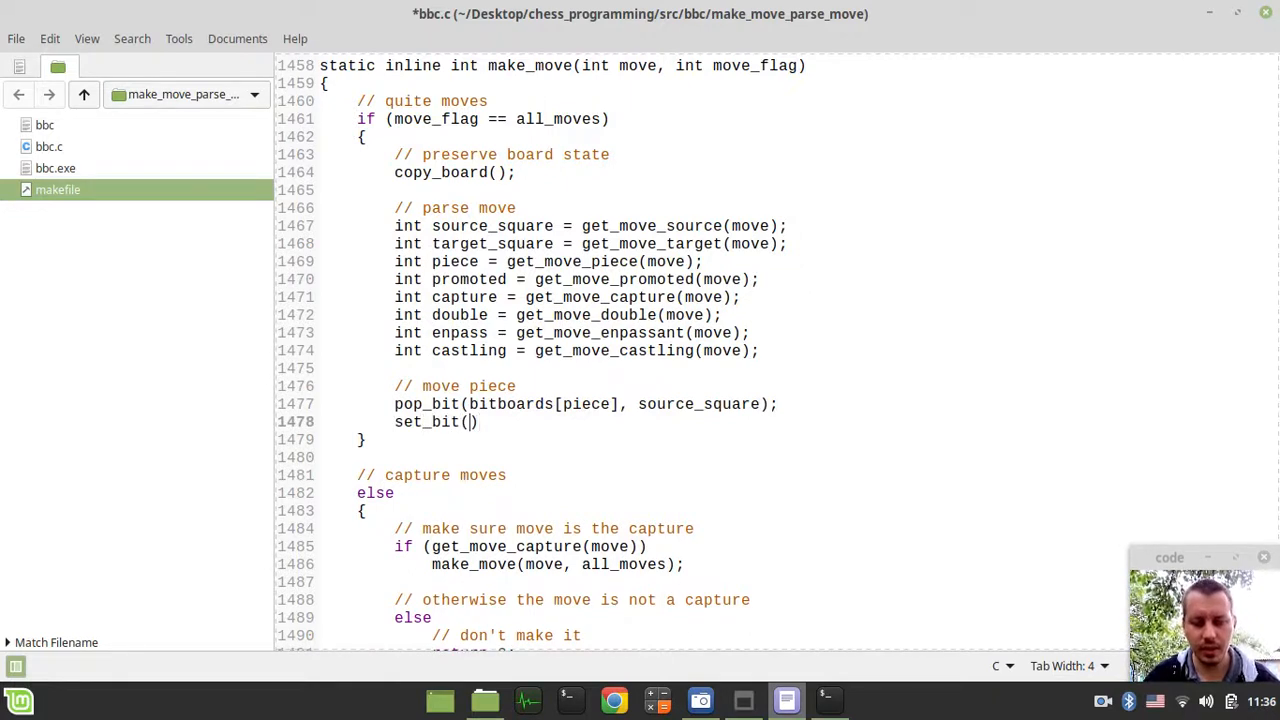
text(bitboards)
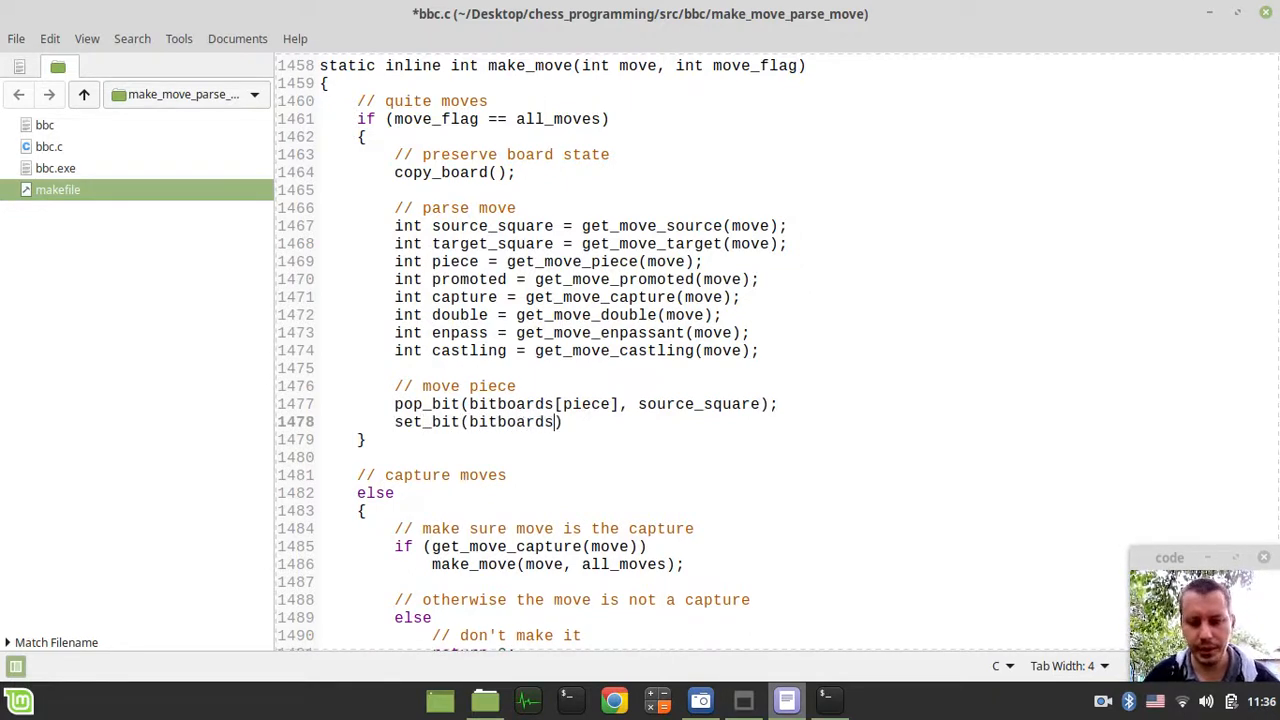
text([piece])
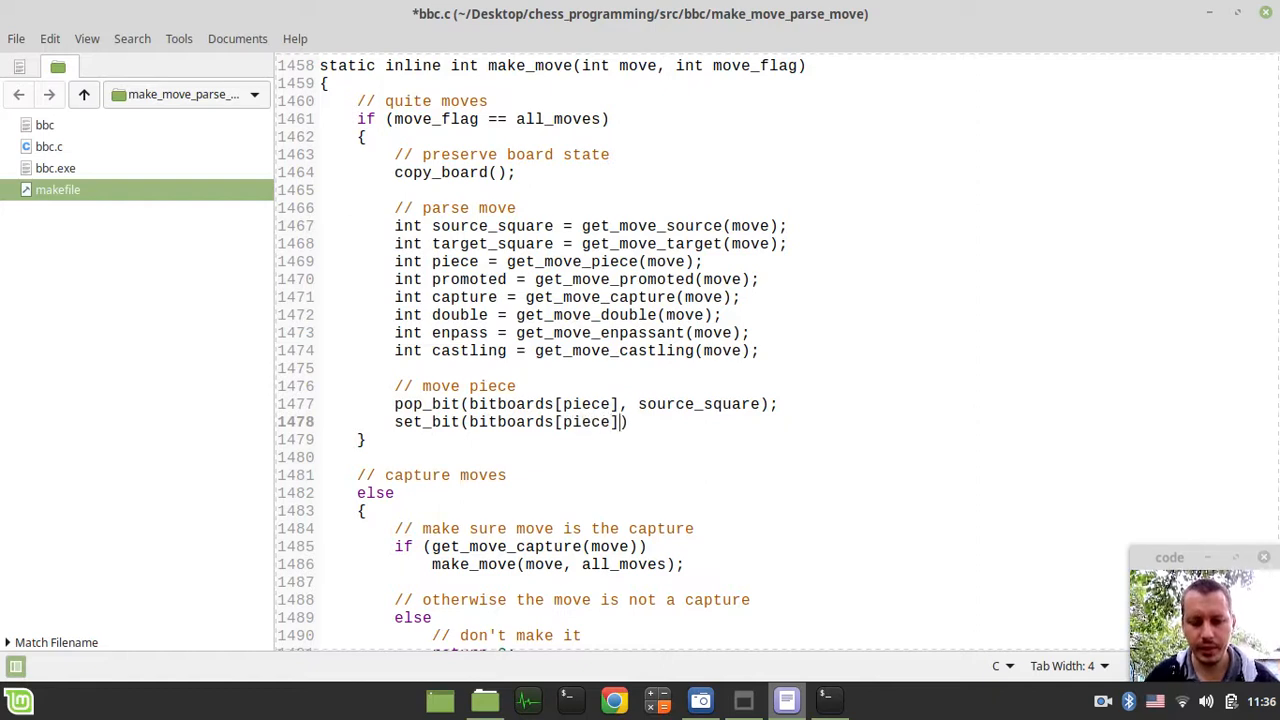
text(, target)
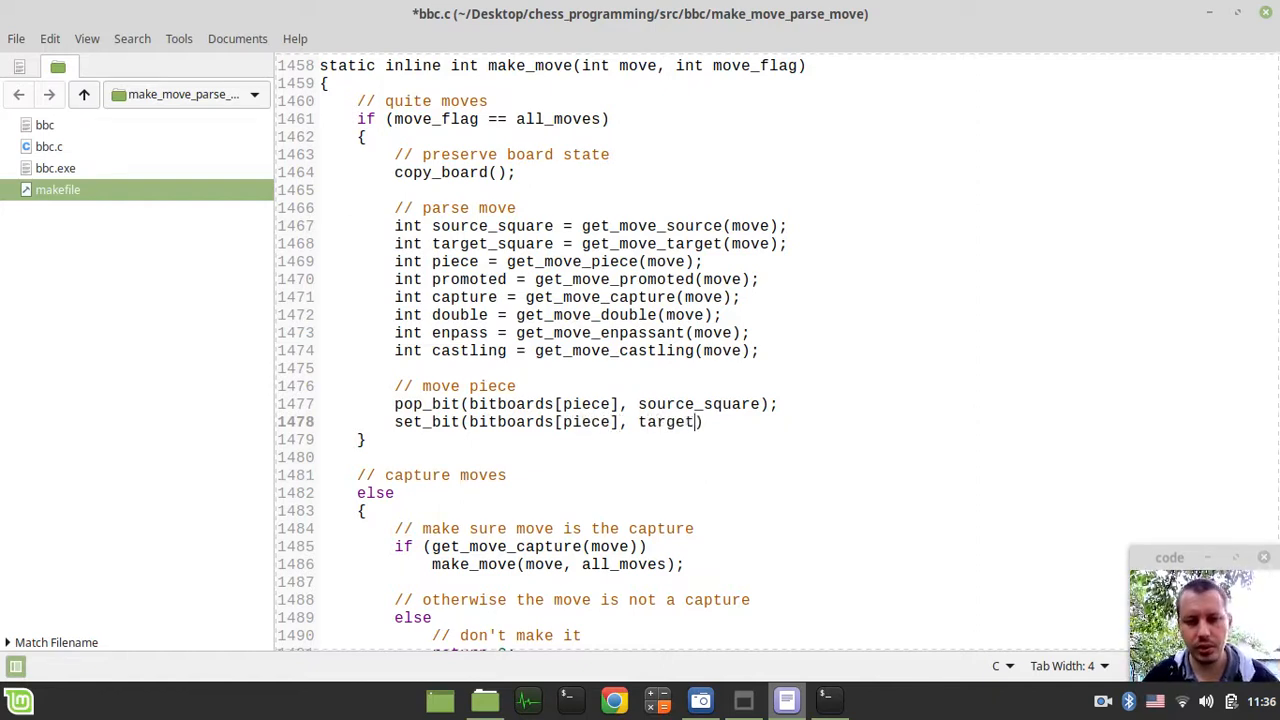
text(_squar)
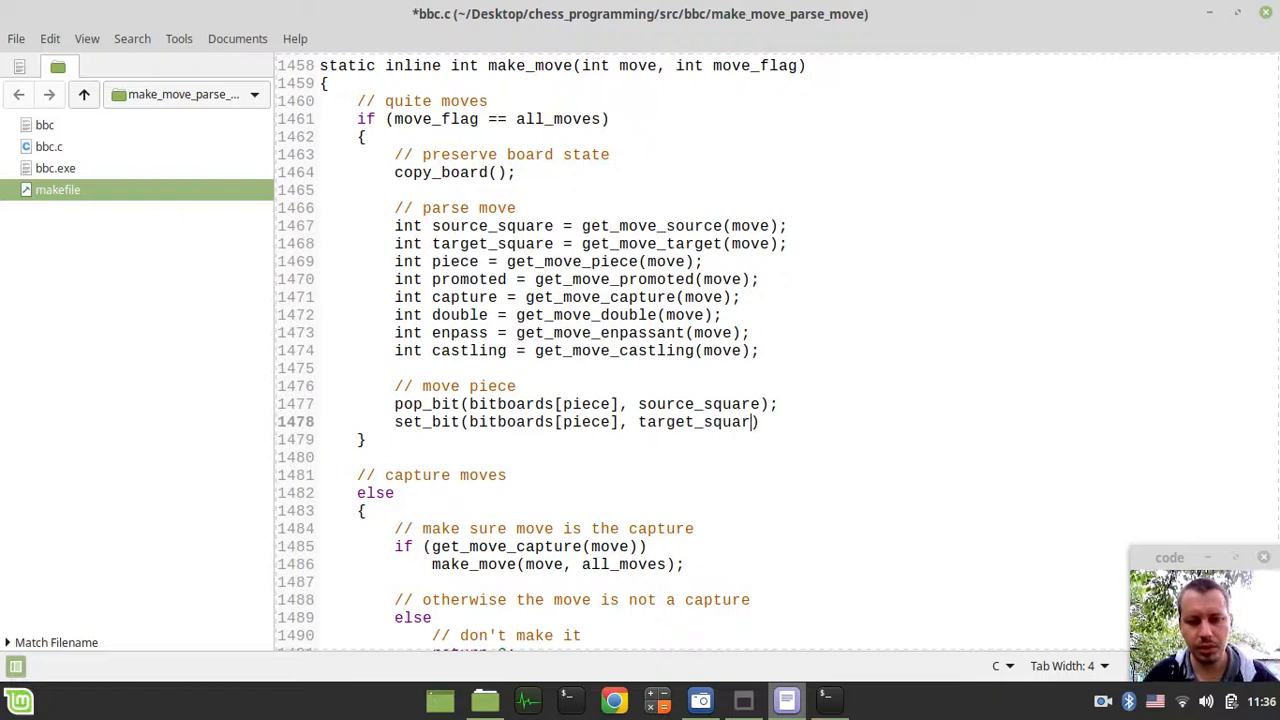
key(ctrl+s)
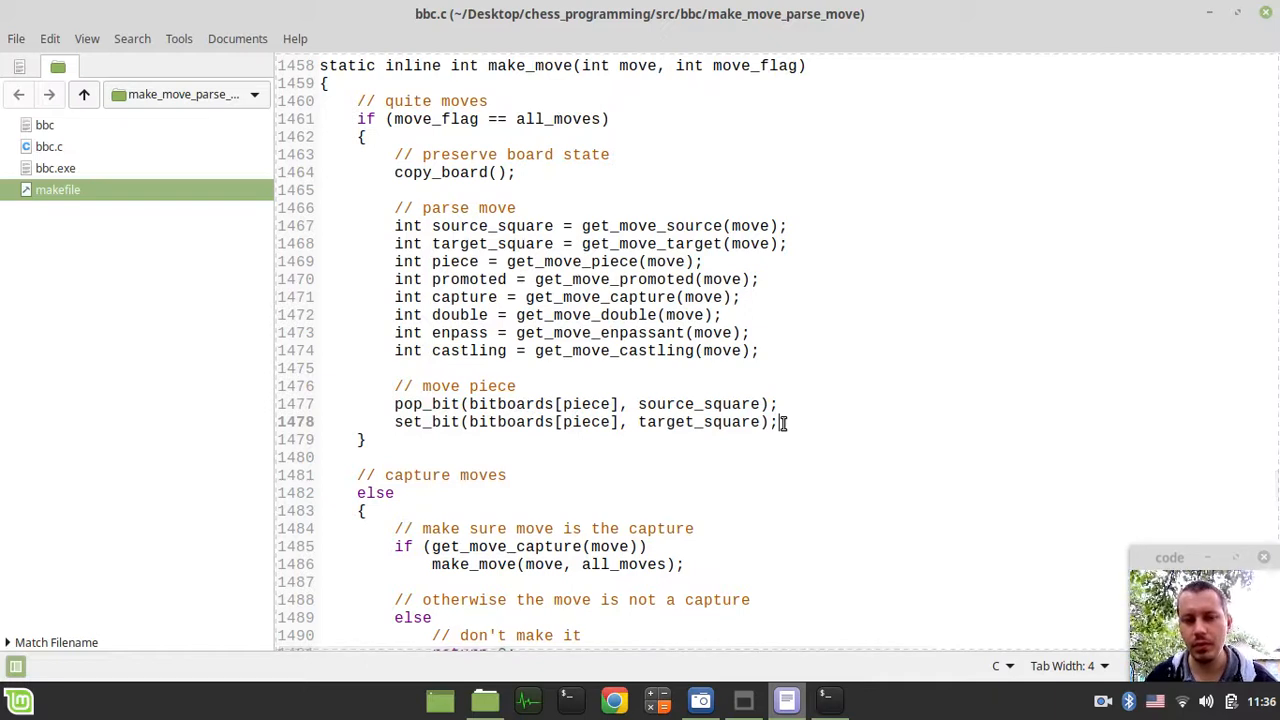
key(ctrl+s)
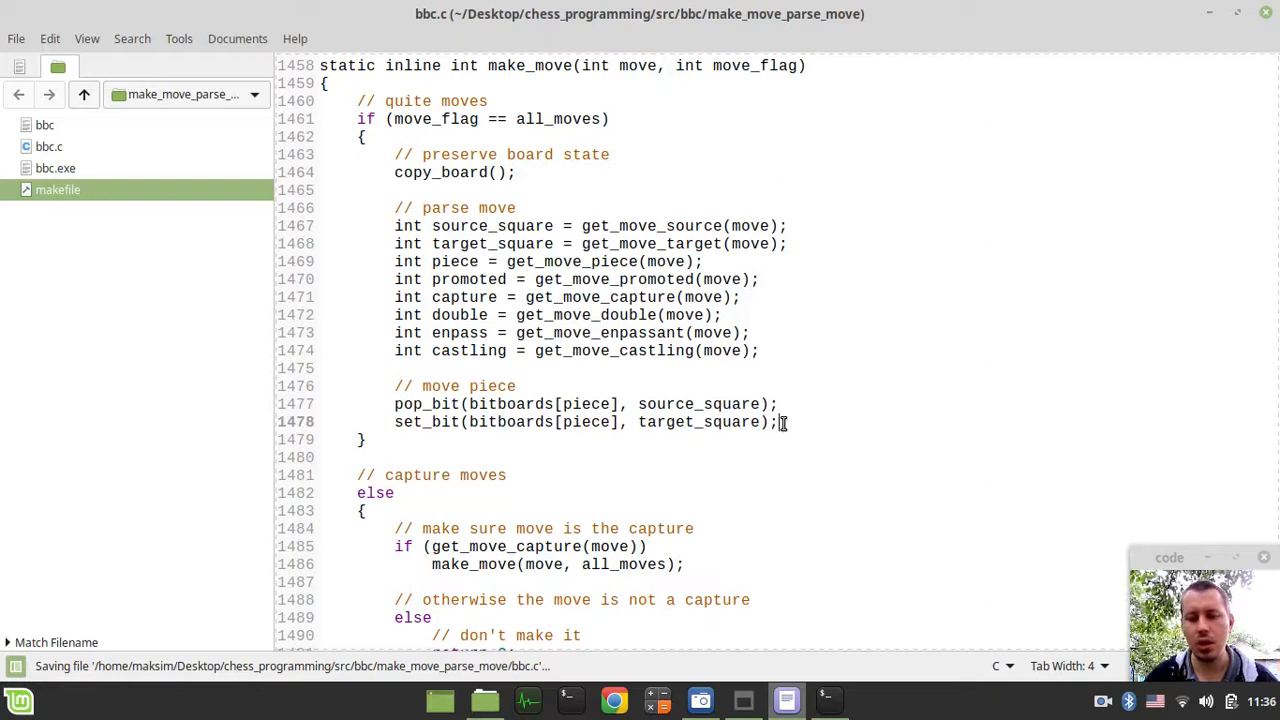
- Replace the hardcoded FEN string in parse_fen with tricky_position and save
scroll(down, 3)
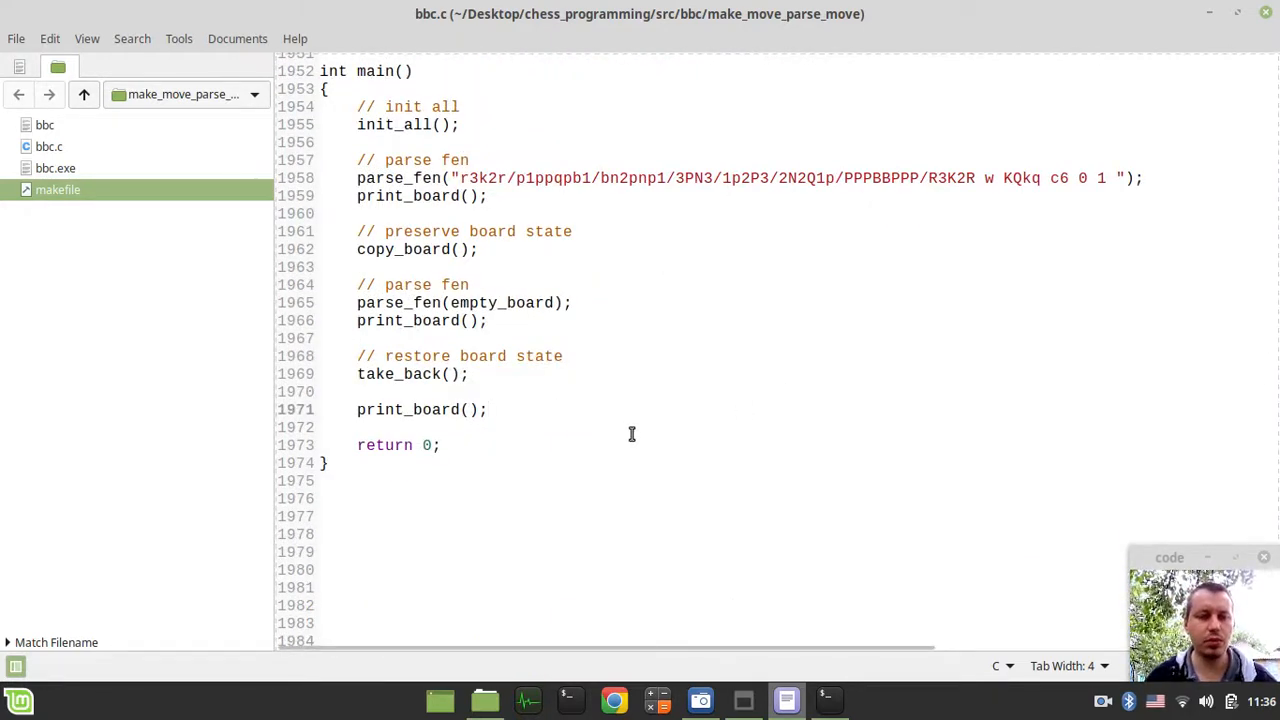
drag(357, 338, 487, 409)
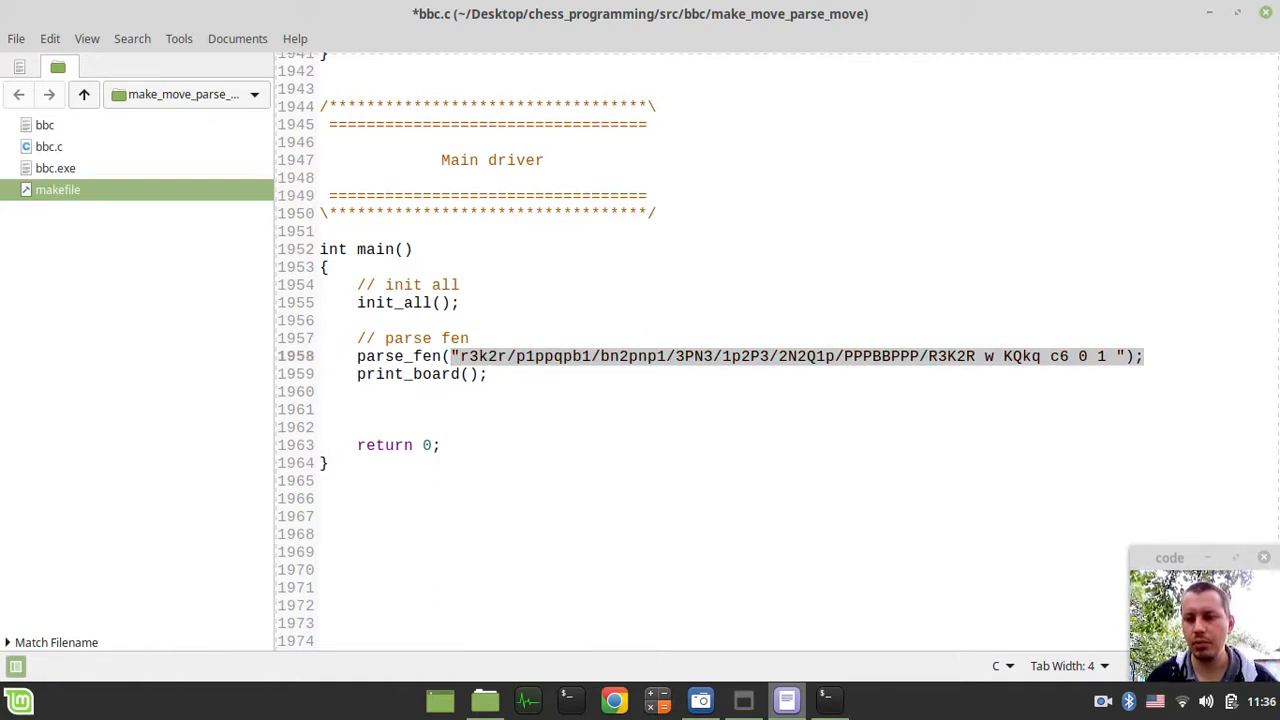
key(Delete)
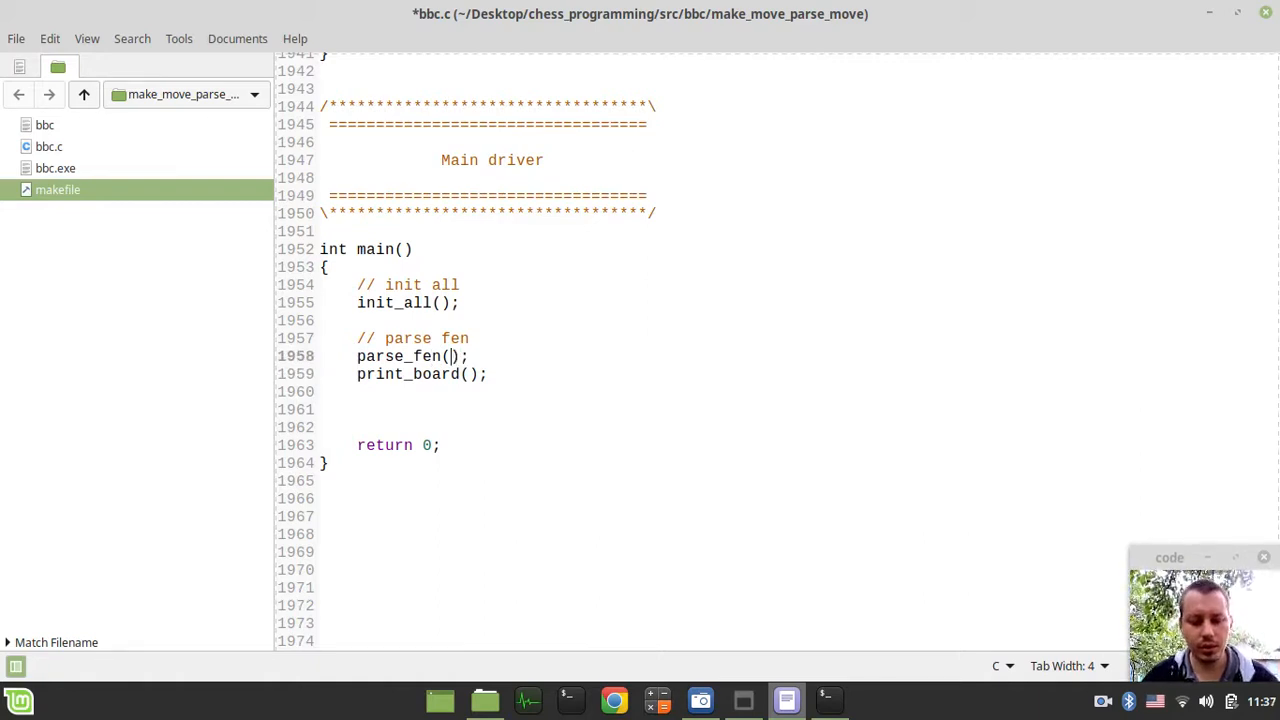
text(tricky)
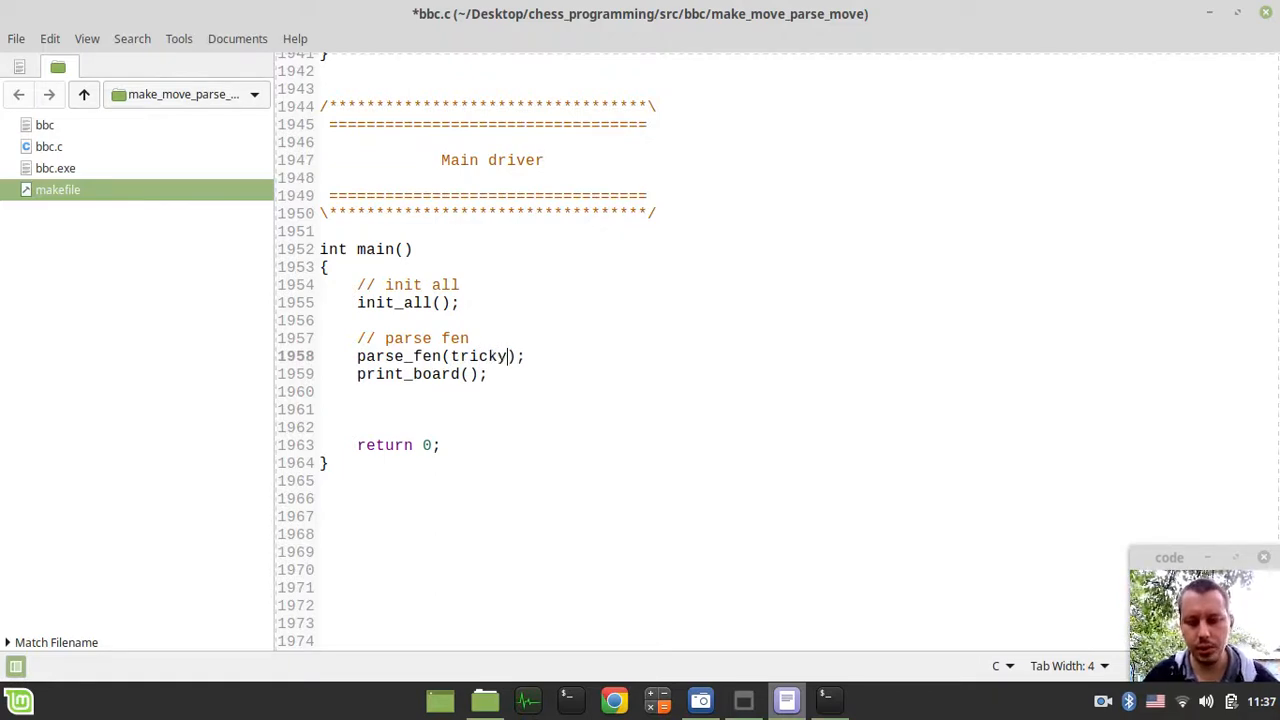
text(_position)
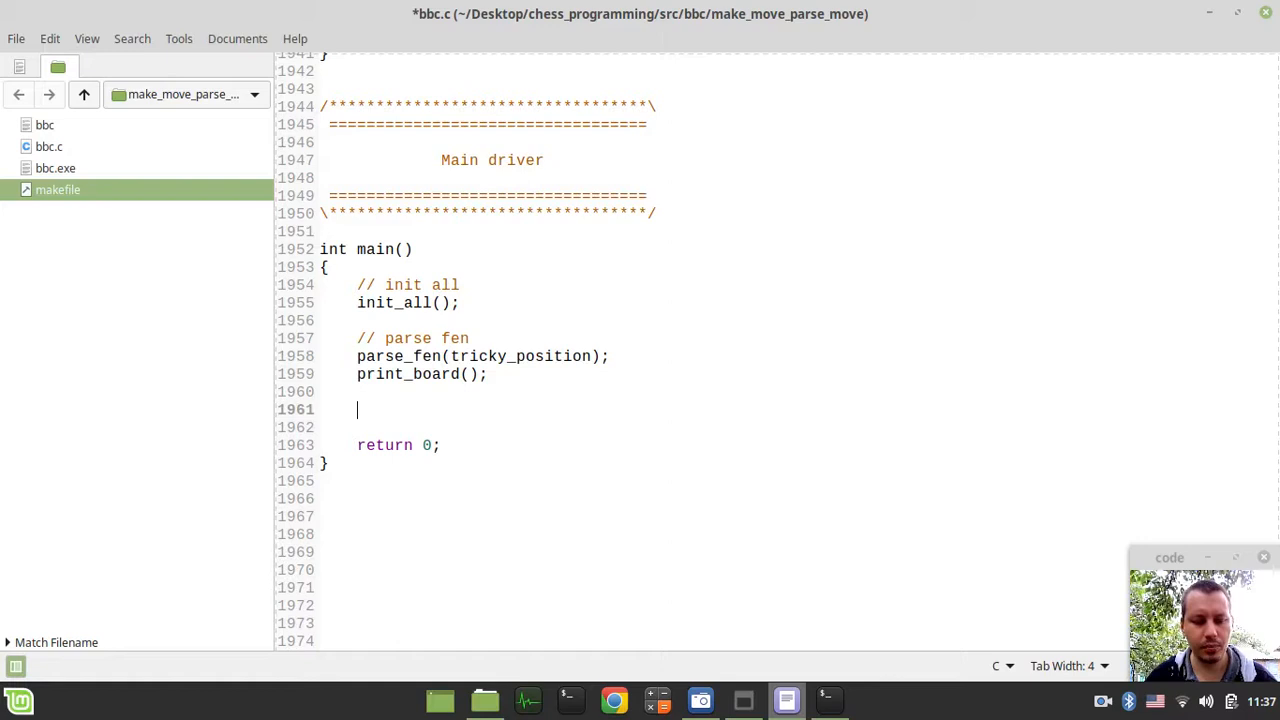
key(ctrl+s)
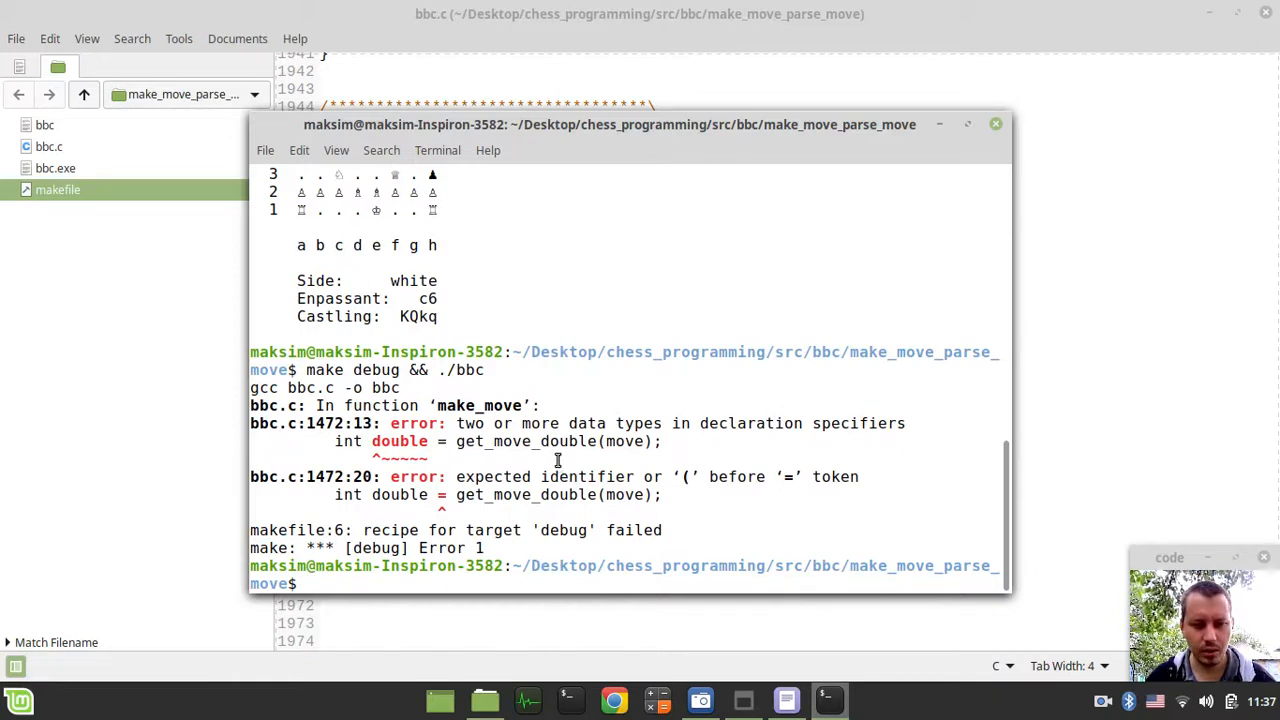
mouse_move(410, 442)
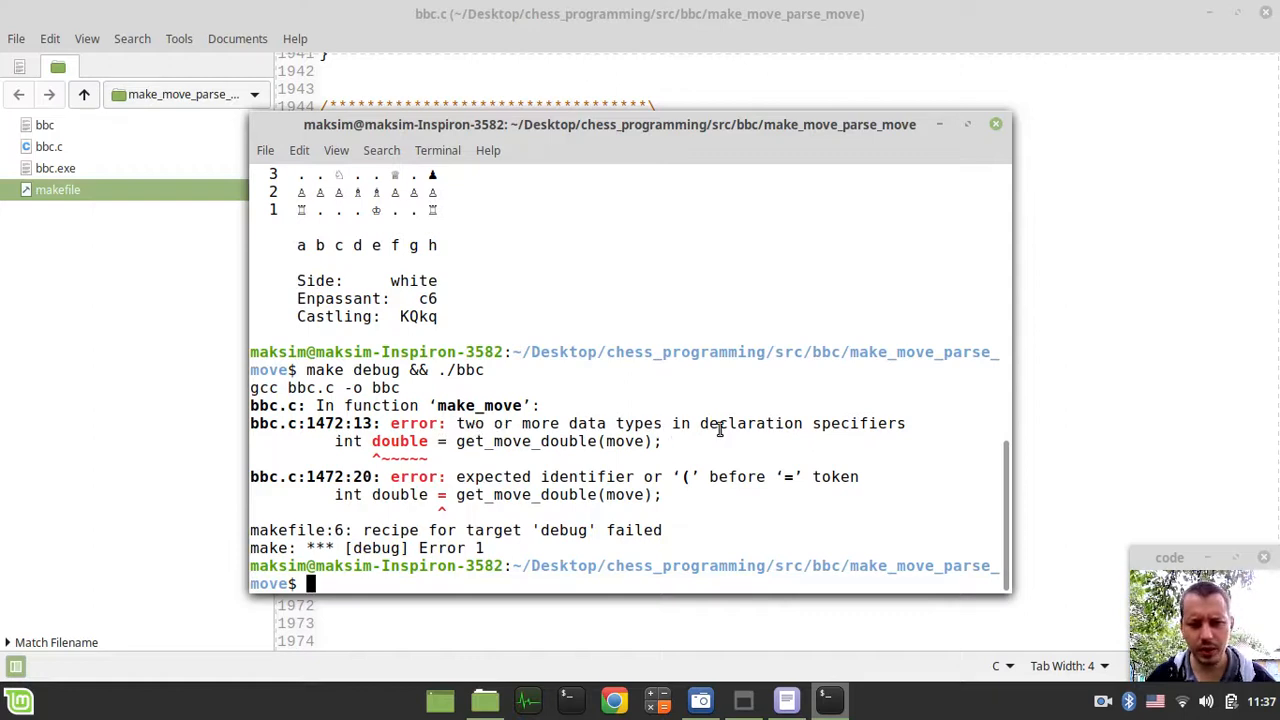
mouse_move(1048, 371)
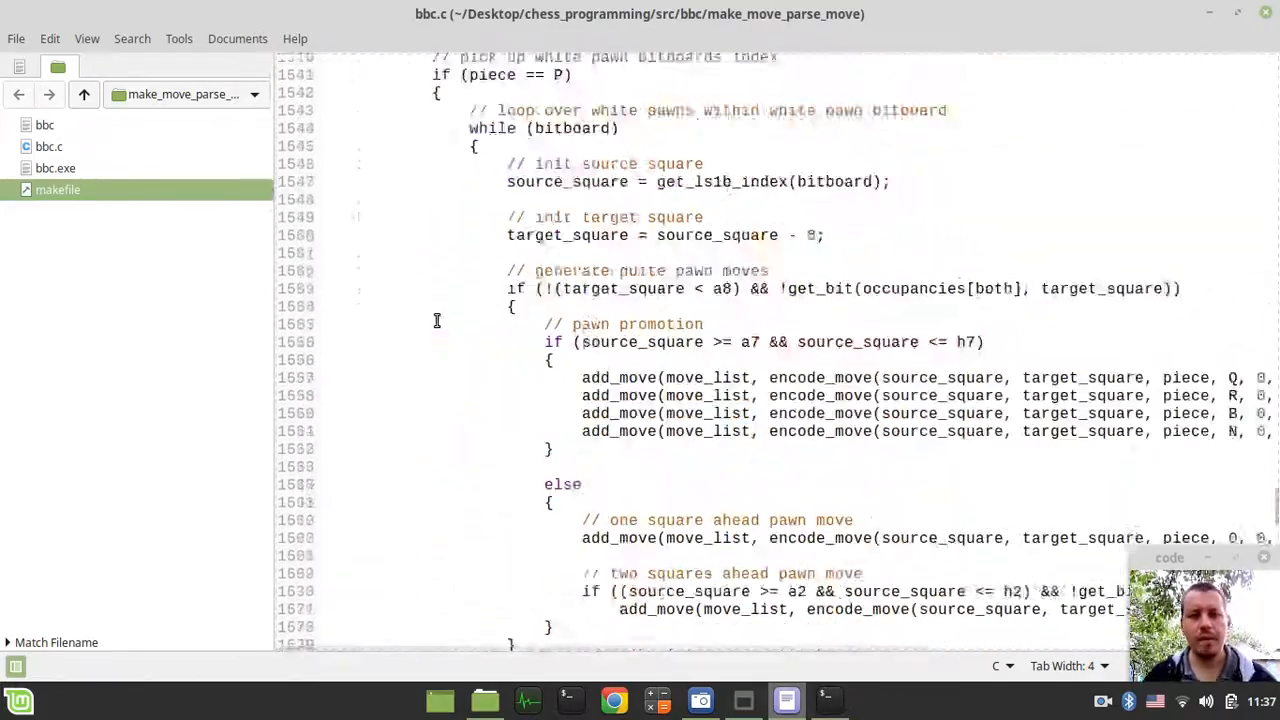
- Rename the double variable on line 1472 of make_move to double_push
scroll(up, 3)
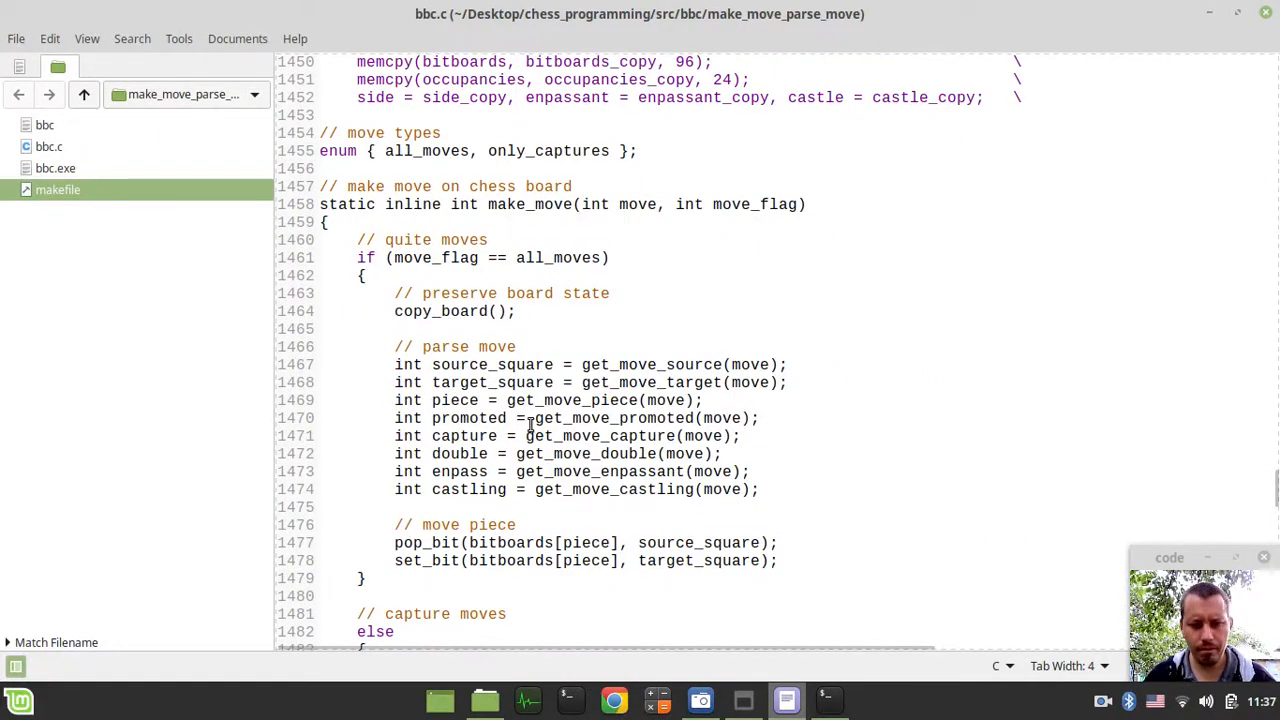
mouse_move(648, 453)
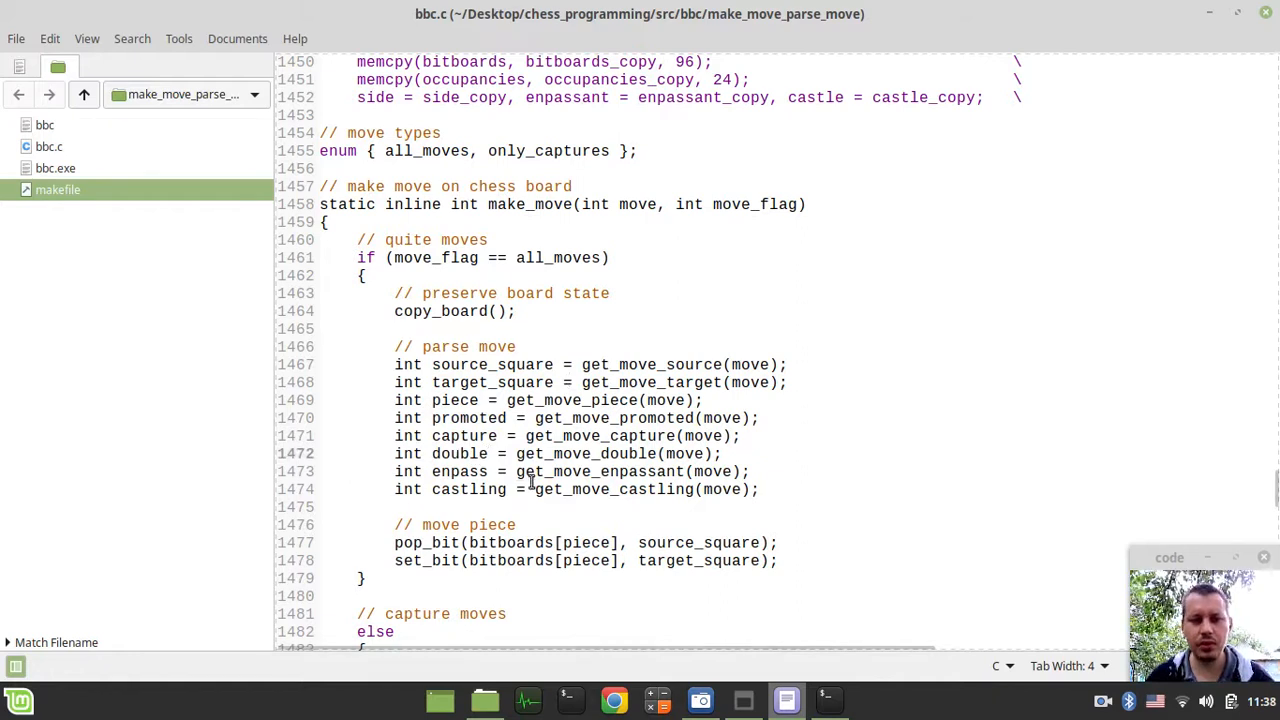
click(501, 453)
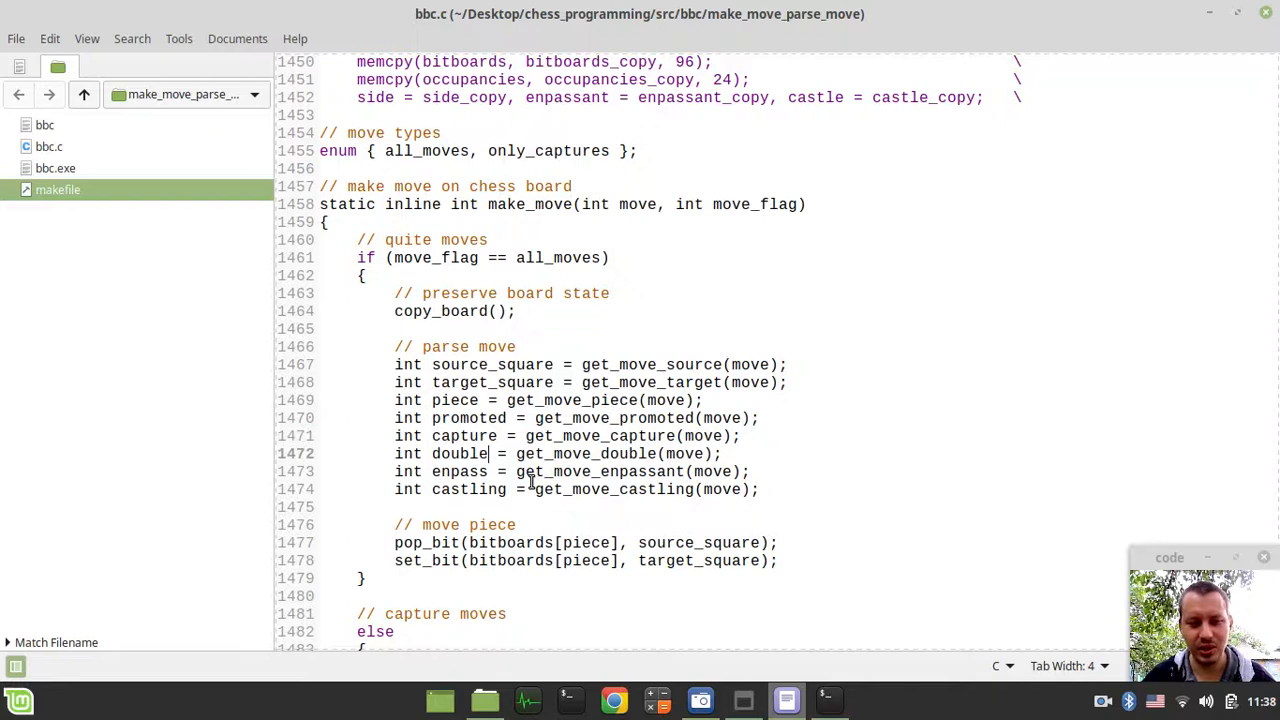
text(_push)
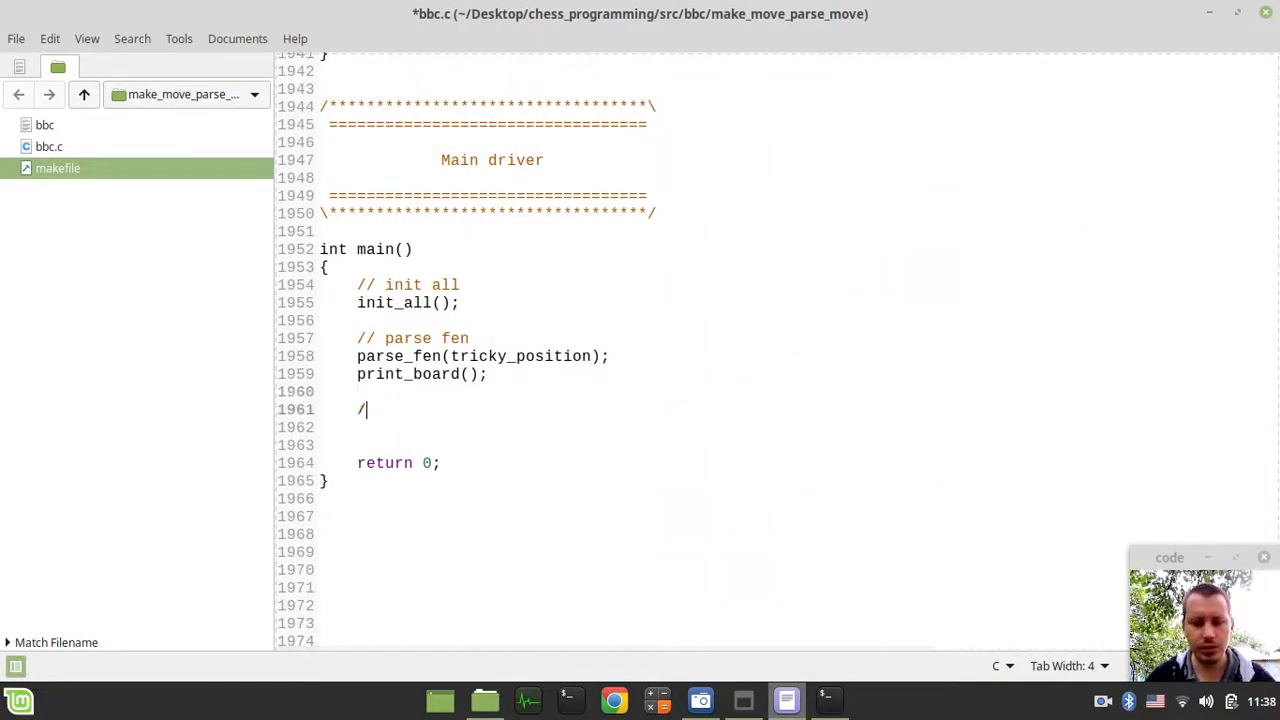
- Add 'moves move_list[1];' and 'generate_moves(move_list);' to main, each with a comment
text(/ create)
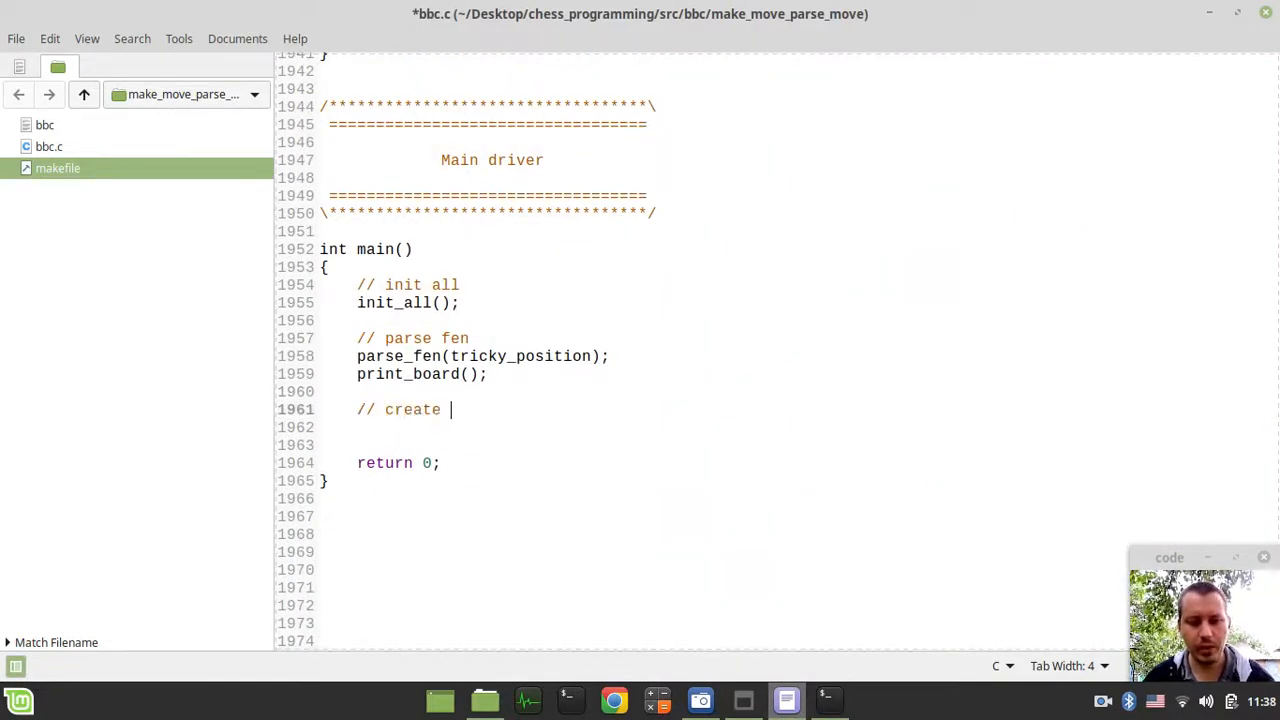
text(move list instance)
text(moves move_list)
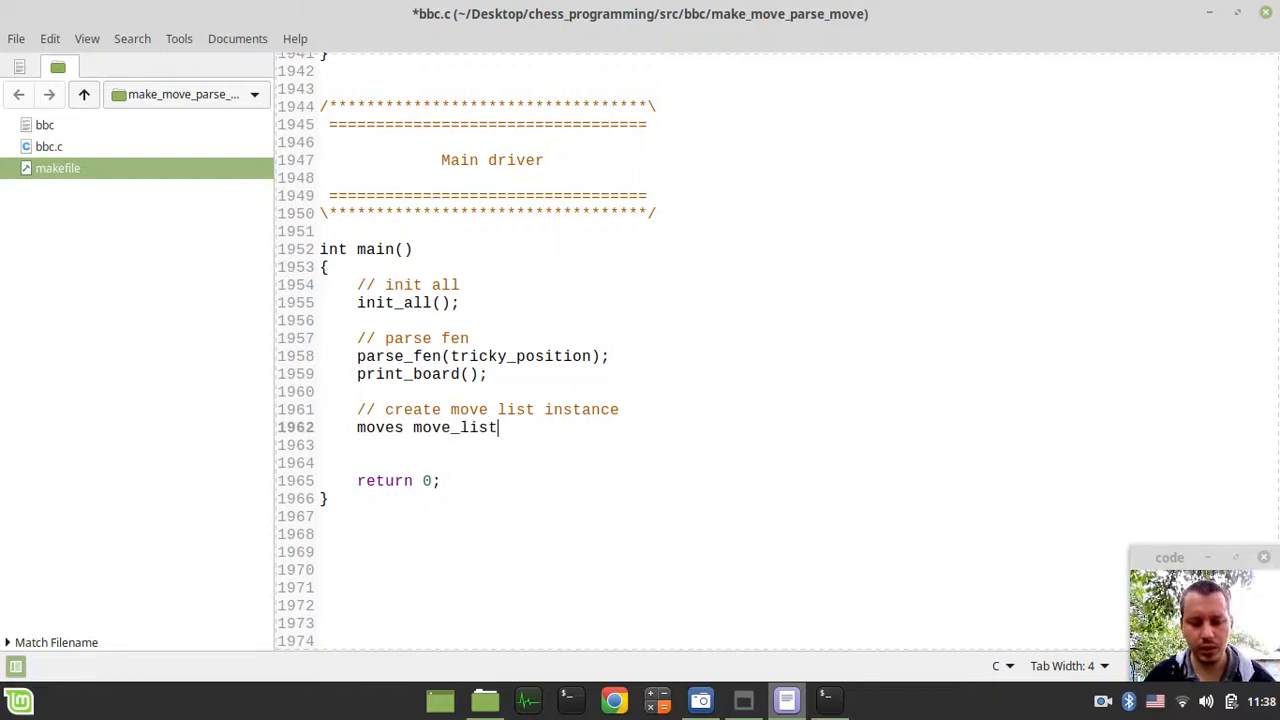
text([1];)
click(722, 463)
text(//)
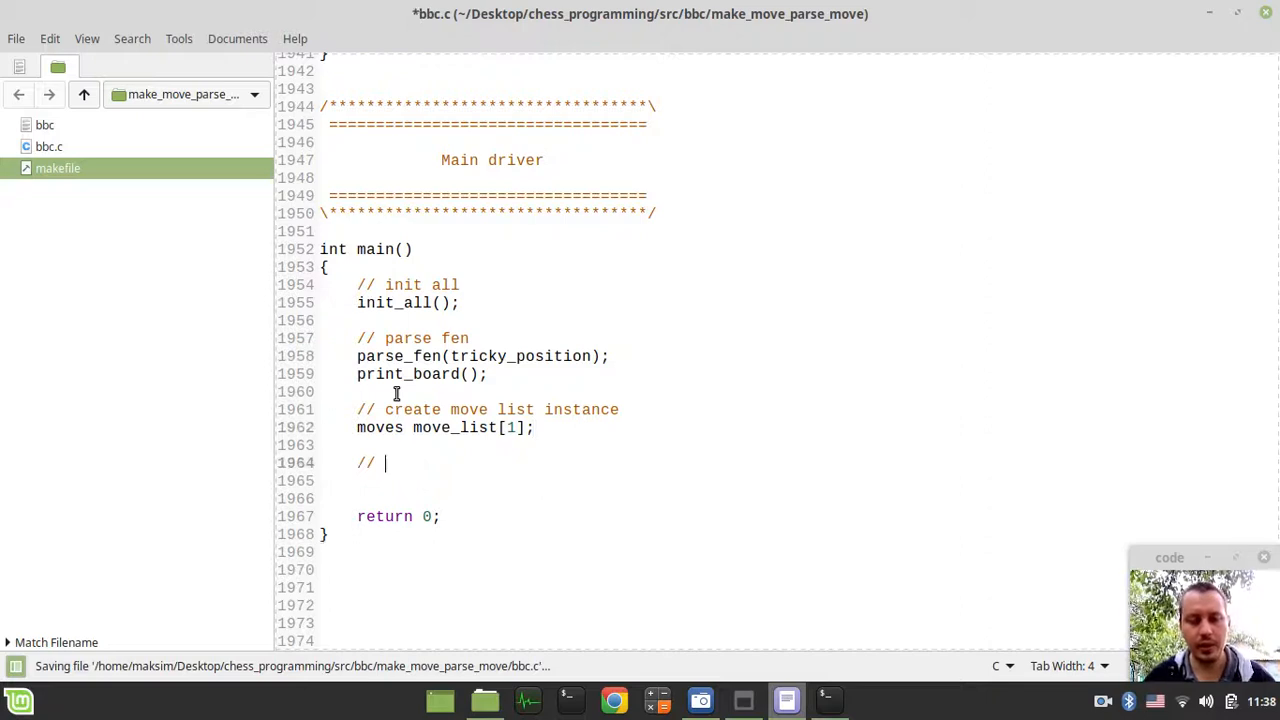
text(genera)
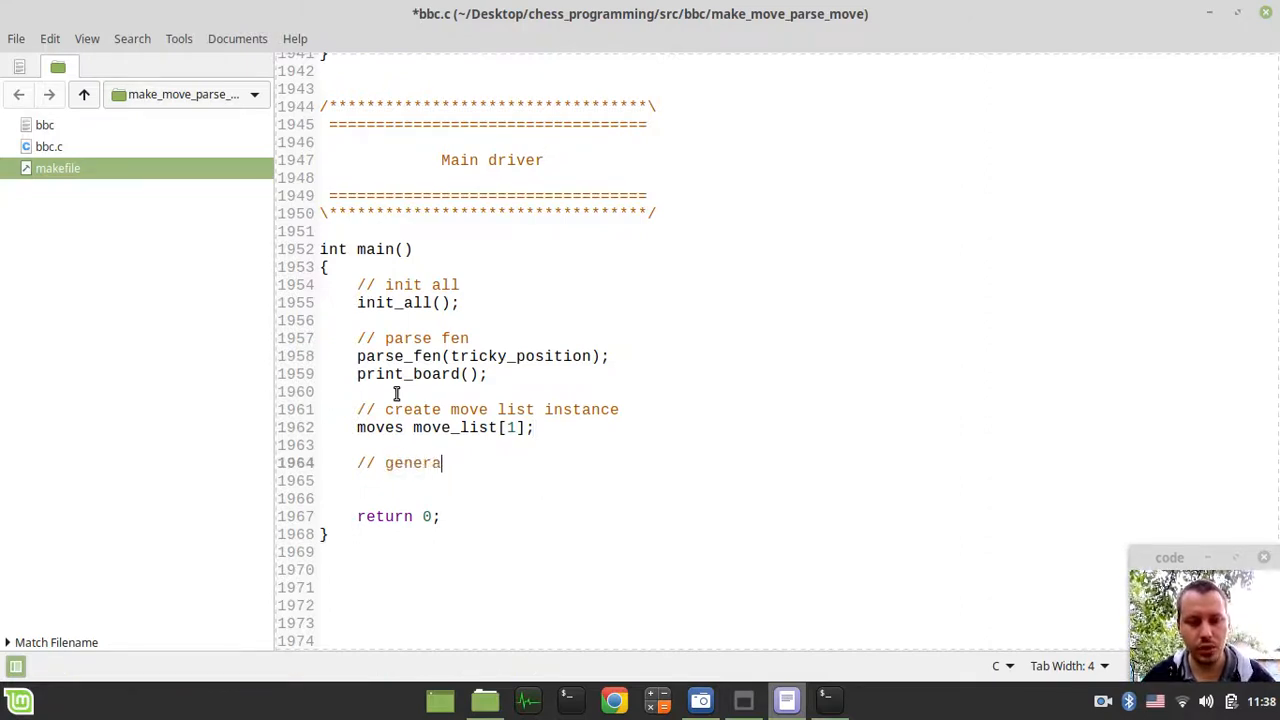
text(te moves)
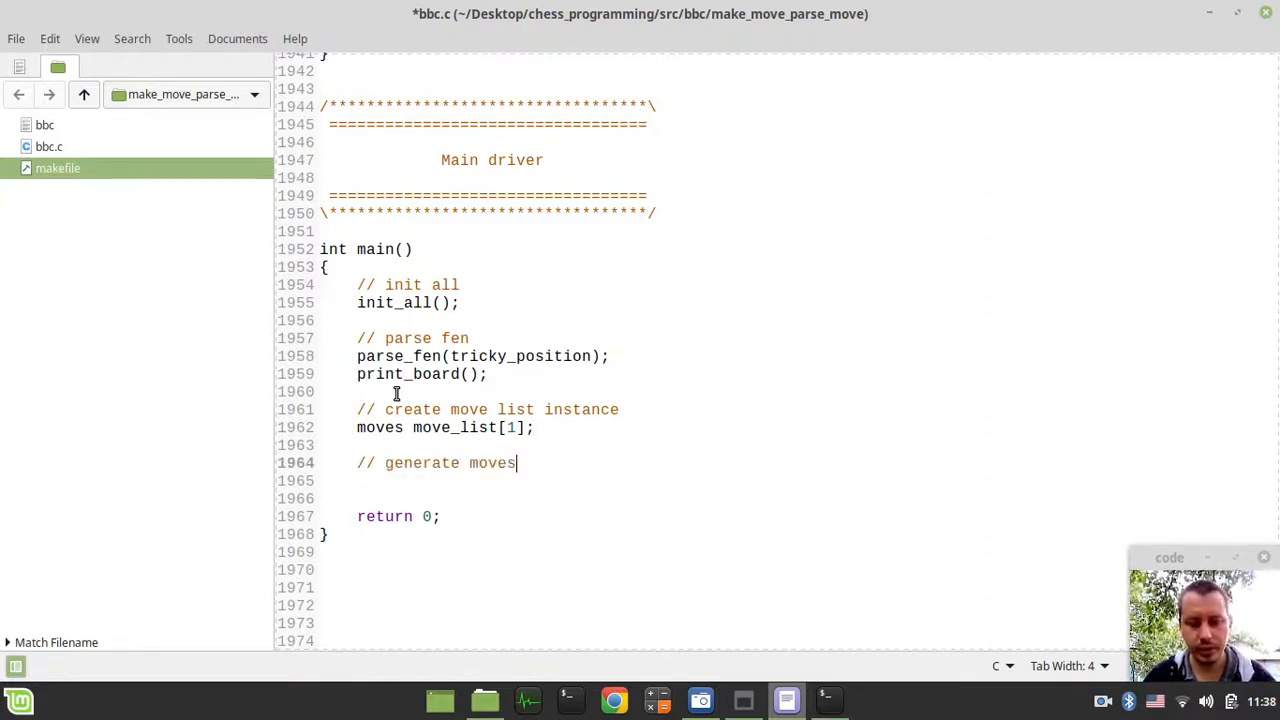
text(generate)
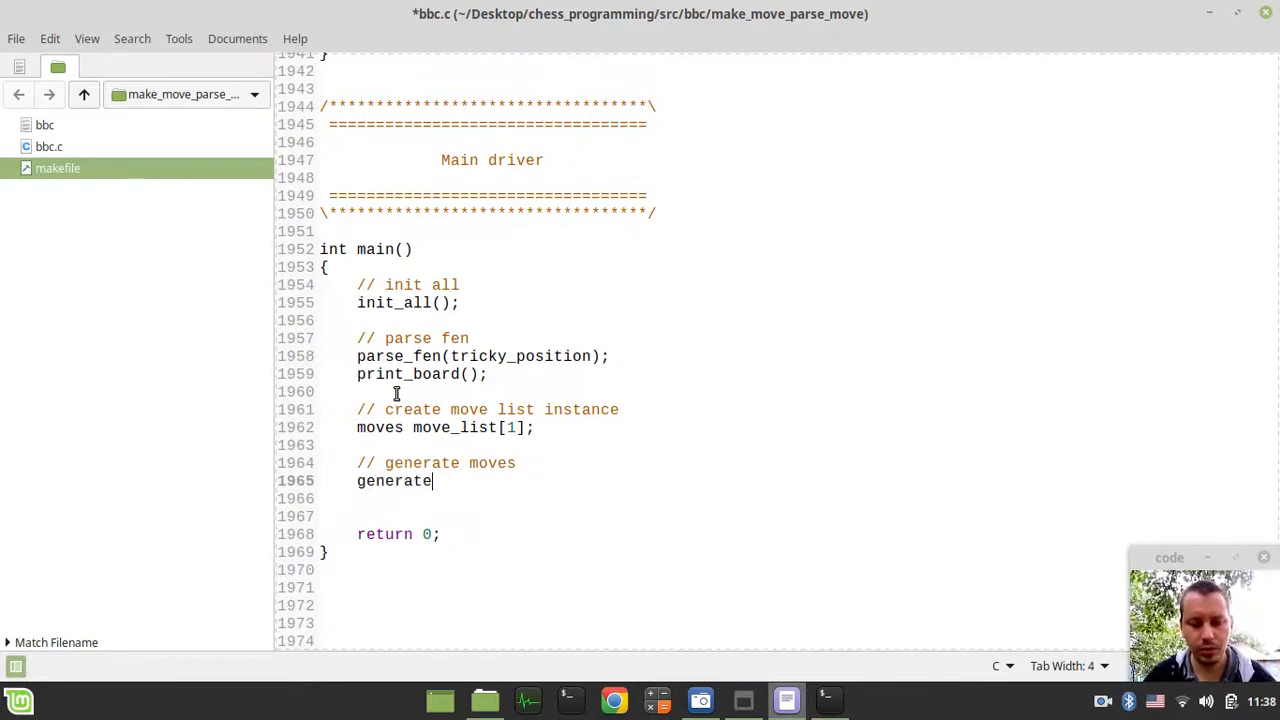
text(_moves())
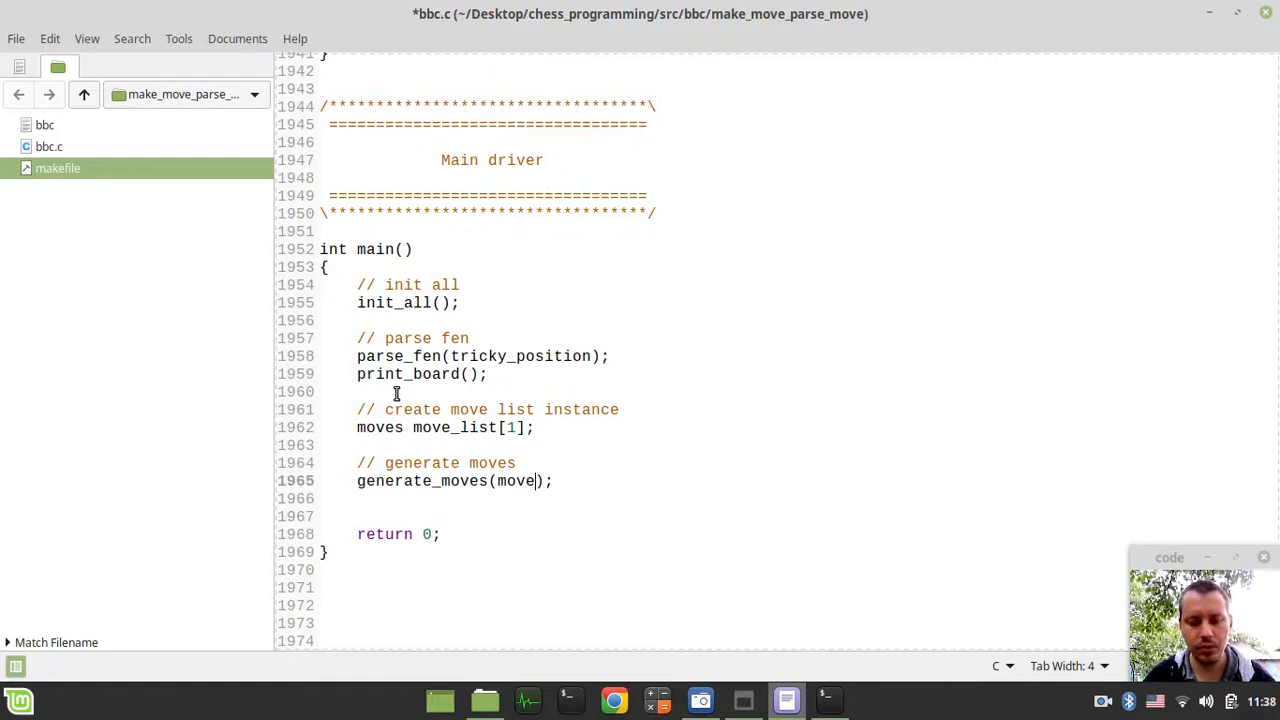
text(_list)
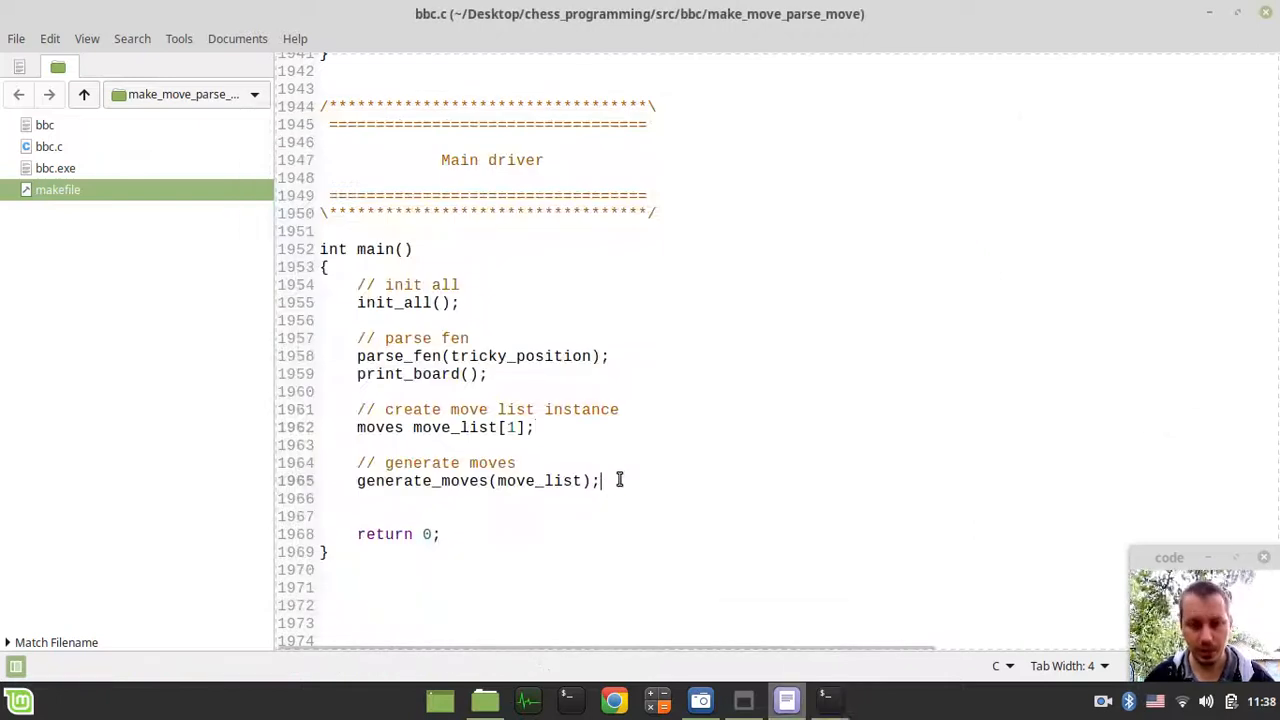
- Add a commented for loop with move_count running from 0 to move_list->count
text(//)
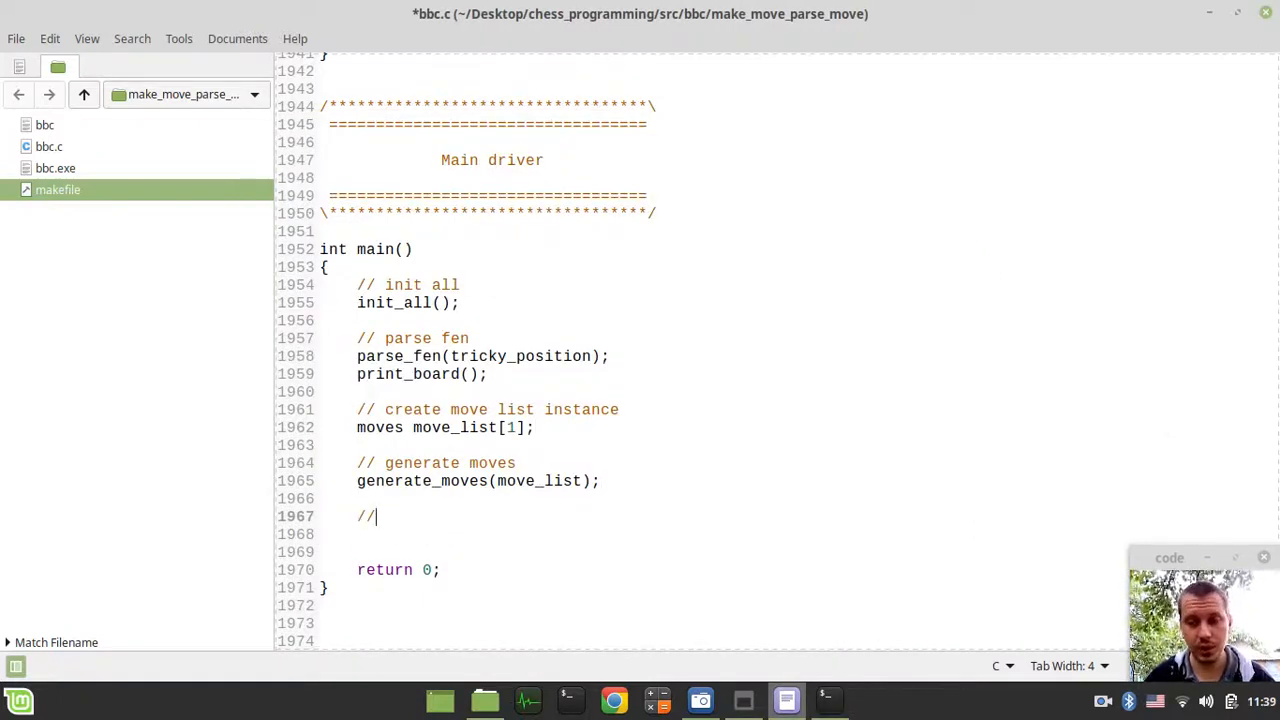
text(" ")
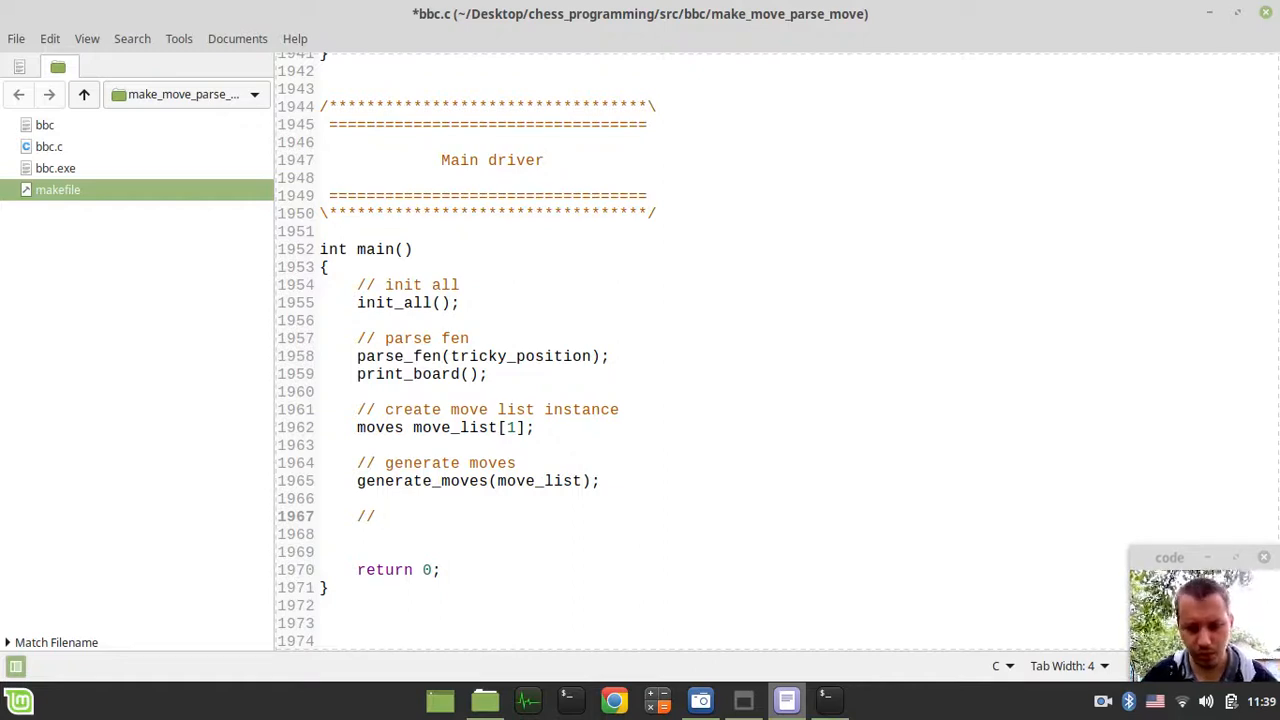
text(loop over m)
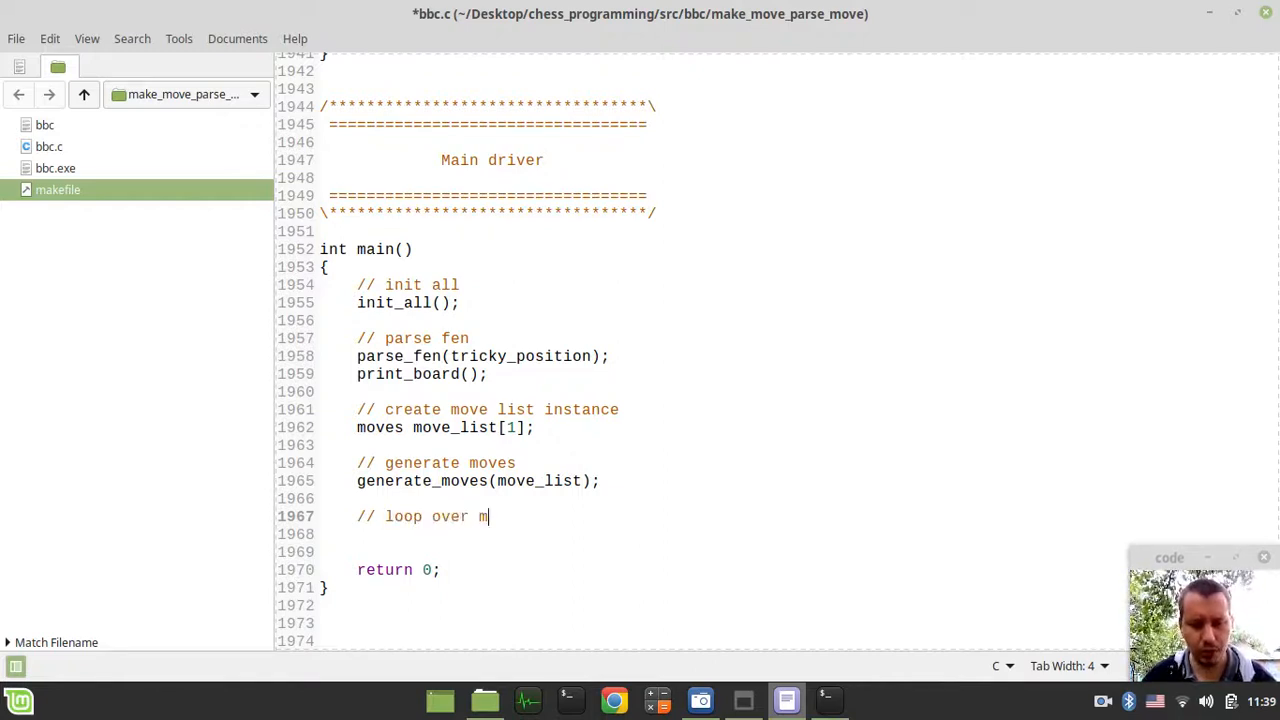
text(oves within)
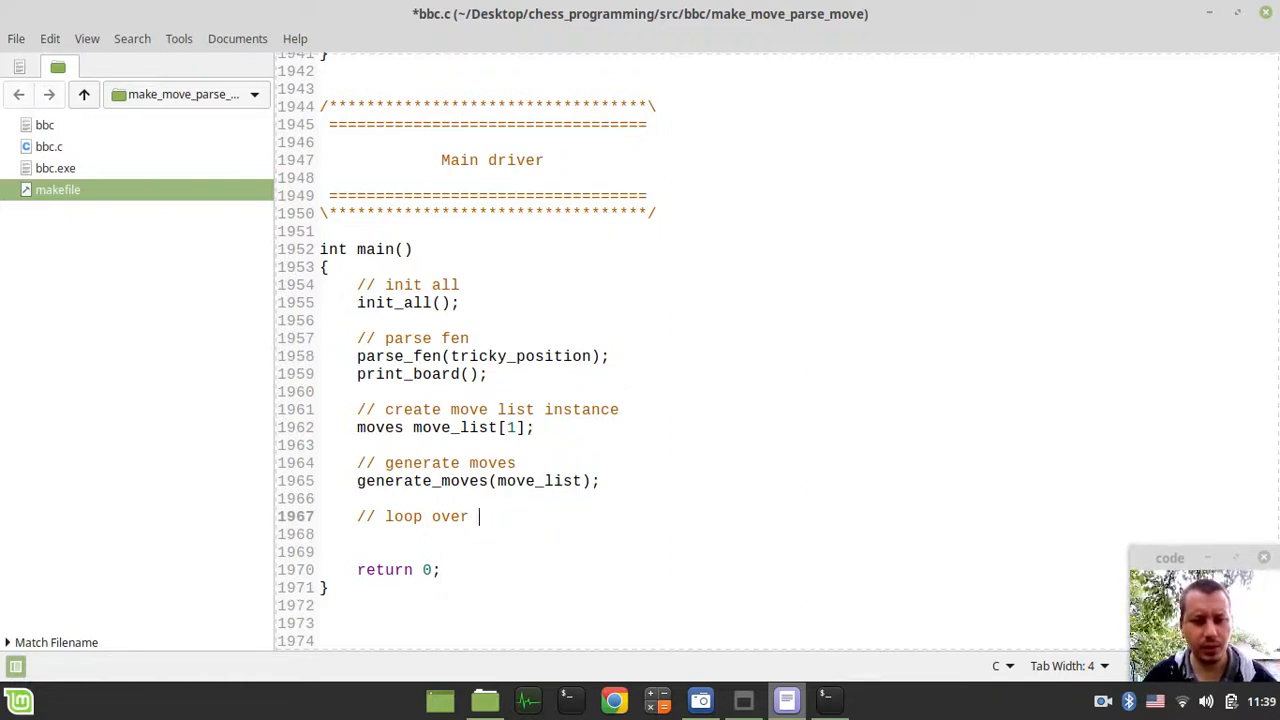
text(generated)
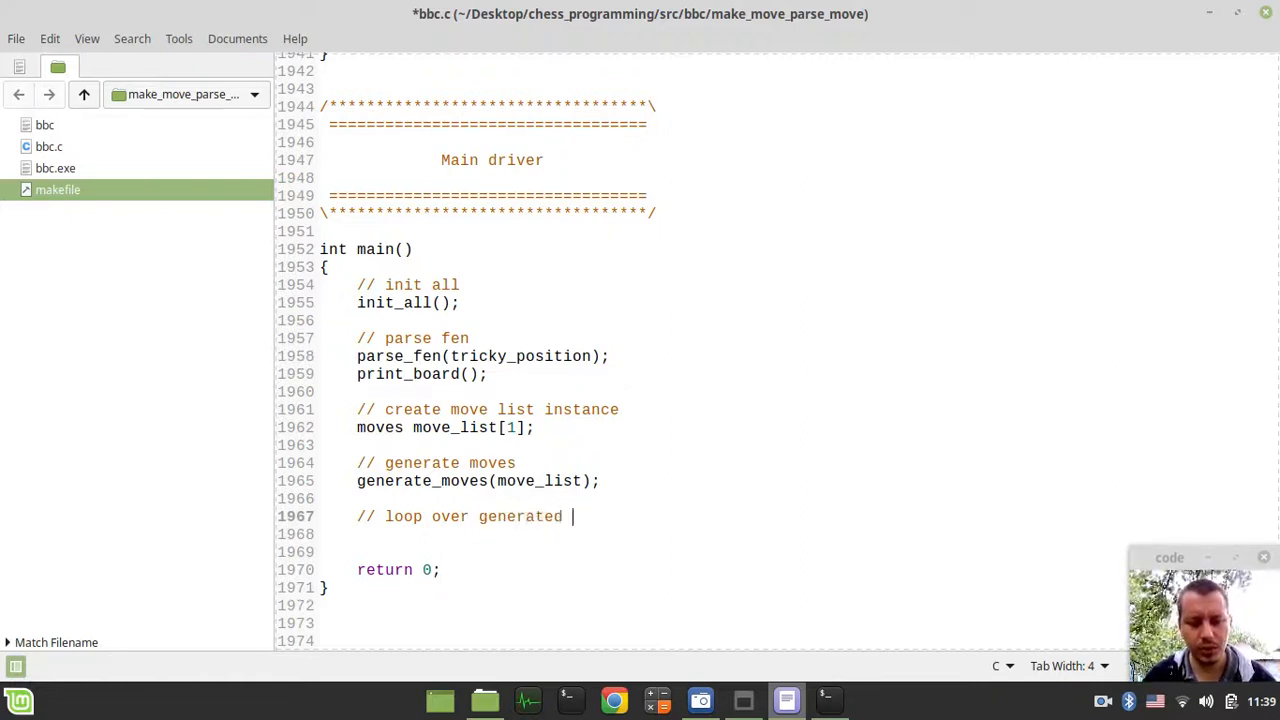
text(moves)
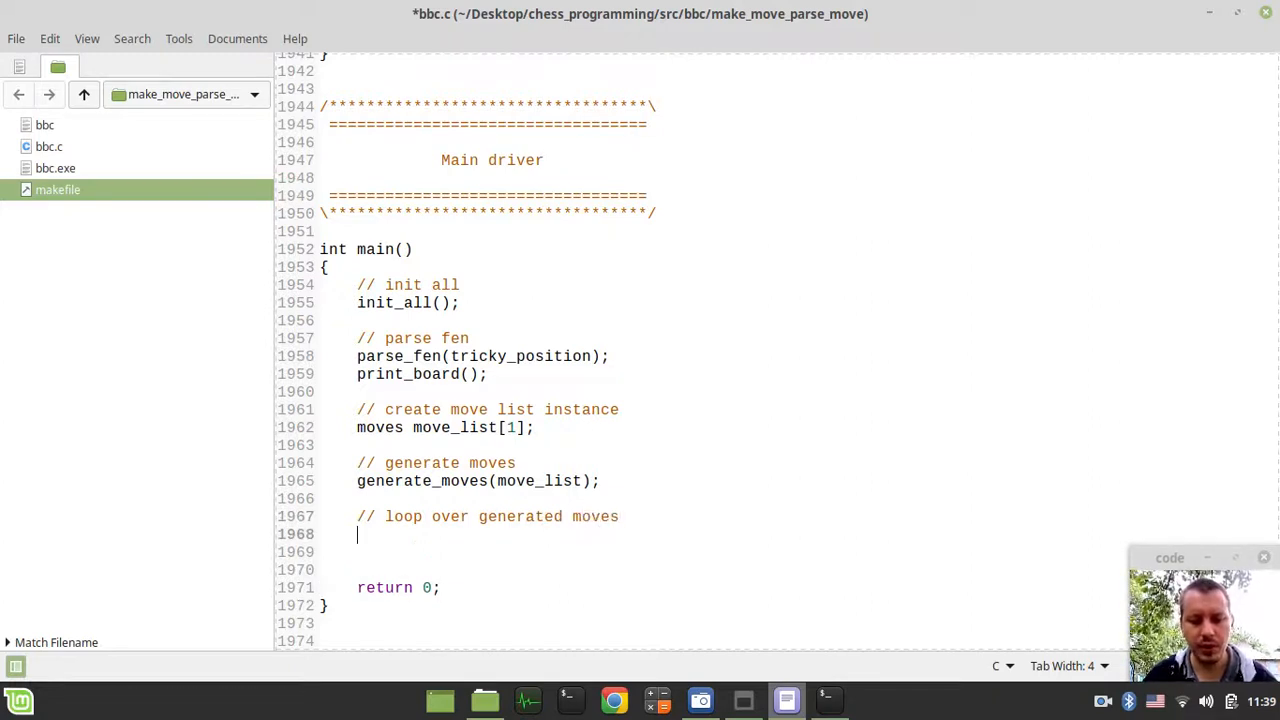
text(for ()
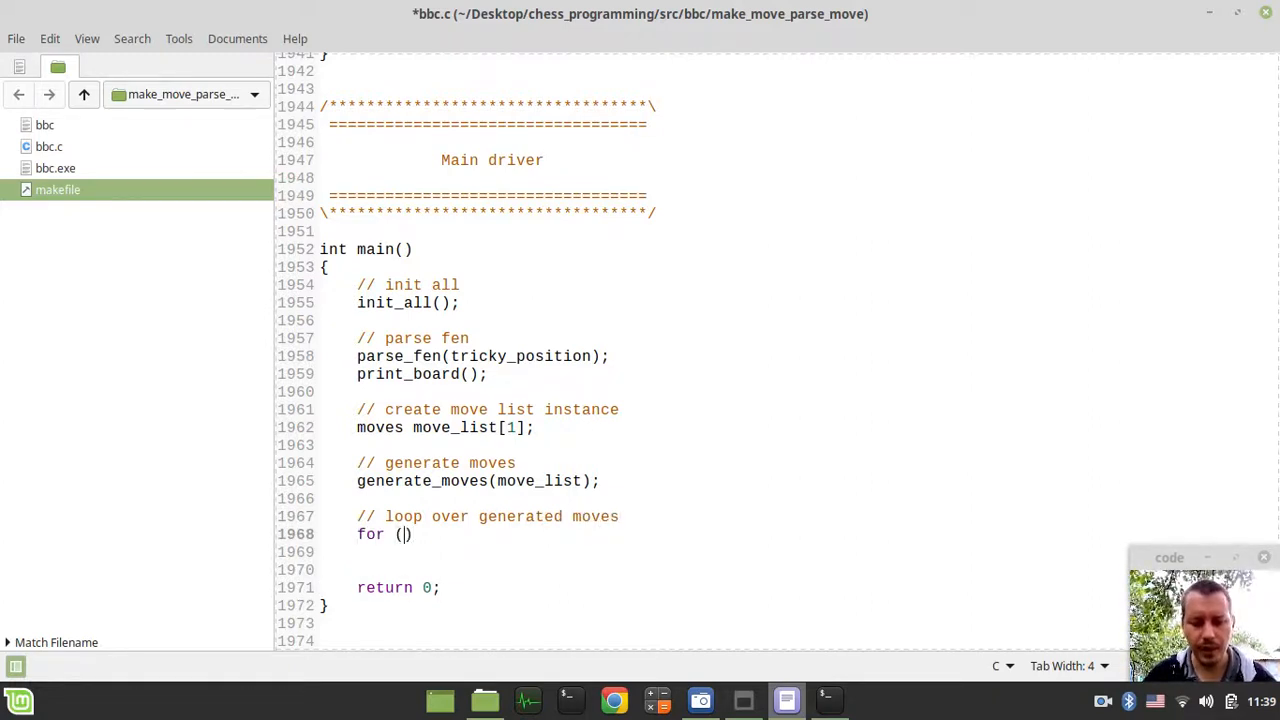
text(int move_c)
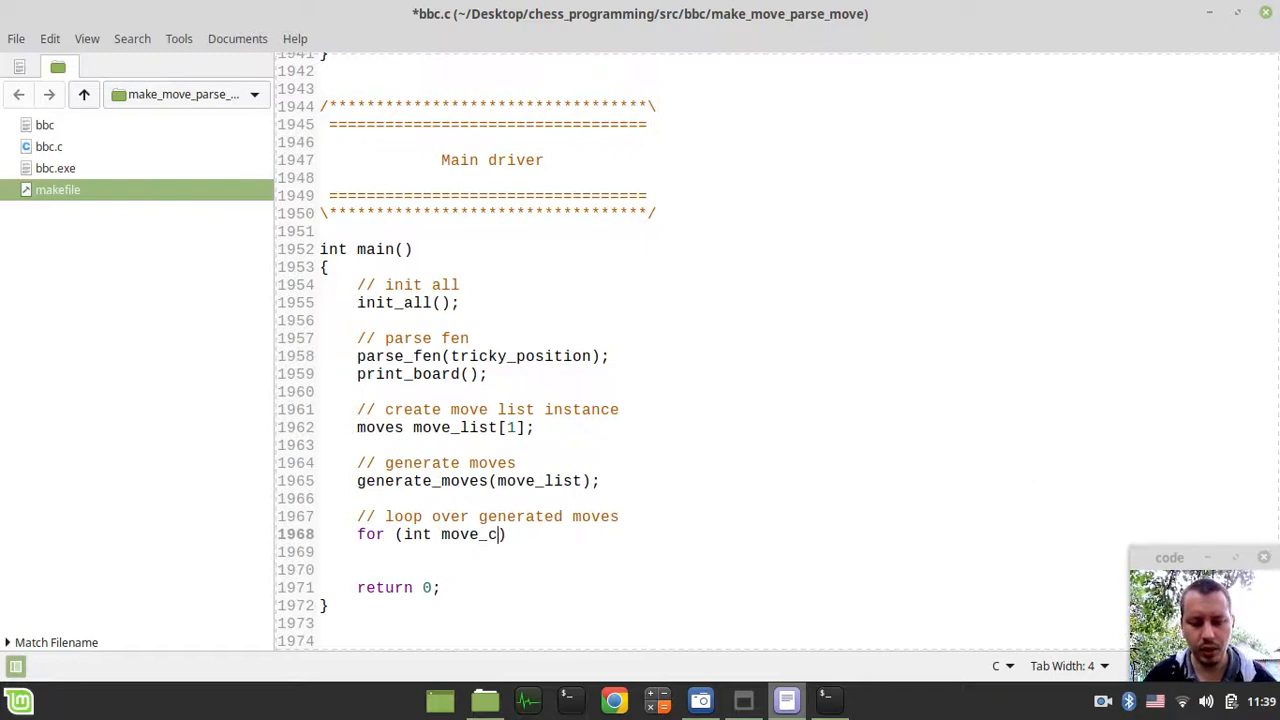
text(ount = 0; move_)
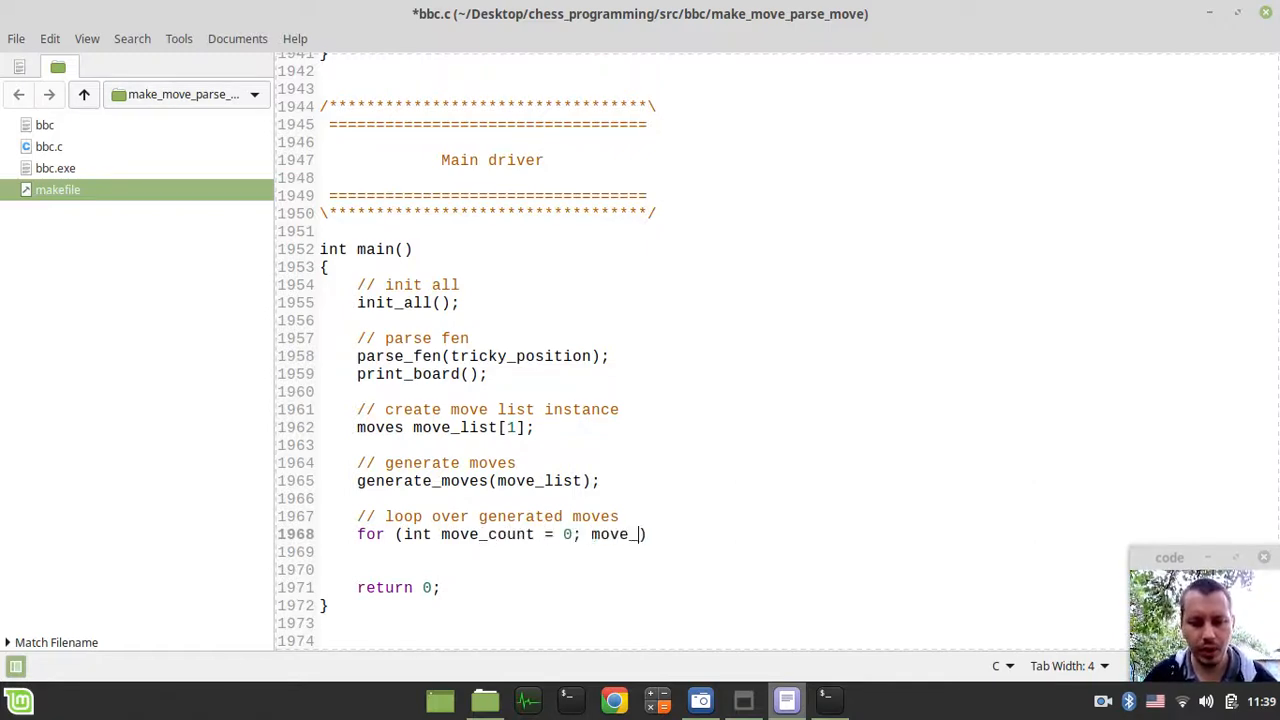
text(count <)
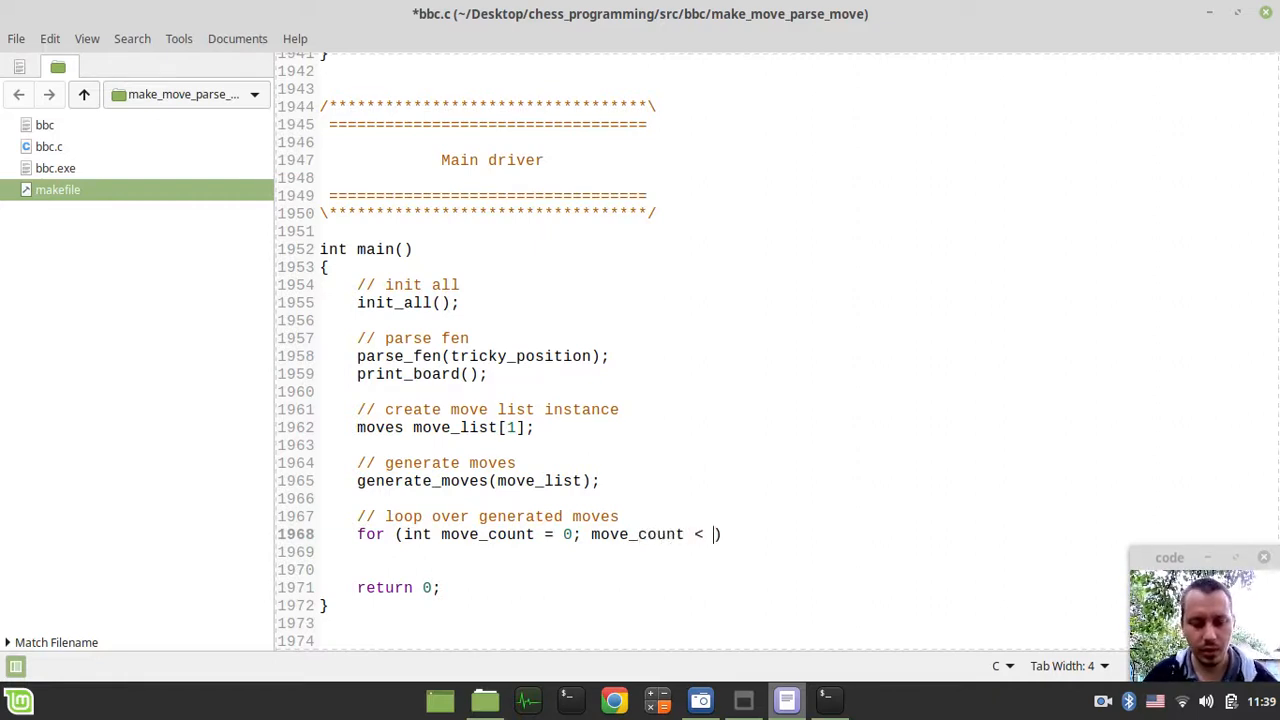
text(move_lis)
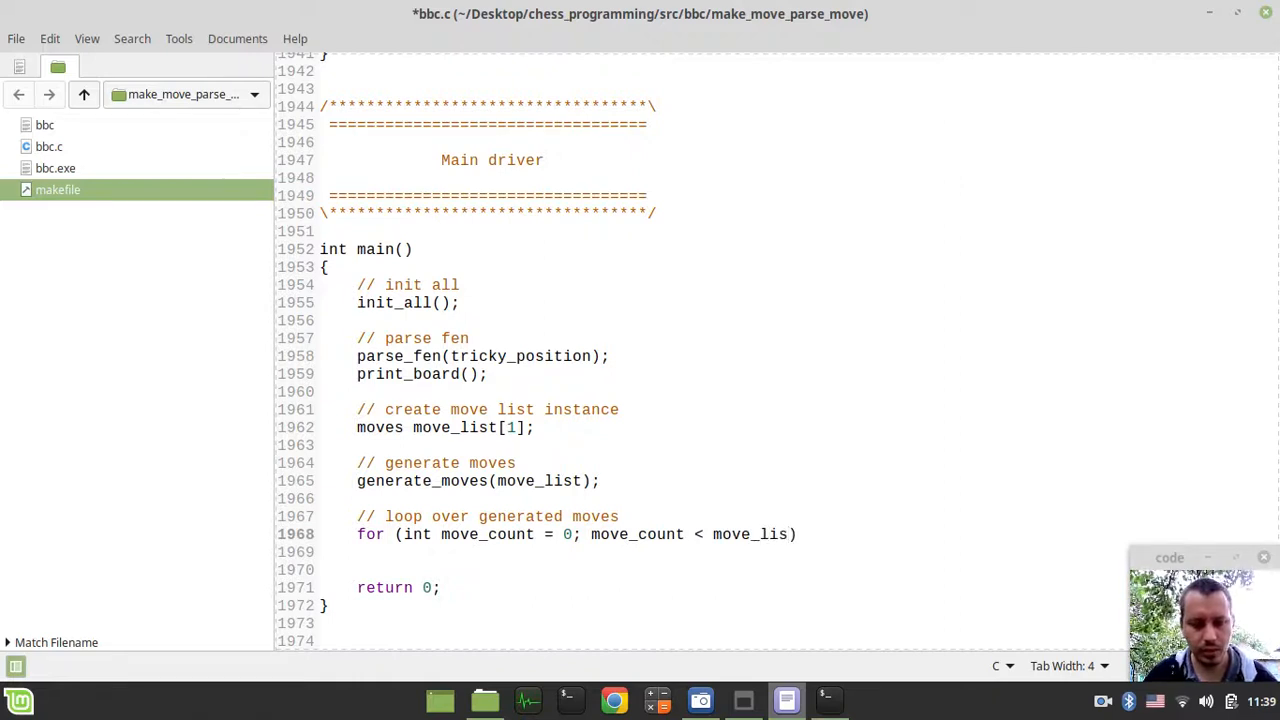
text(t->)
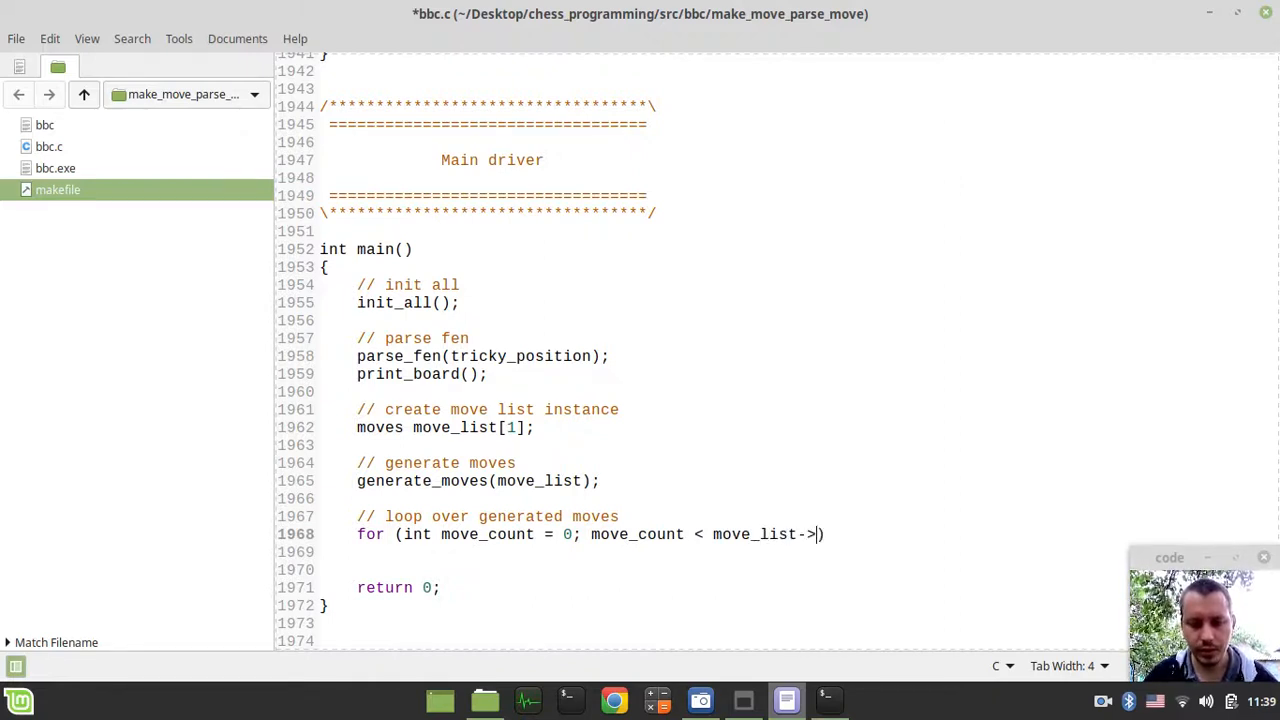
text(count;)
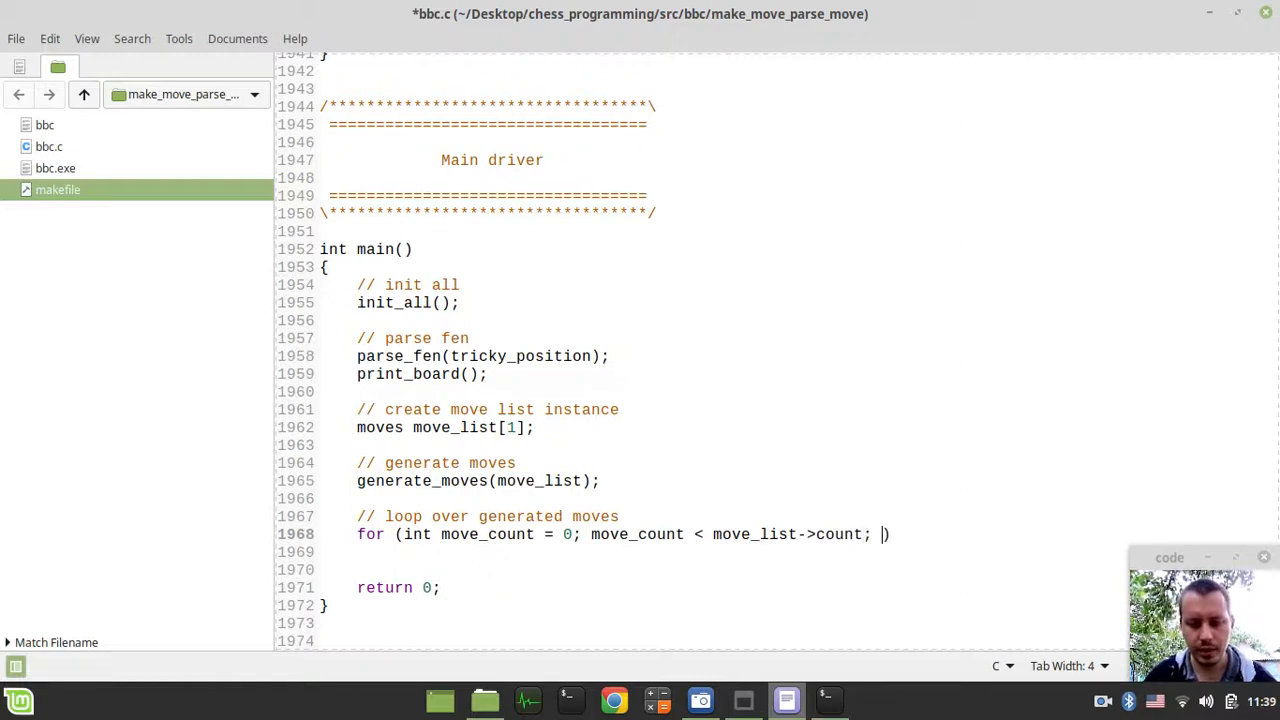
text(move)
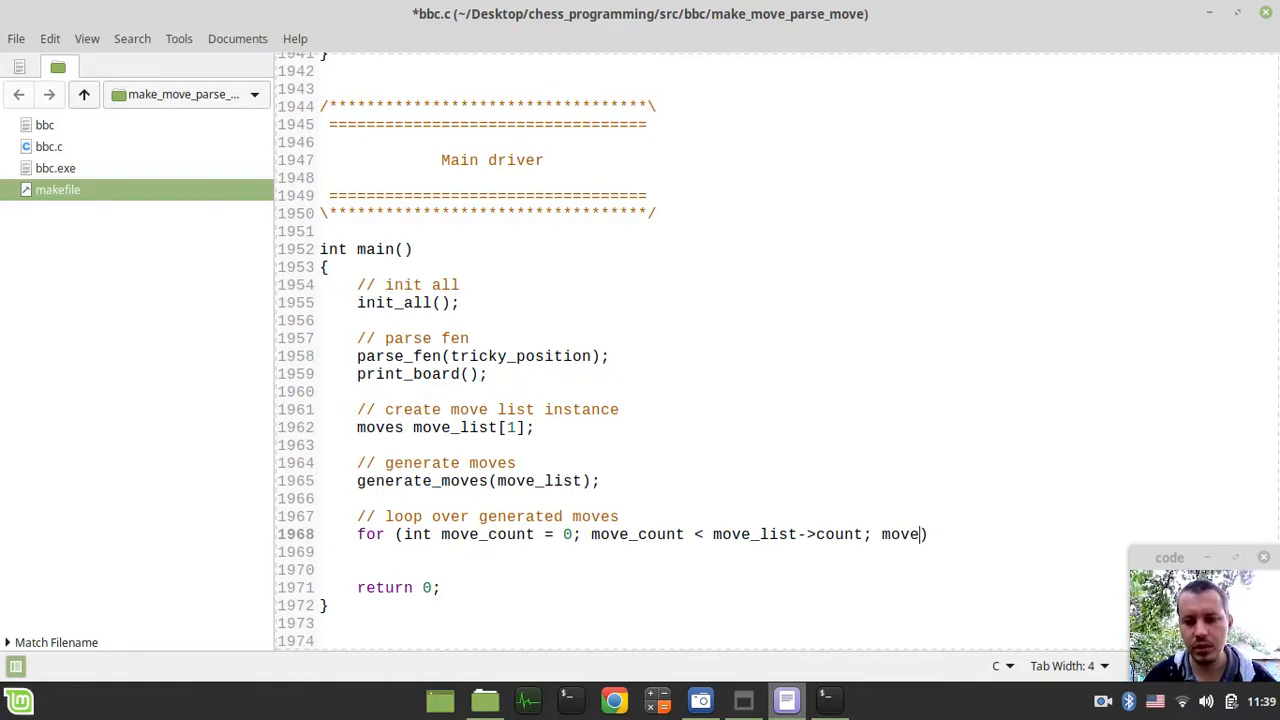
text(_count++)
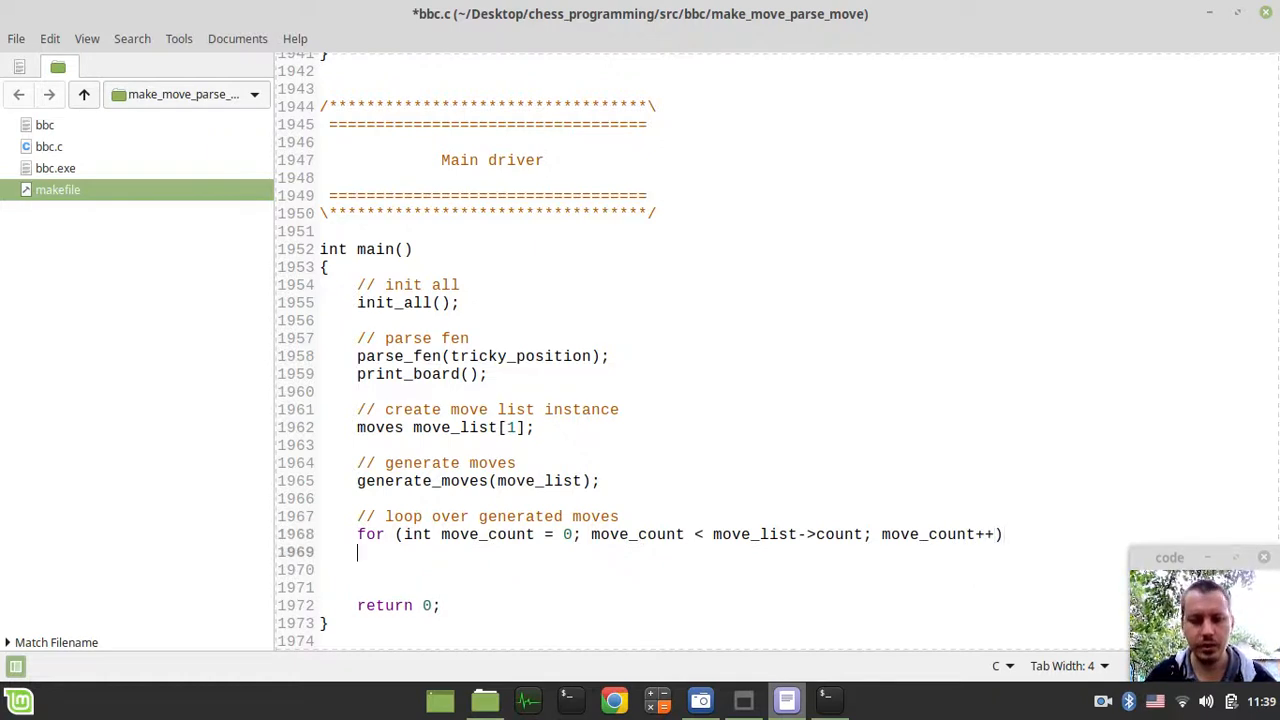
text({)
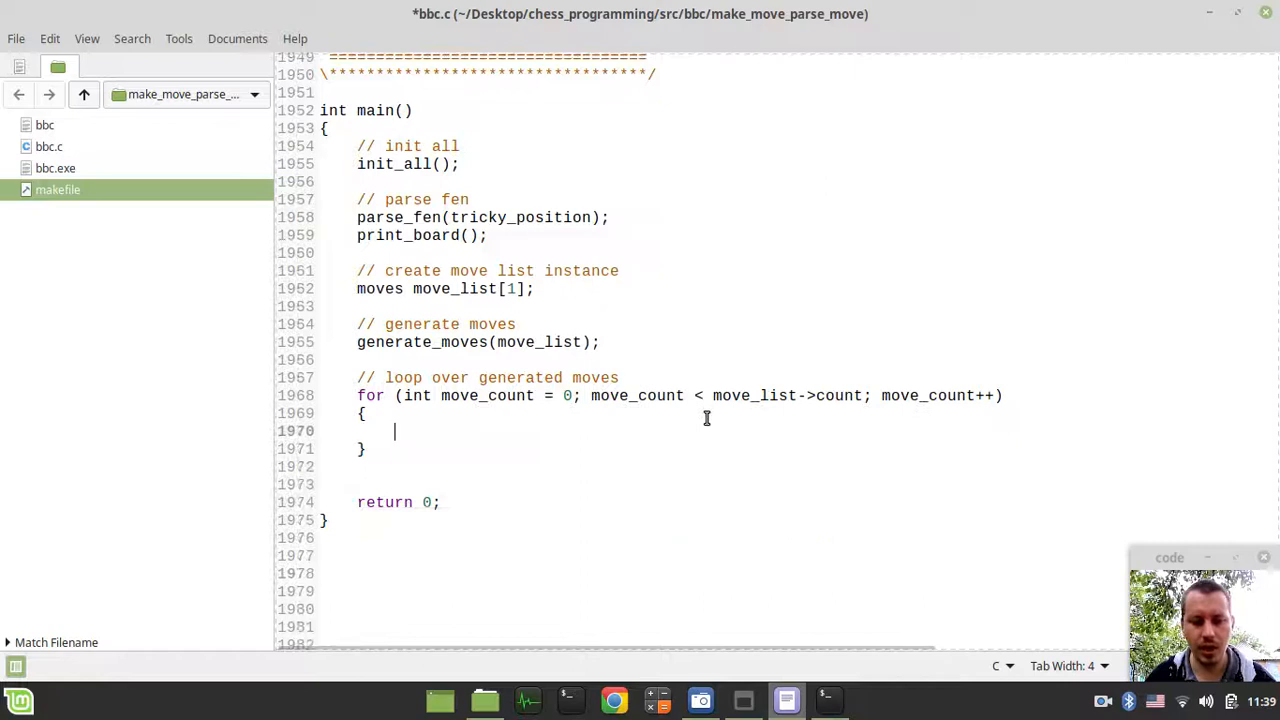
- Inside the loop, add an 'init move' comment and int move = move_list->moves[move_count];
text(// init move)
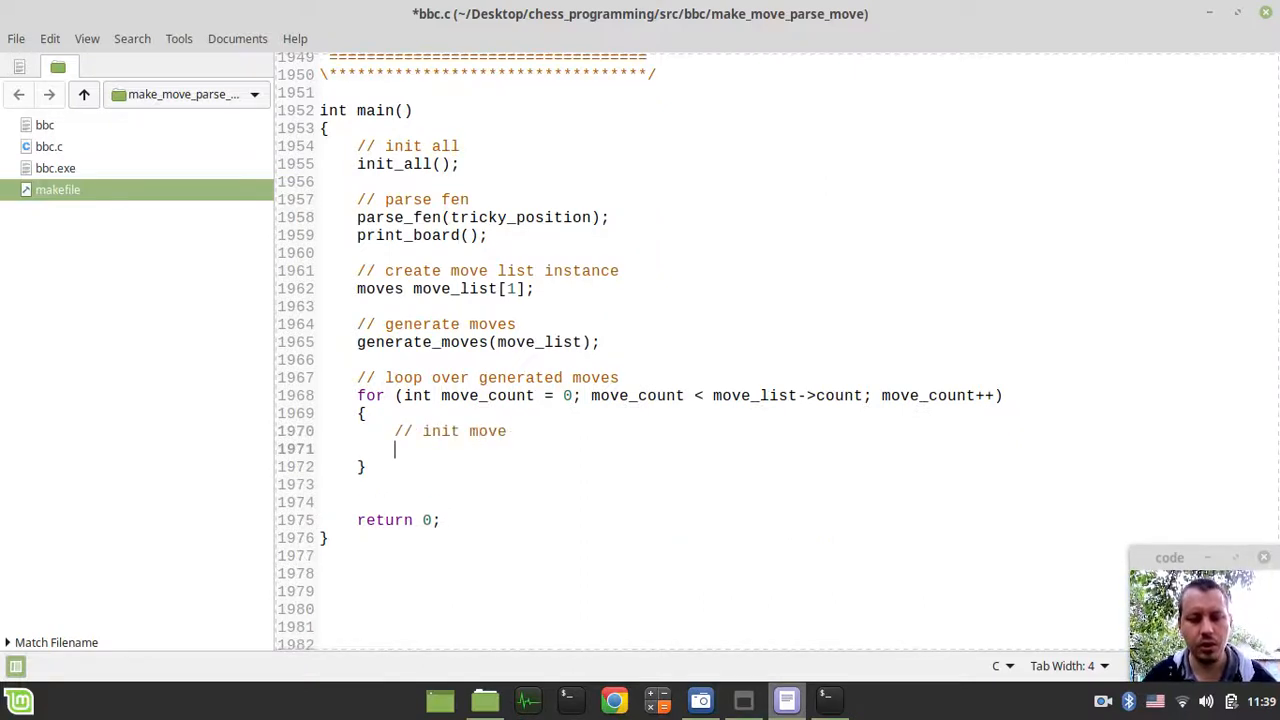
text(int mov)
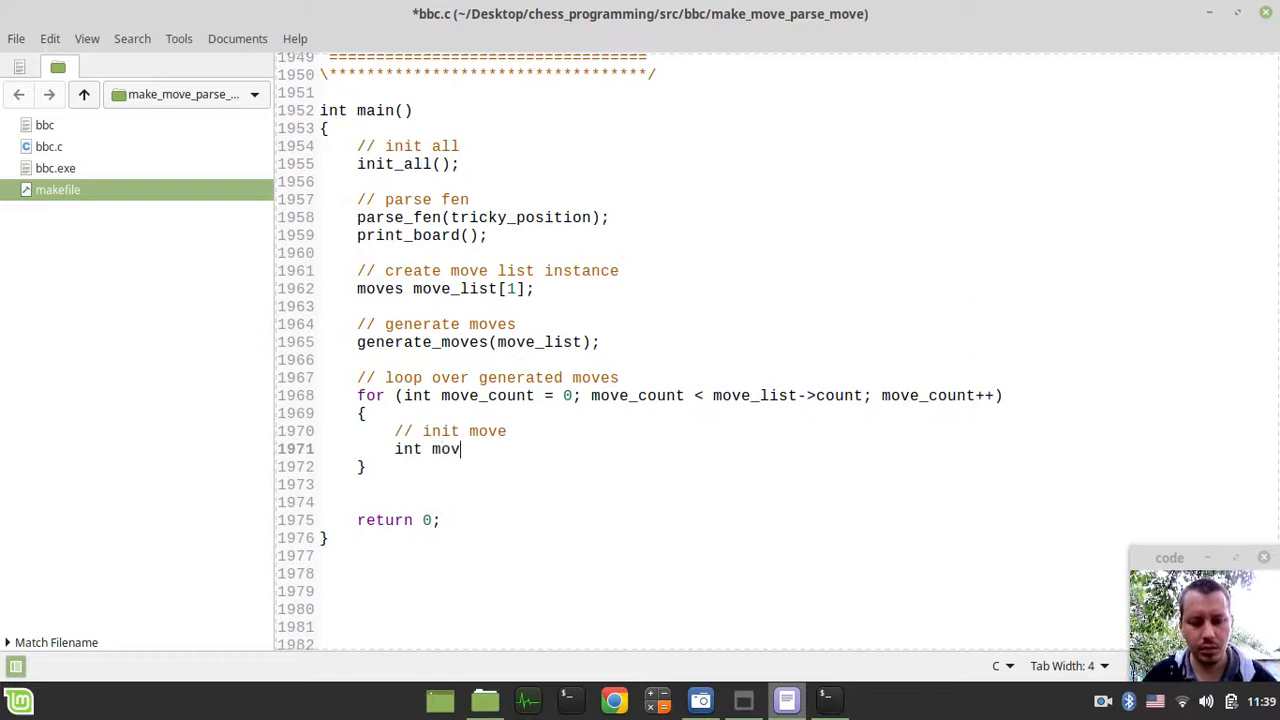
text(e =)
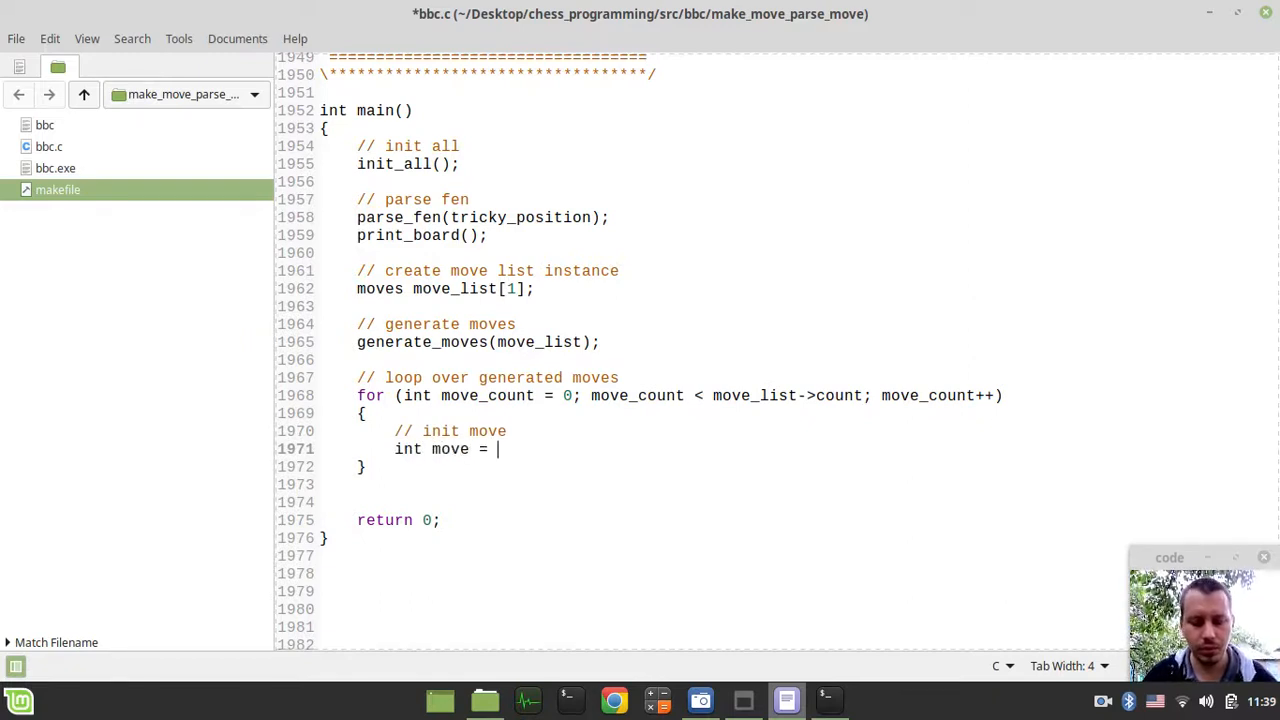
text(move_list)
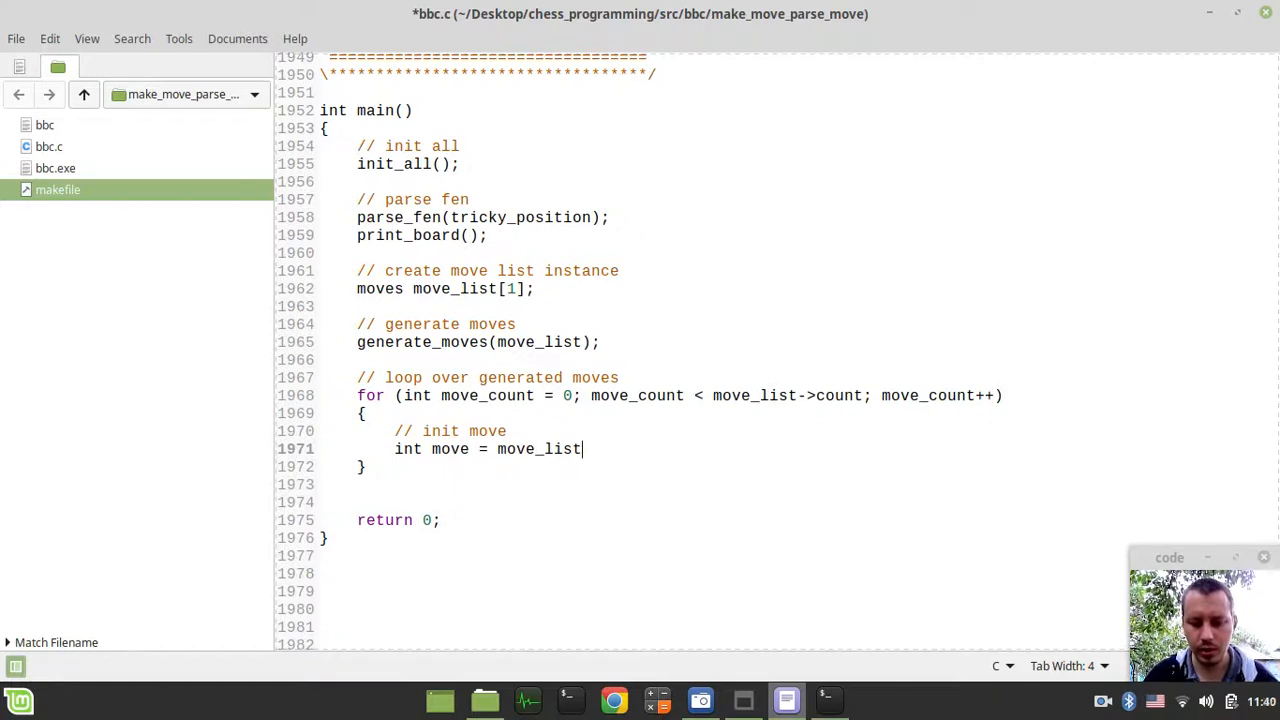
text(->moves)
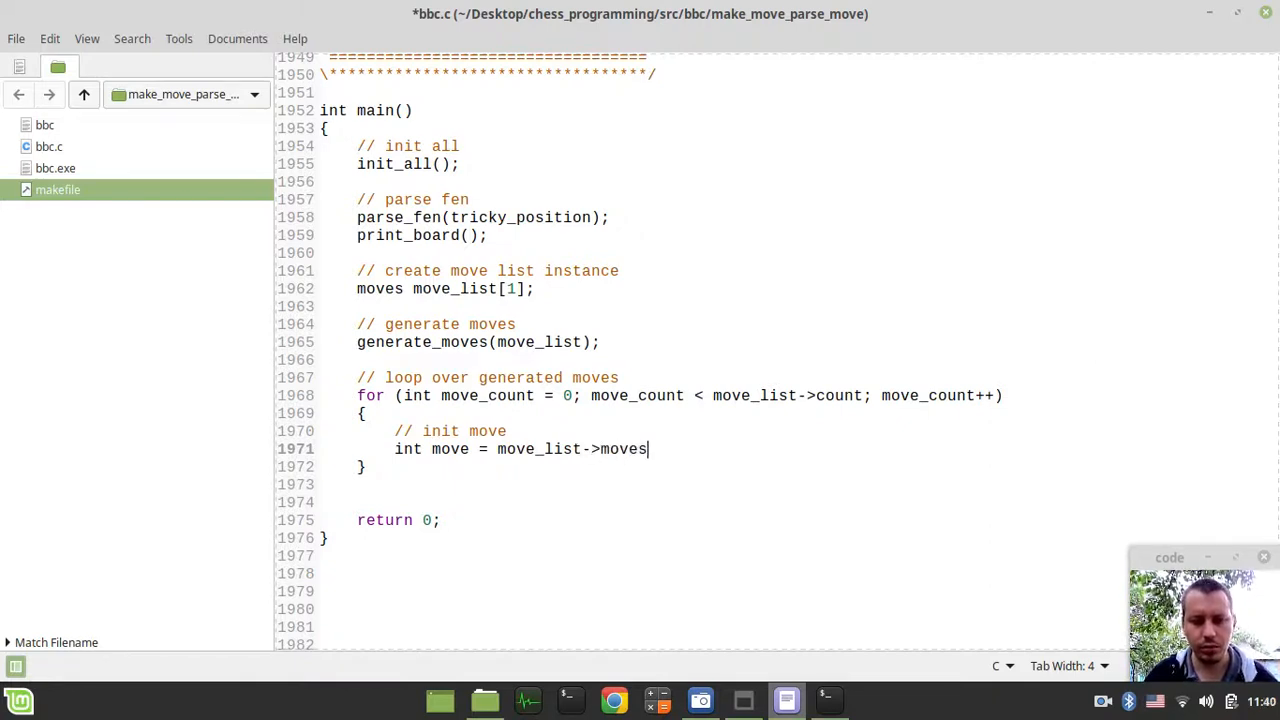
text([])
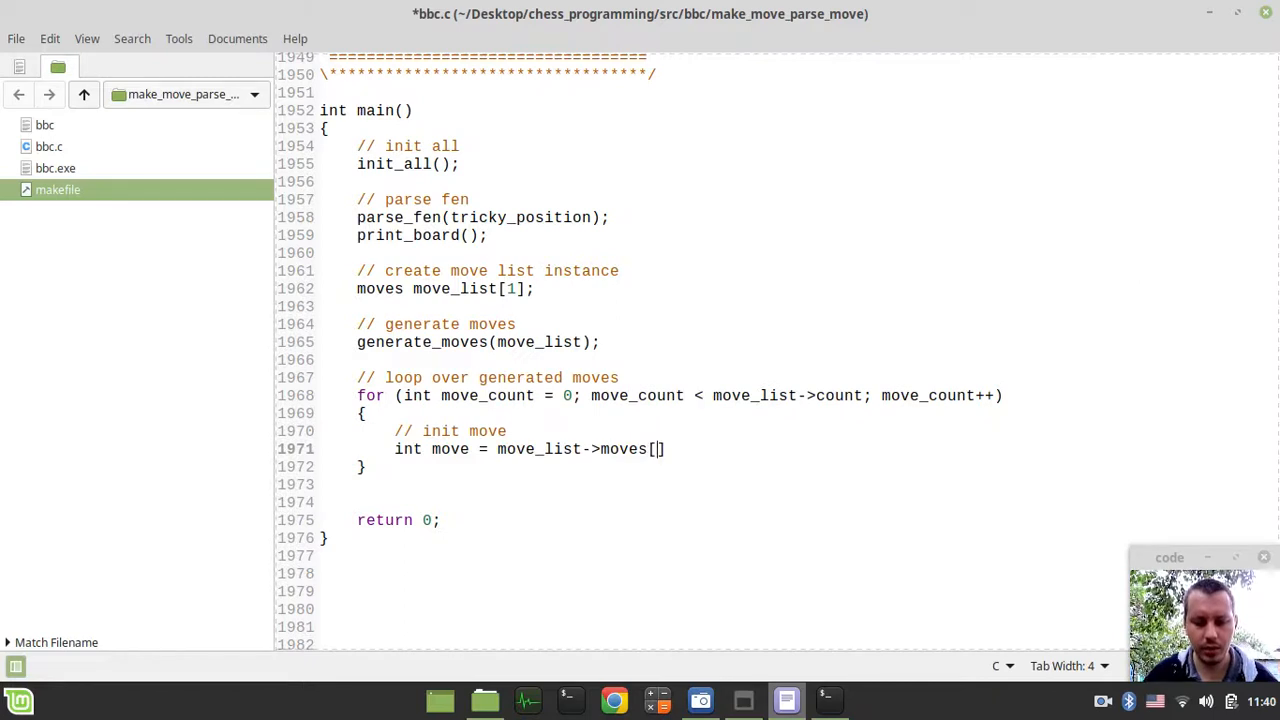
text(move)
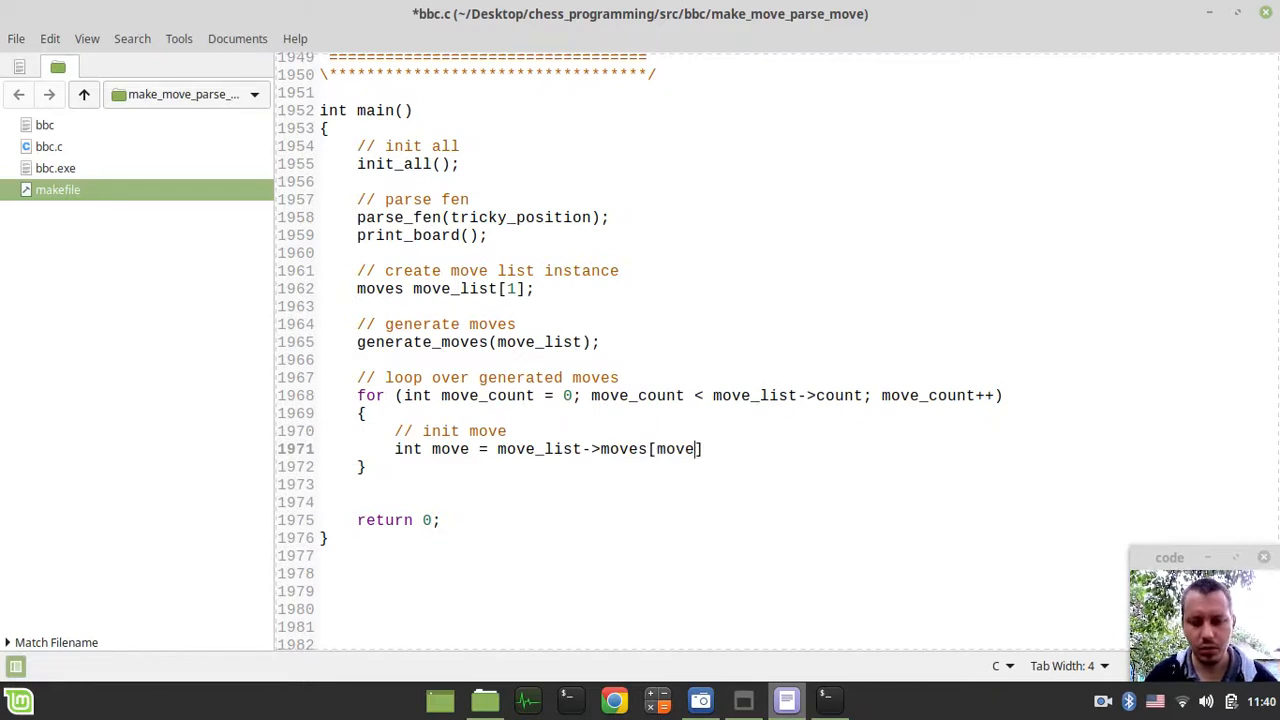
text(_count)
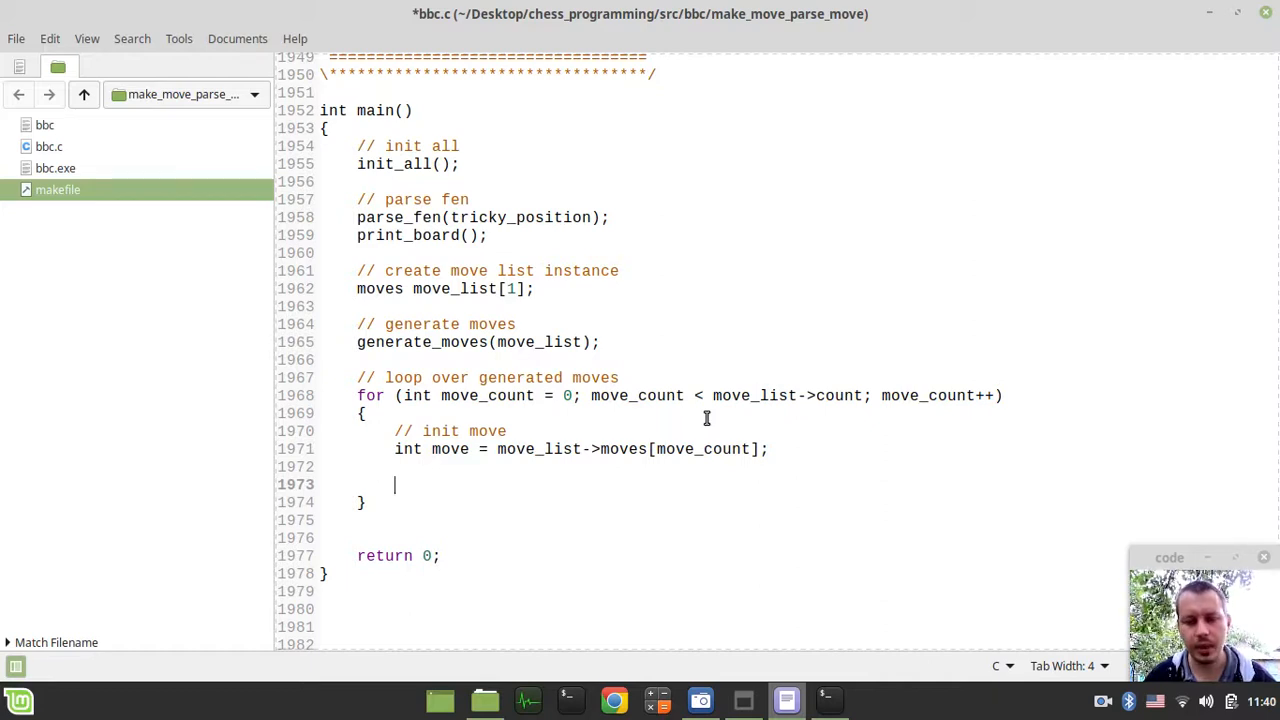
- Add '// preserve board state' with copy_board(); and a '// make move' comment in the loop
text(//)
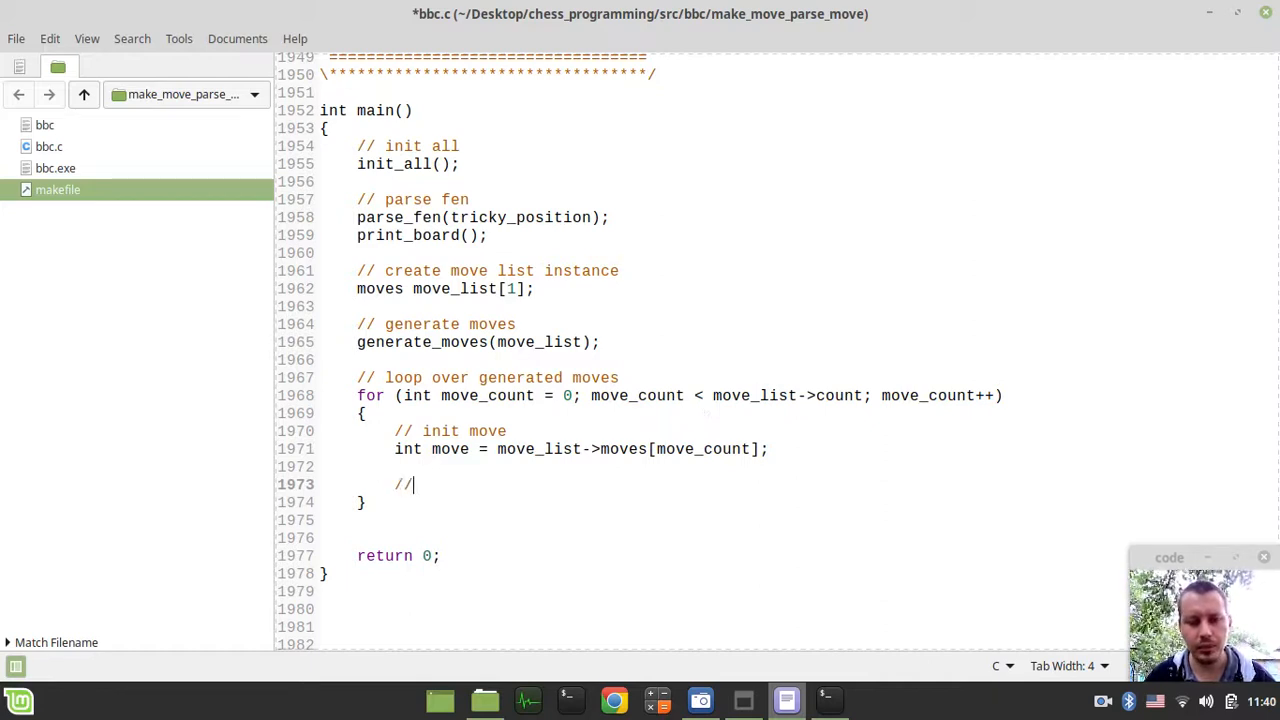
text(pre)
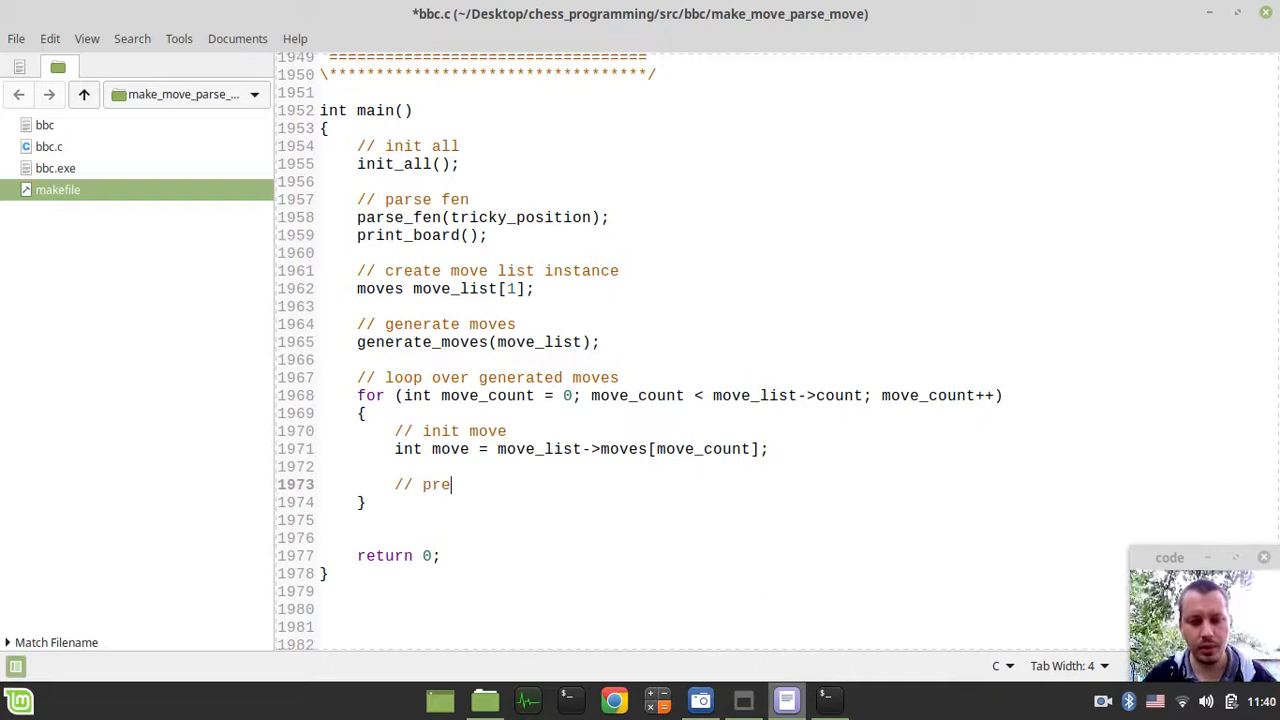
text(serve)
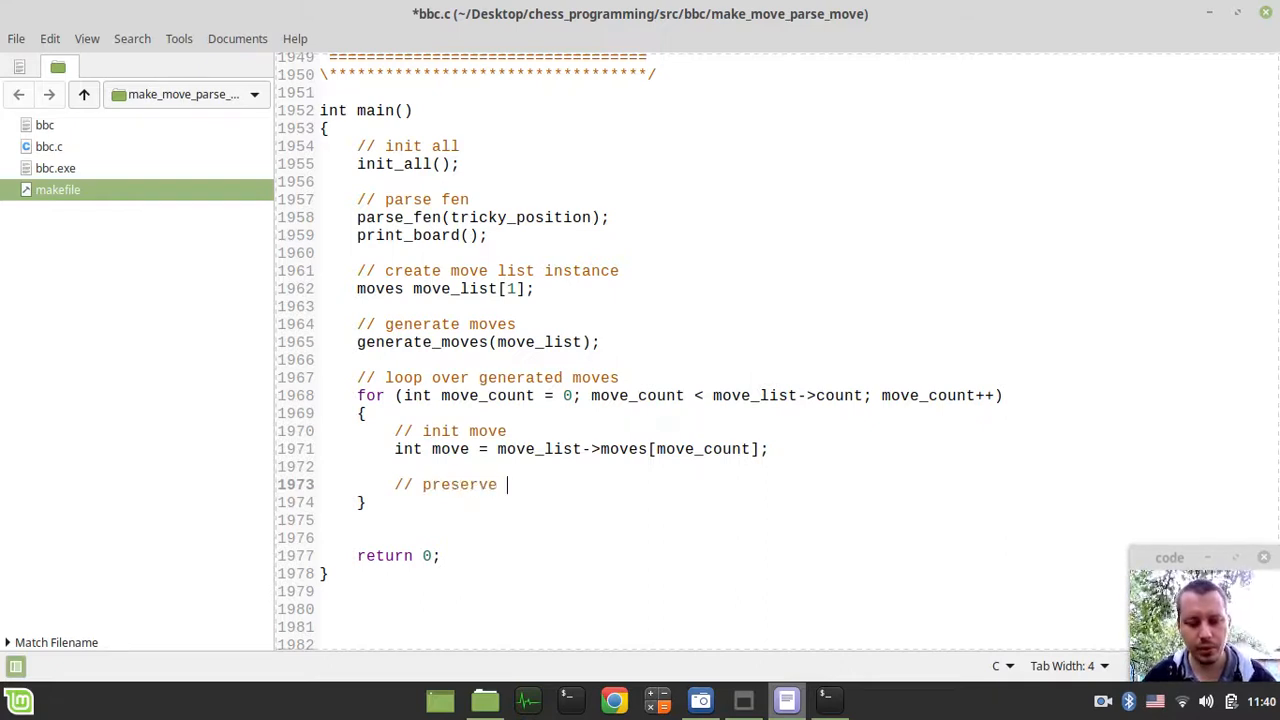
text(board state)
text(cop)
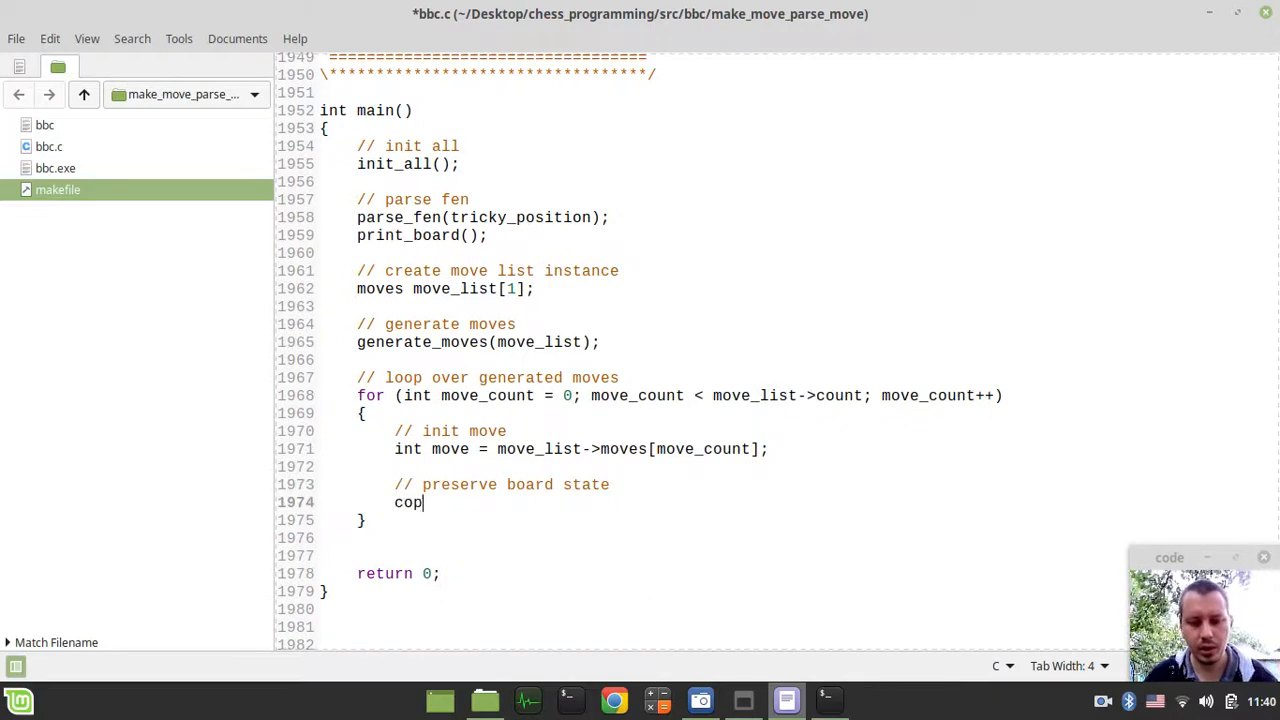
text(y_board();)
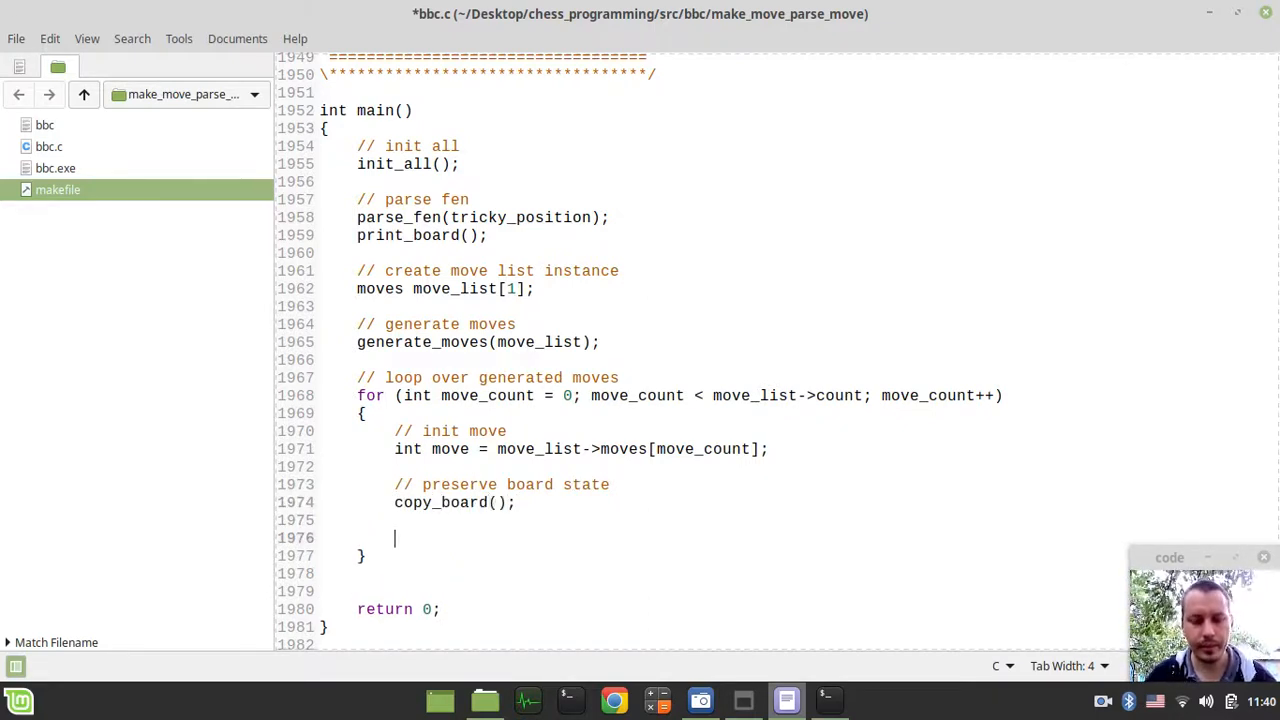
text(// ma)
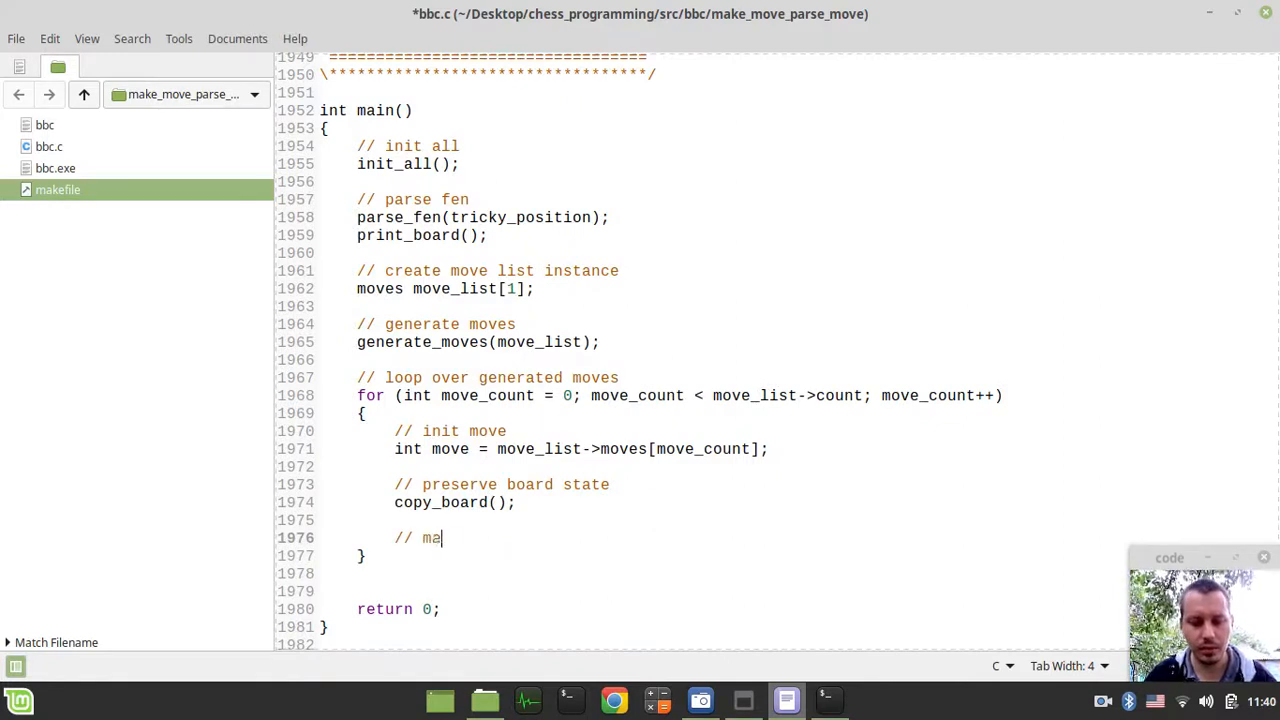
text(ke move)
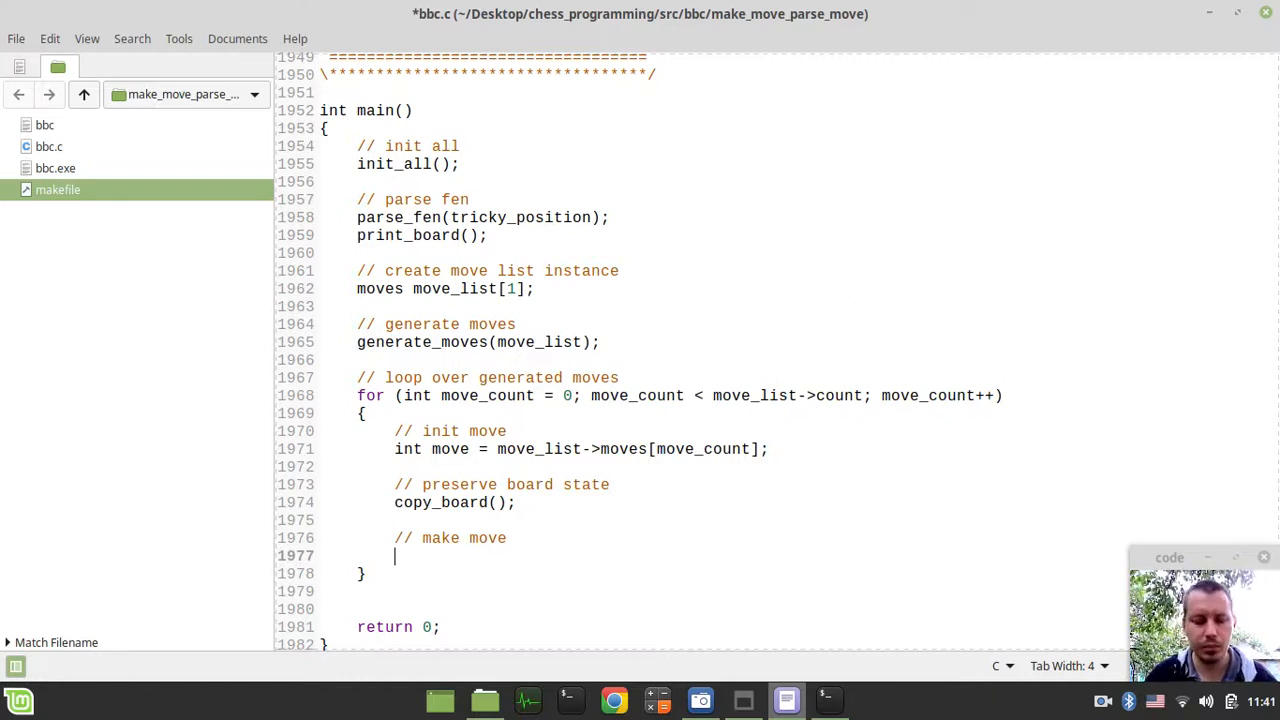
- Call make_move(move, all_moves), followed by print_board(); and getchar(); inside the loop
text(if (!m)
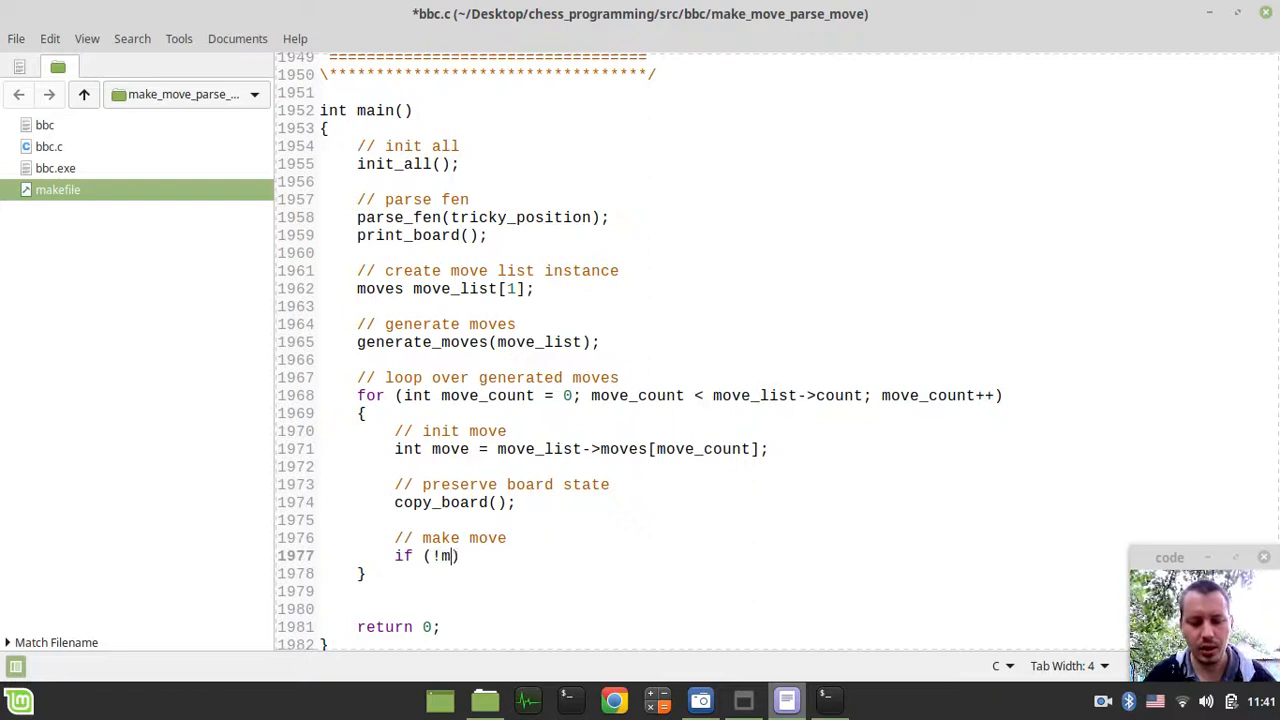
text(ake_move)
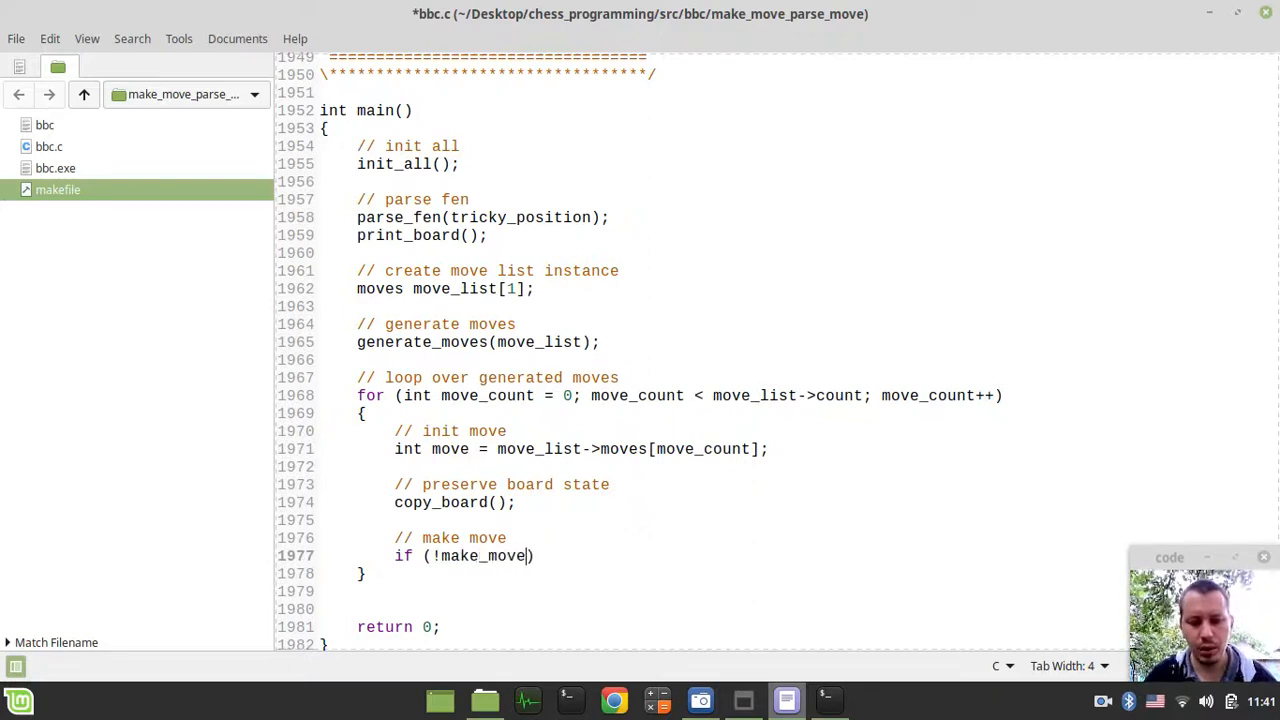
text((mo)
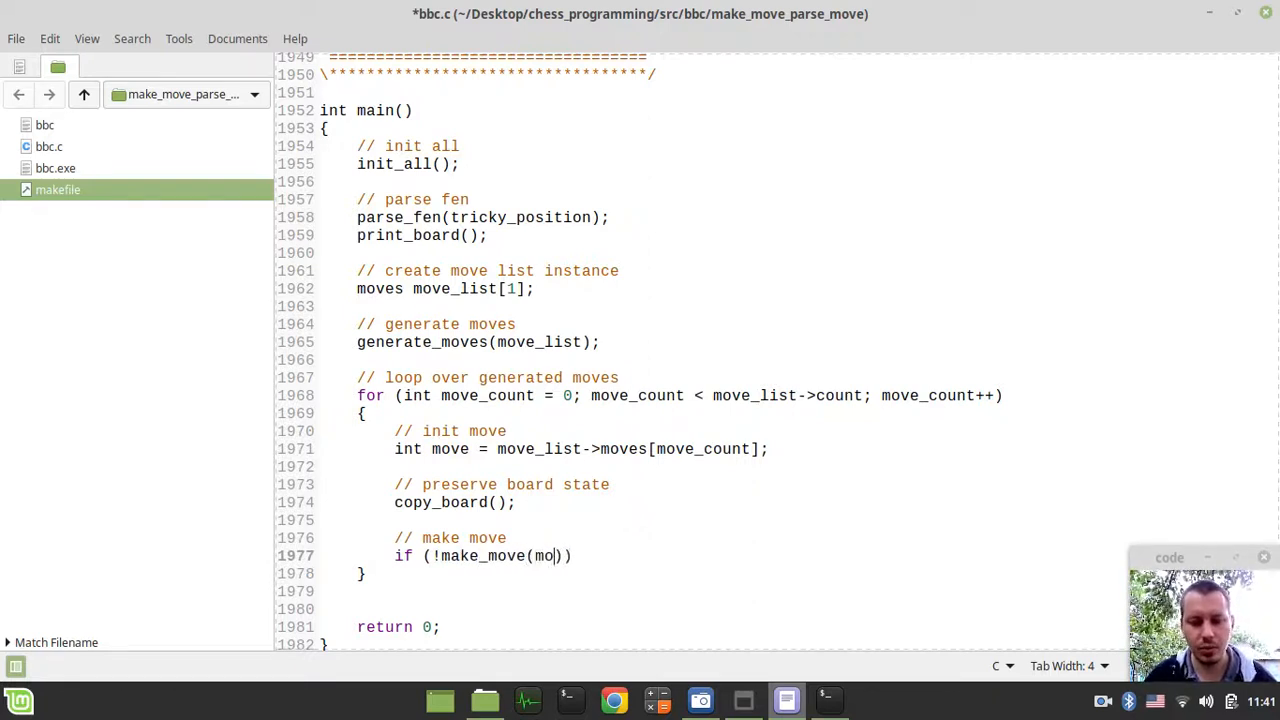
text(ve, all_)
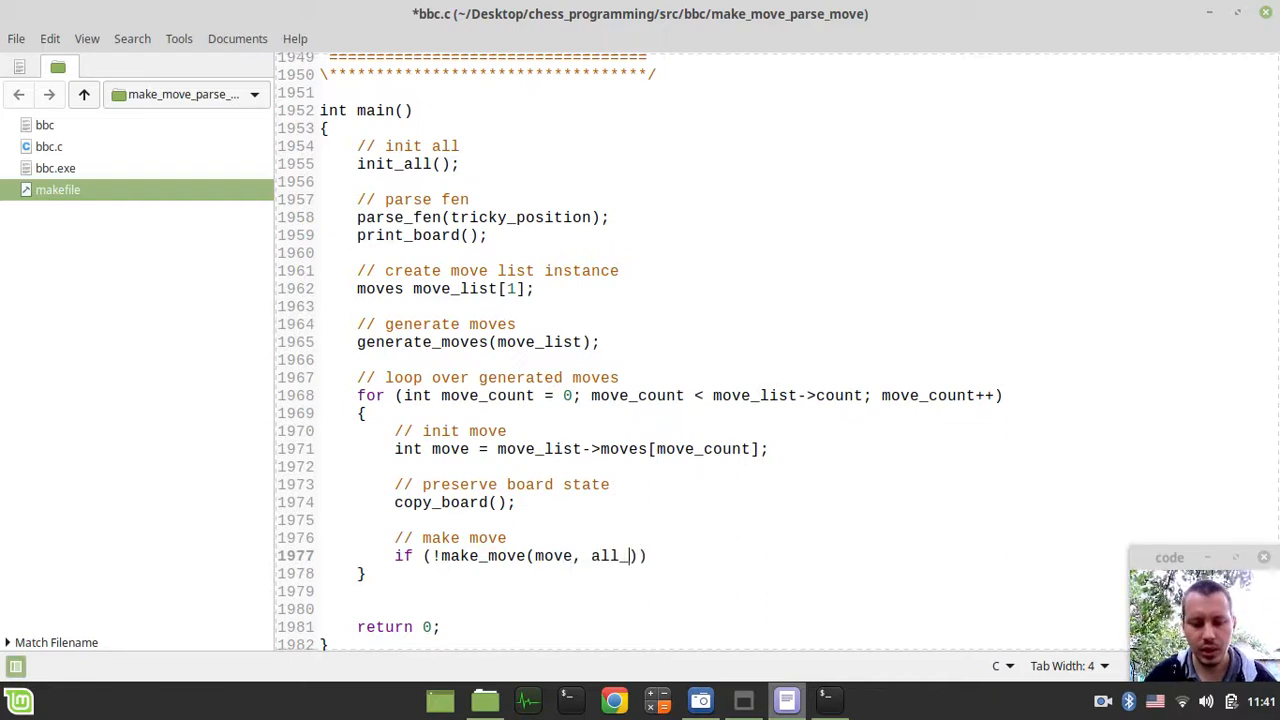
text(moves)
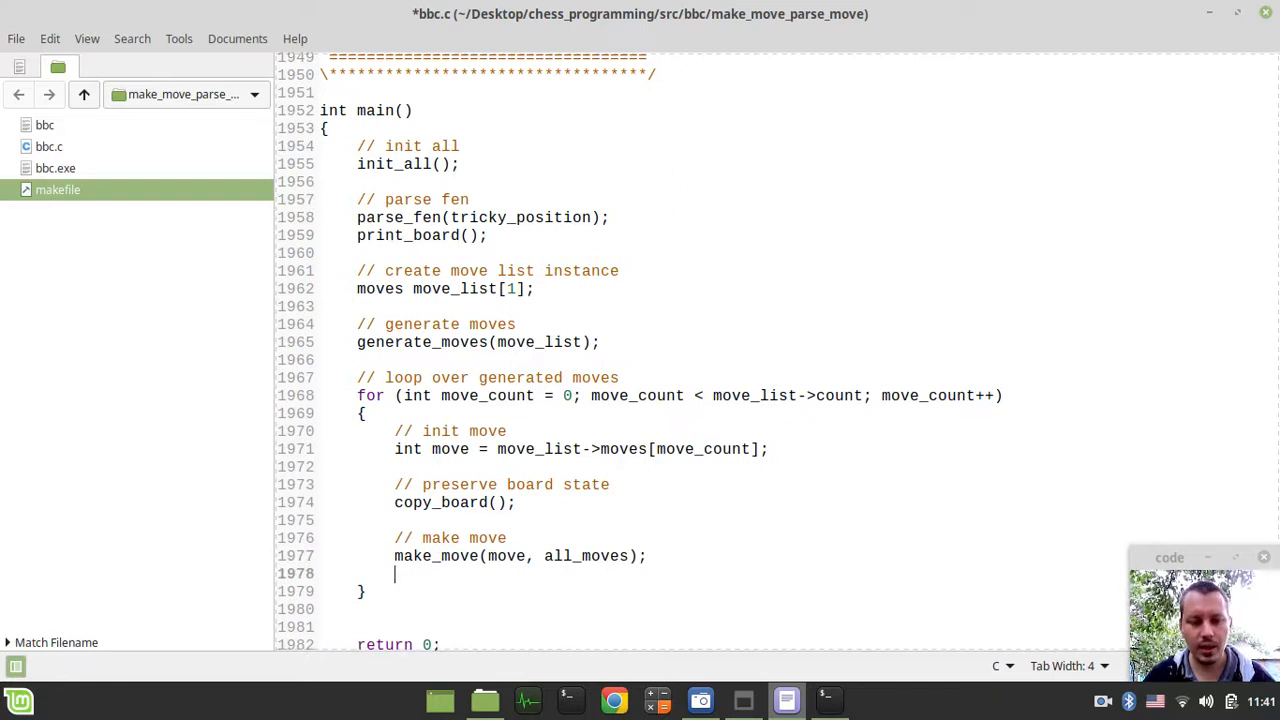
text(print_)
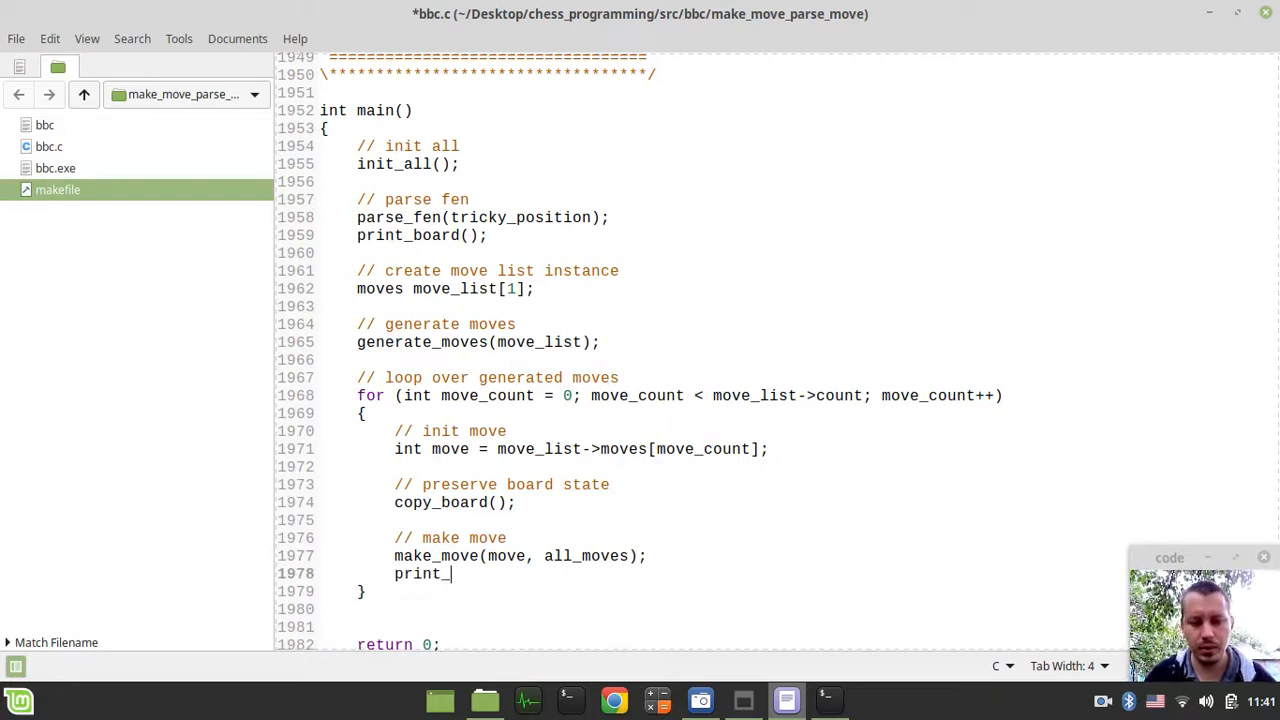
text(board)
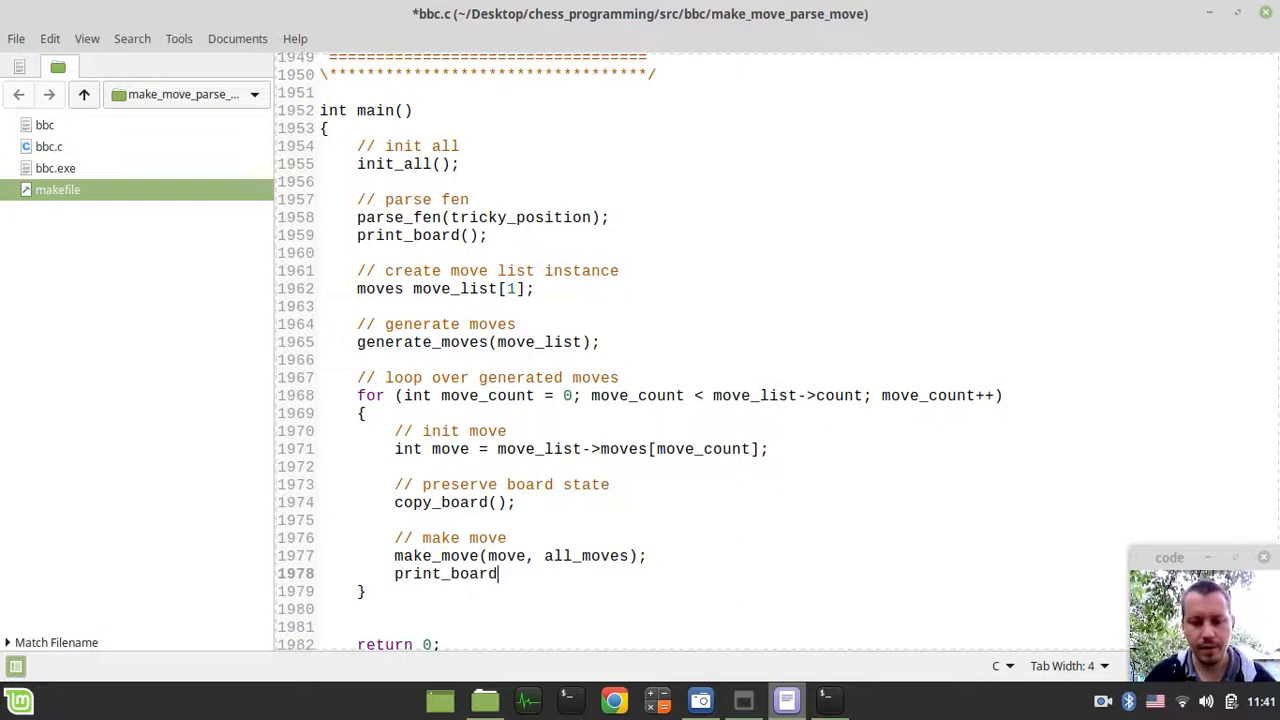
text(();)
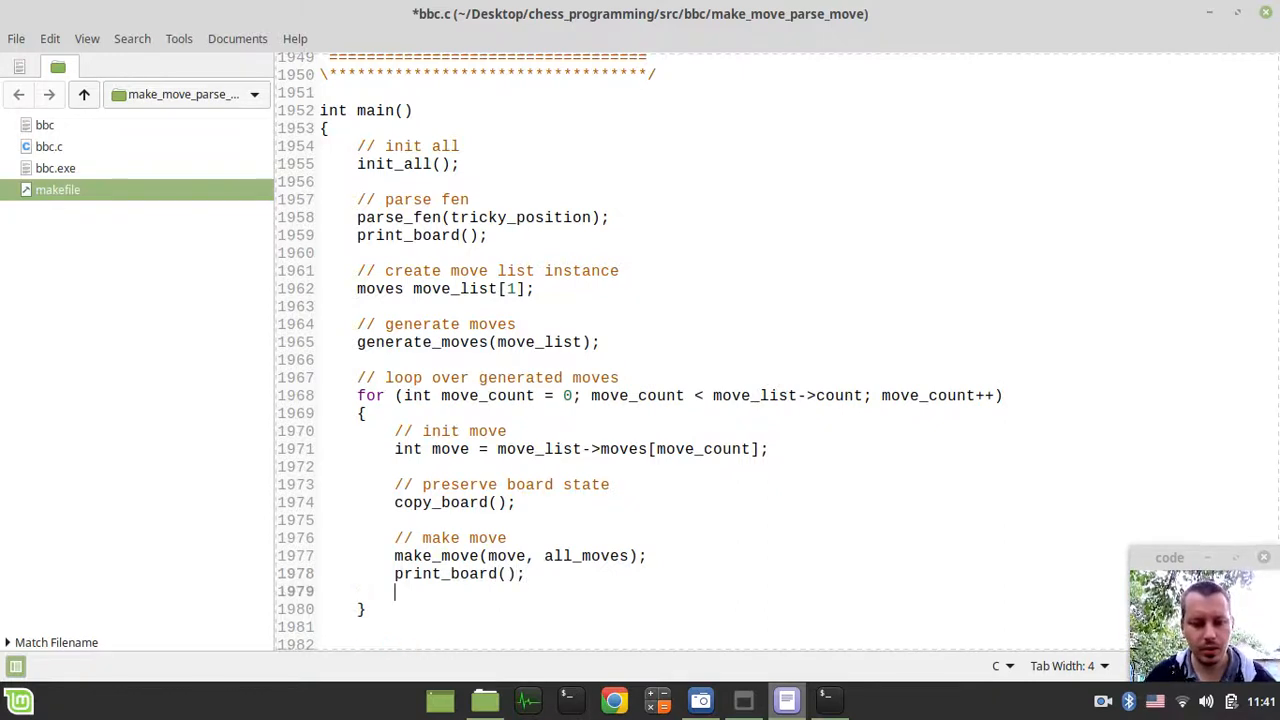
text(getchar)
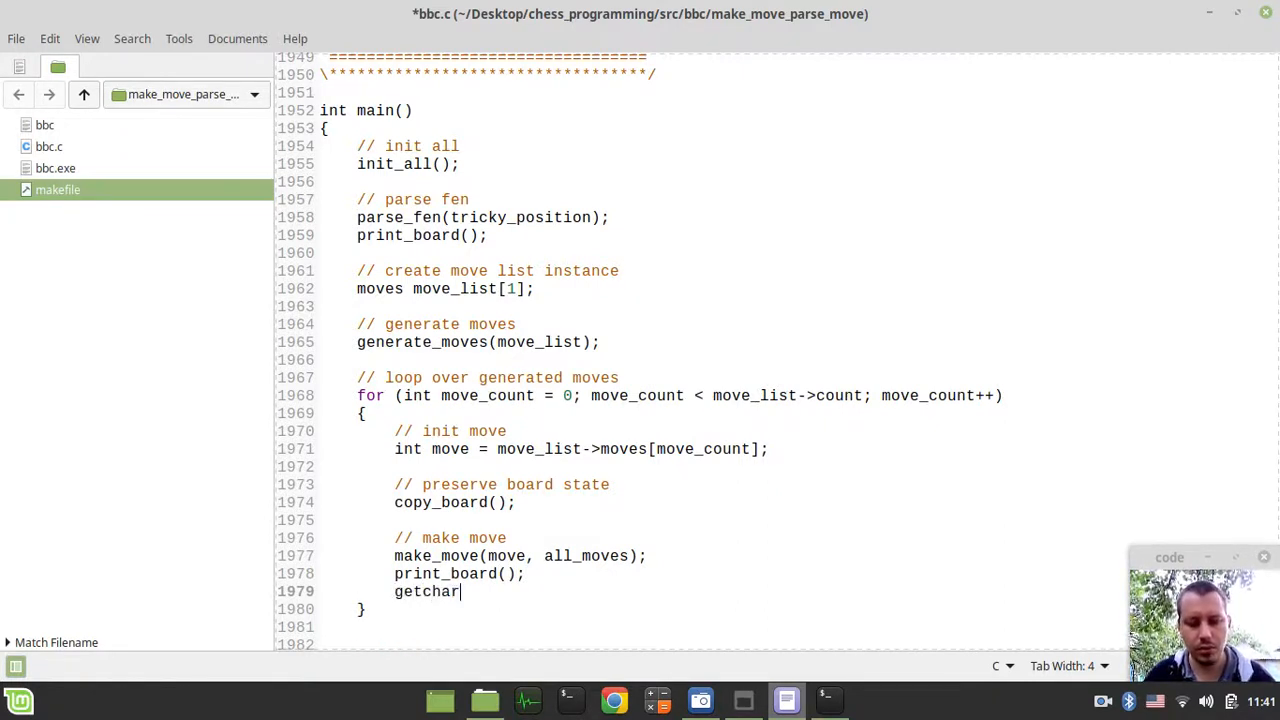
text(();)
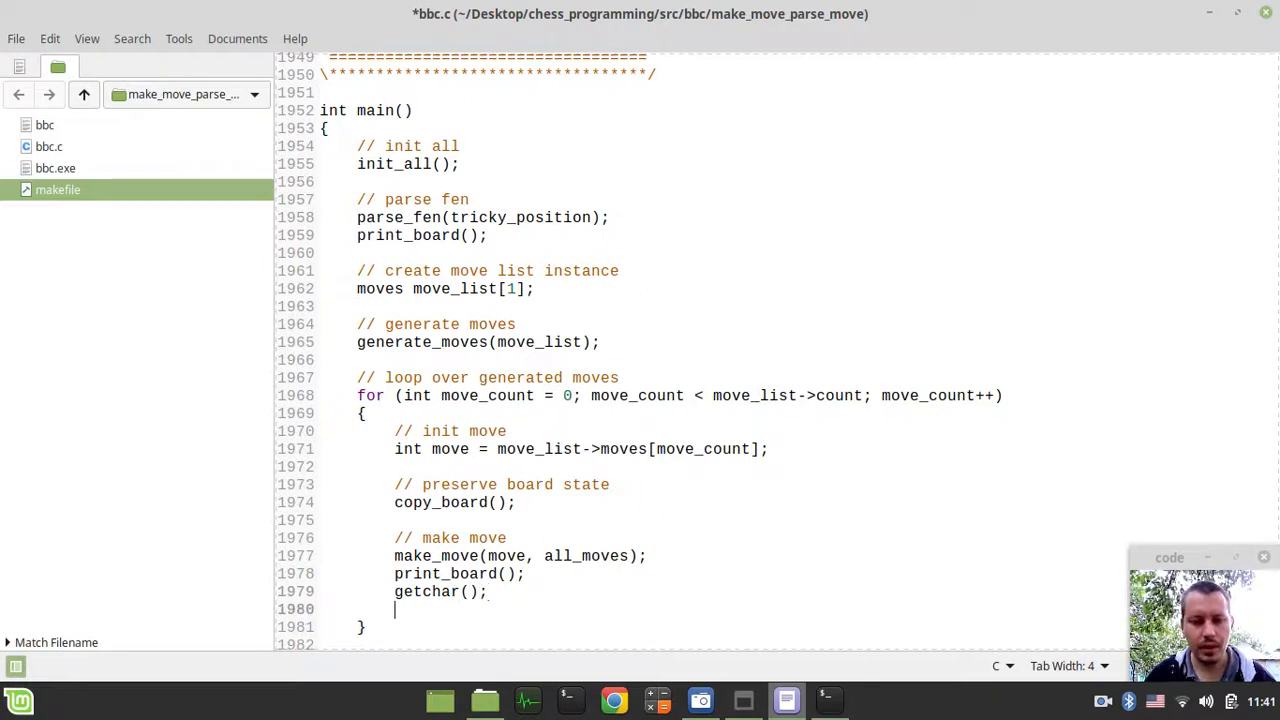
- Add a '// take back' block calling take_back(), print_board() and getchar(), then save
scroll(down, 3)
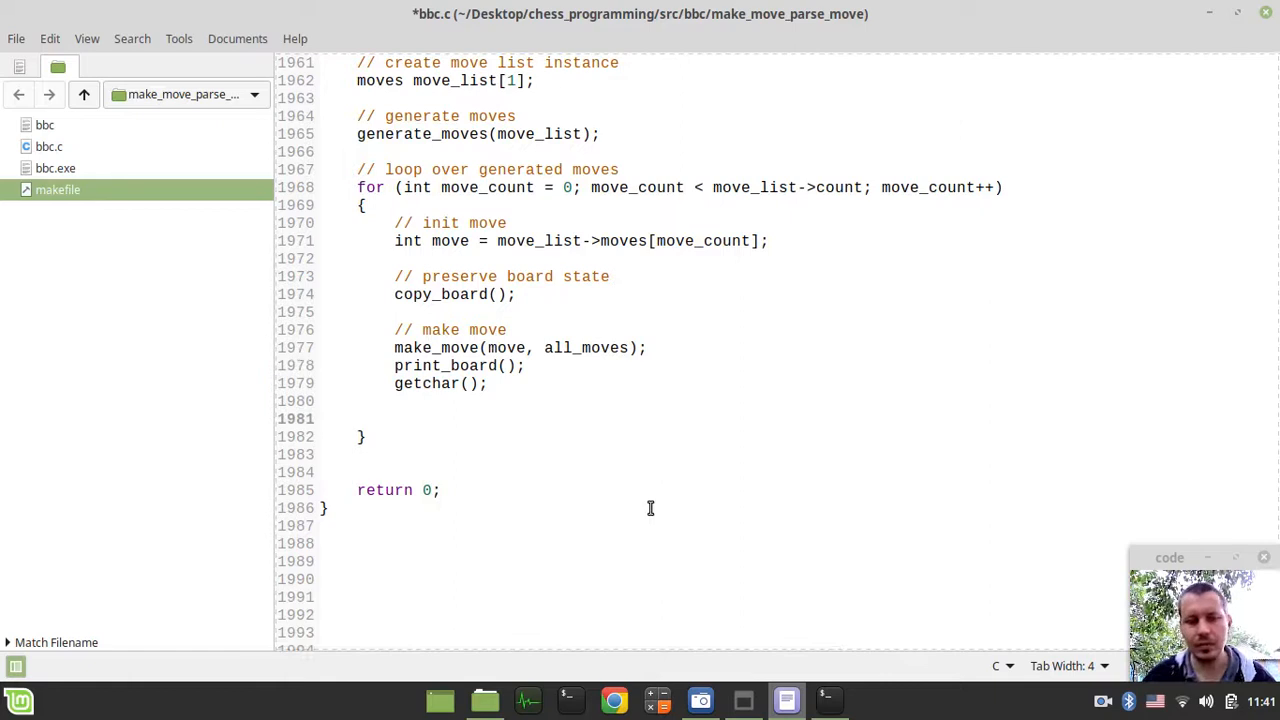
click(394, 419)
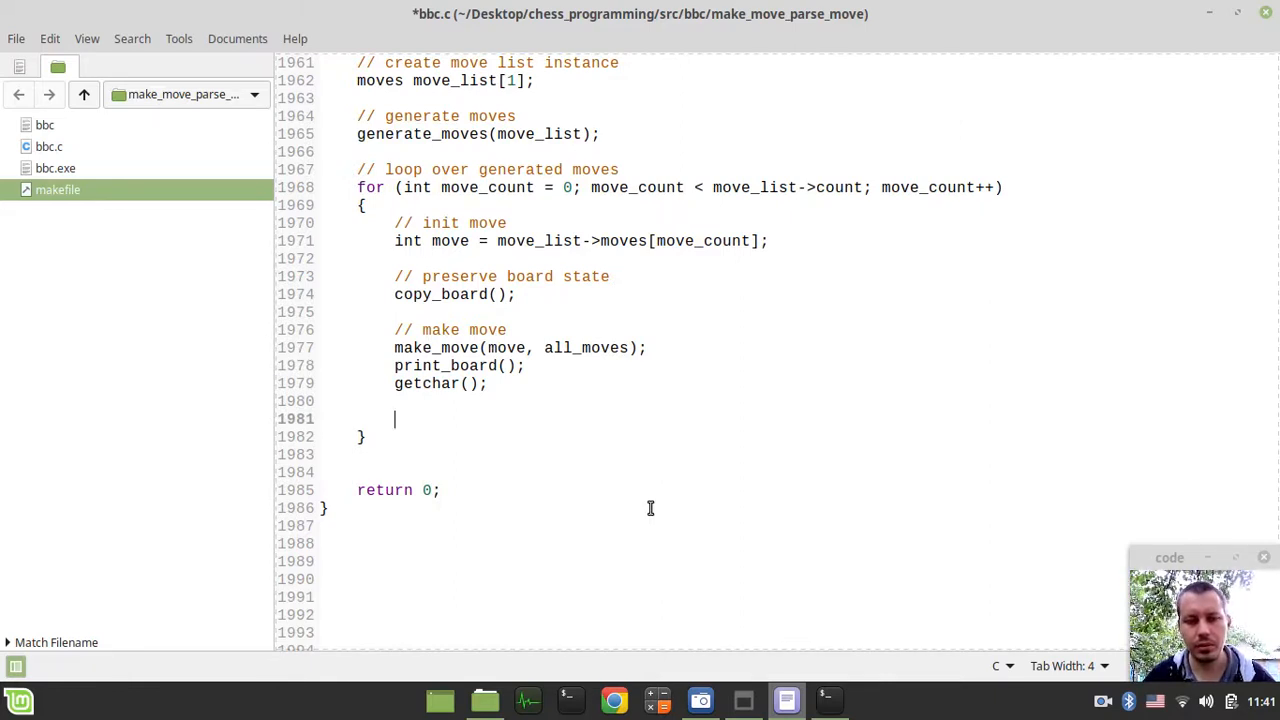
text(//)
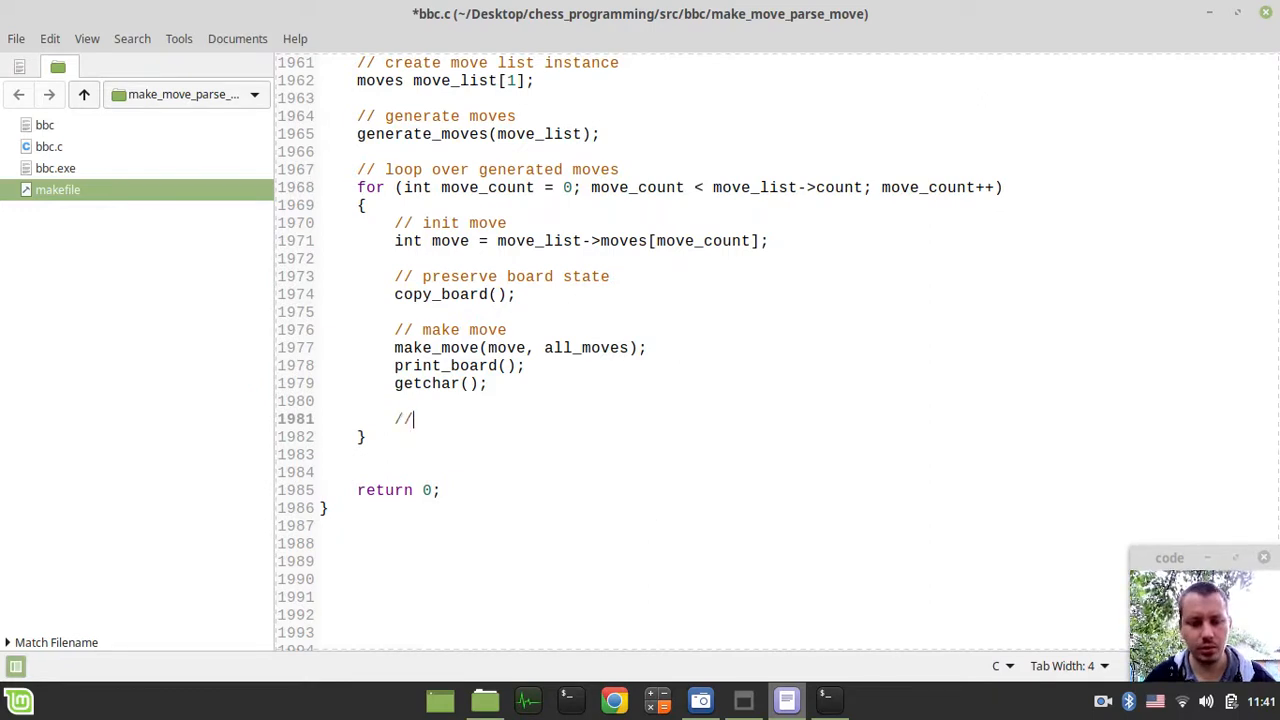
text(take b)
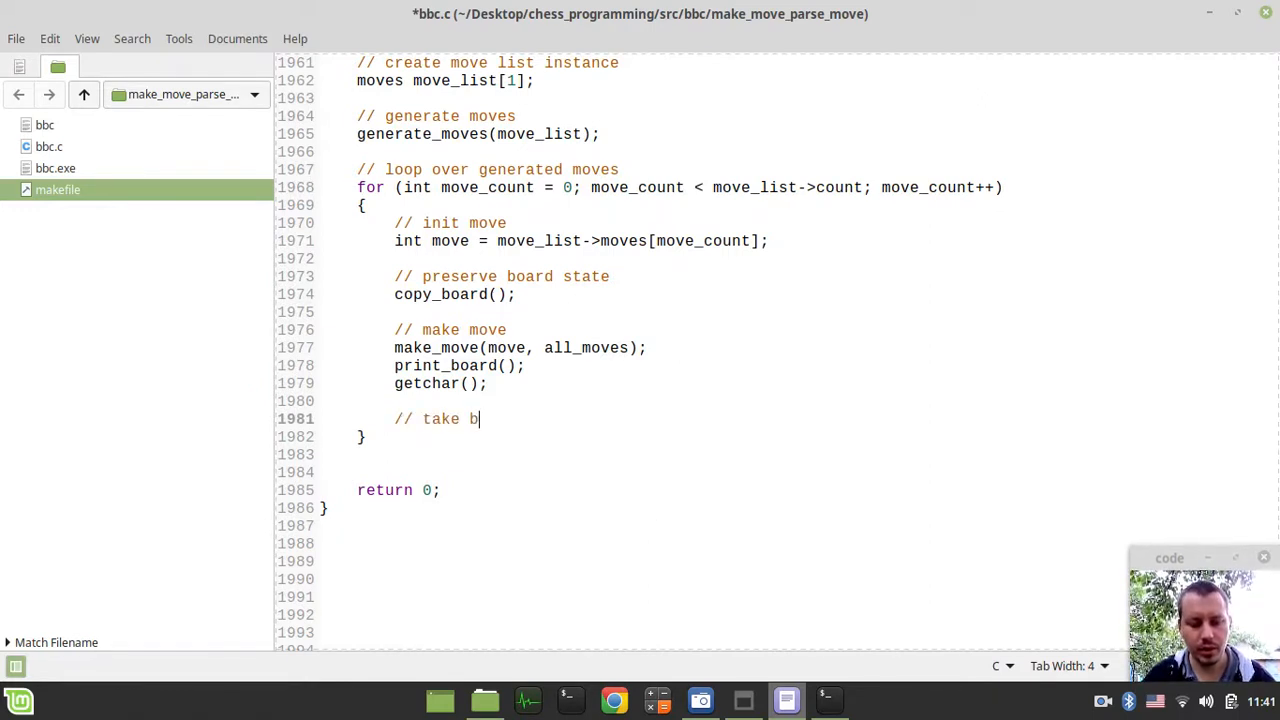
text(ack)
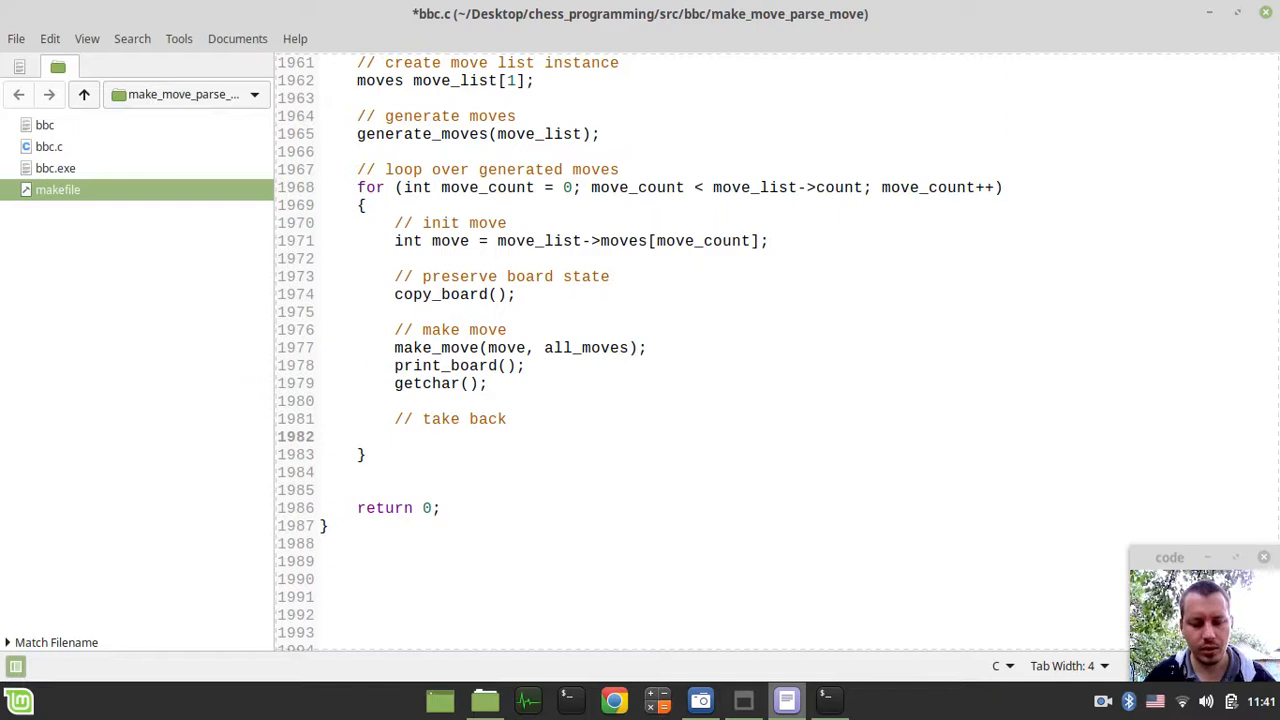
text(take_)
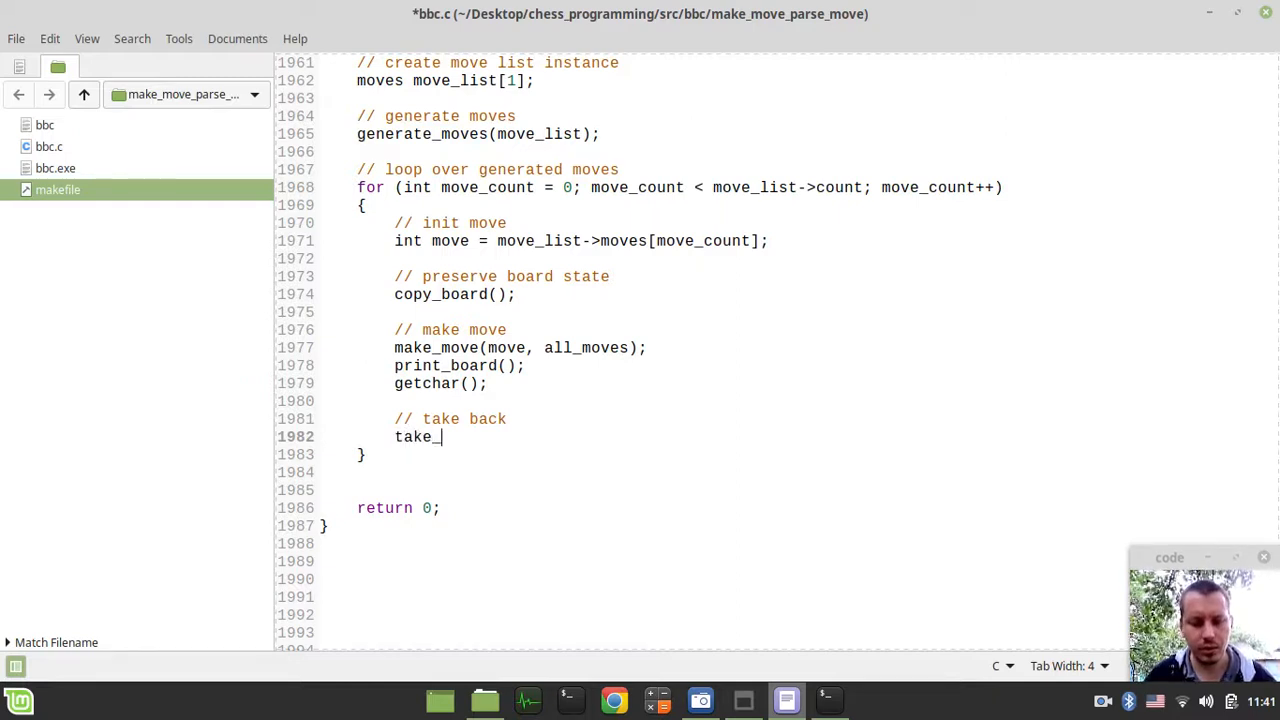
text(back();)
text(print_)
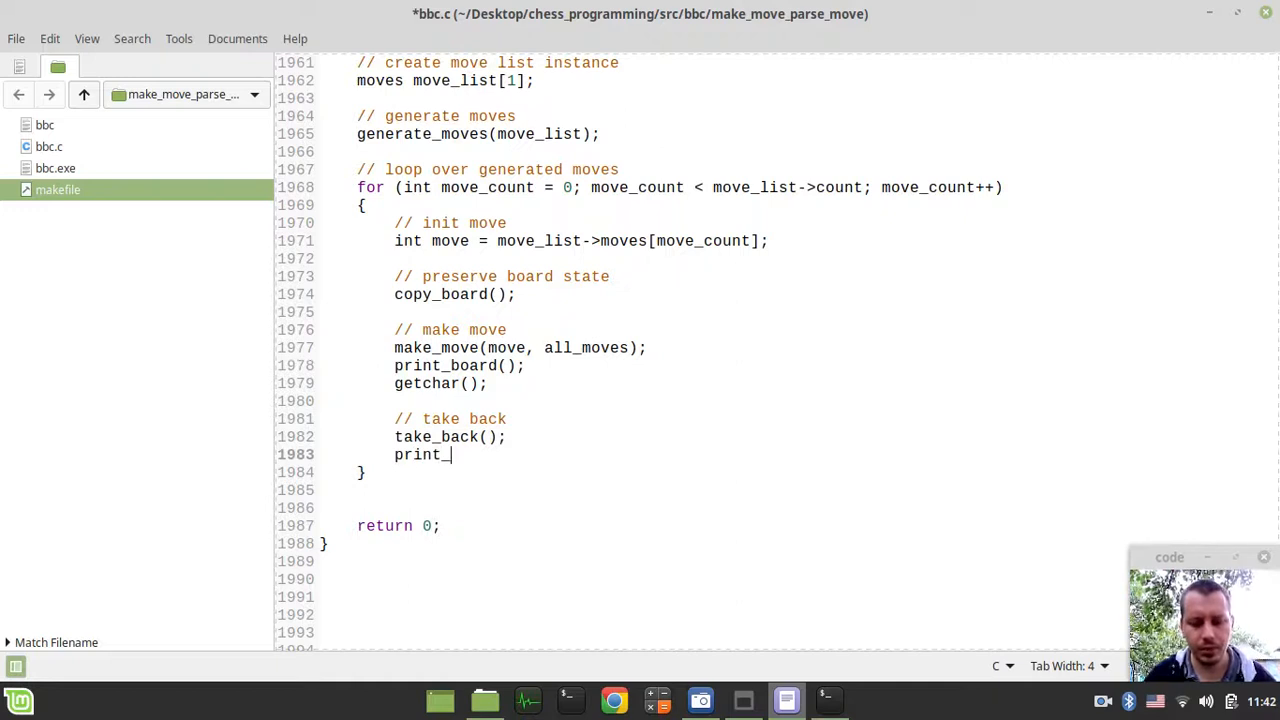
text(board();)
text(get)
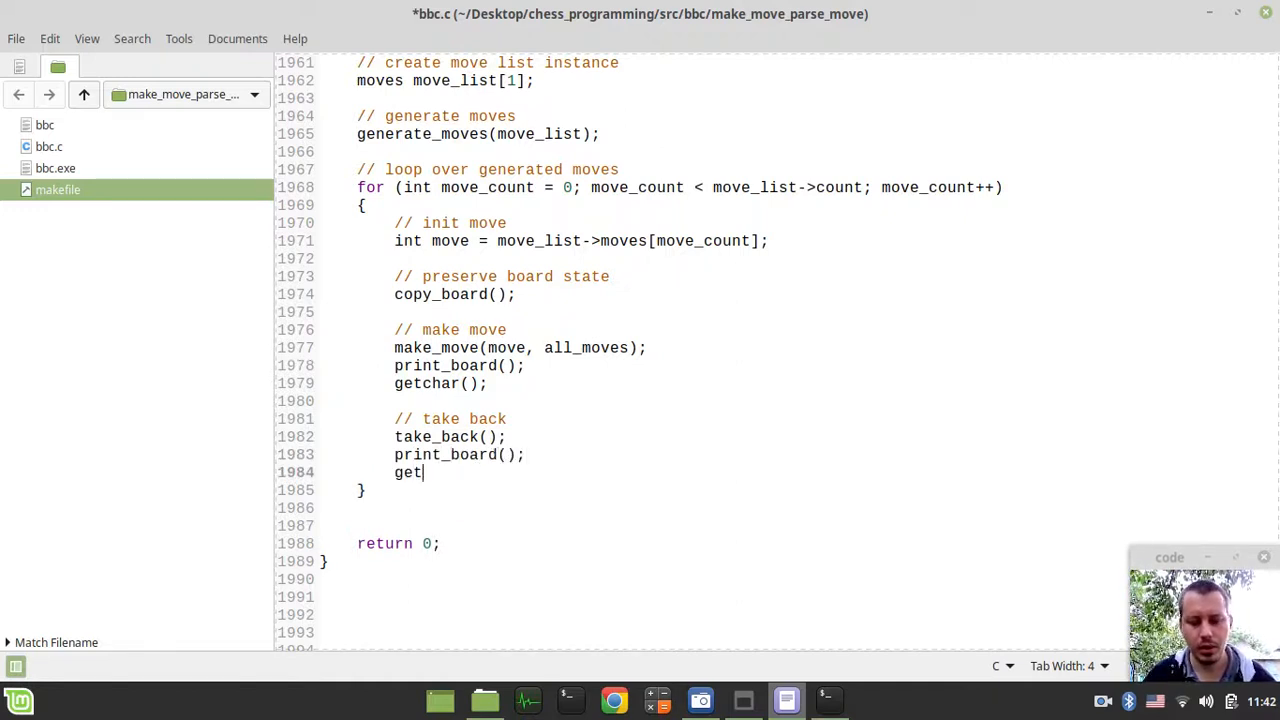
text(_char()
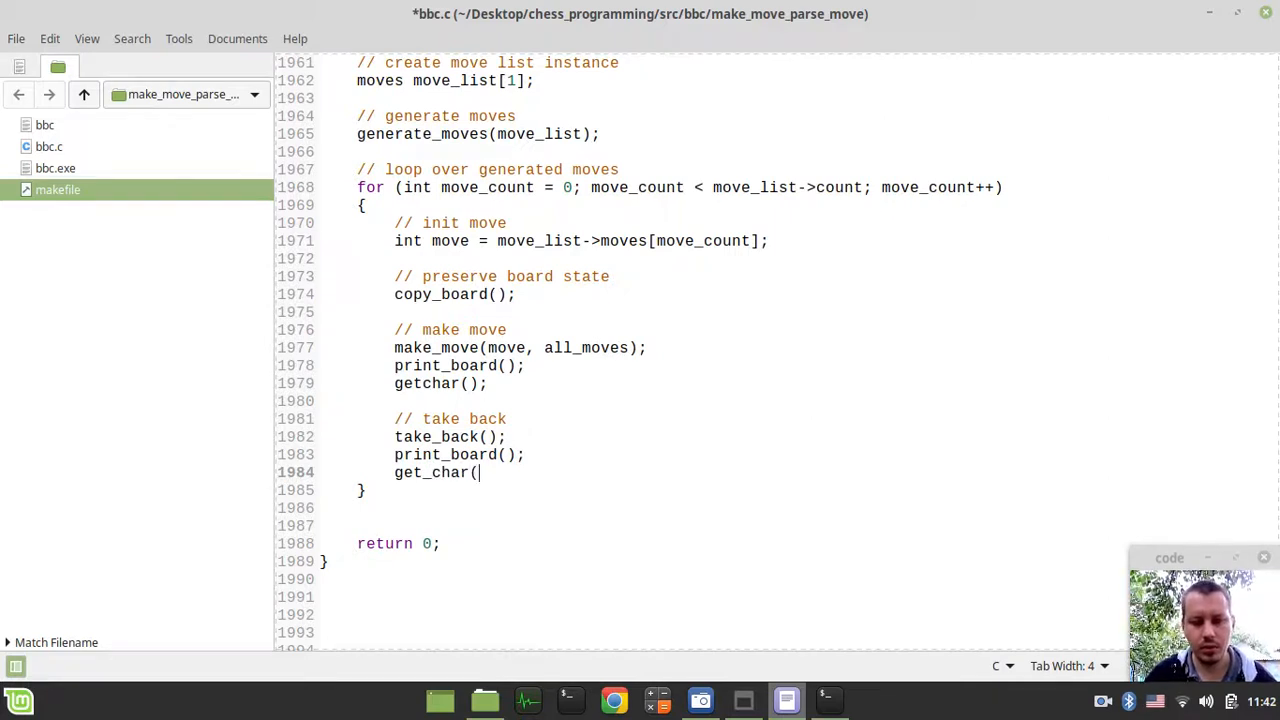
key(ctrl+s)
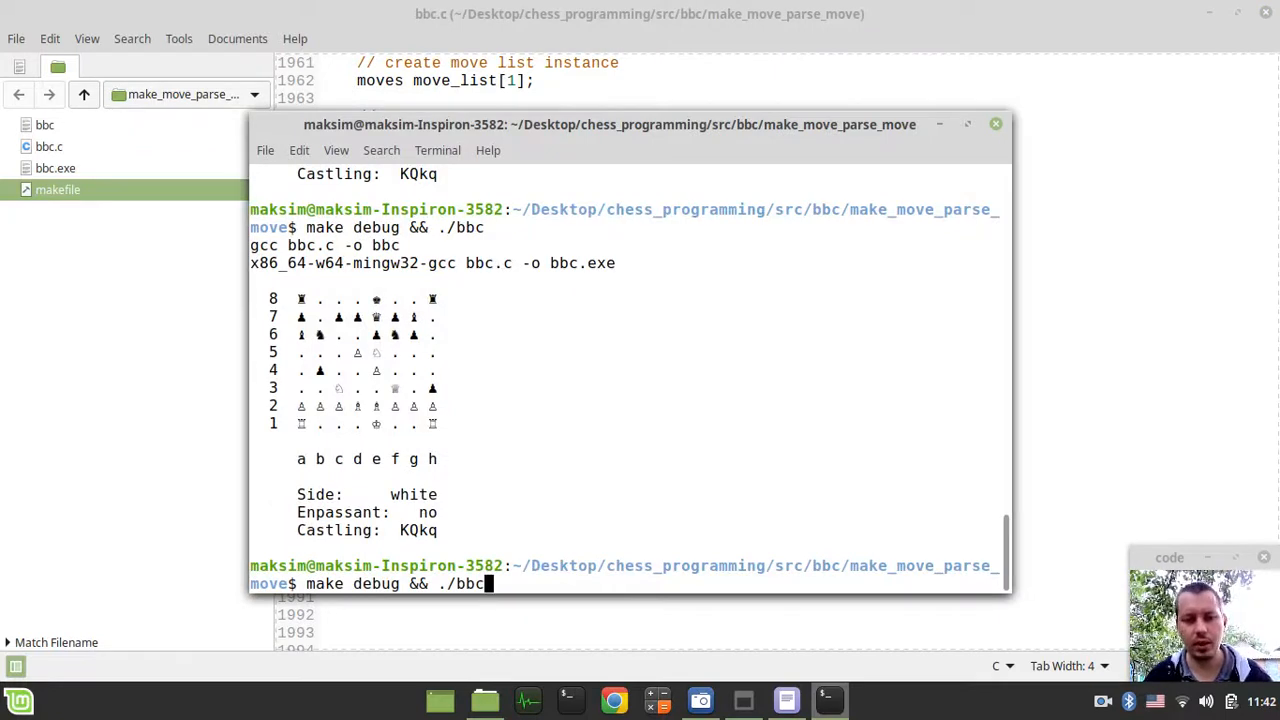
- Run make debug && ./bbc and step through boards showing each move and its undo
key(Return)
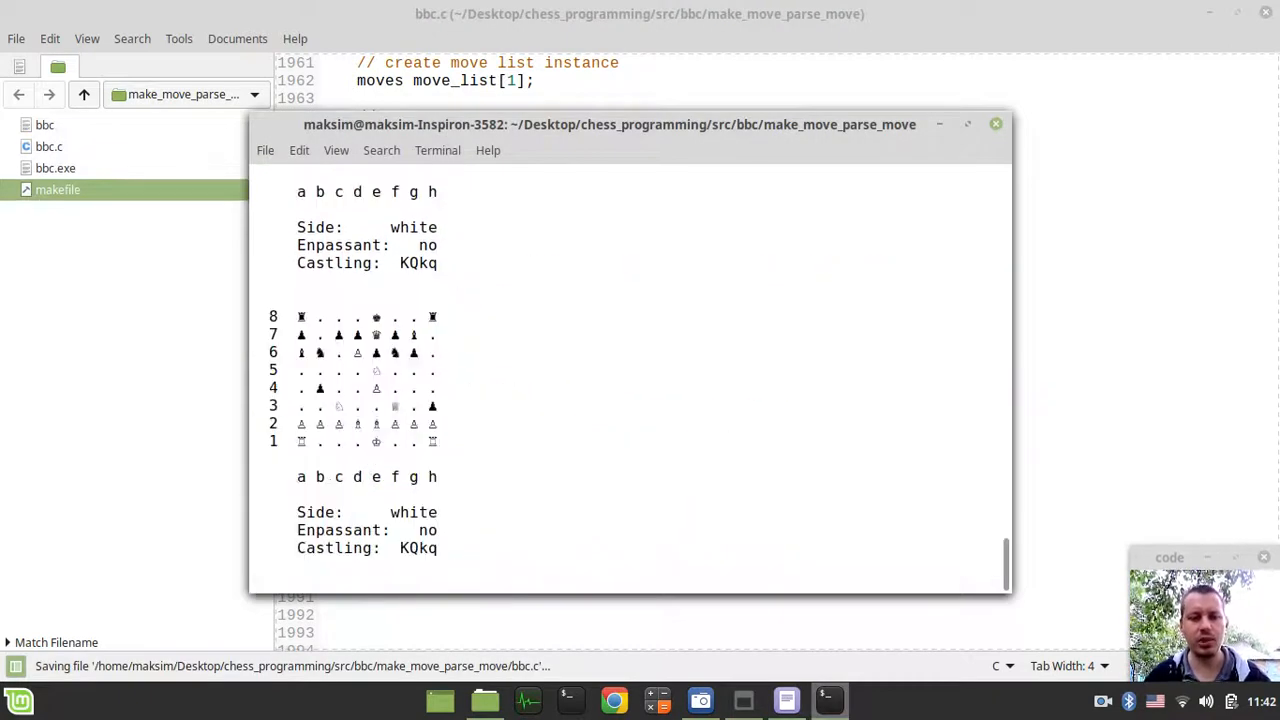
scroll(down, 3)
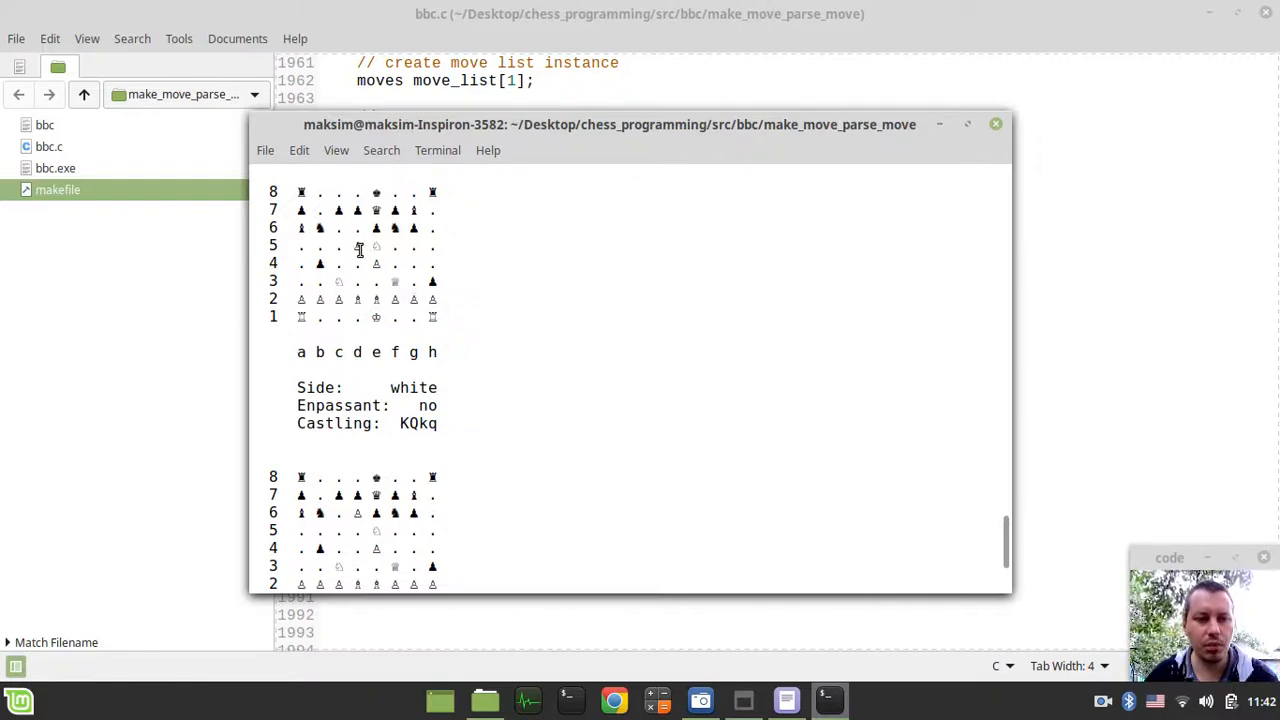
key(Return)
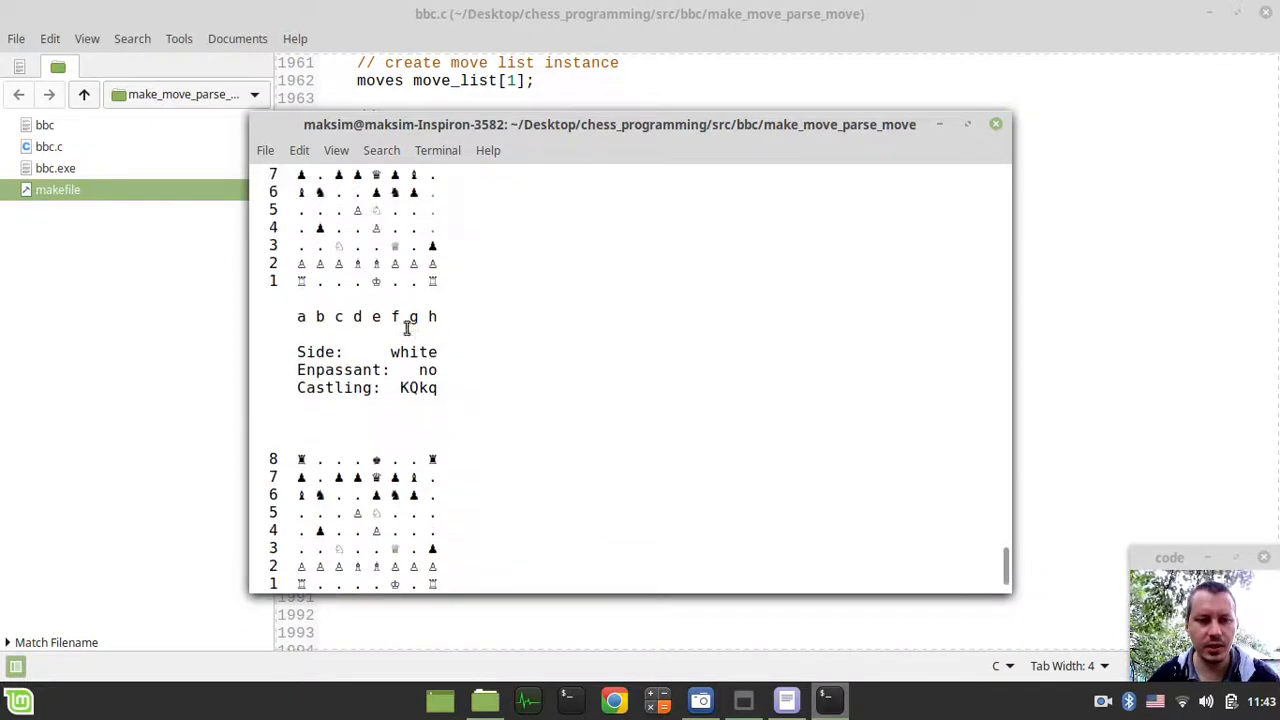
scroll(down, 3)
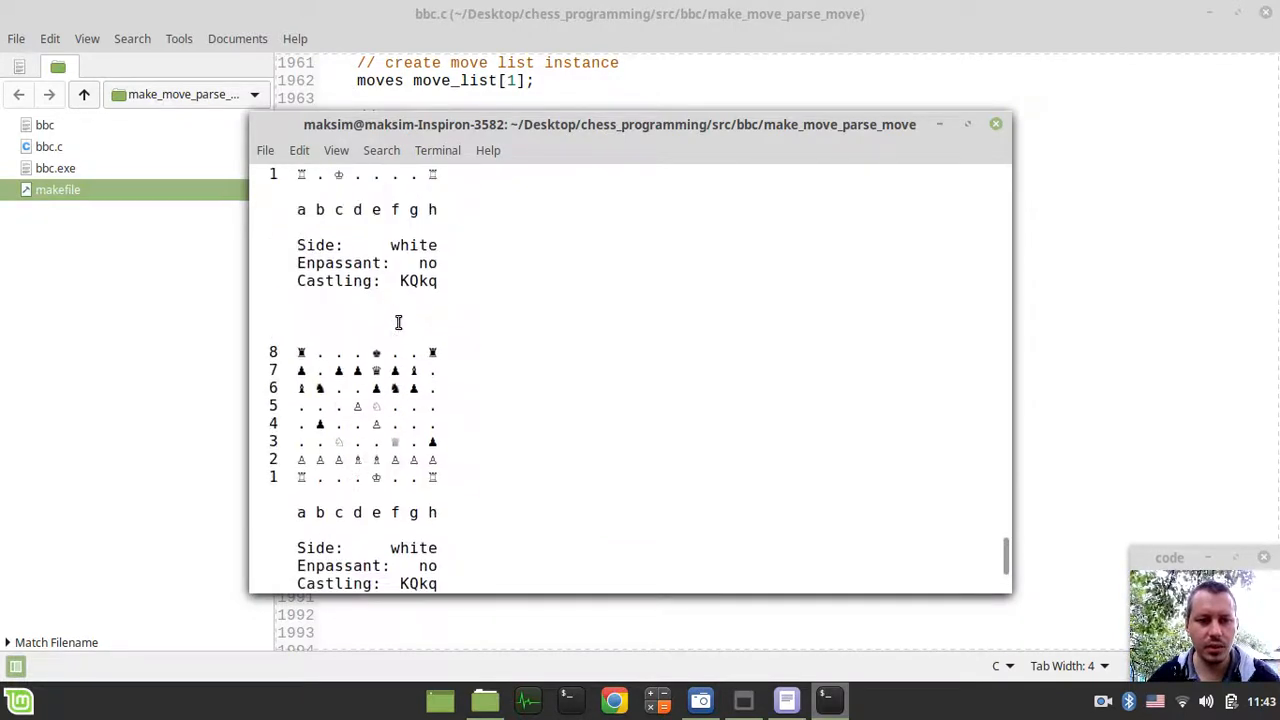
scroll(down, 3)
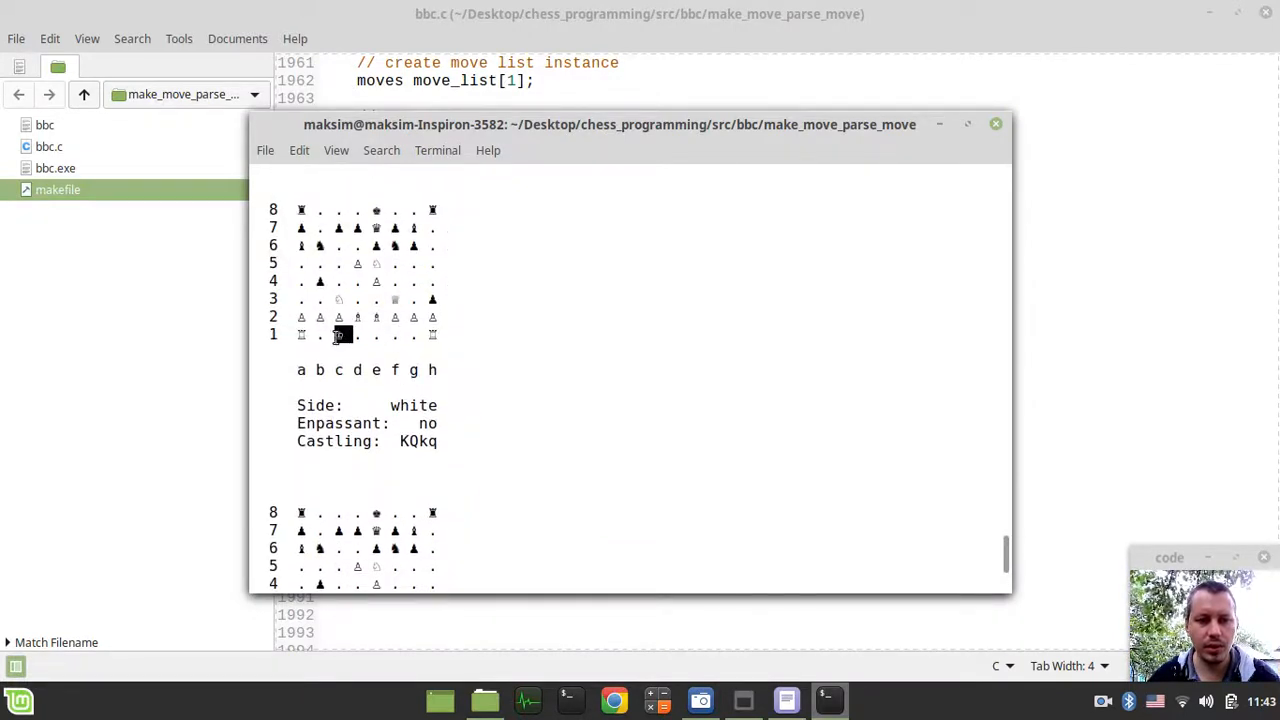
scroll(down, 3)
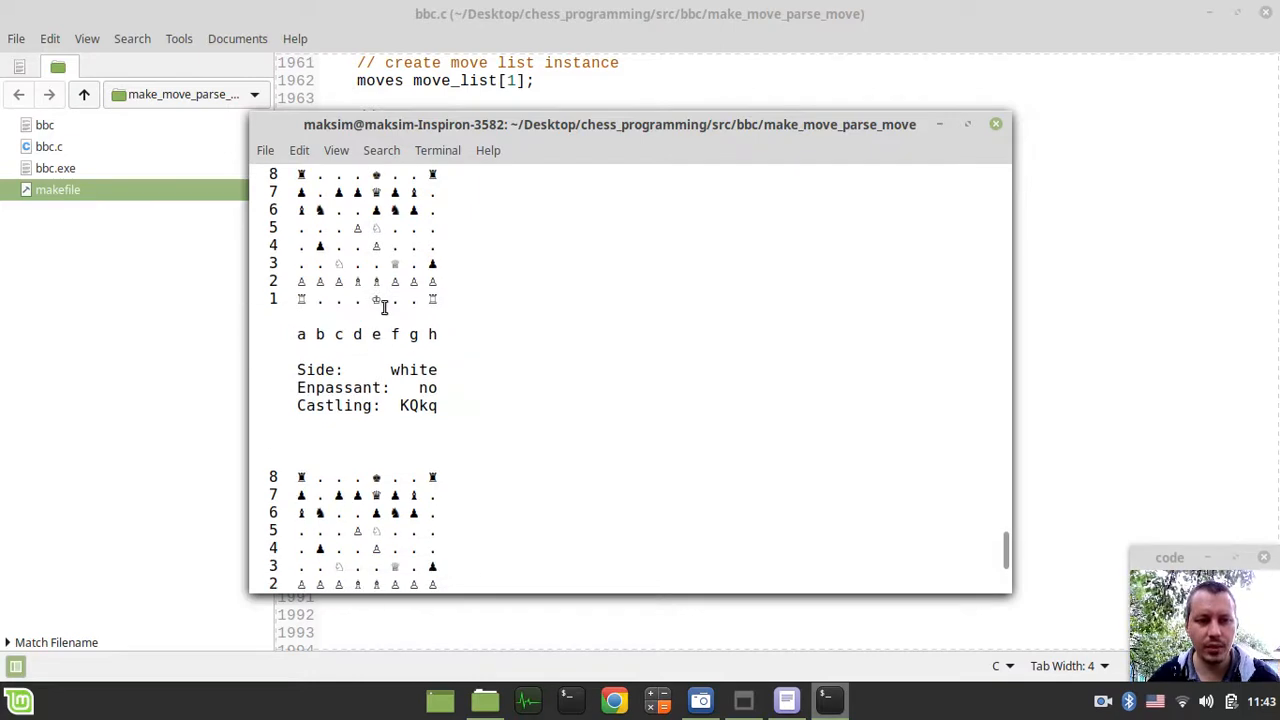
scroll(down, 3)
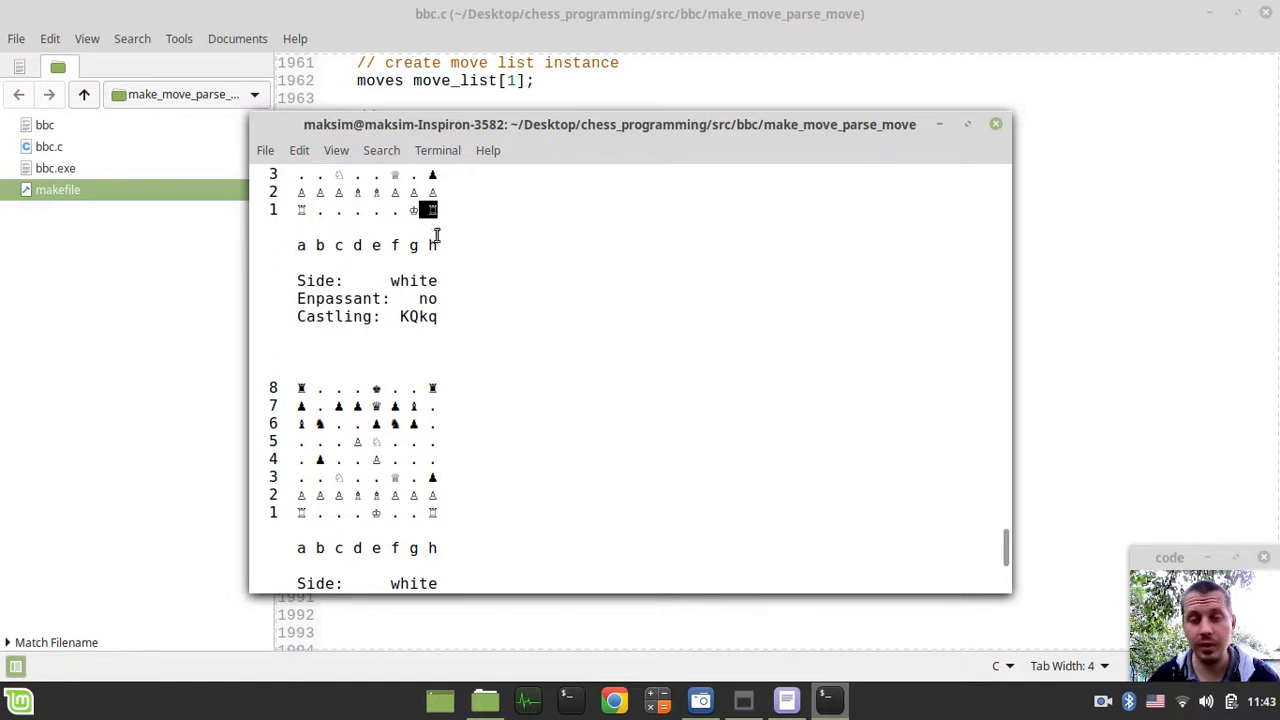
scroll(down, 3)
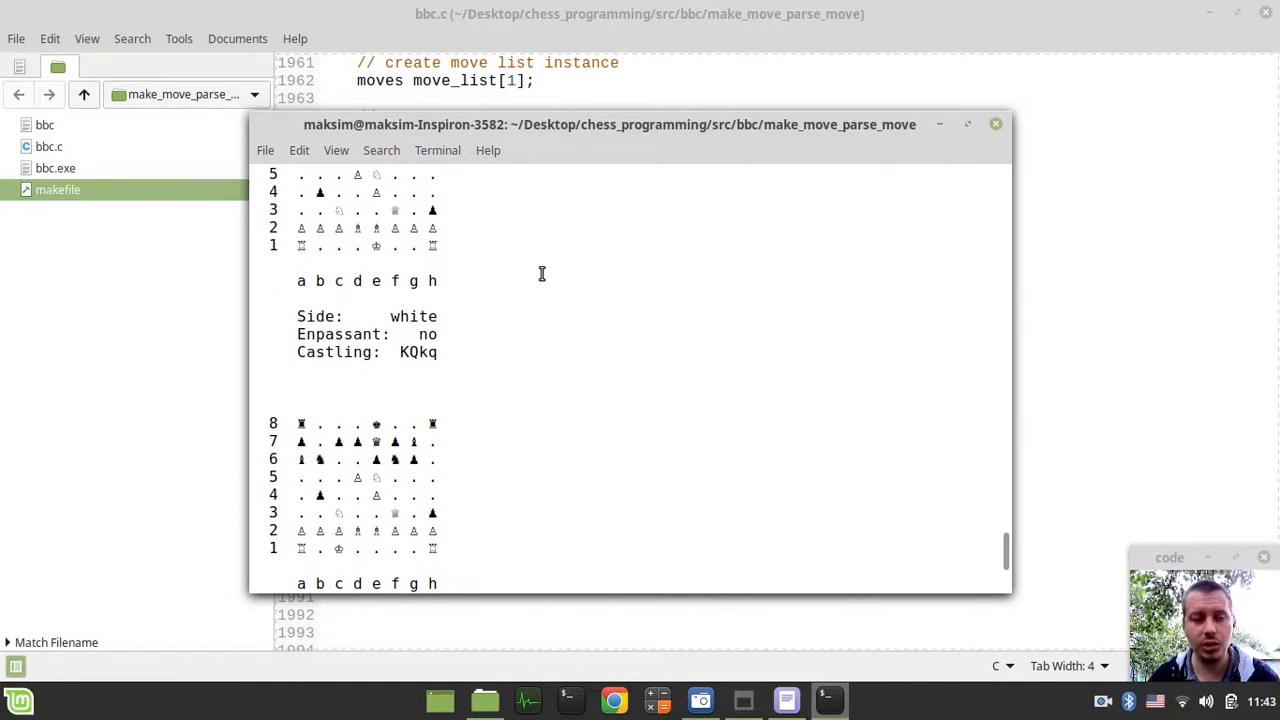
mouse_move(897, 266)
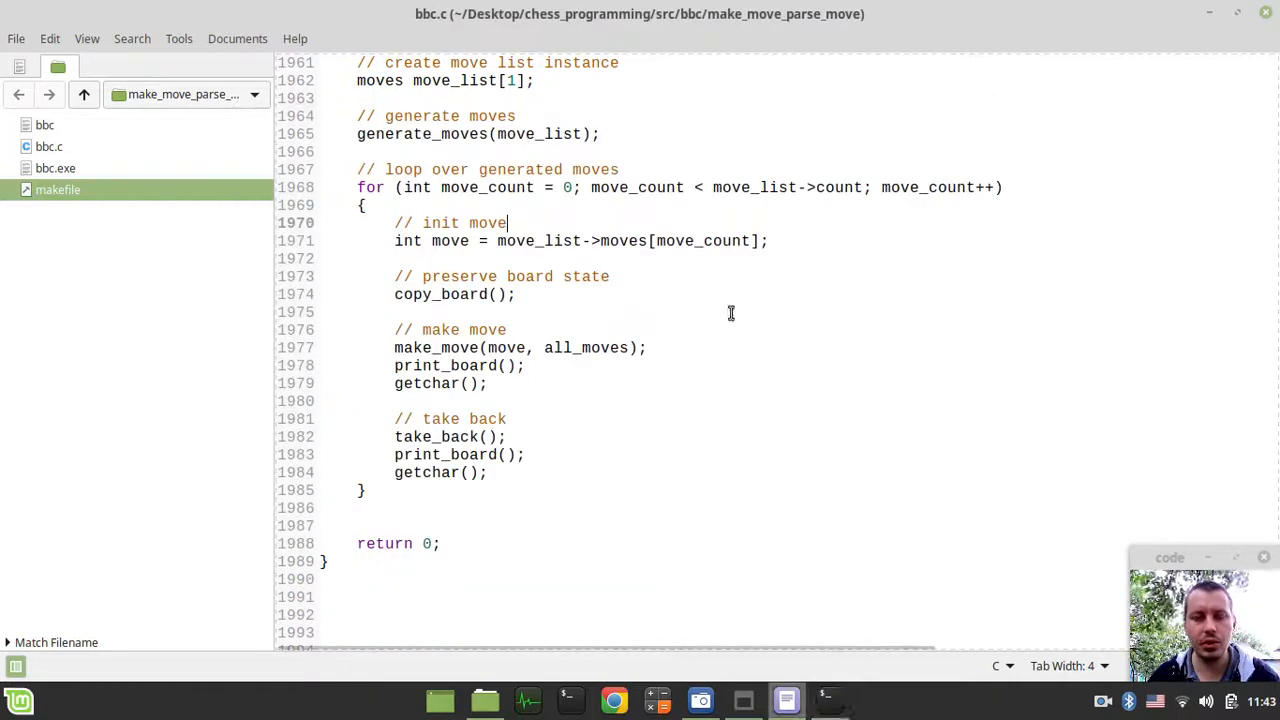
mouse_move(678, 324)
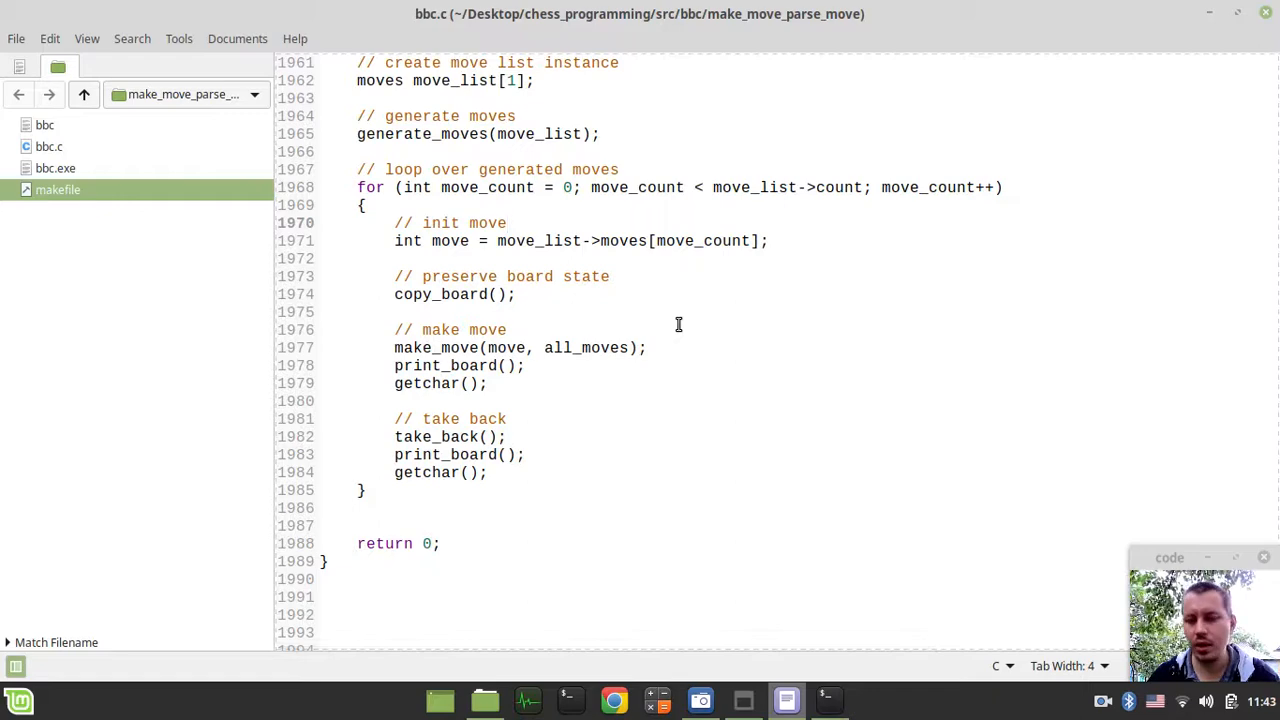
- Scroll bbc.c up from main's move loop into the pawn move generation code
scroll(up, 3)
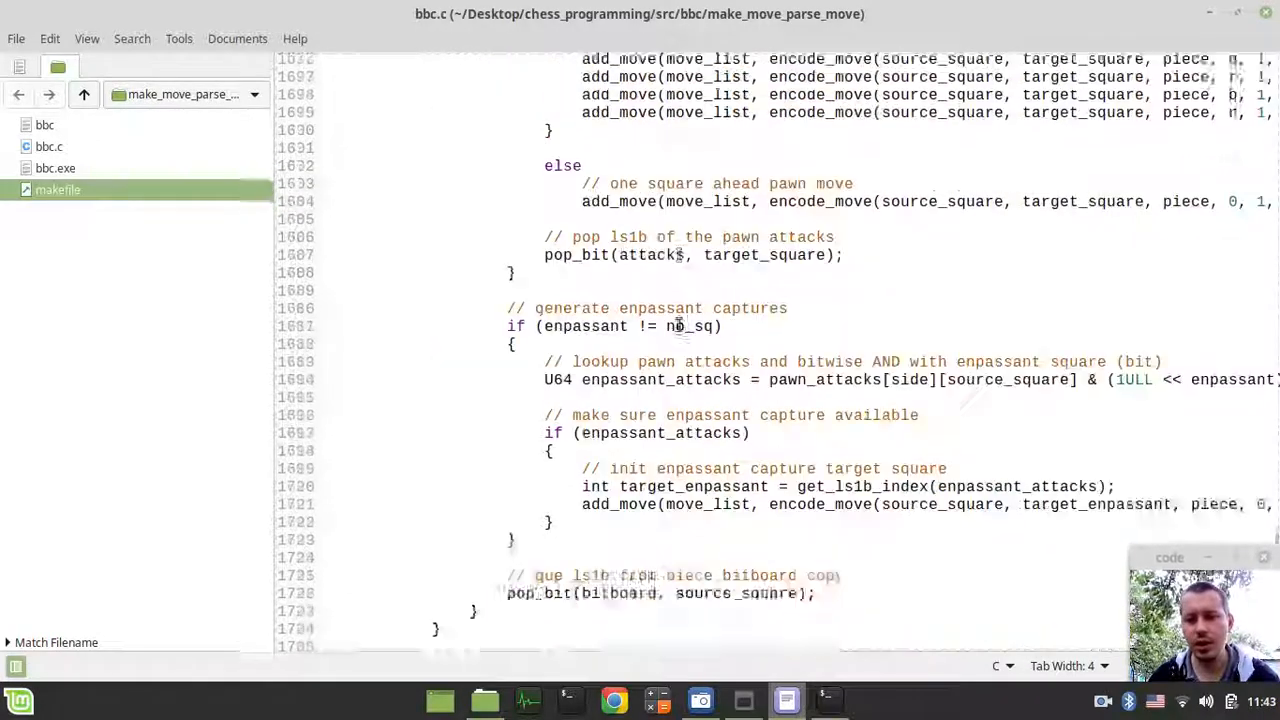
scroll(up, 3)
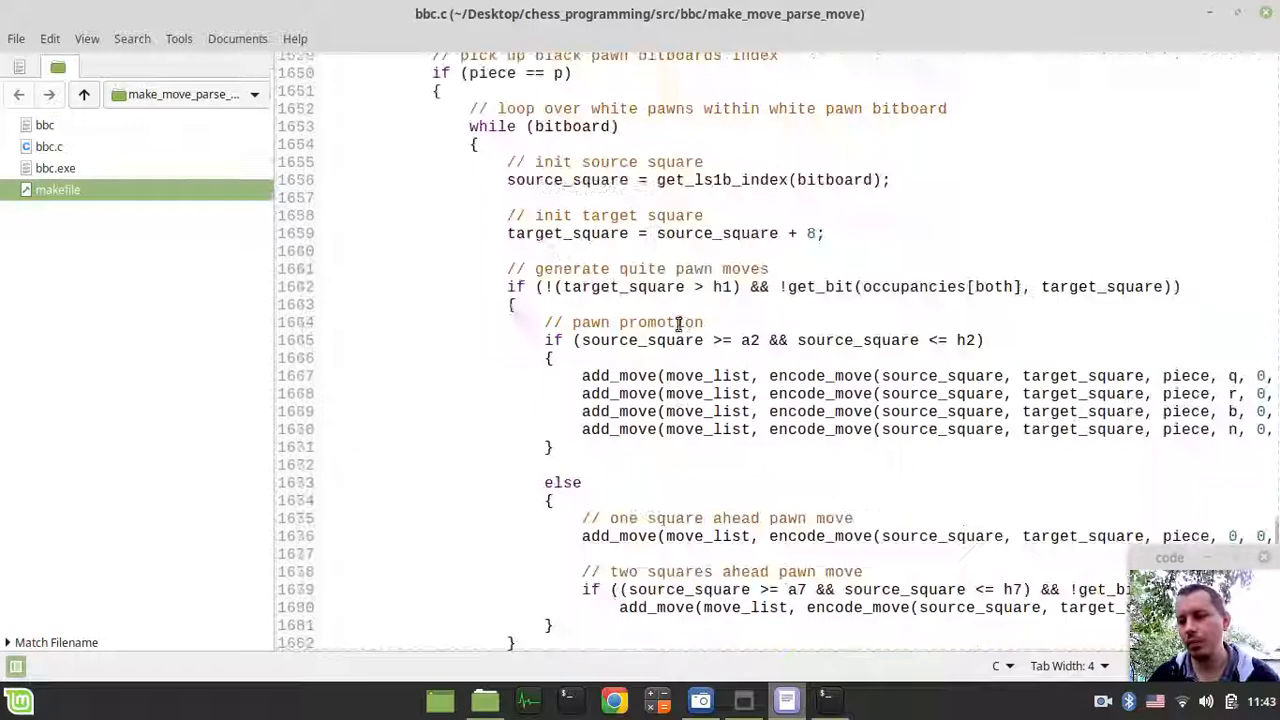
scroll(down, 3)
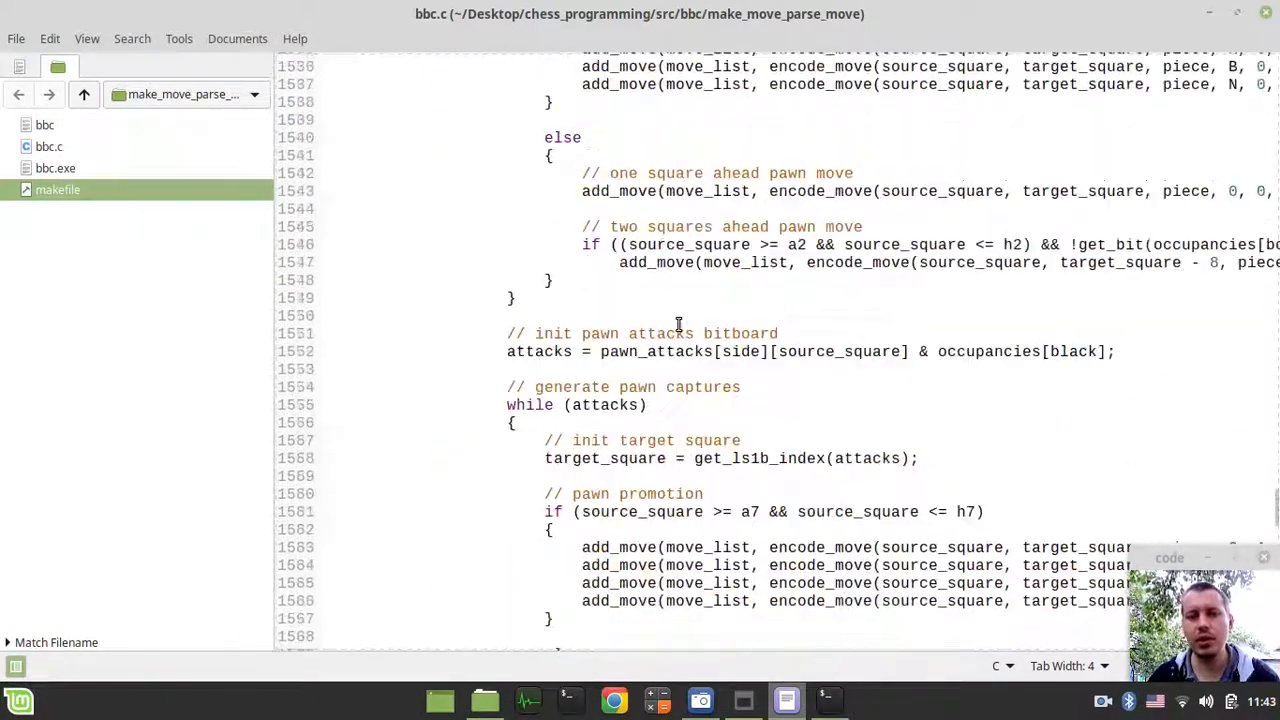